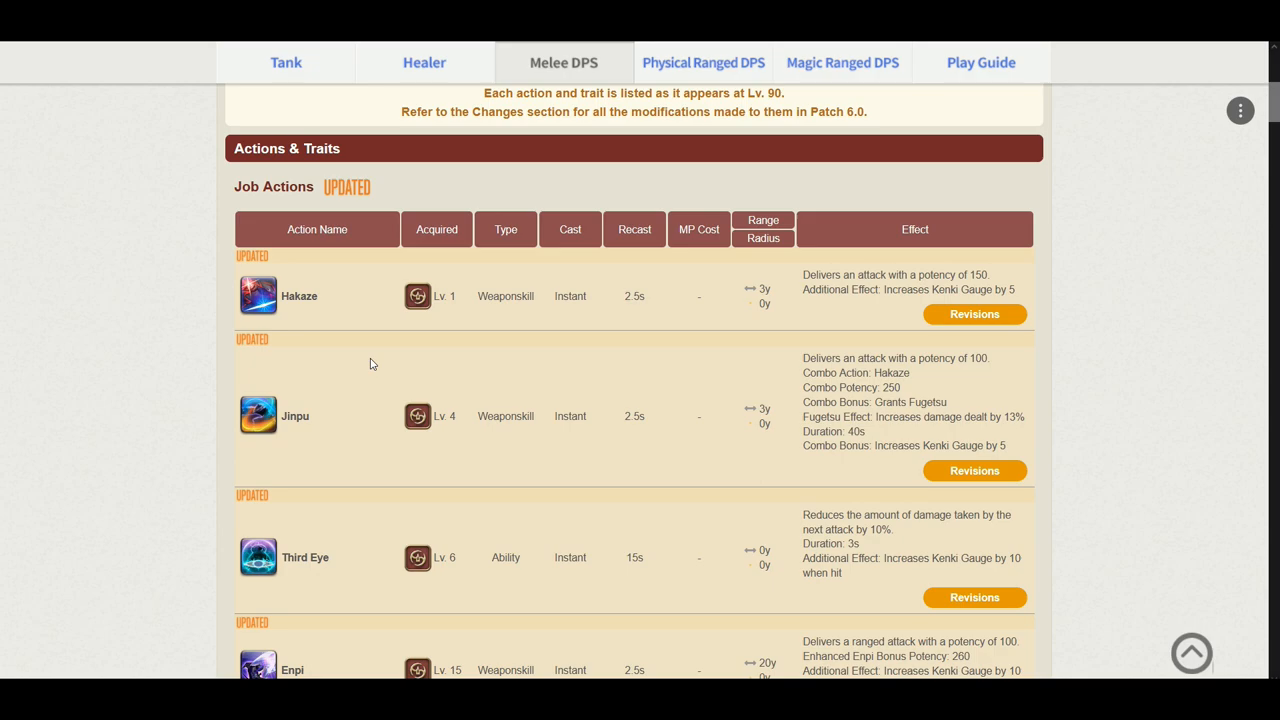
pyautogui.scroll(-3)
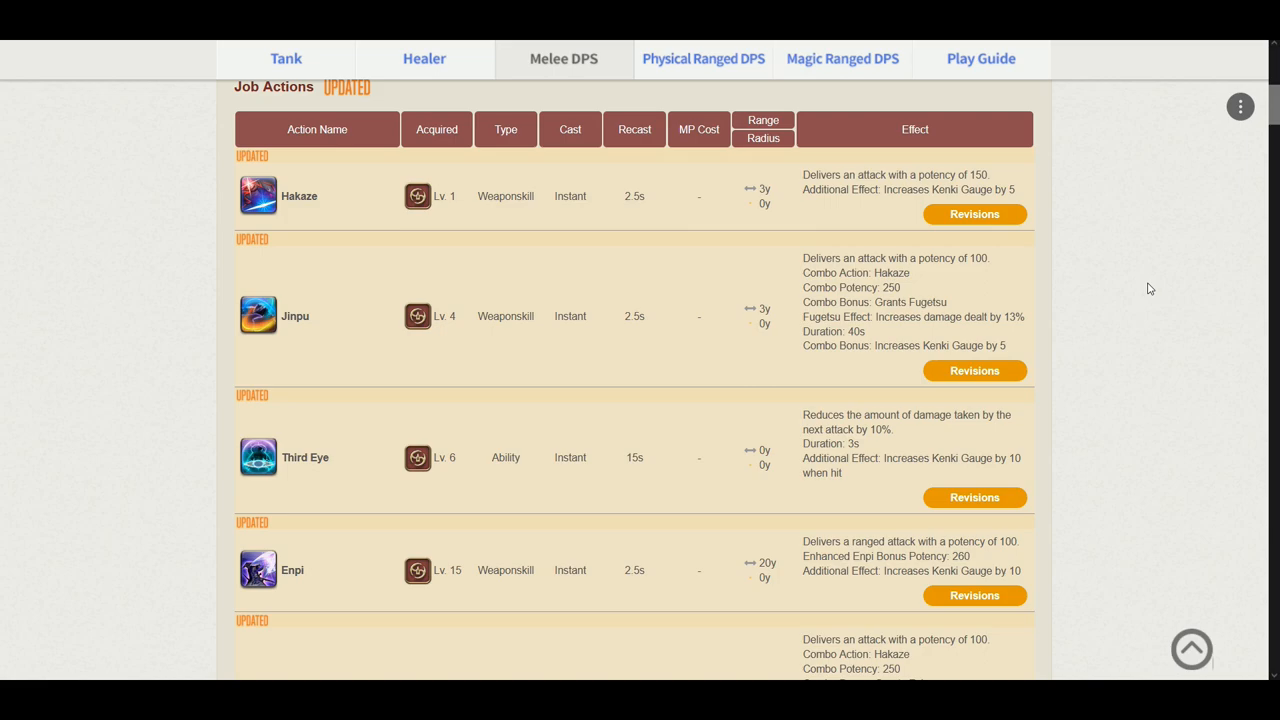
pyautogui.moveTo(1144, 280)
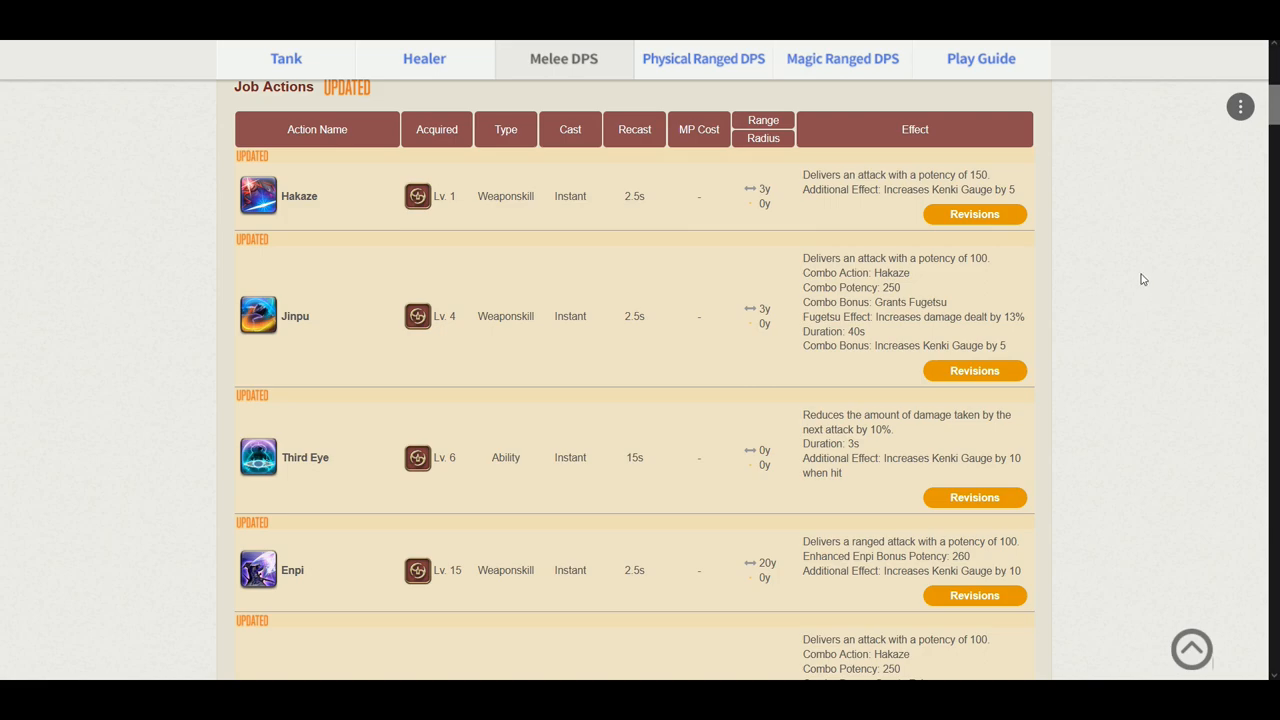
pyautogui.moveTo(1032, 206)
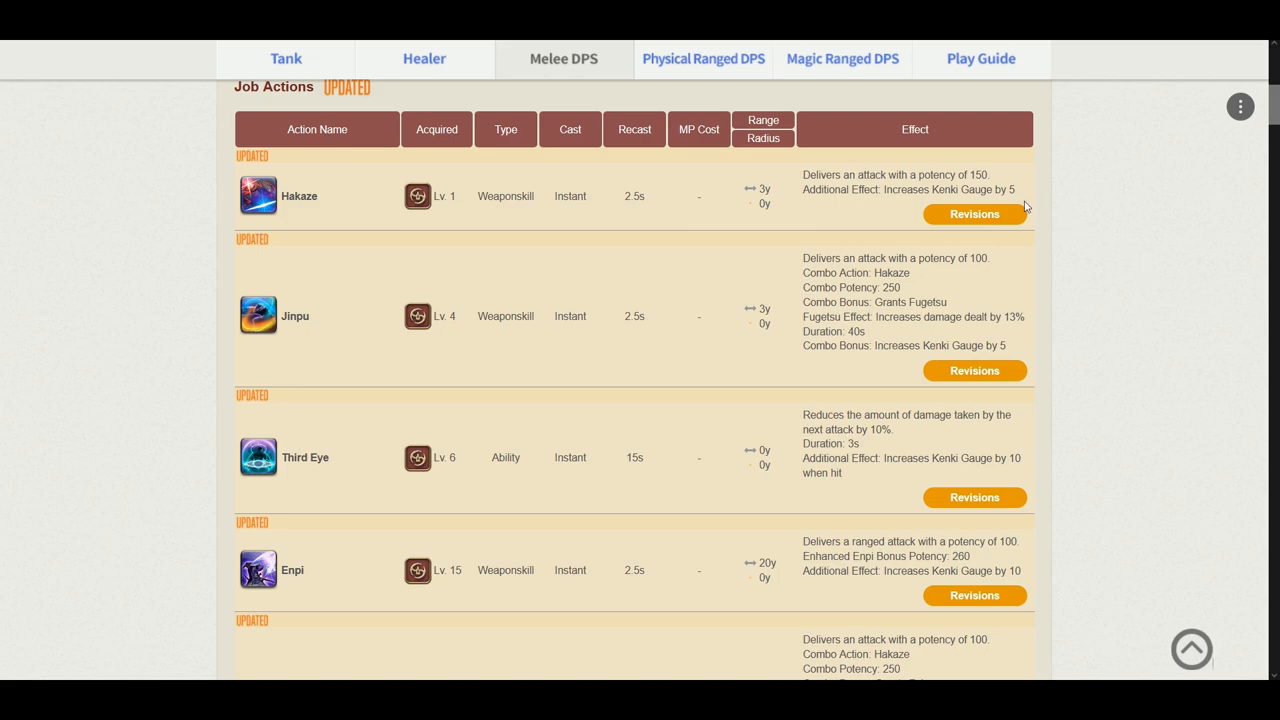
pyautogui.moveTo(974, 214)
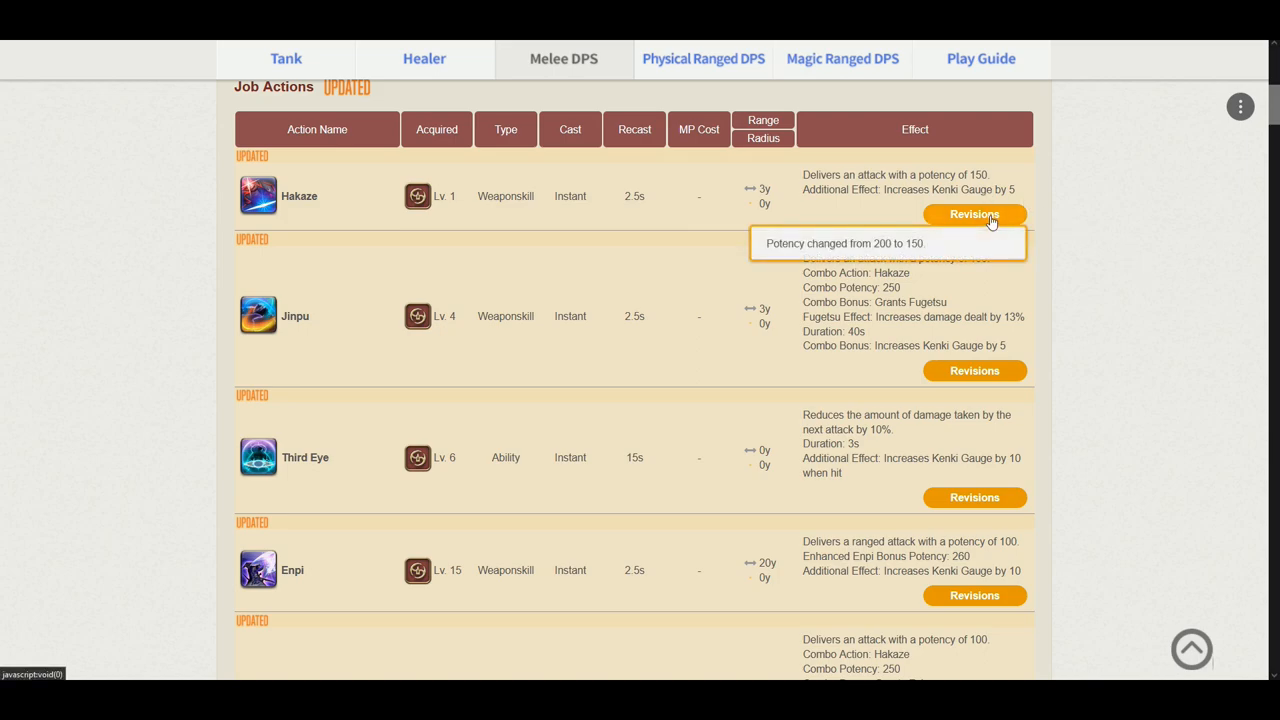
pyautogui.moveTo(1114, 314)
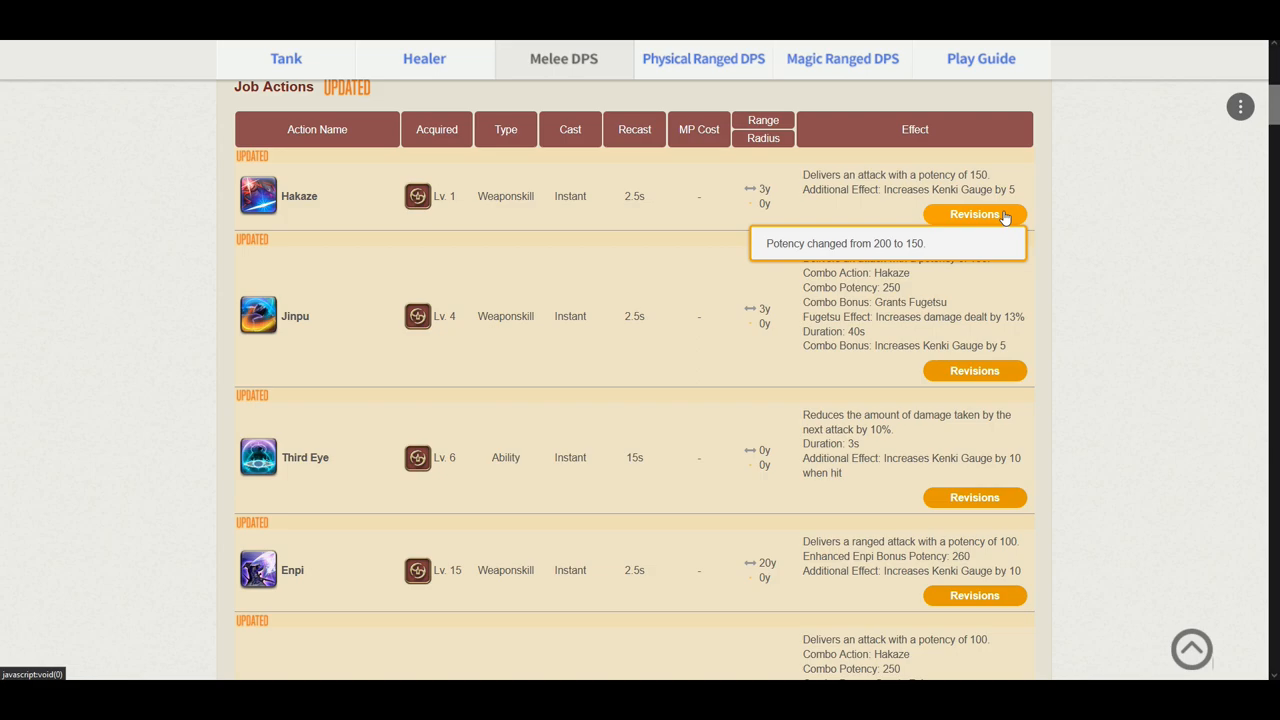
pyautogui.moveTo(1048, 312)
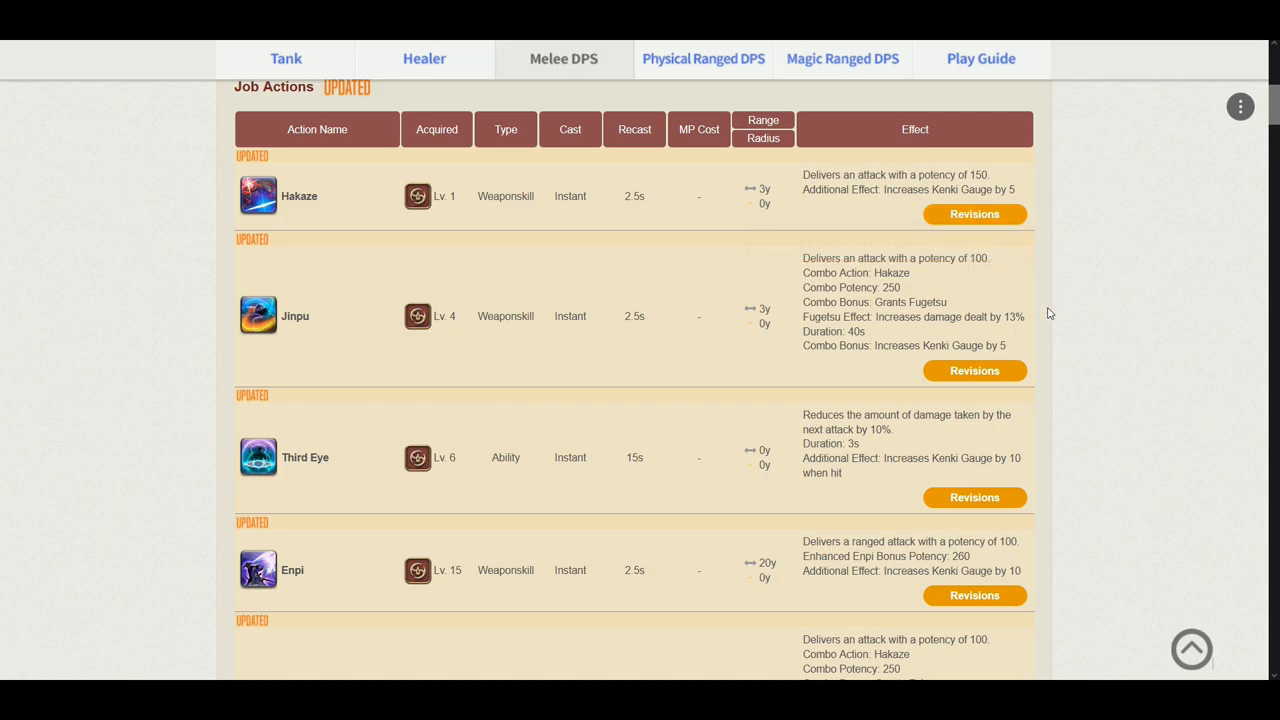
pyautogui.moveTo(1022, 278)
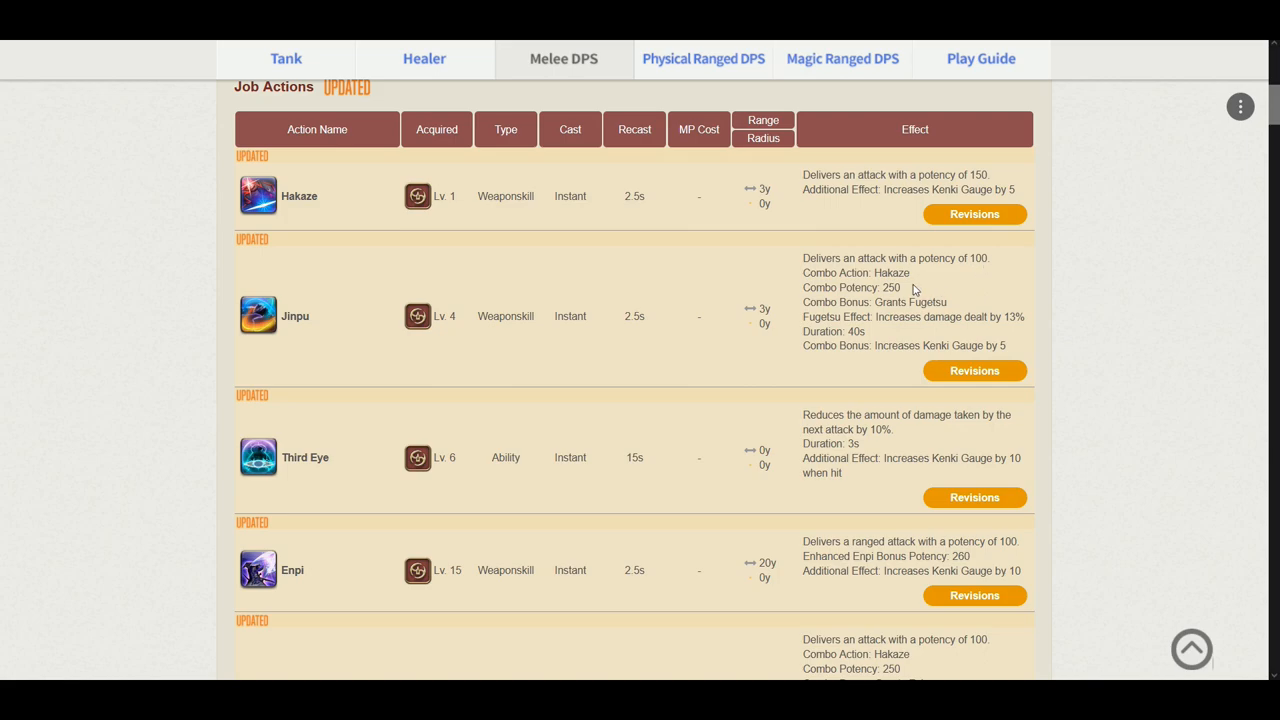
pyautogui.moveTo(874, 292)
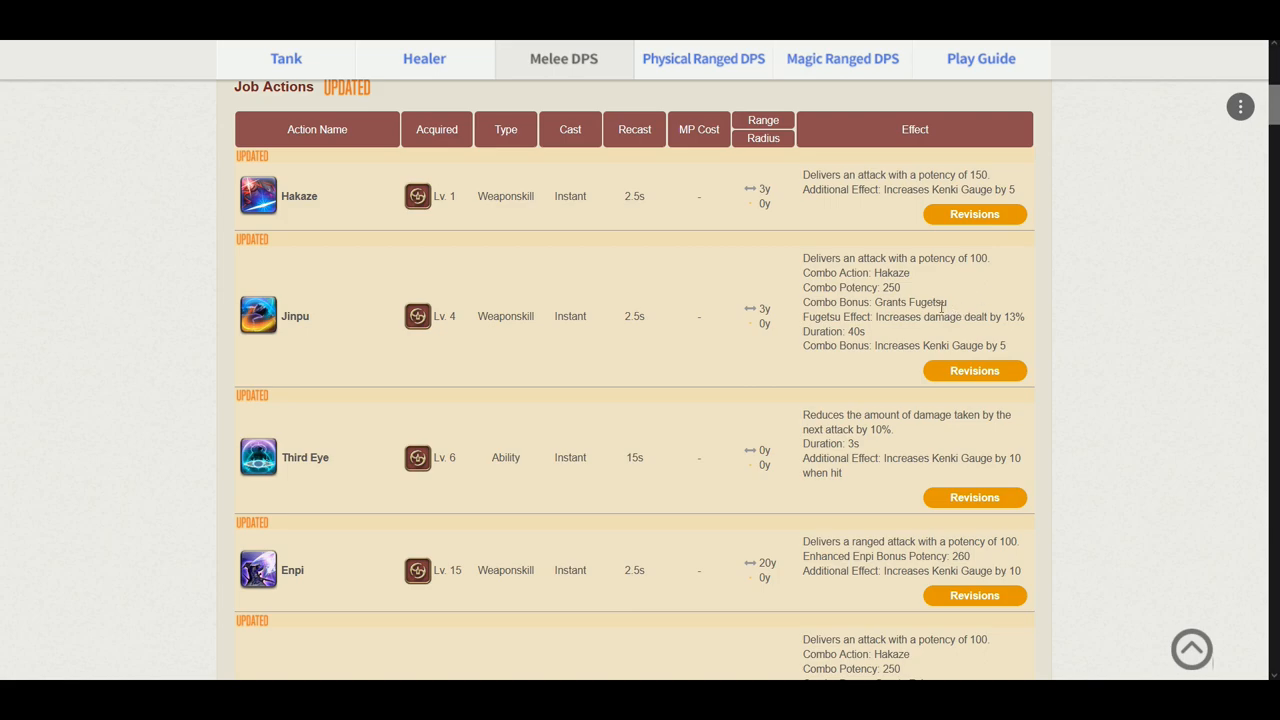
pyautogui.moveTo(972, 316)
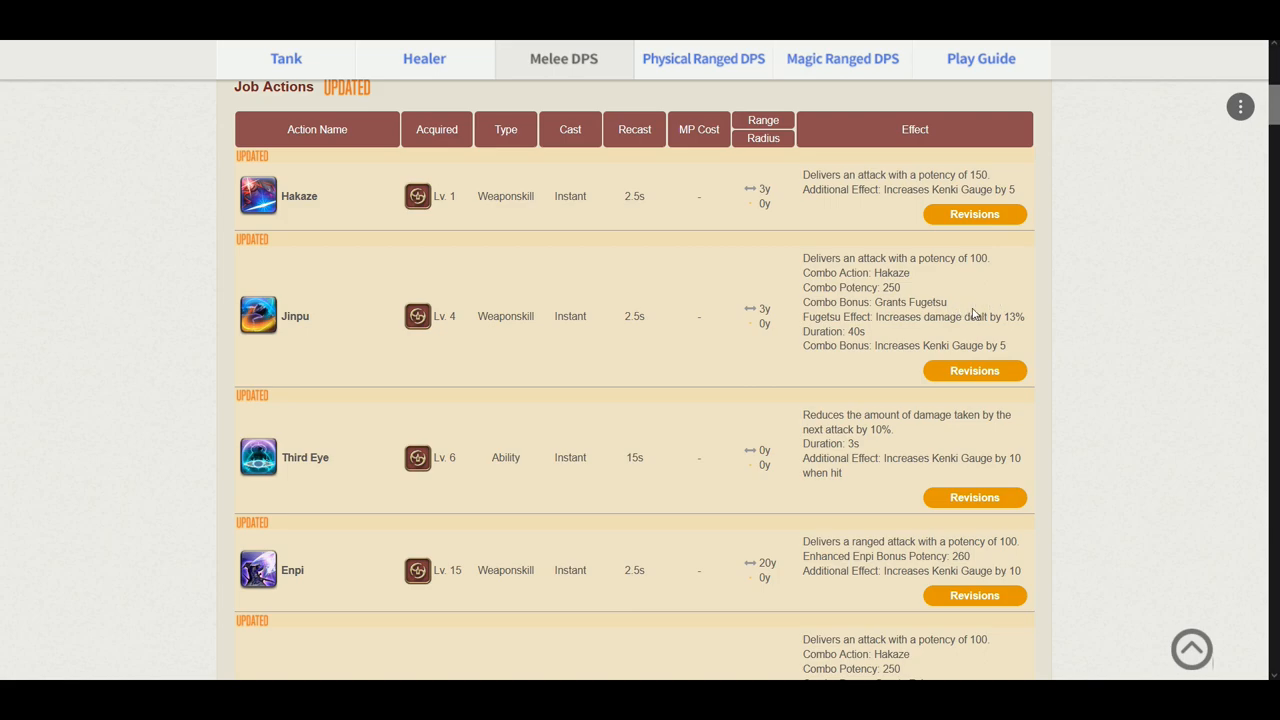
pyautogui.moveTo(954, 290)
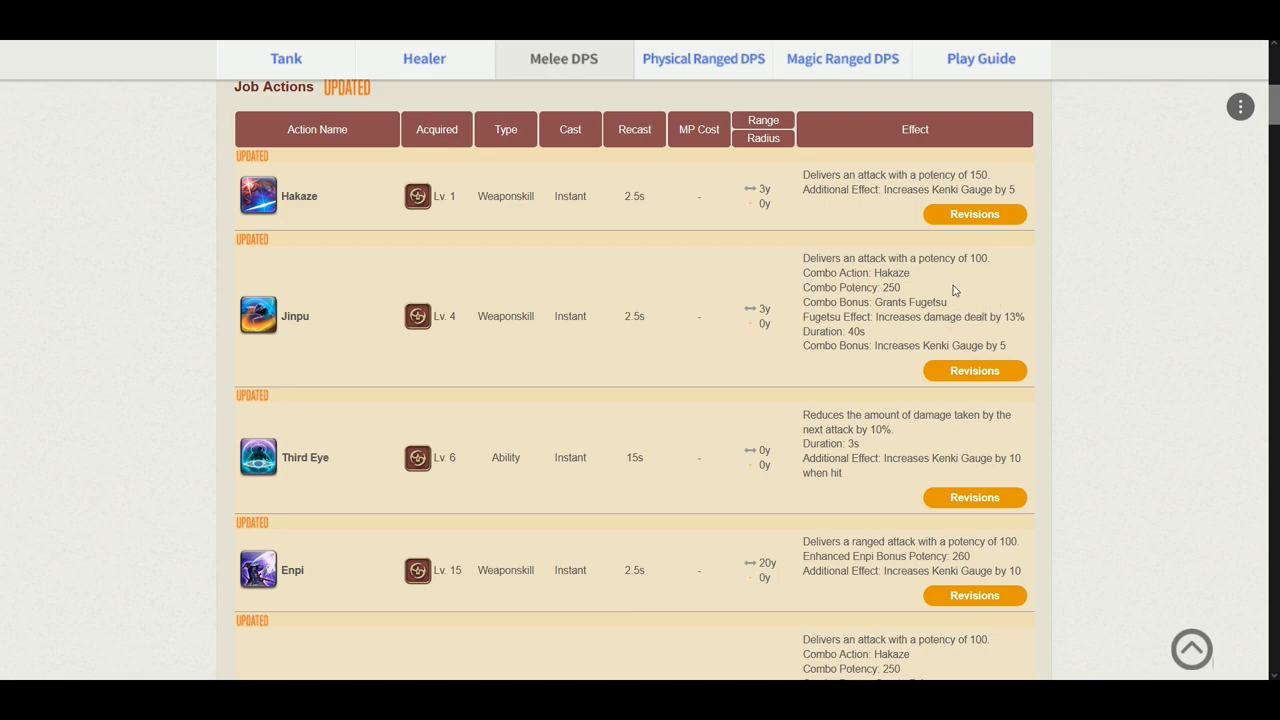
pyautogui.scroll(-3)
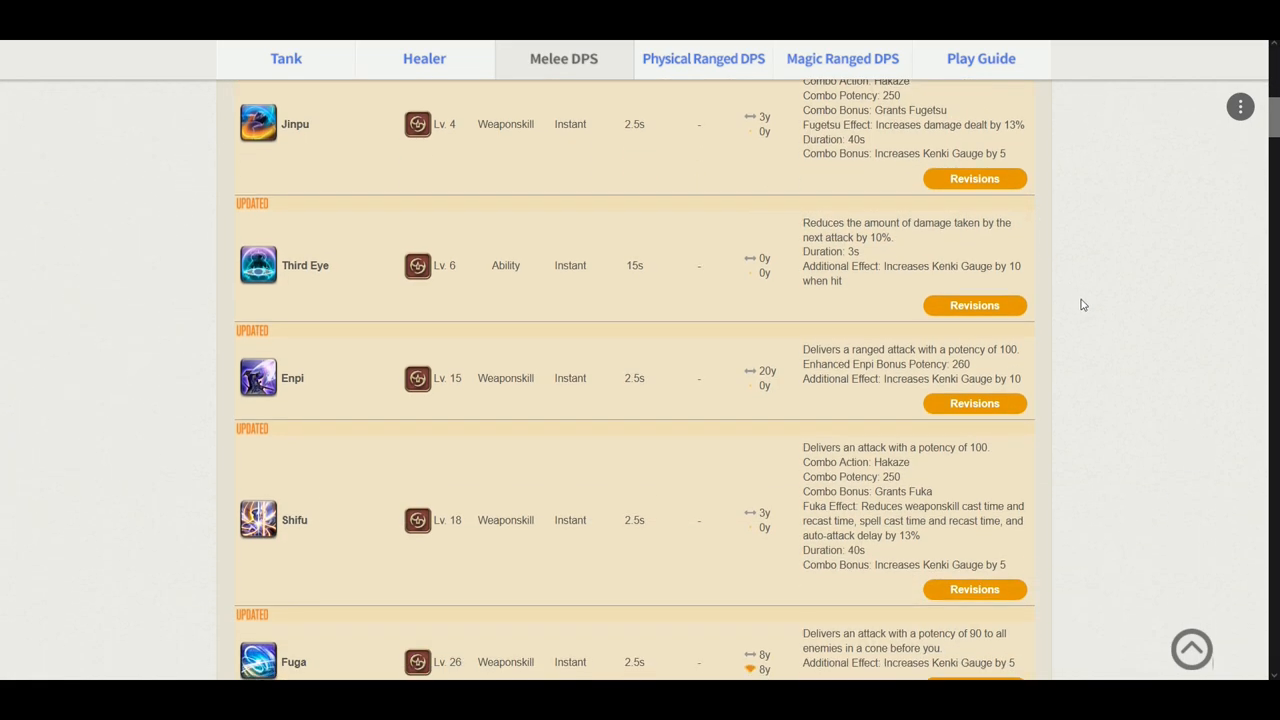
pyautogui.moveTo(984, 258)
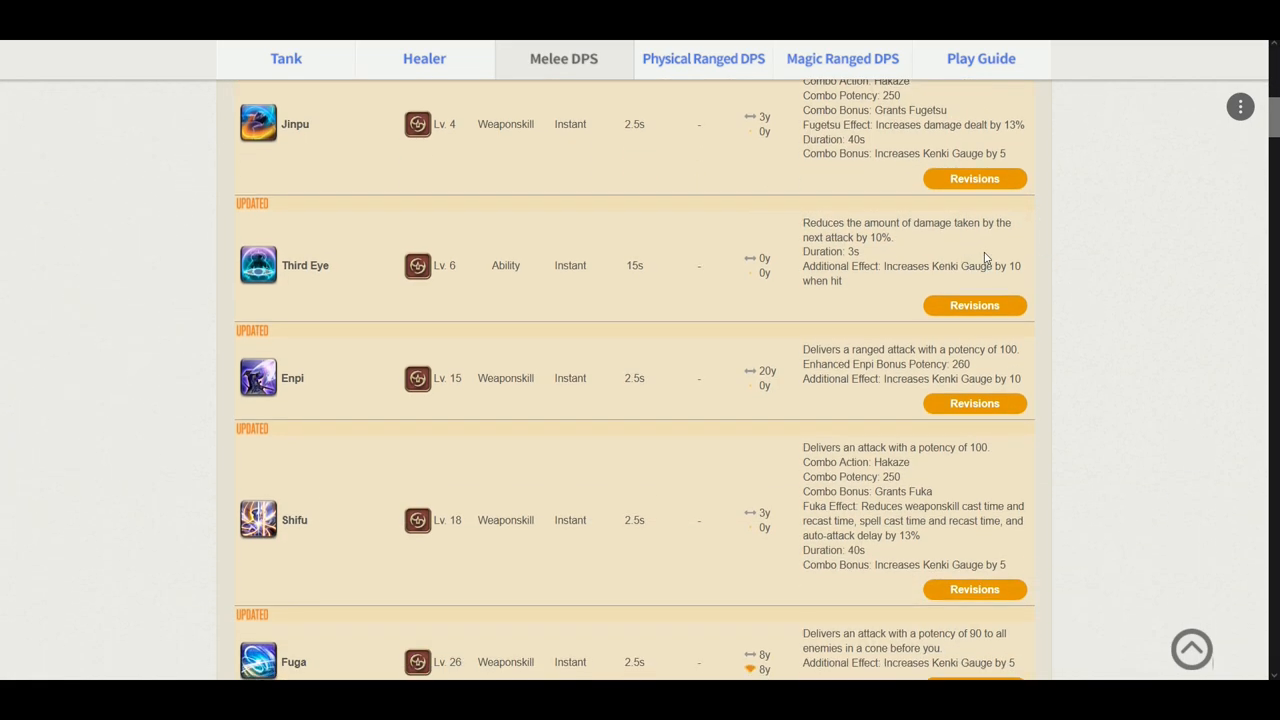
pyautogui.moveTo(944, 260)
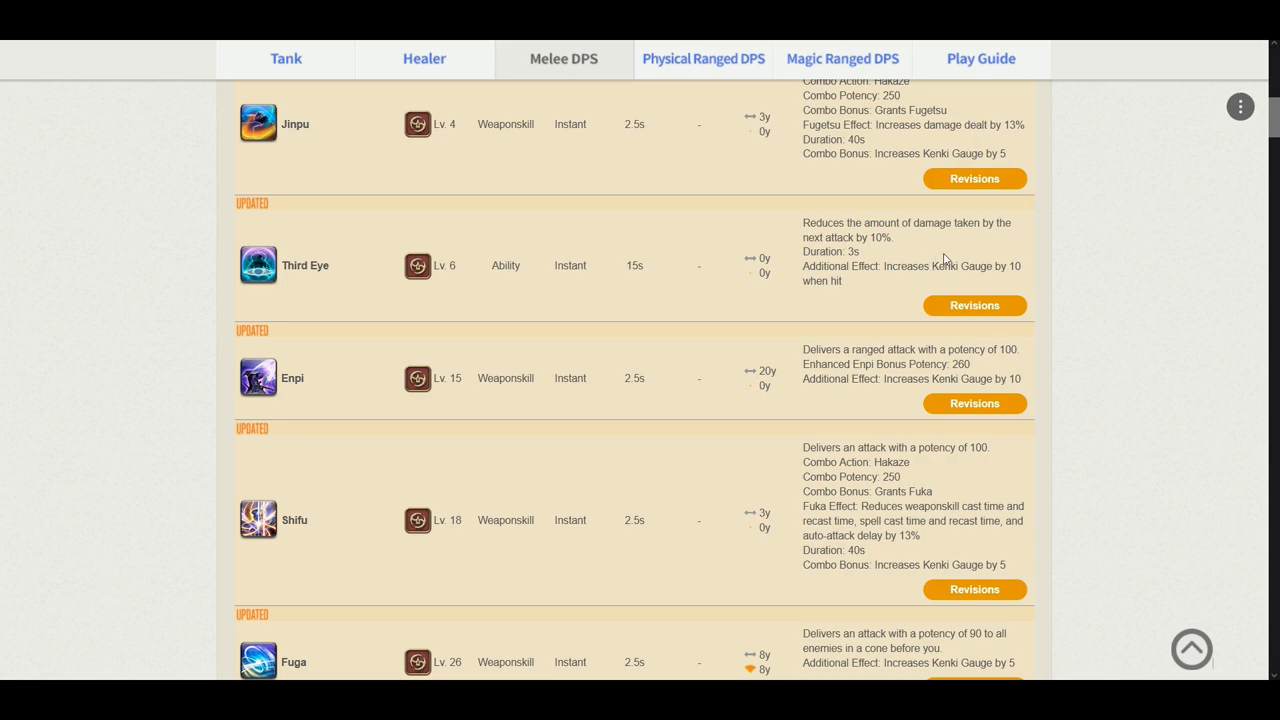
pyautogui.moveTo(948, 264)
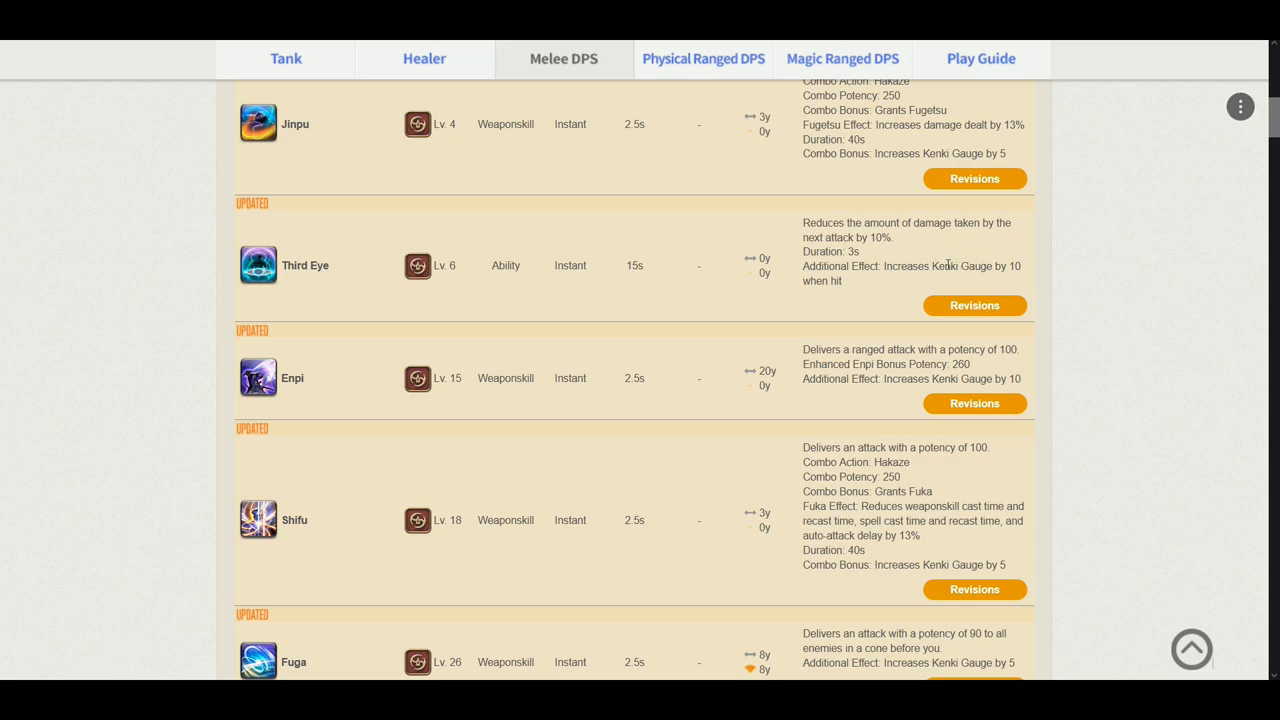
pyautogui.moveTo(1068, 236)
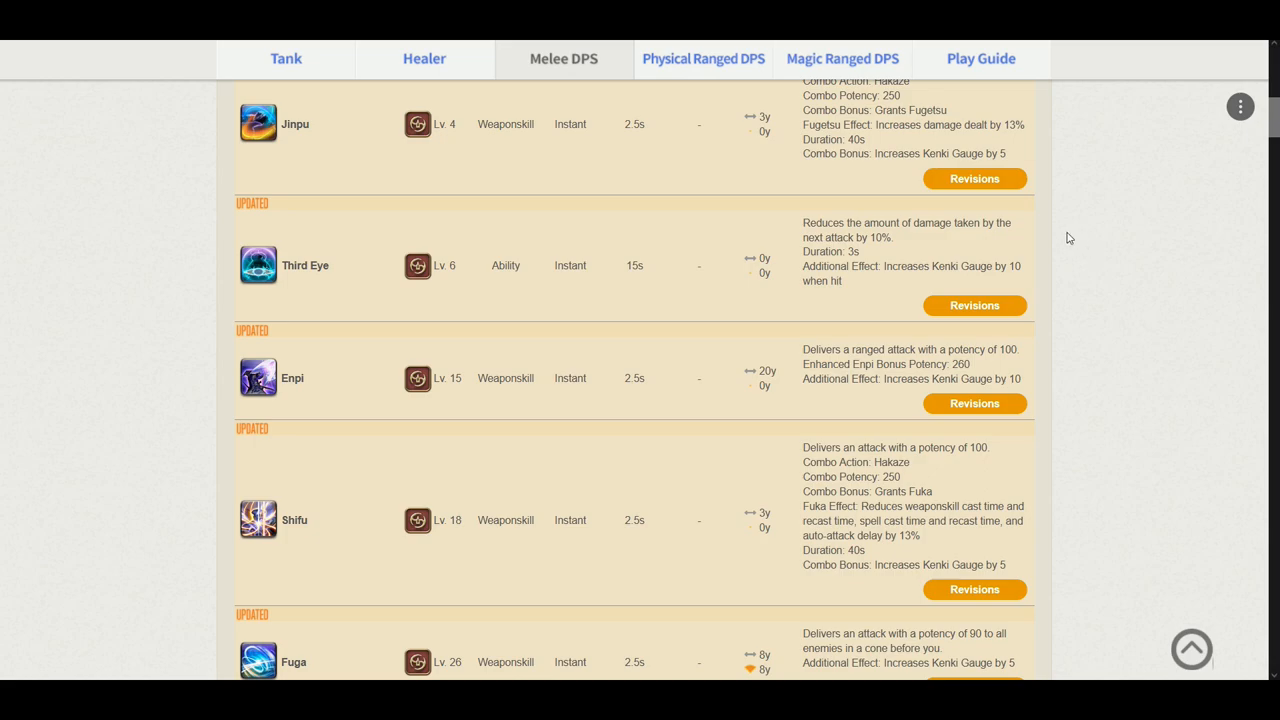
pyautogui.moveTo(630, 218)
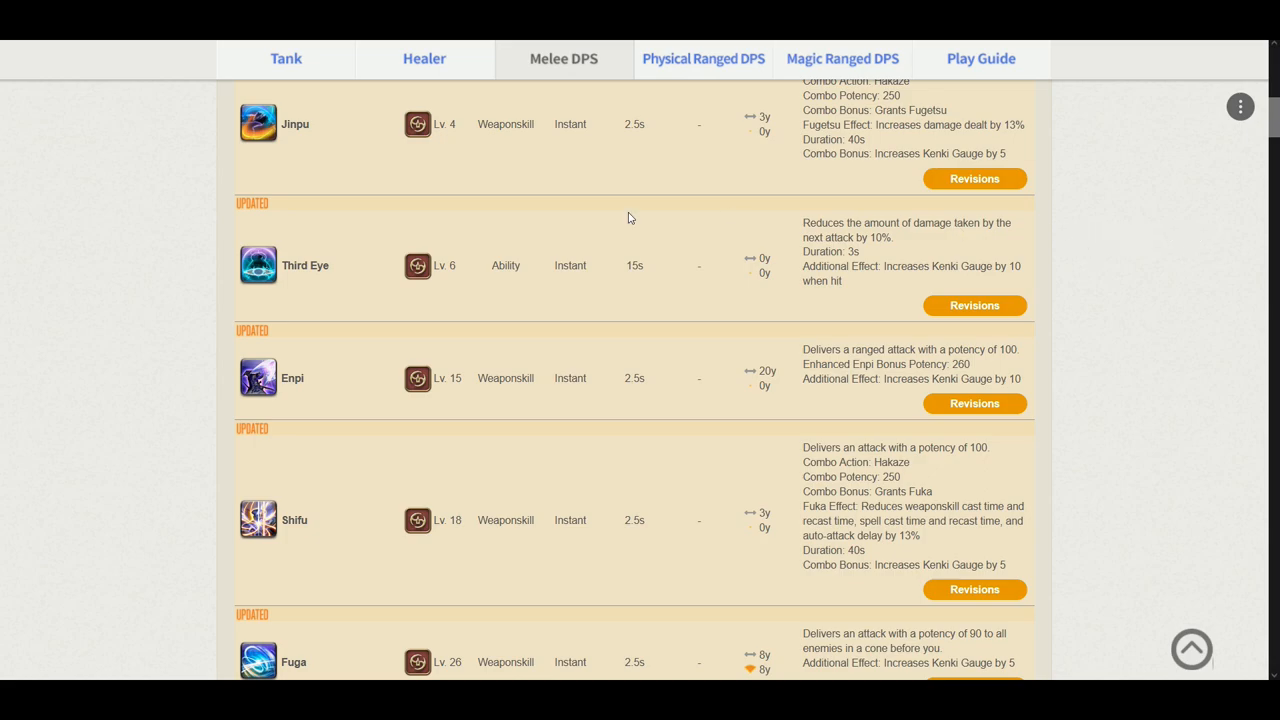
pyautogui.moveTo(1048, 250)
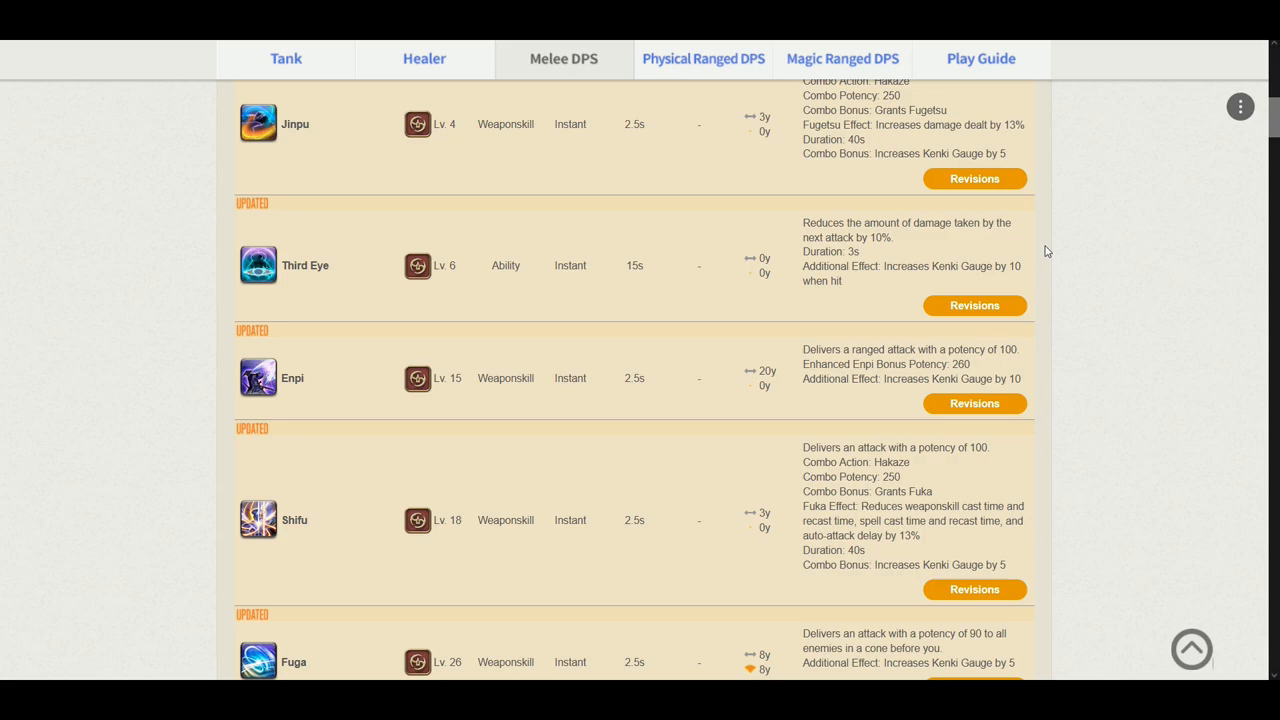
pyautogui.moveTo(1080, 252)
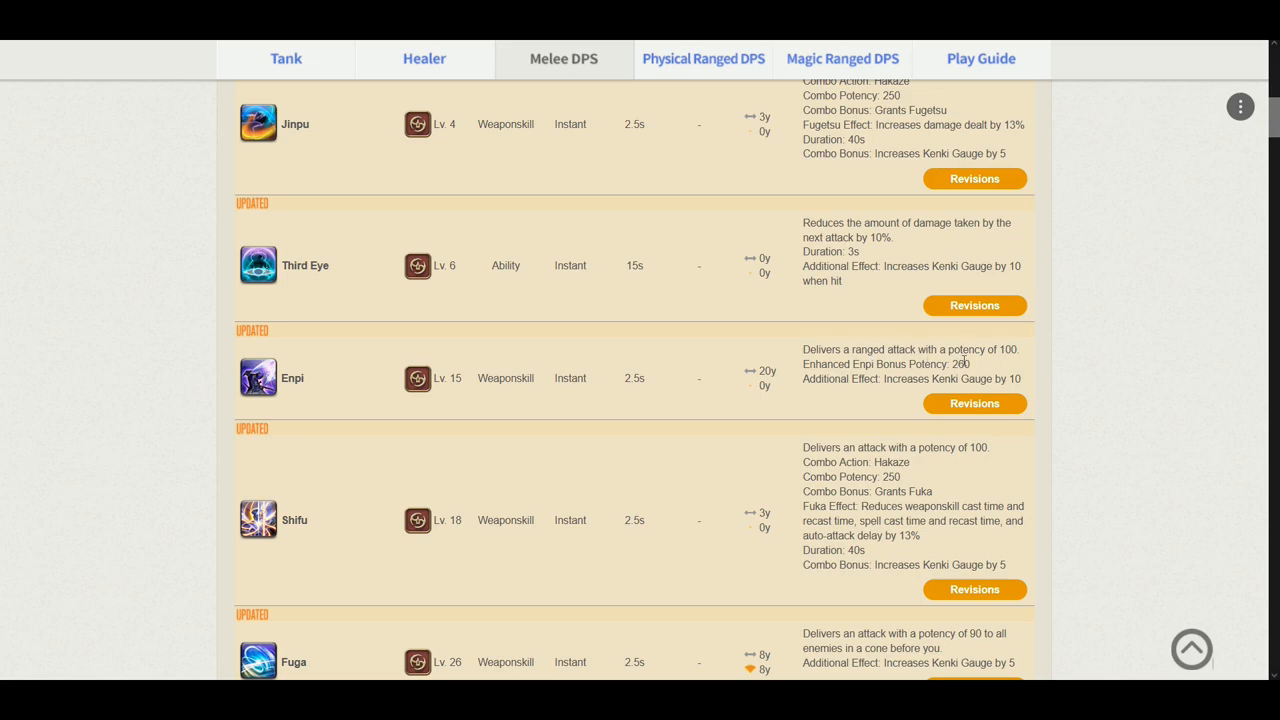
pyautogui.moveTo(832, 392)
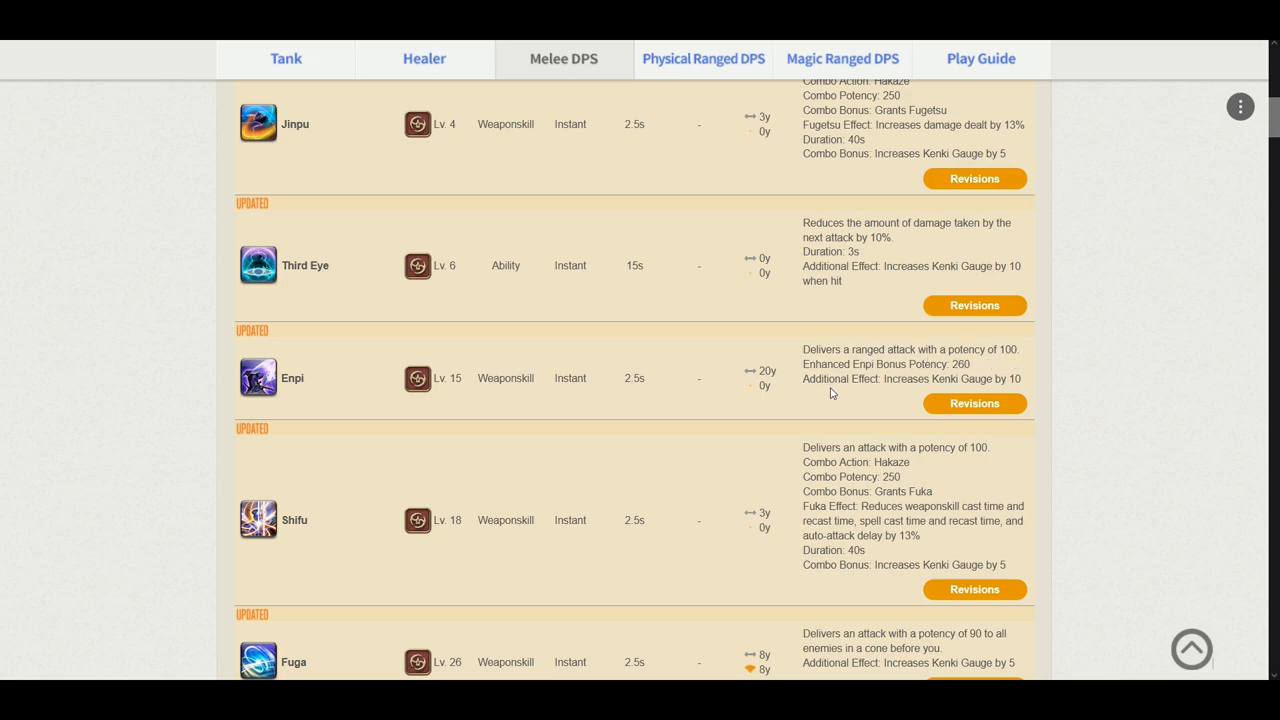
pyautogui.moveTo(982, 380)
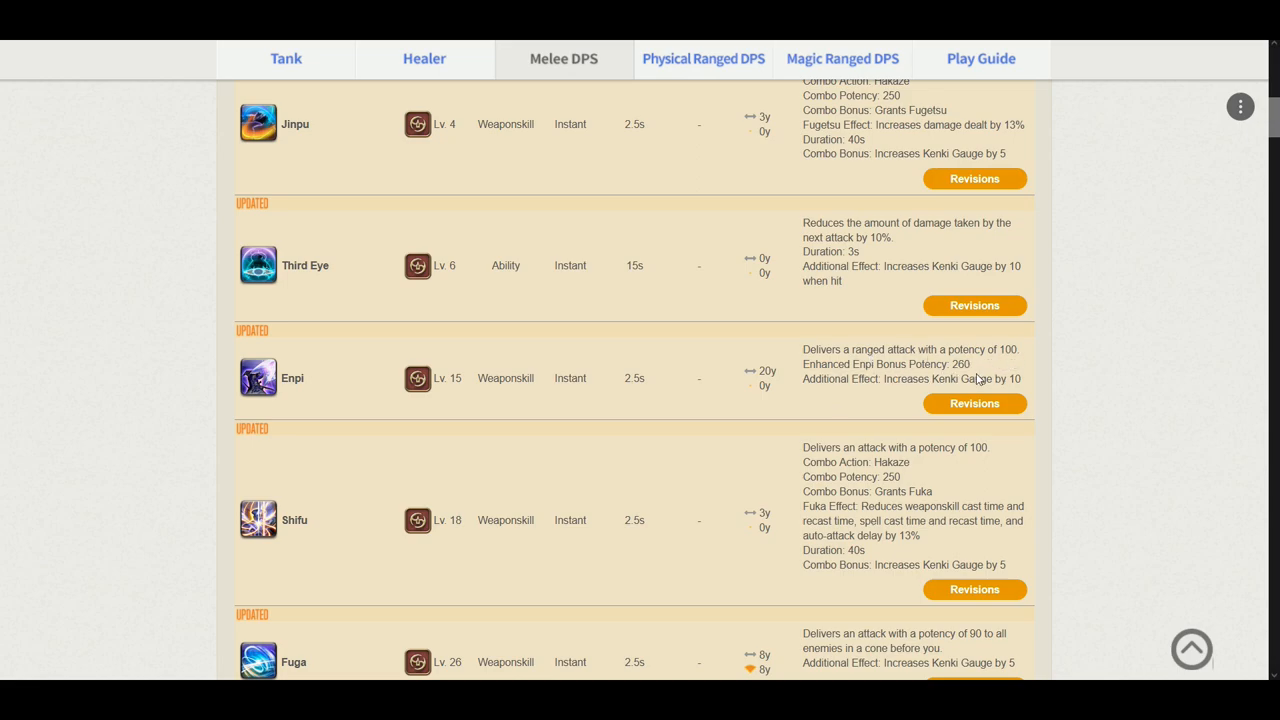
pyautogui.moveTo(1056, 360)
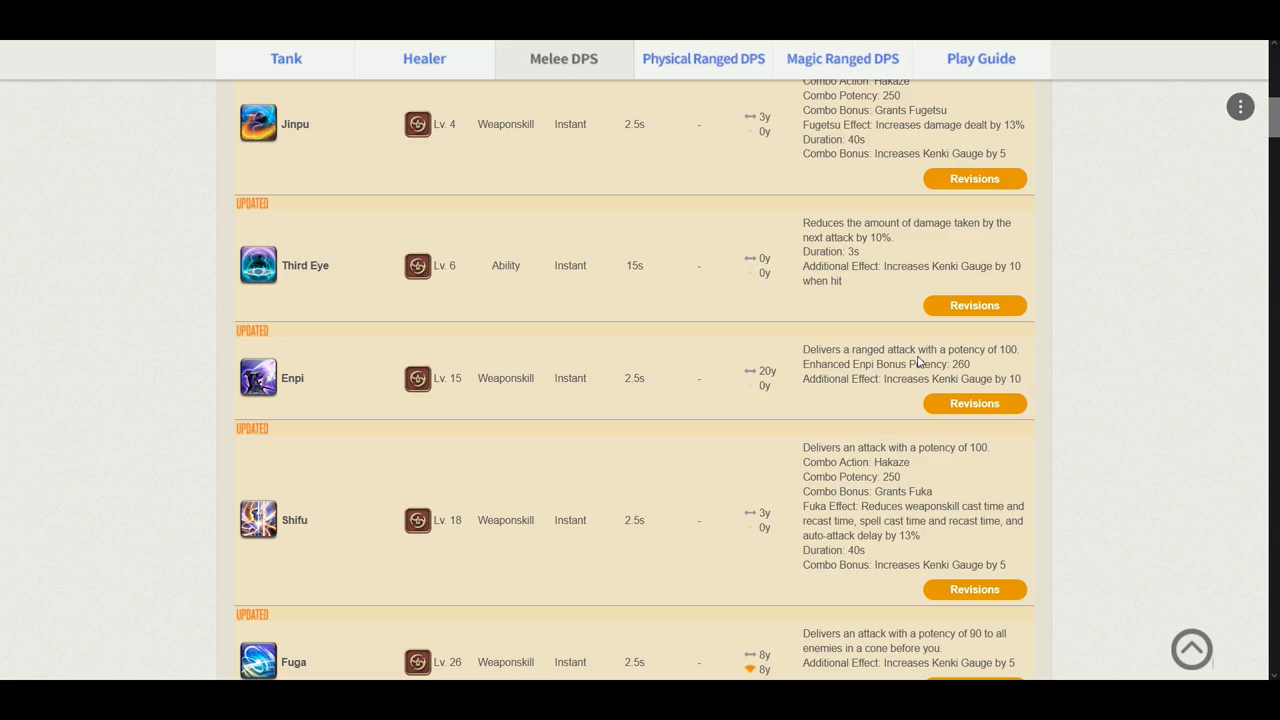
pyautogui.moveTo(994, 362)
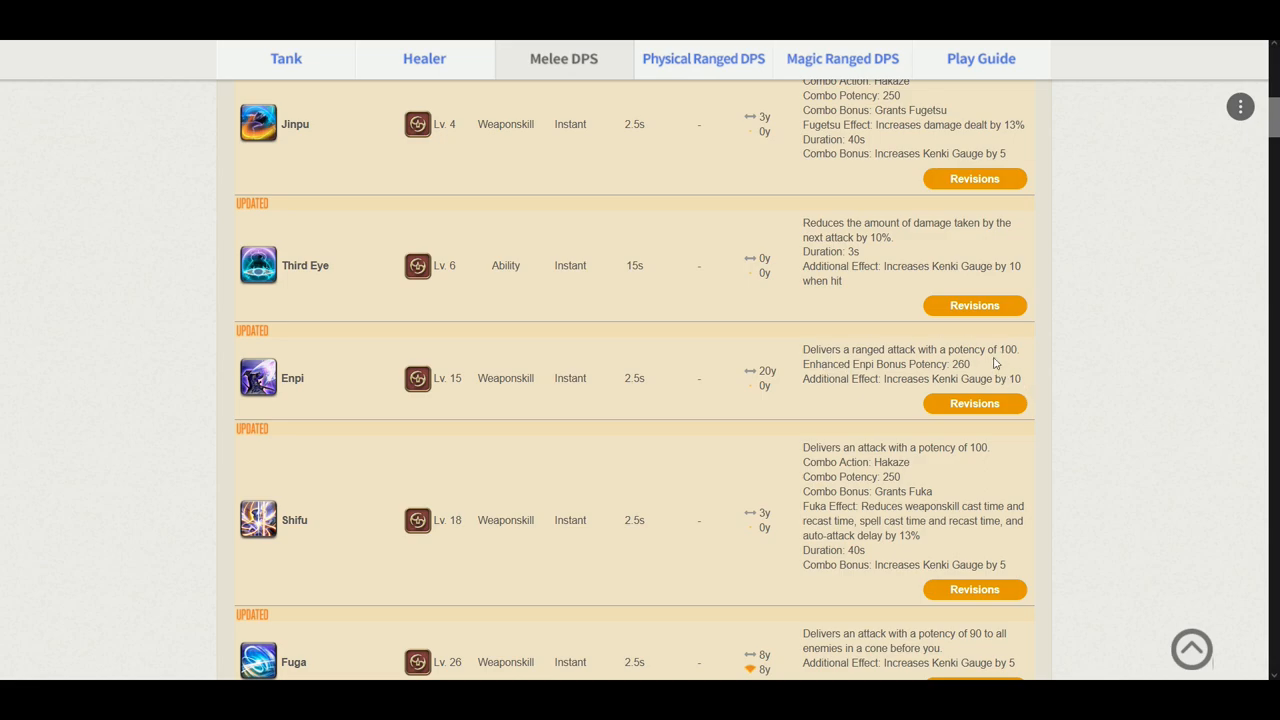
pyautogui.moveTo(990, 380)
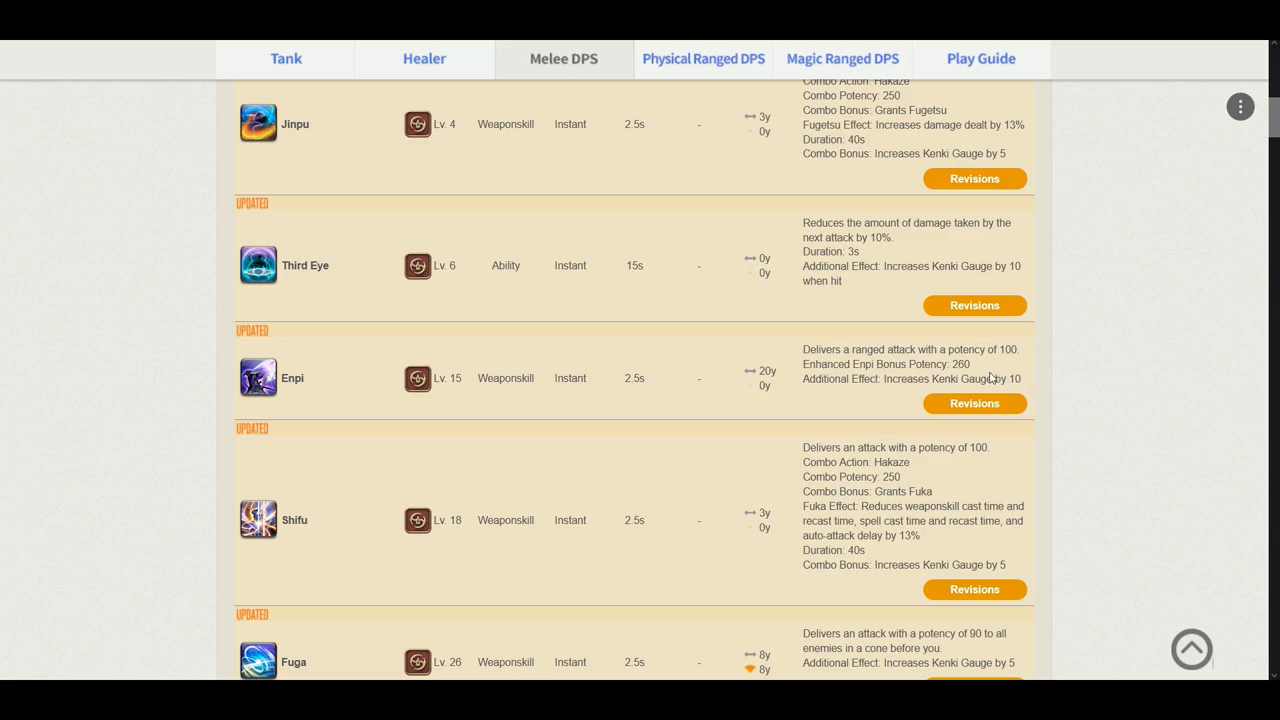
pyautogui.moveTo(988, 360)
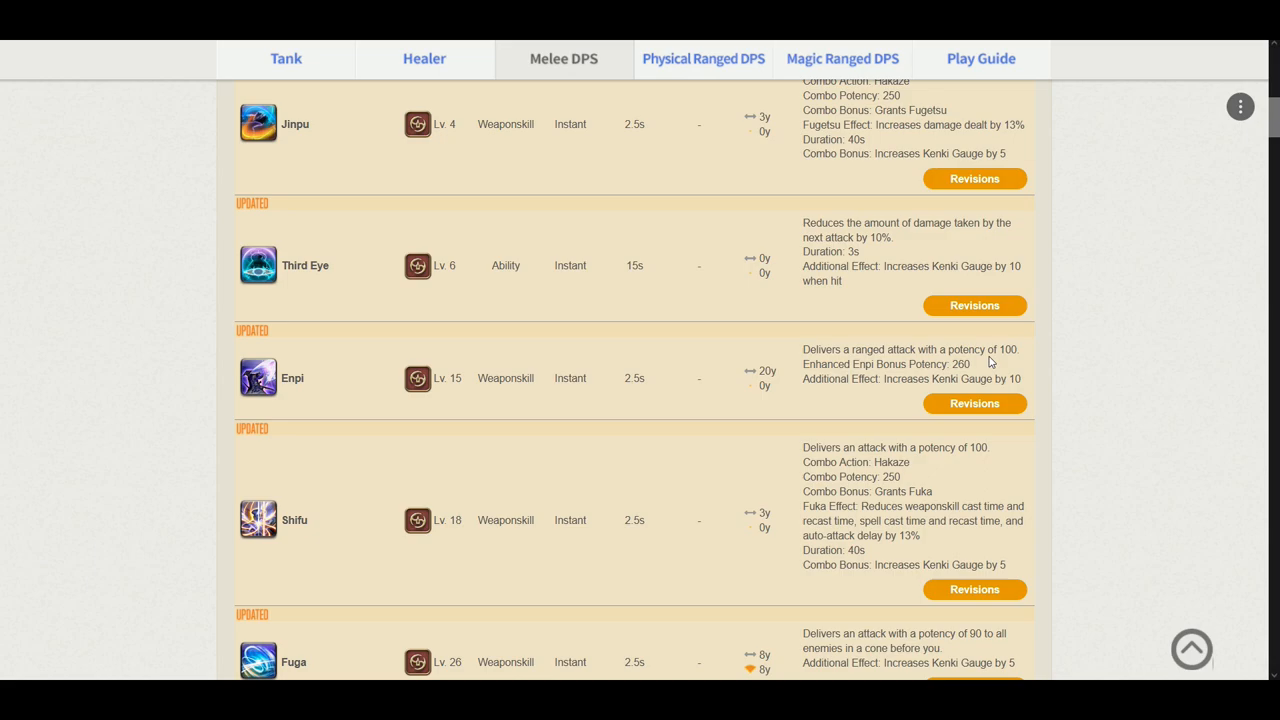
pyautogui.moveTo(1016, 376)
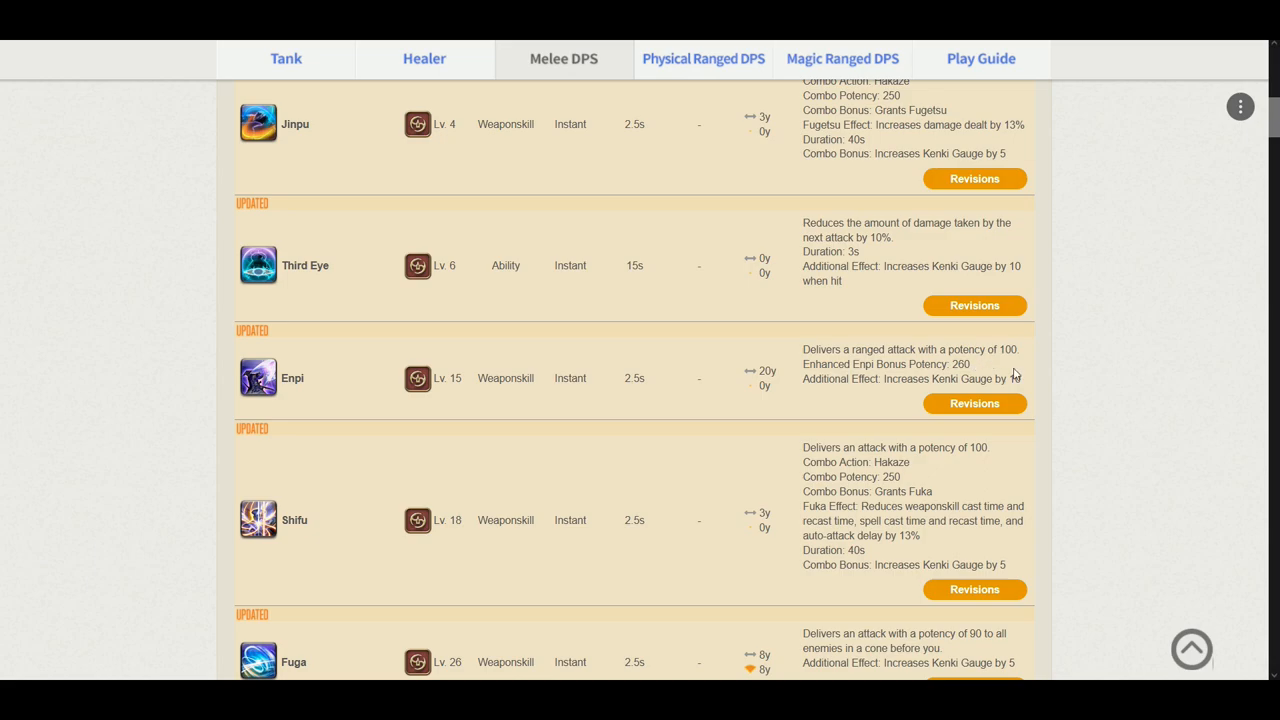
pyautogui.scroll(-3)
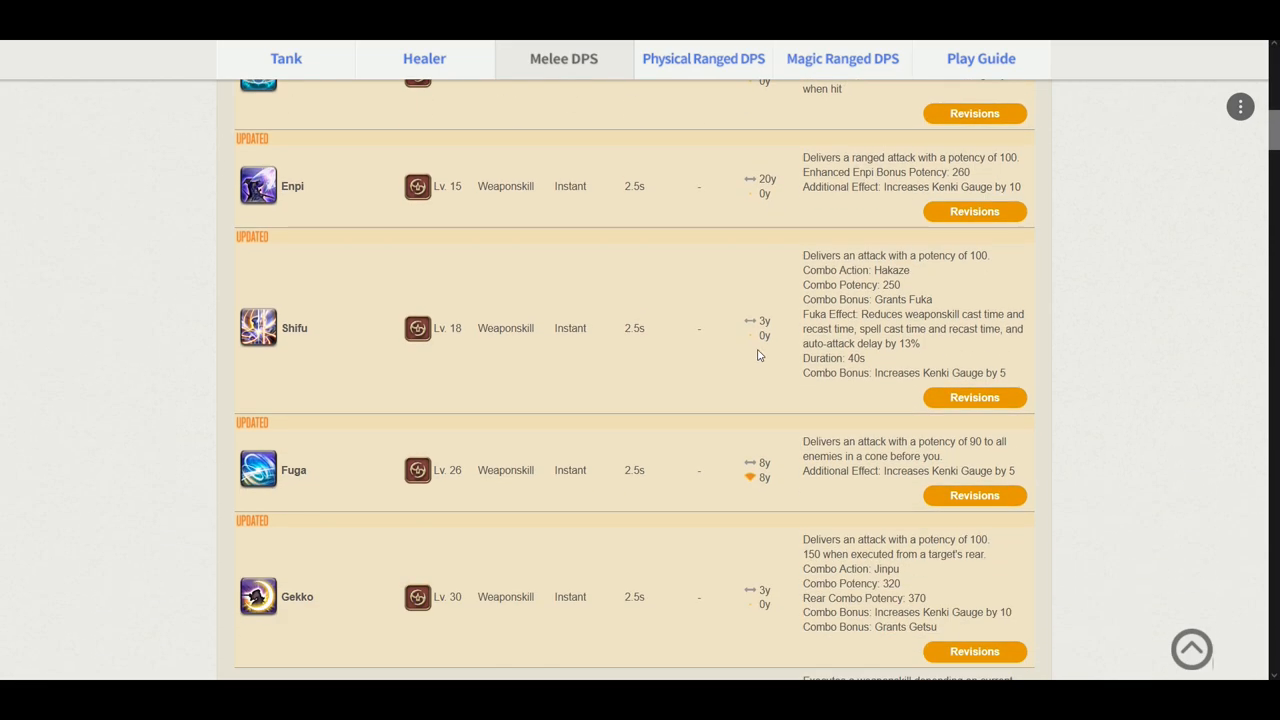
pyautogui.moveTo(830, 280)
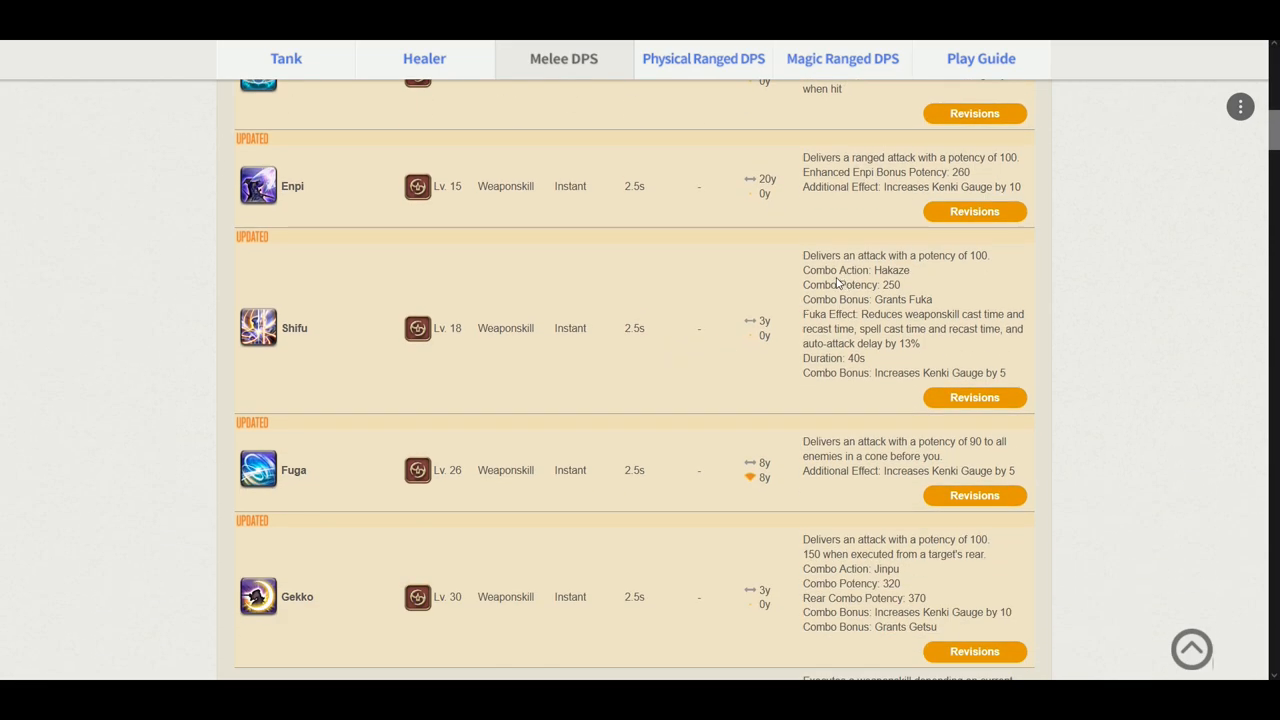
pyautogui.moveTo(960, 286)
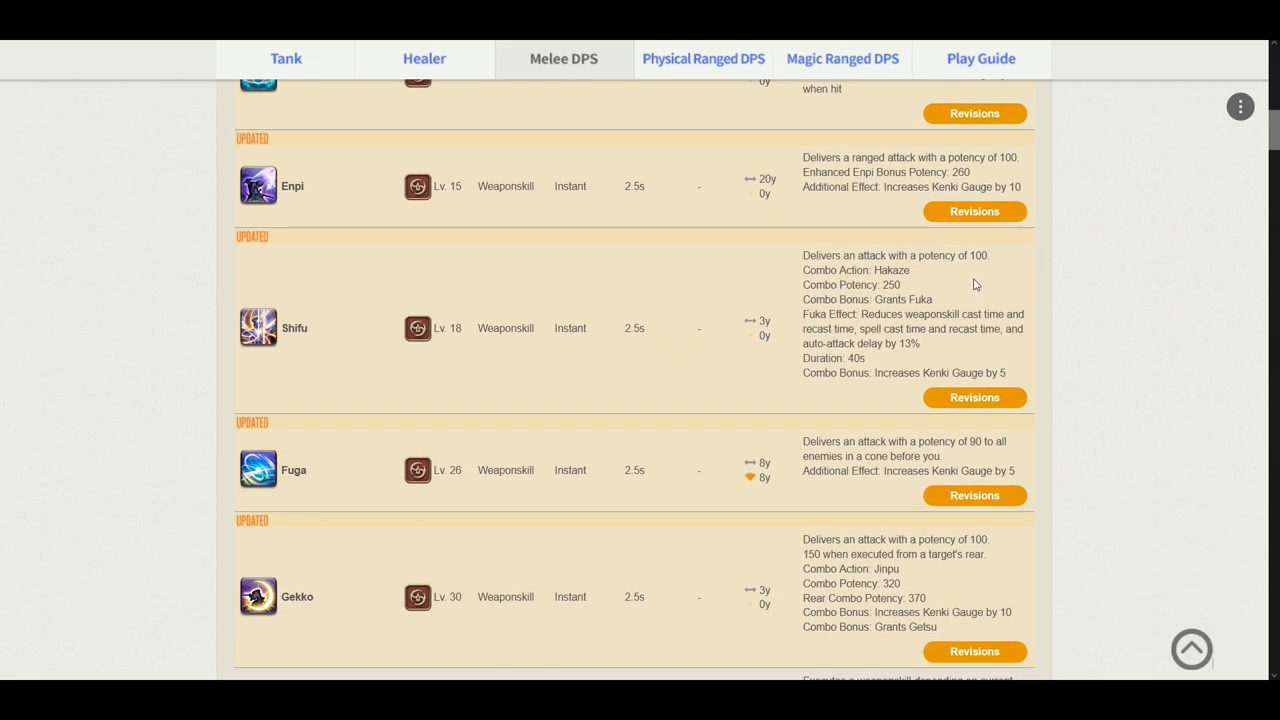
pyautogui.moveTo(1000, 268)
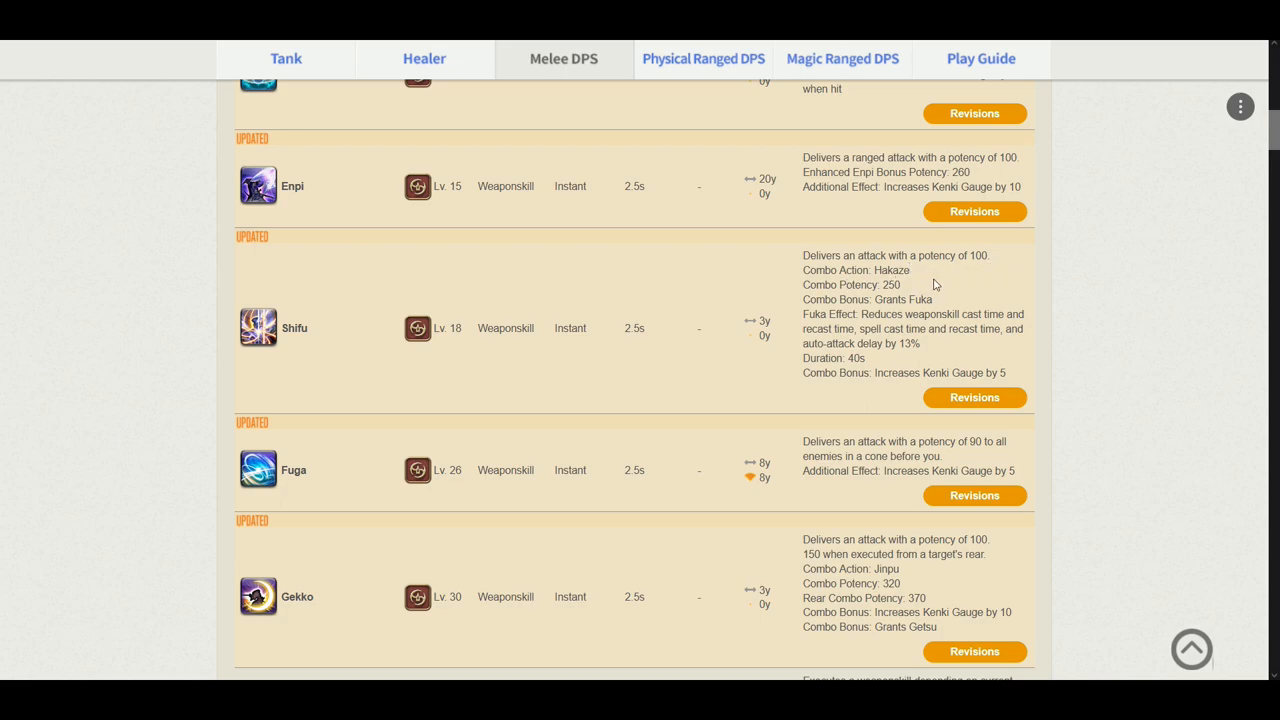
pyautogui.moveTo(924, 292)
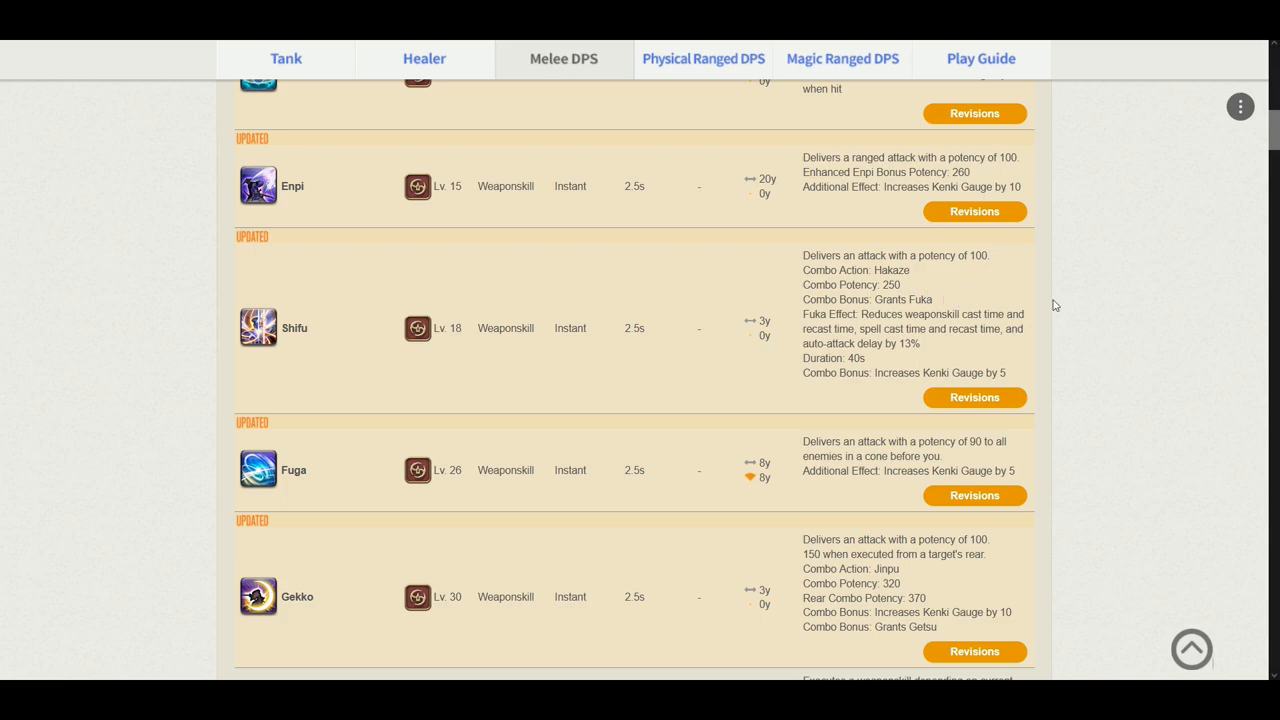
pyautogui.moveTo(1046, 348)
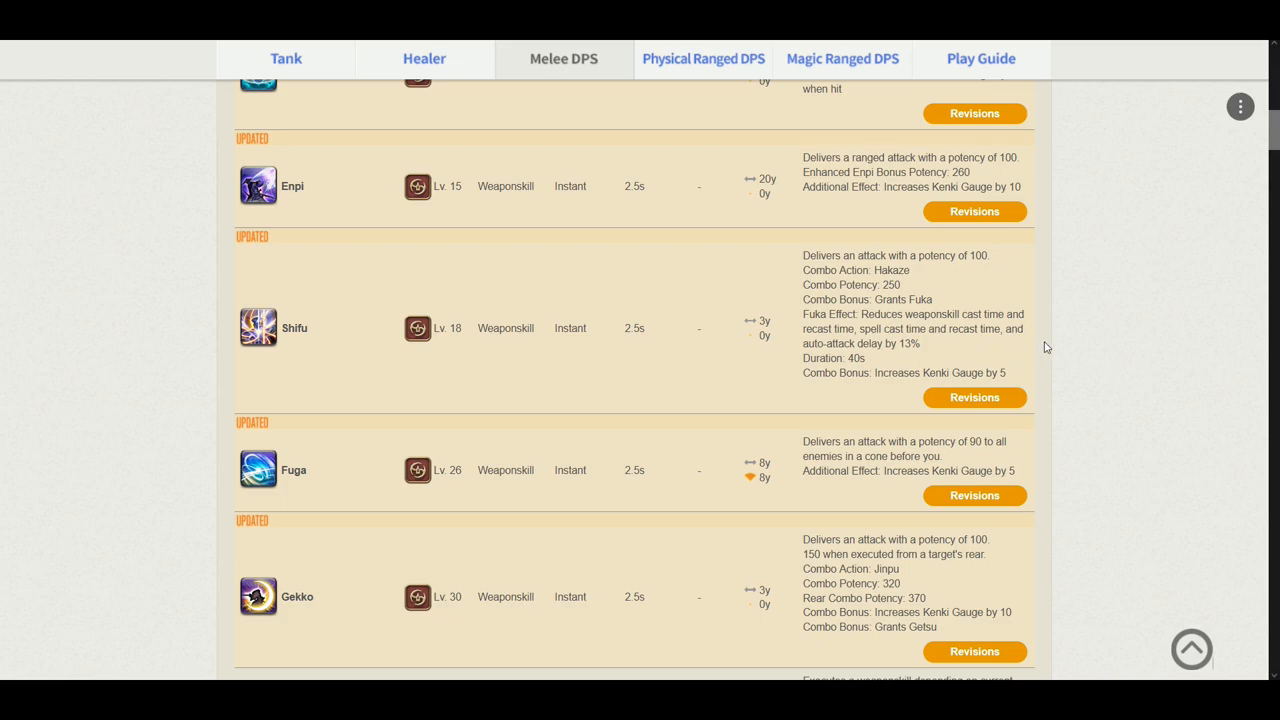
pyautogui.scroll(-3)
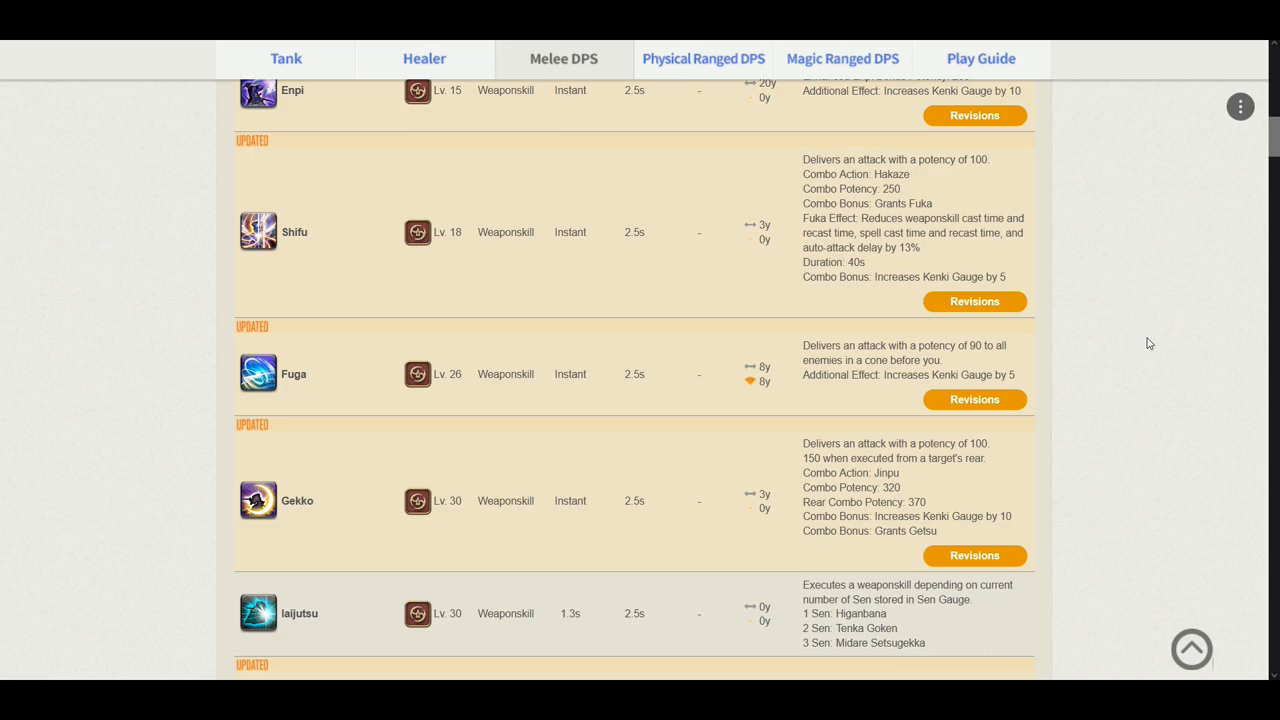
pyautogui.moveTo(1132, 336)
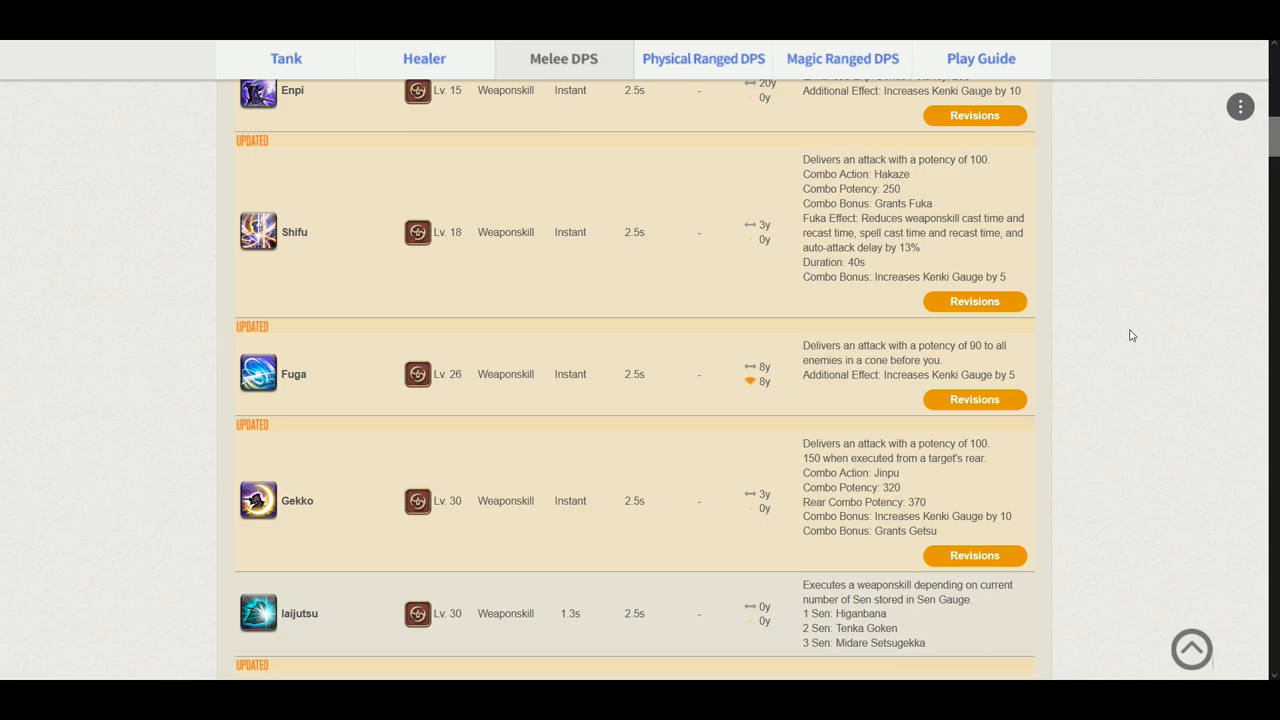
pyautogui.scroll(-3)
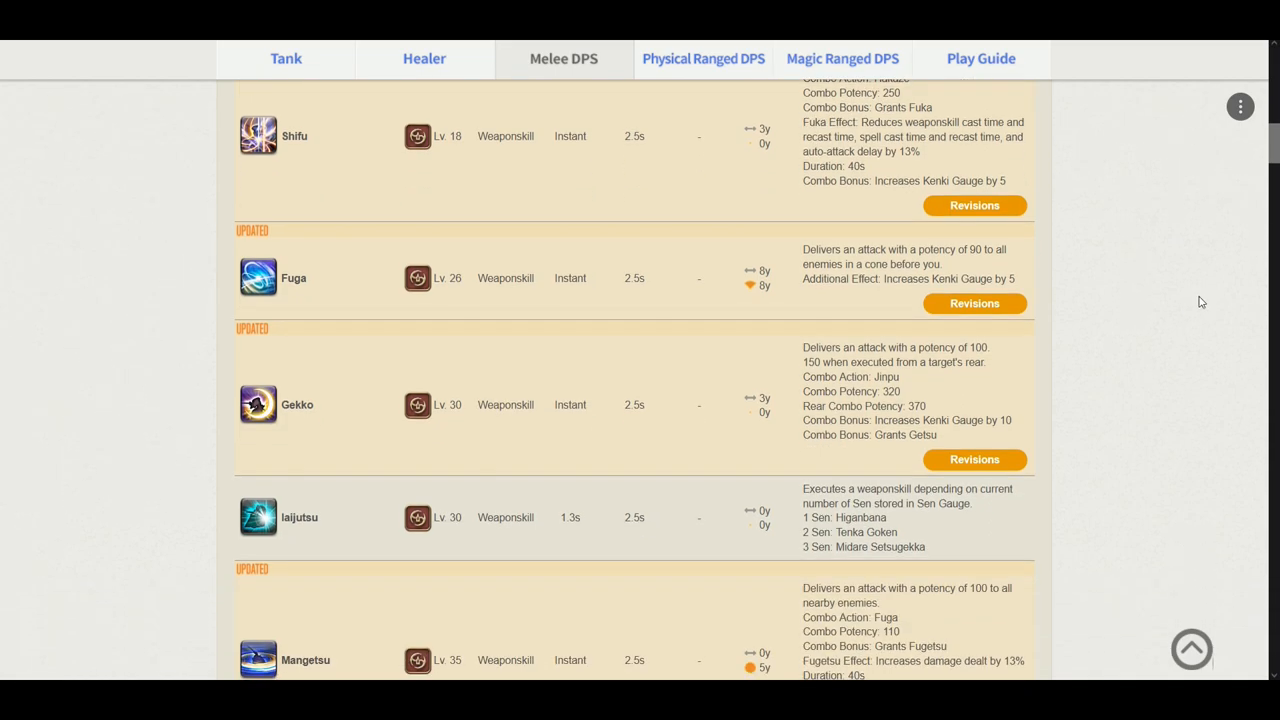
pyautogui.moveTo(1210, 362)
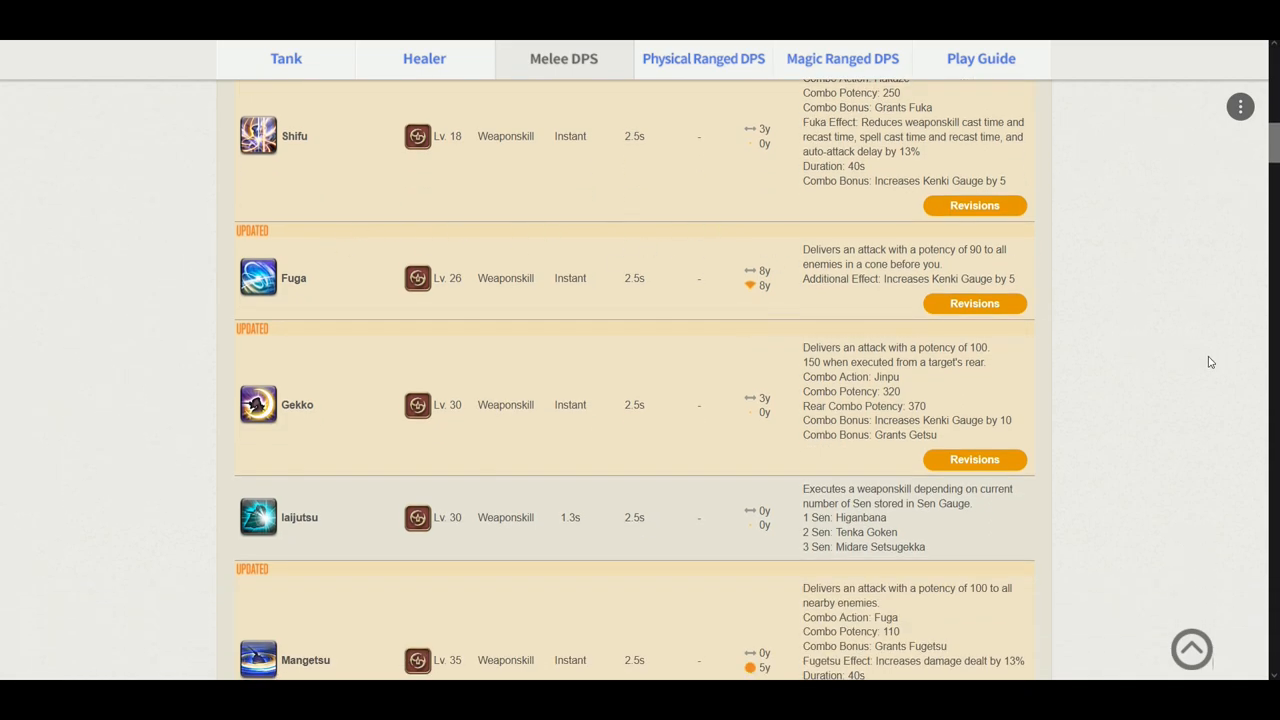
pyautogui.moveTo(1174, 336)
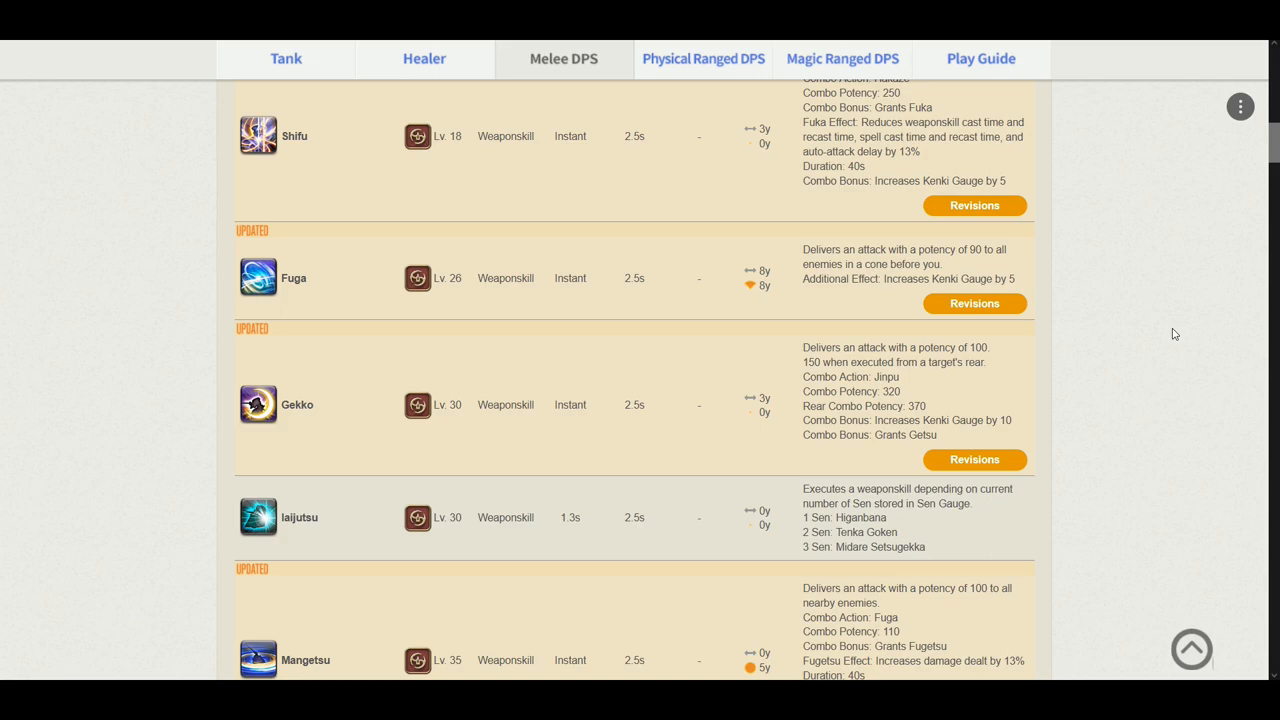
pyautogui.moveTo(920, 376)
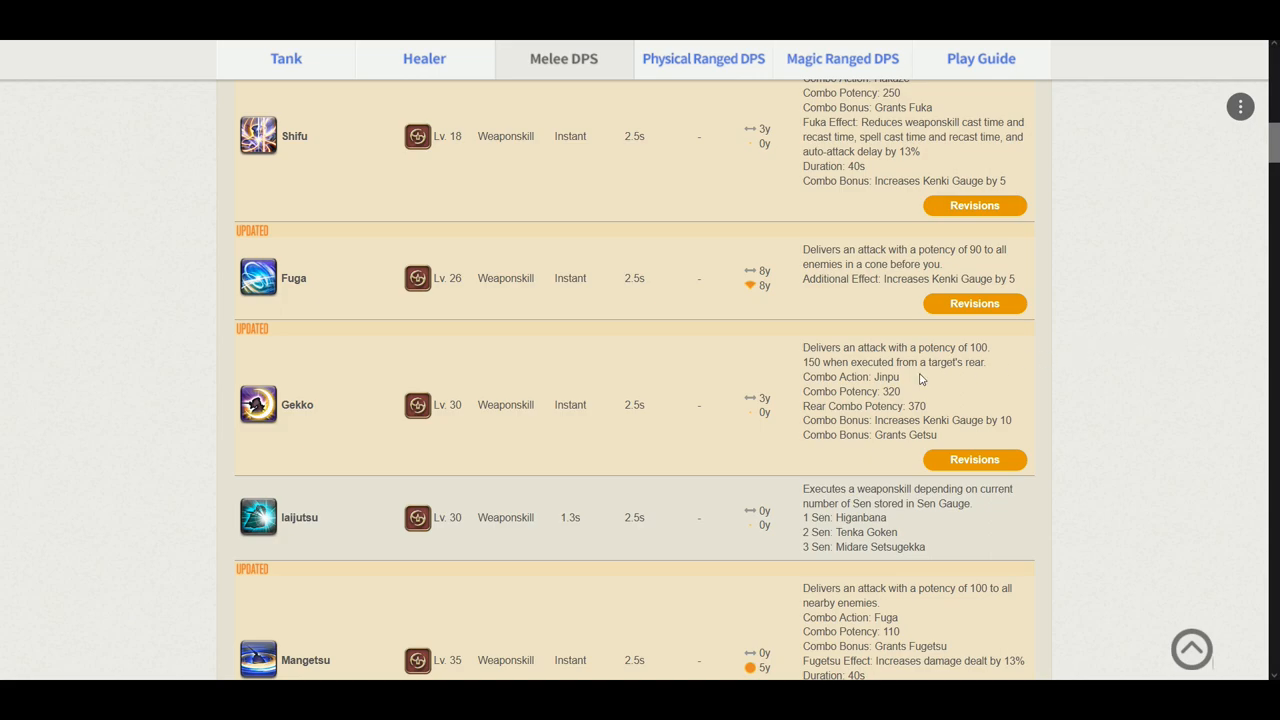
pyautogui.moveTo(908, 380)
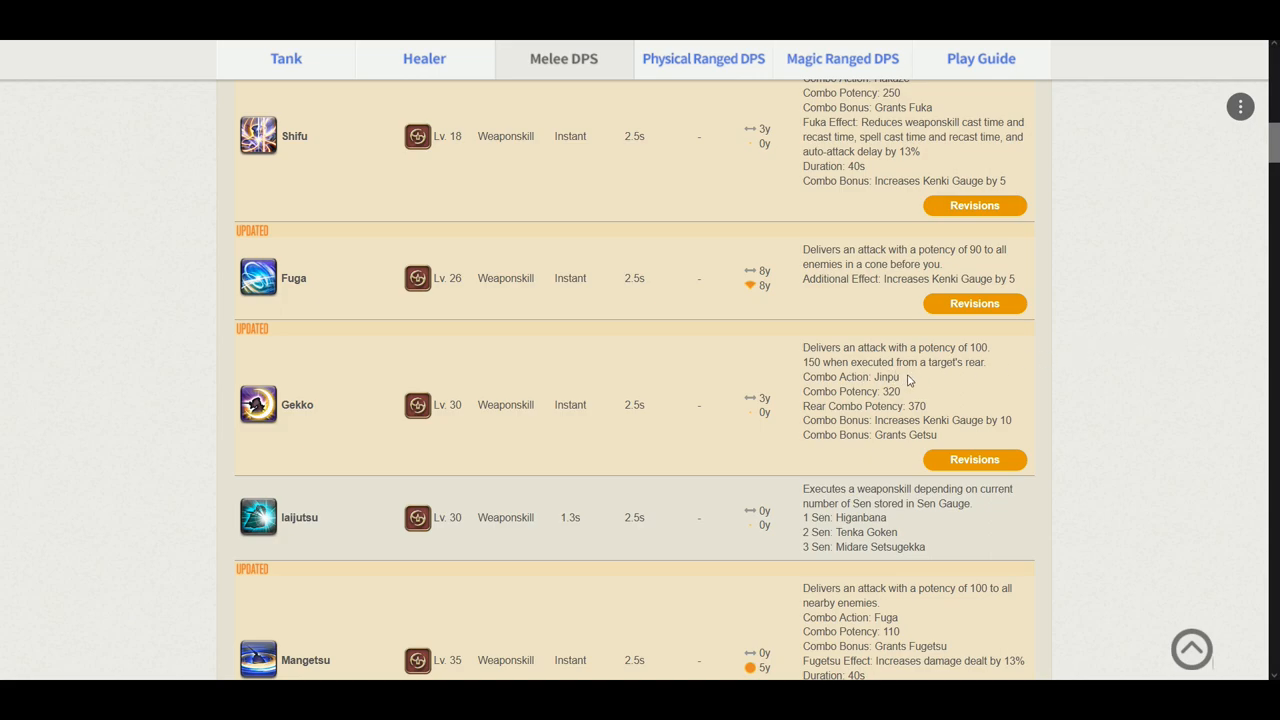
pyautogui.moveTo(1024, 370)
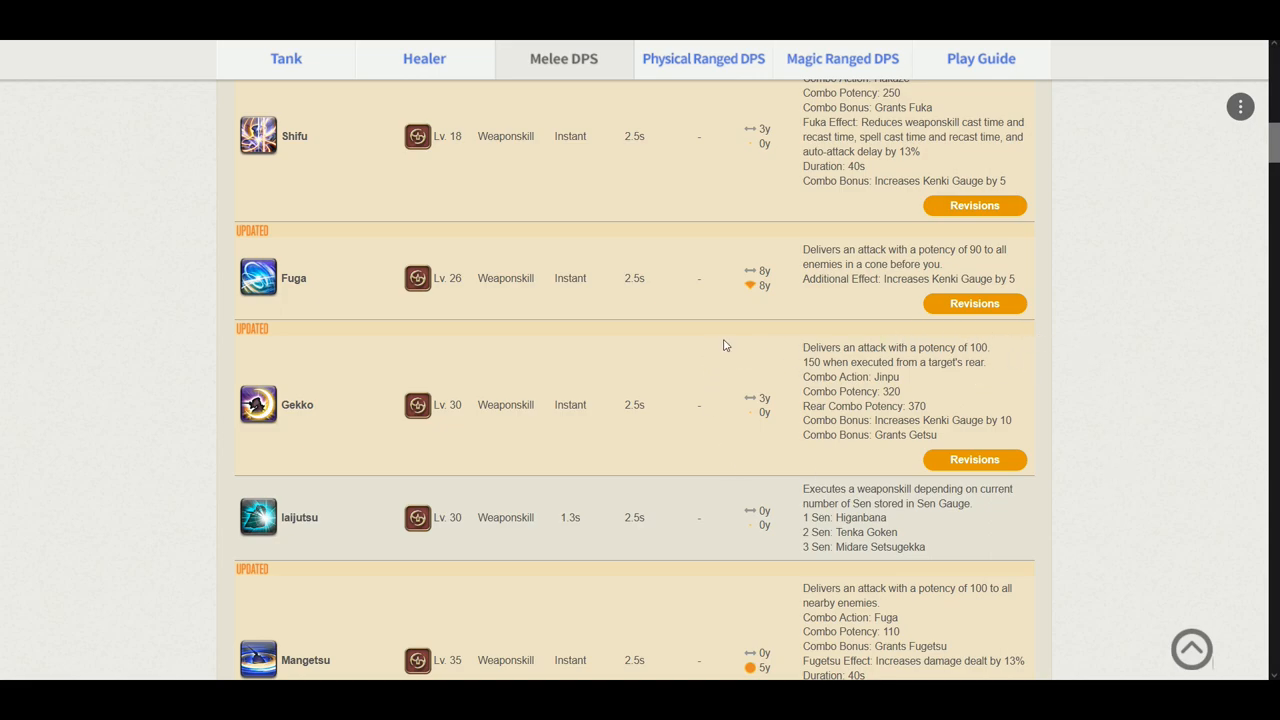
pyautogui.moveTo(1120, 328)
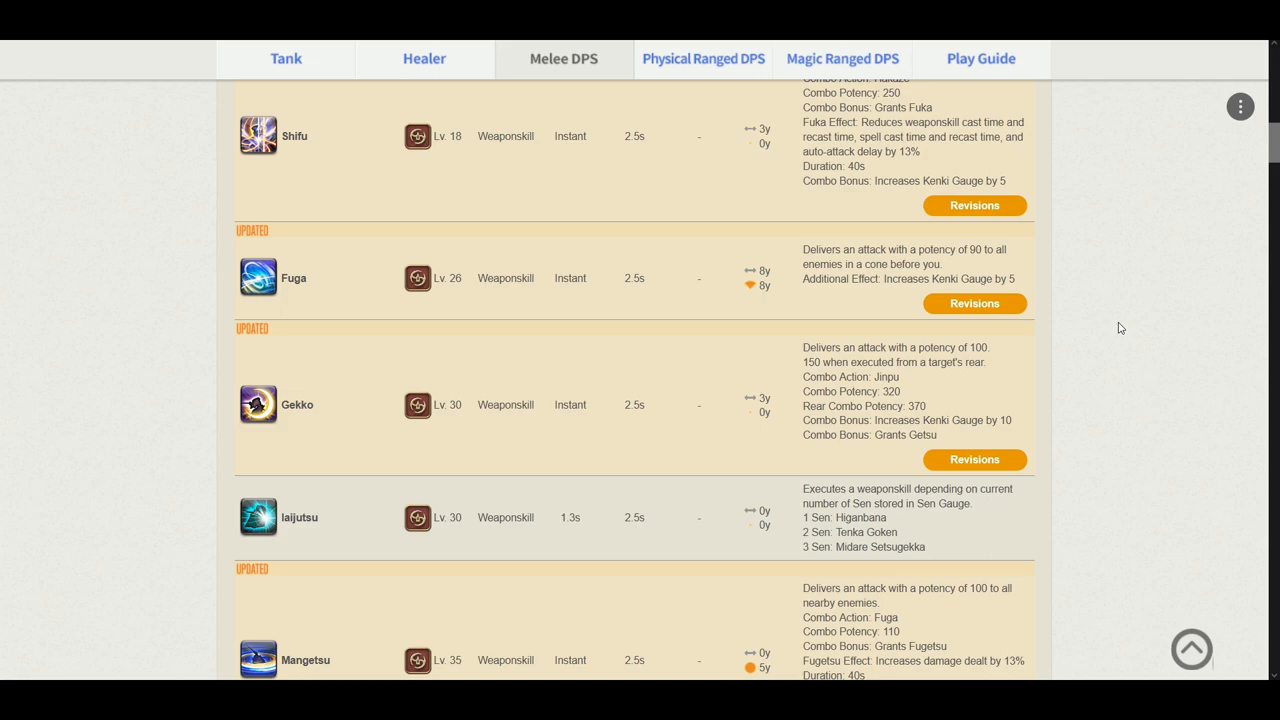
pyautogui.moveTo(1108, 328)
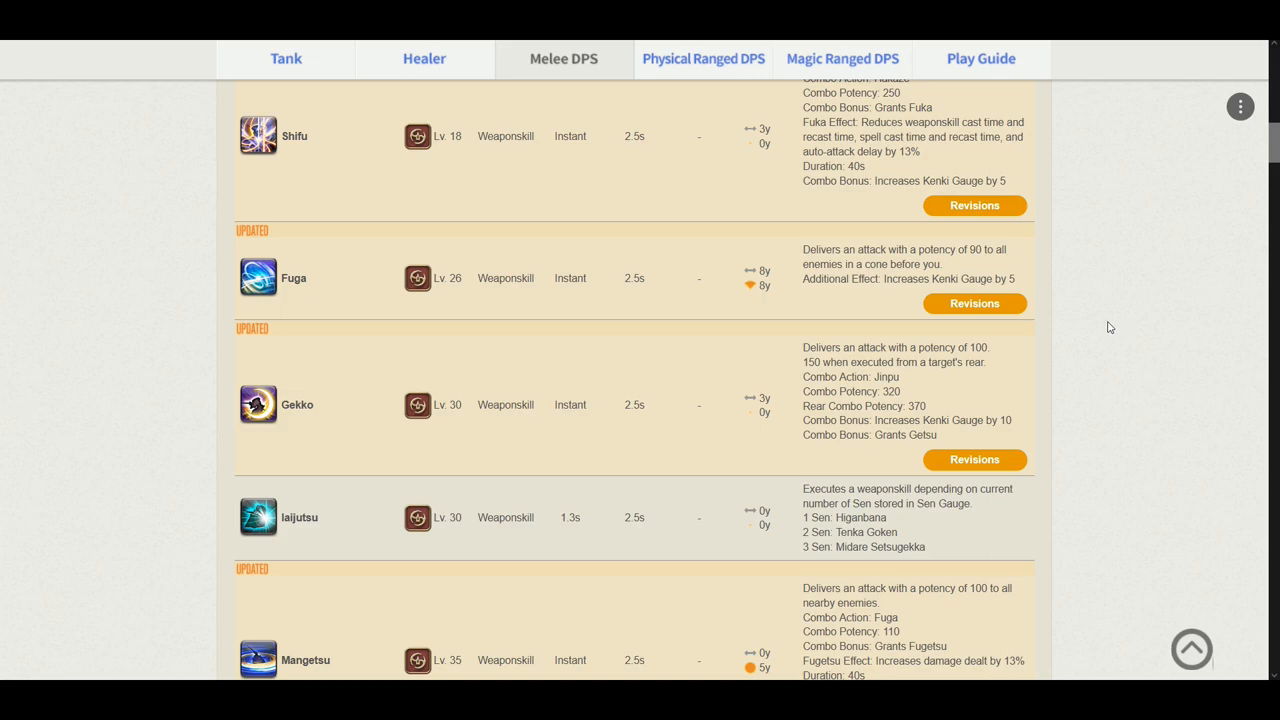
pyautogui.moveTo(1120, 326)
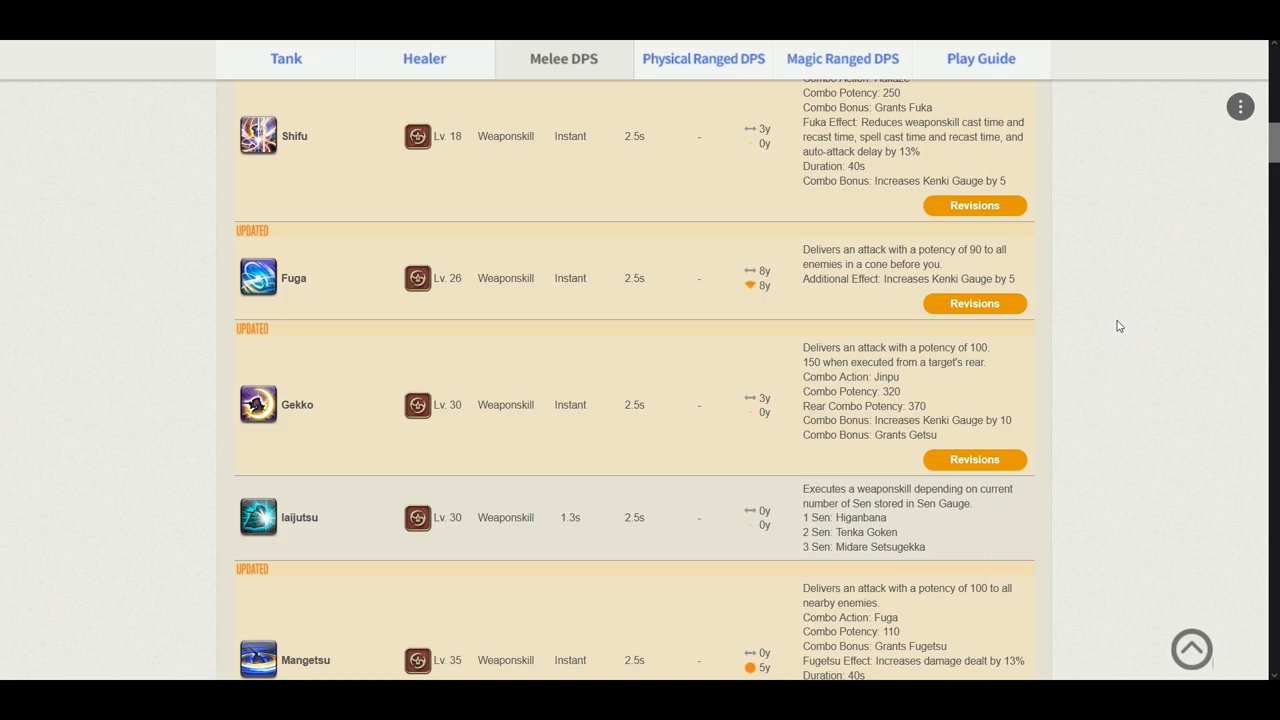
pyautogui.moveTo(1100, 332)
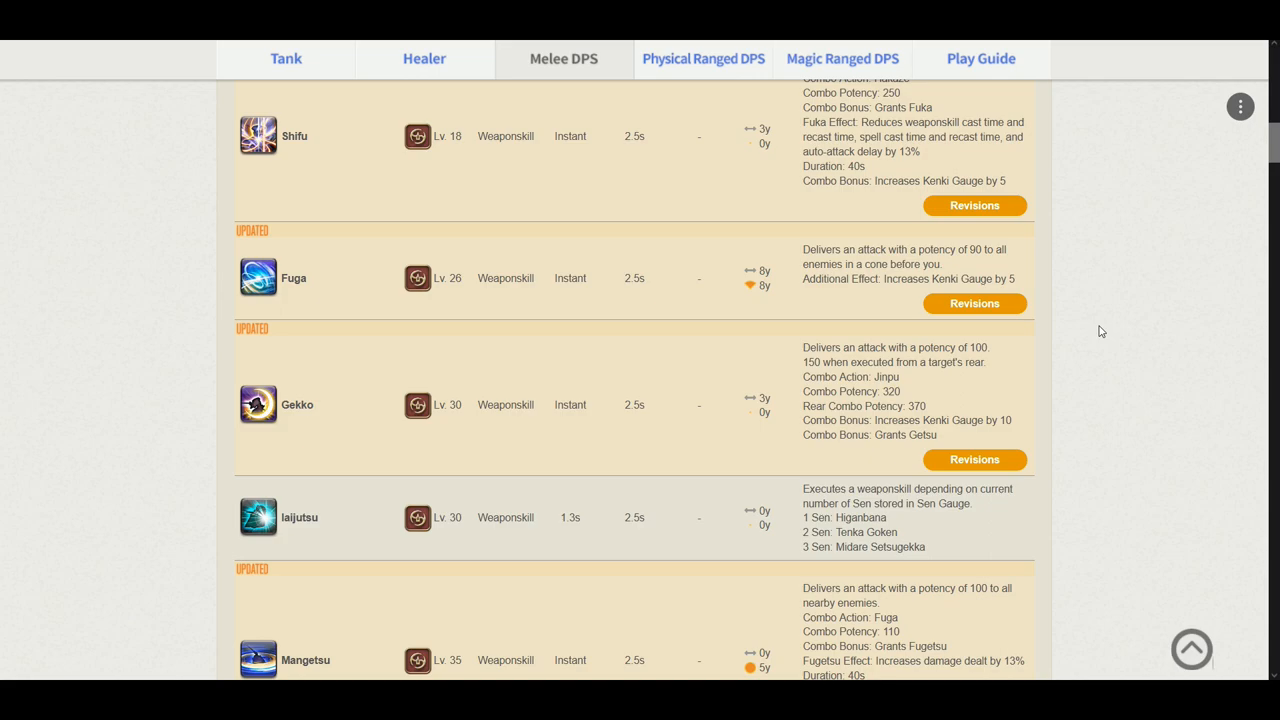
pyautogui.moveTo(1108, 320)
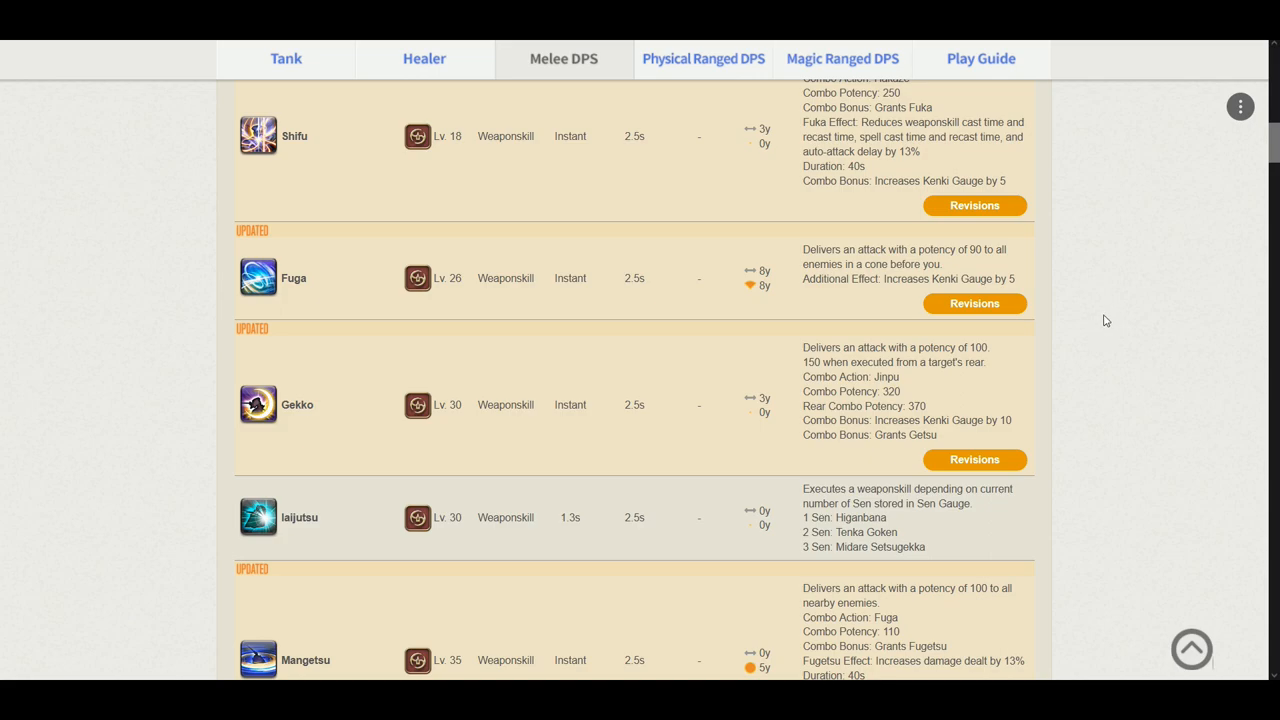
pyautogui.moveTo(944, 436)
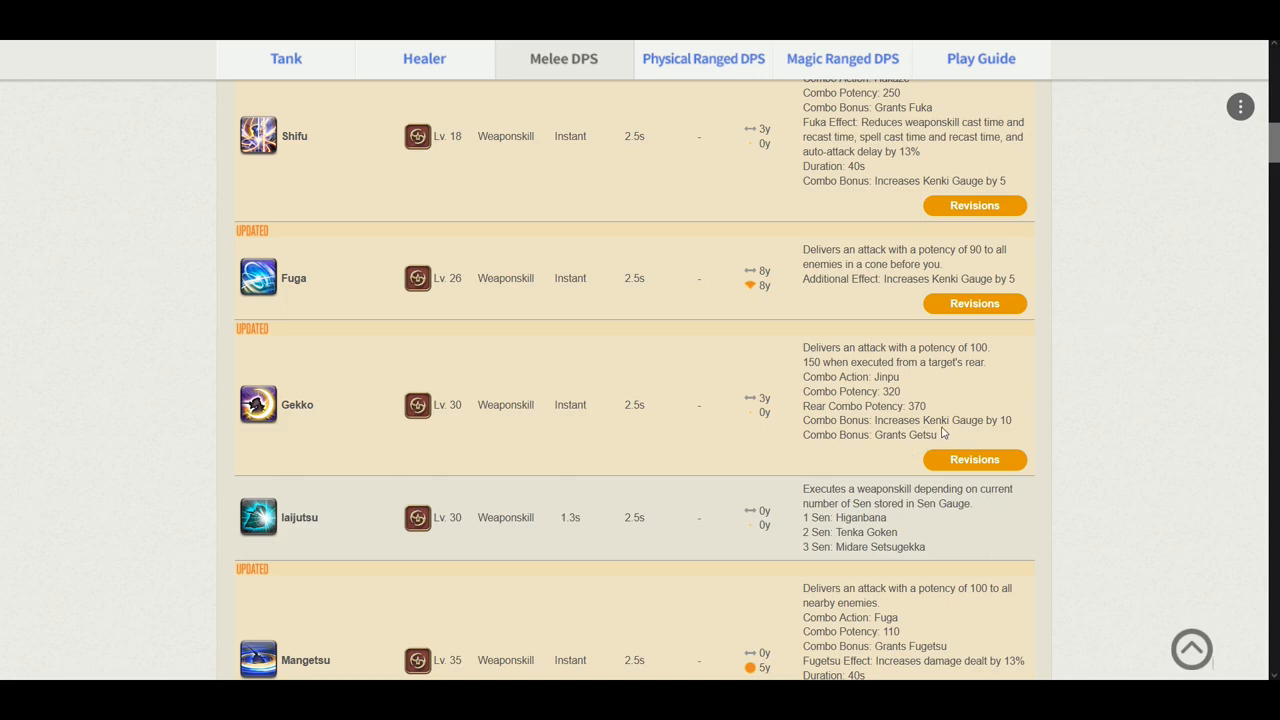
pyautogui.moveTo(1024, 428)
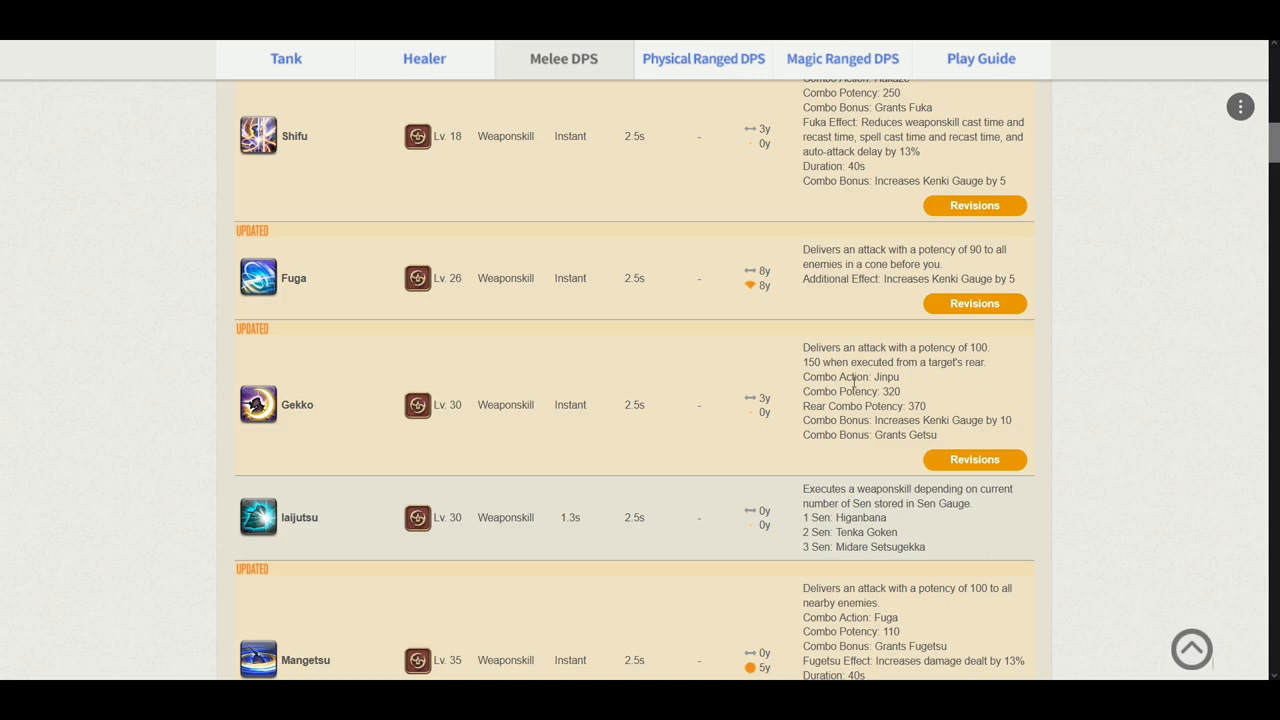
pyautogui.moveTo(916, 384)
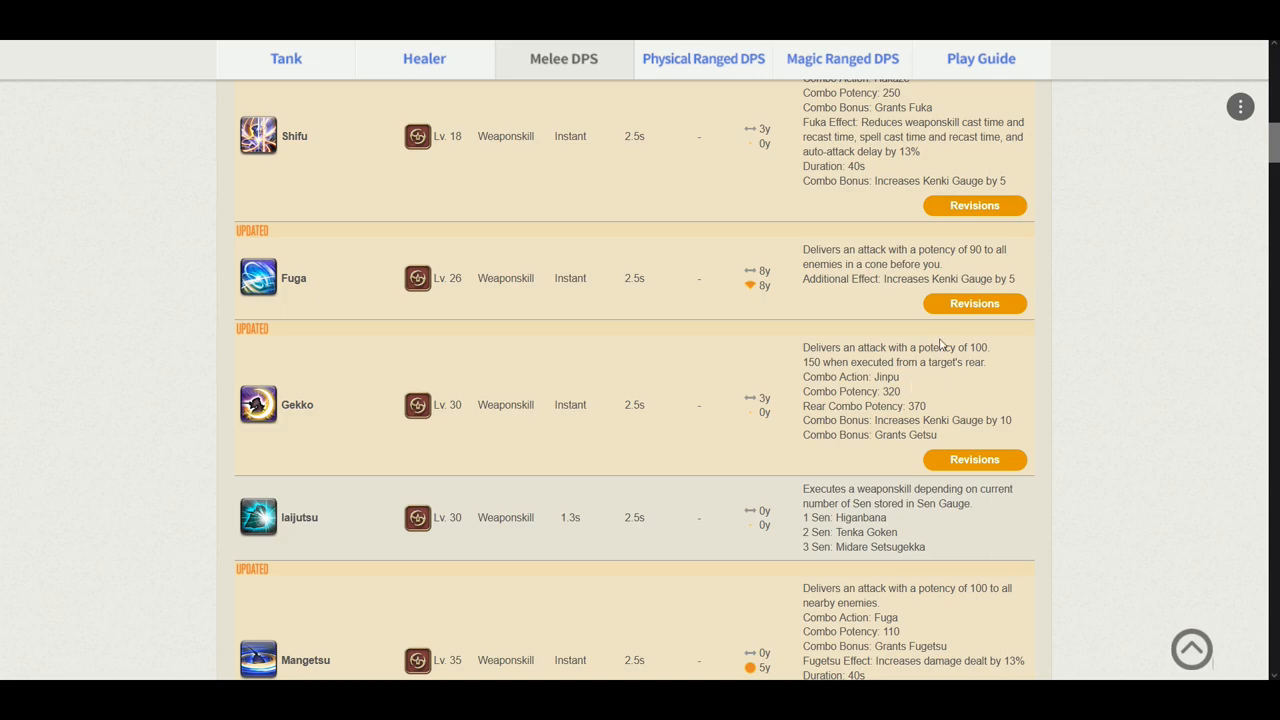
pyautogui.moveTo(900, 452)
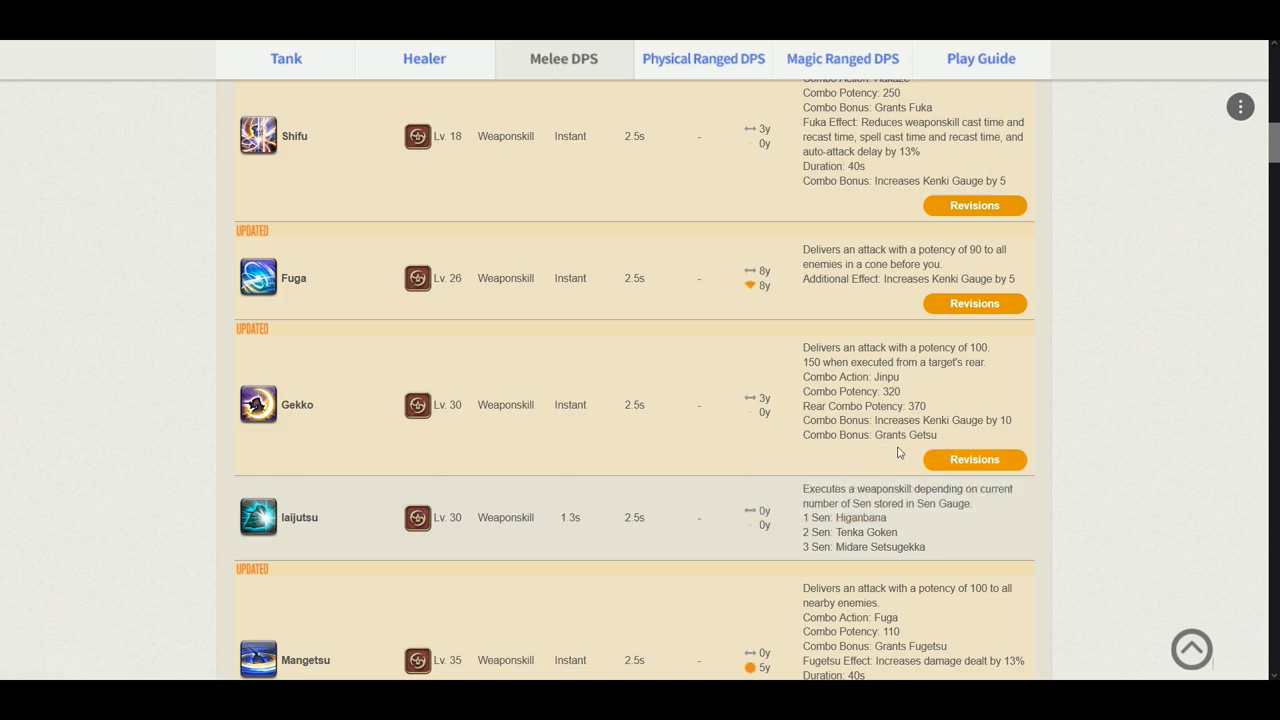
pyautogui.scroll(-3)
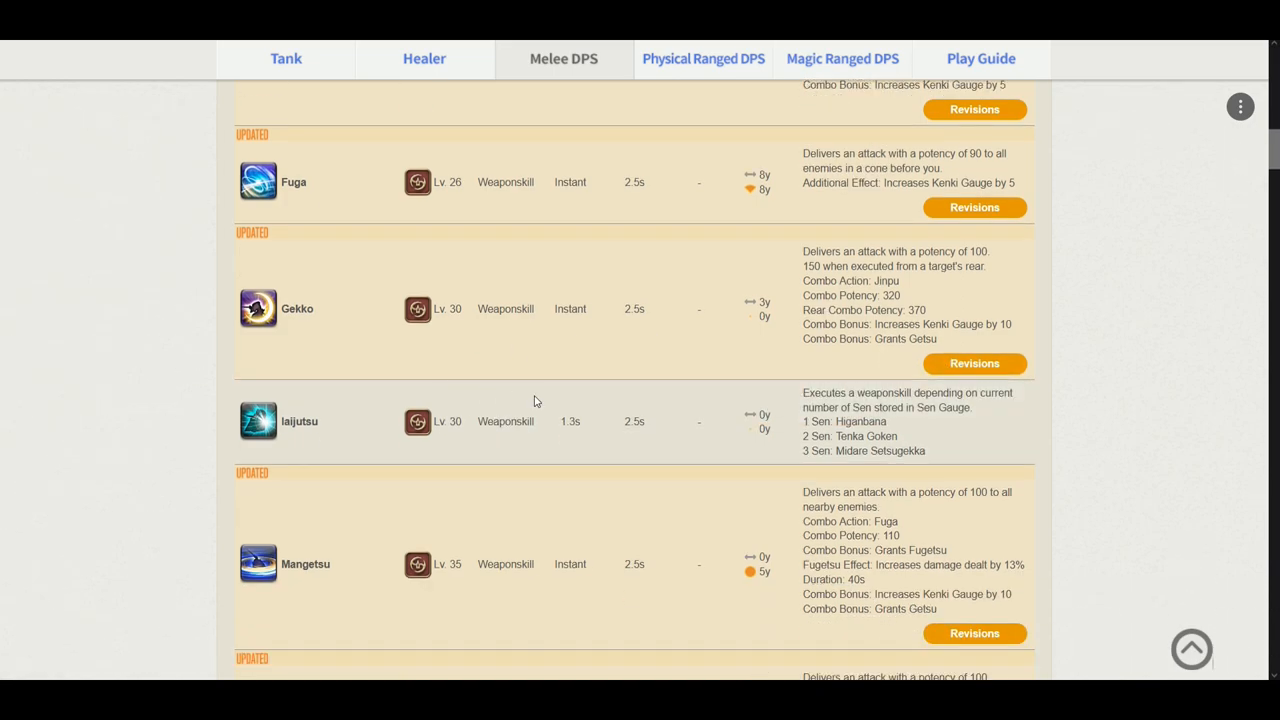
pyautogui.scroll(-3)
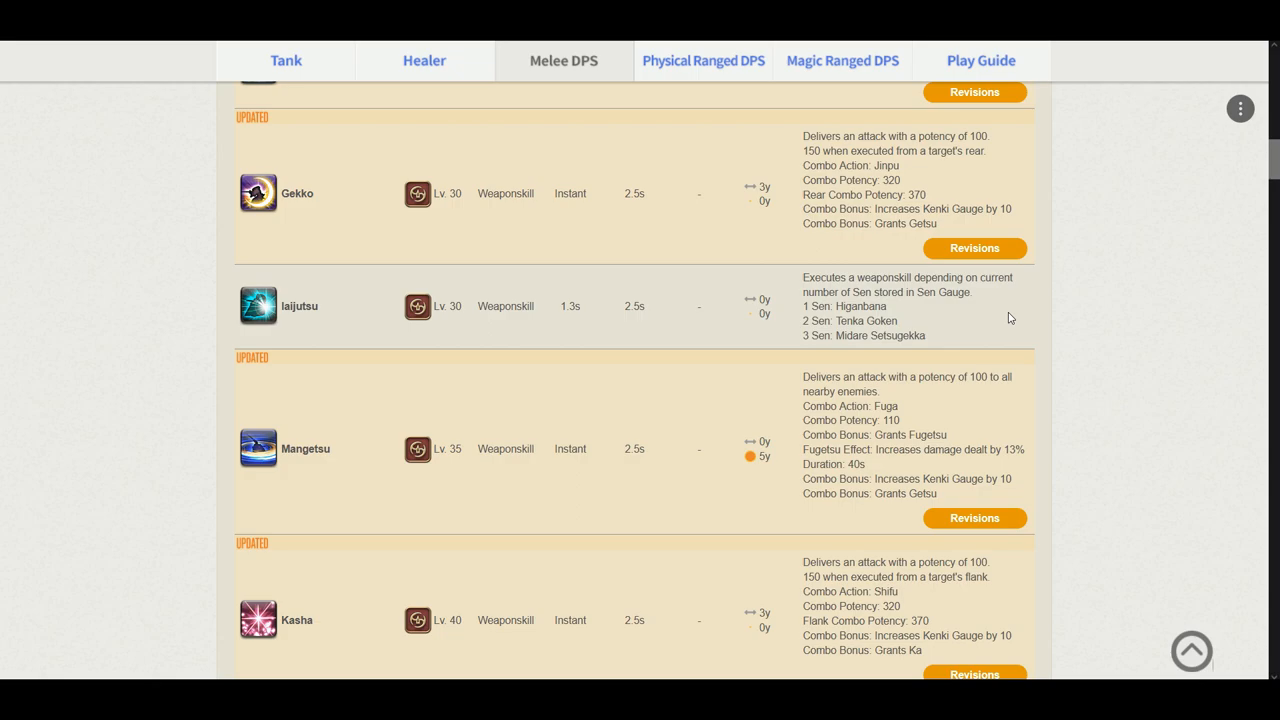
pyautogui.moveTo(964, 402)
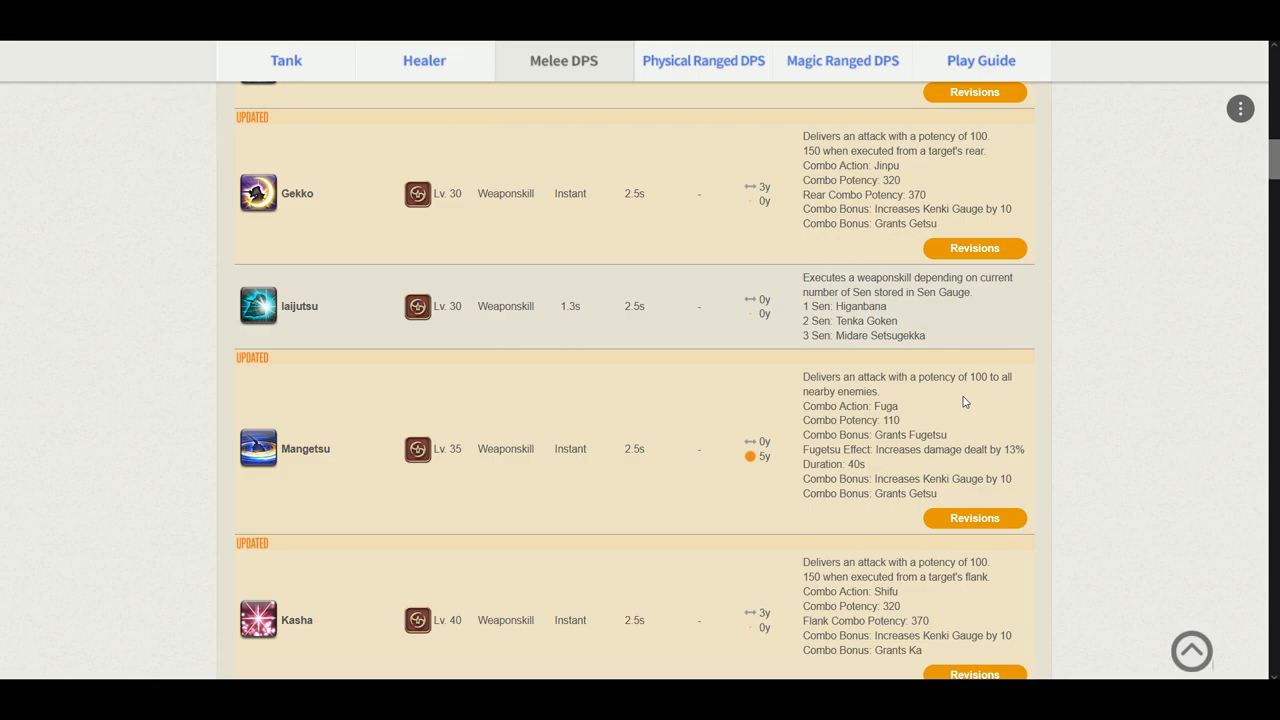
pyautogui.moveTo(772, 406)
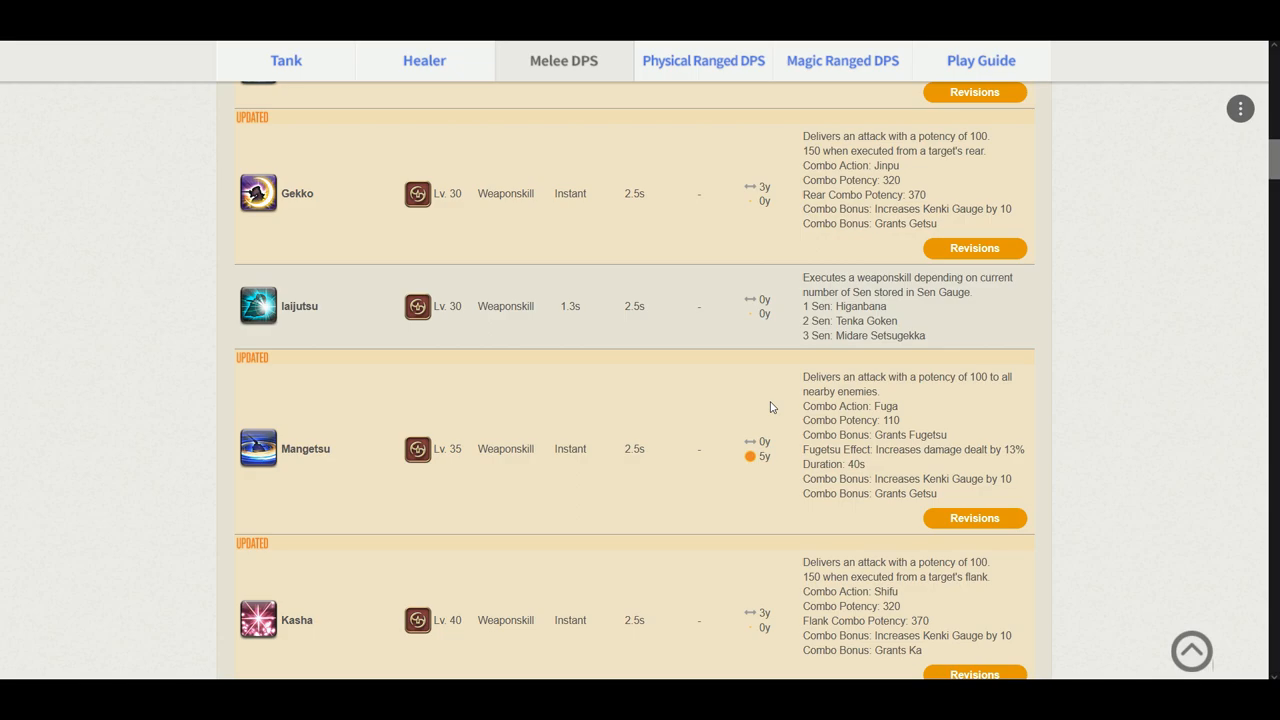
pyautogui.scroll(-3)
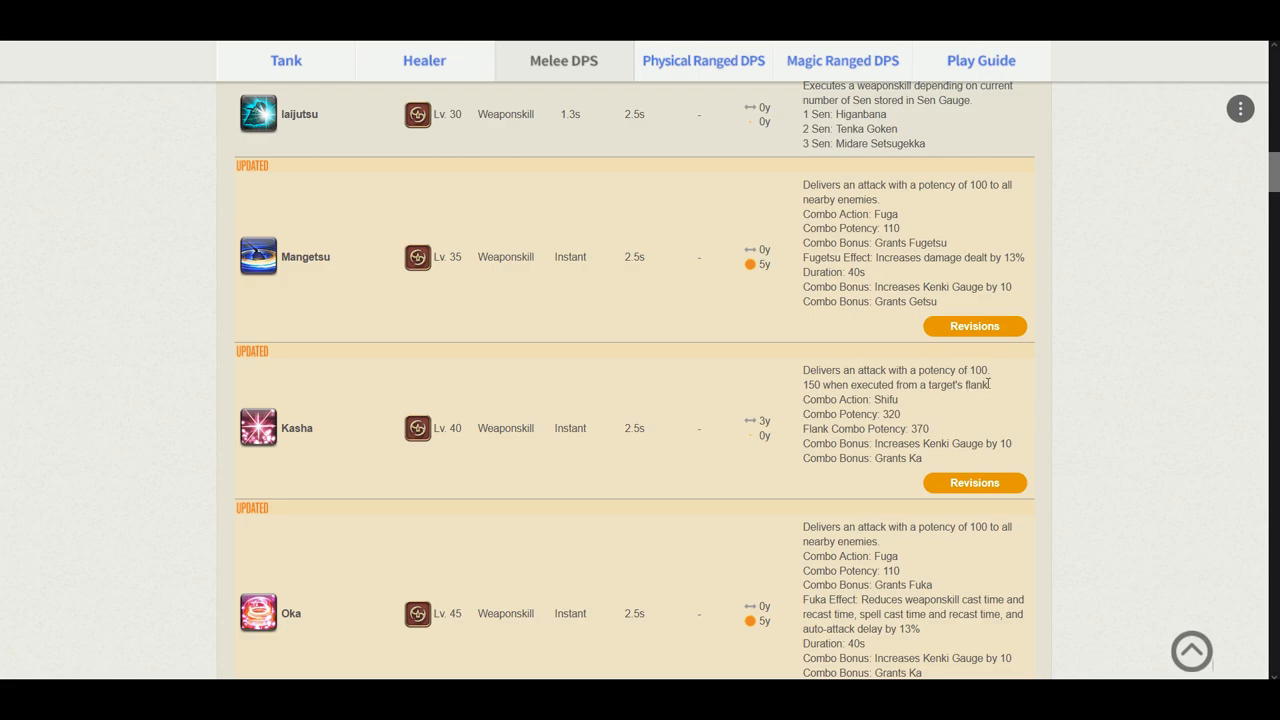
pyautogui.moveTo(904, 400)
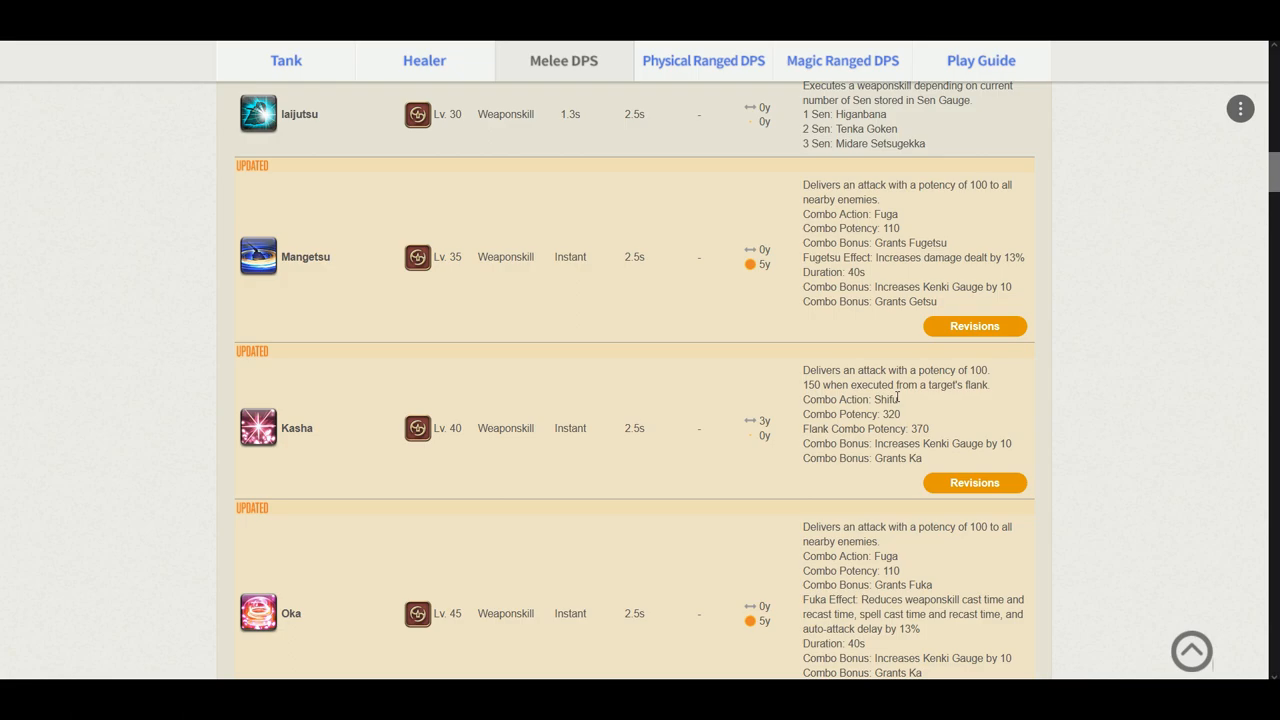
pyautogui.moveTo(928, 412)
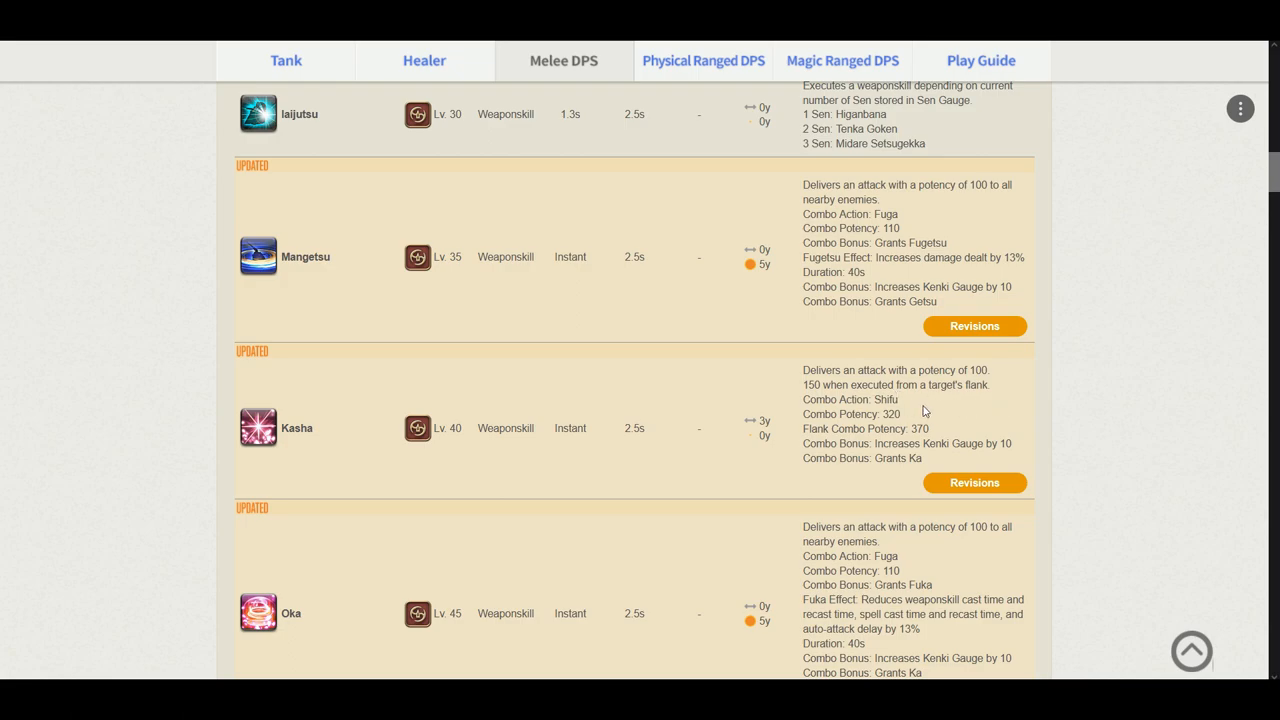
pyautogui.moveTo(922, 428)
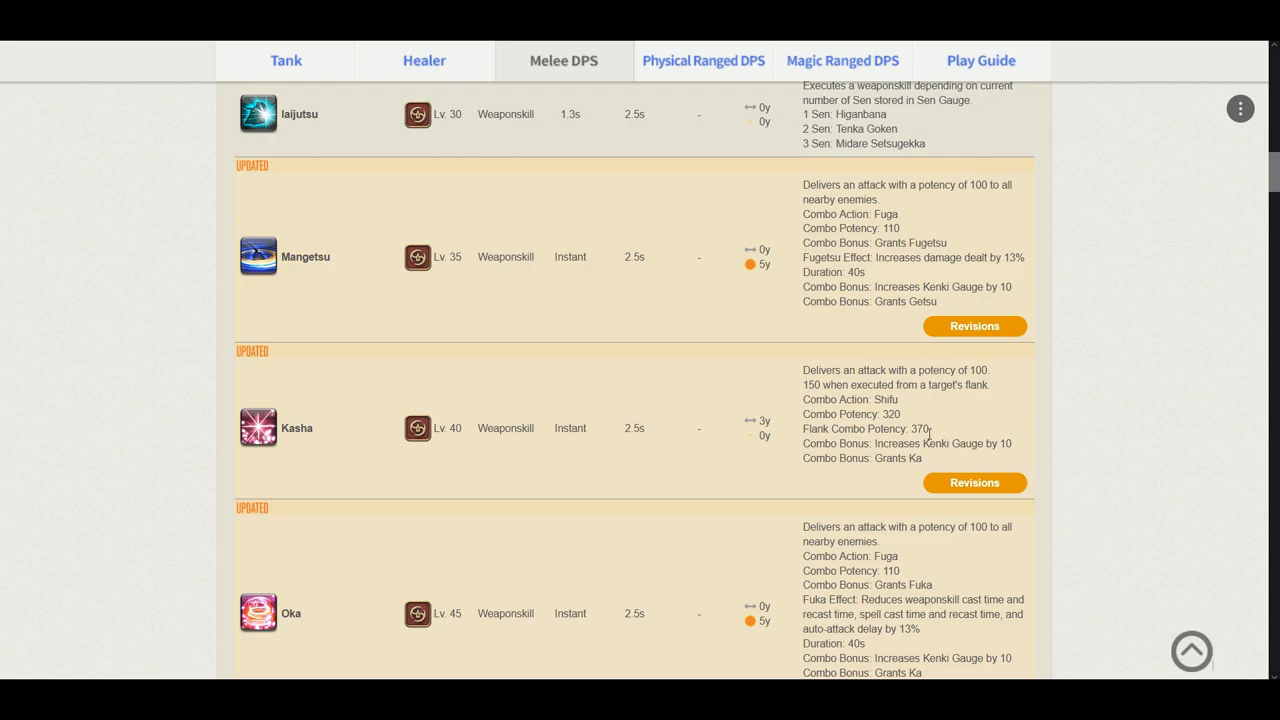
pyautogui.moveTo(1002, 444)
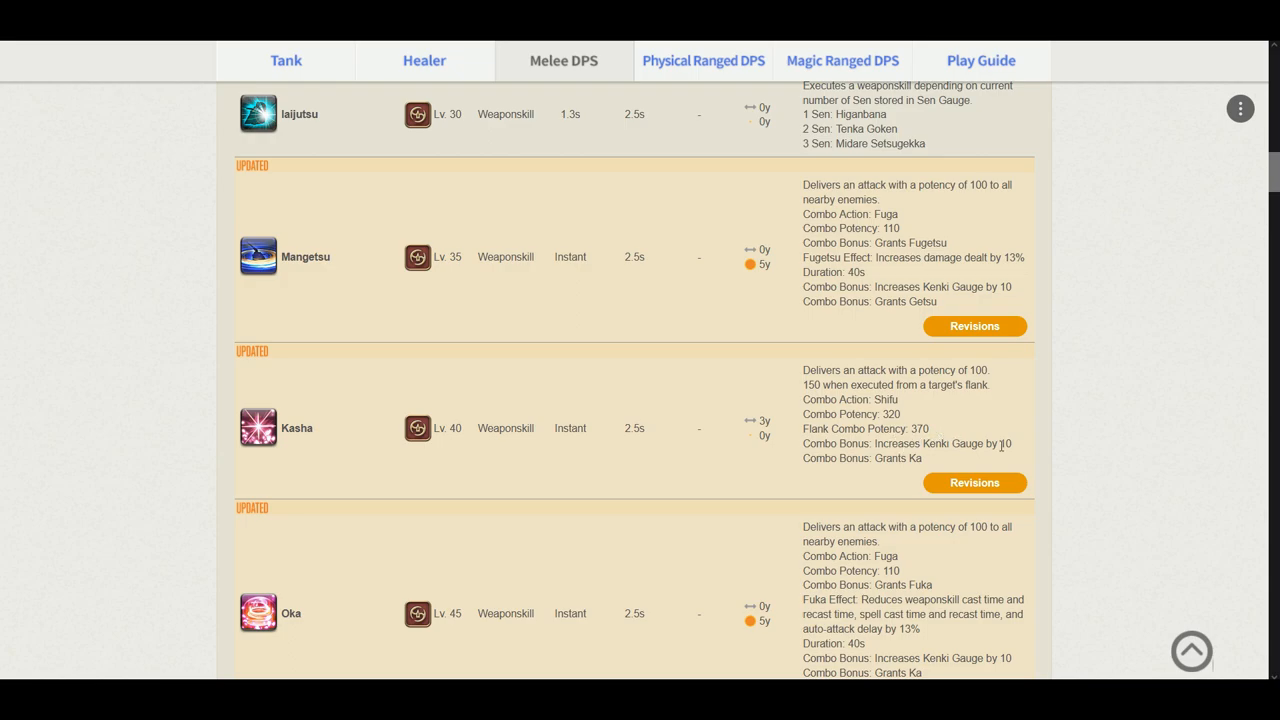
pyautogui.scroll(-3)
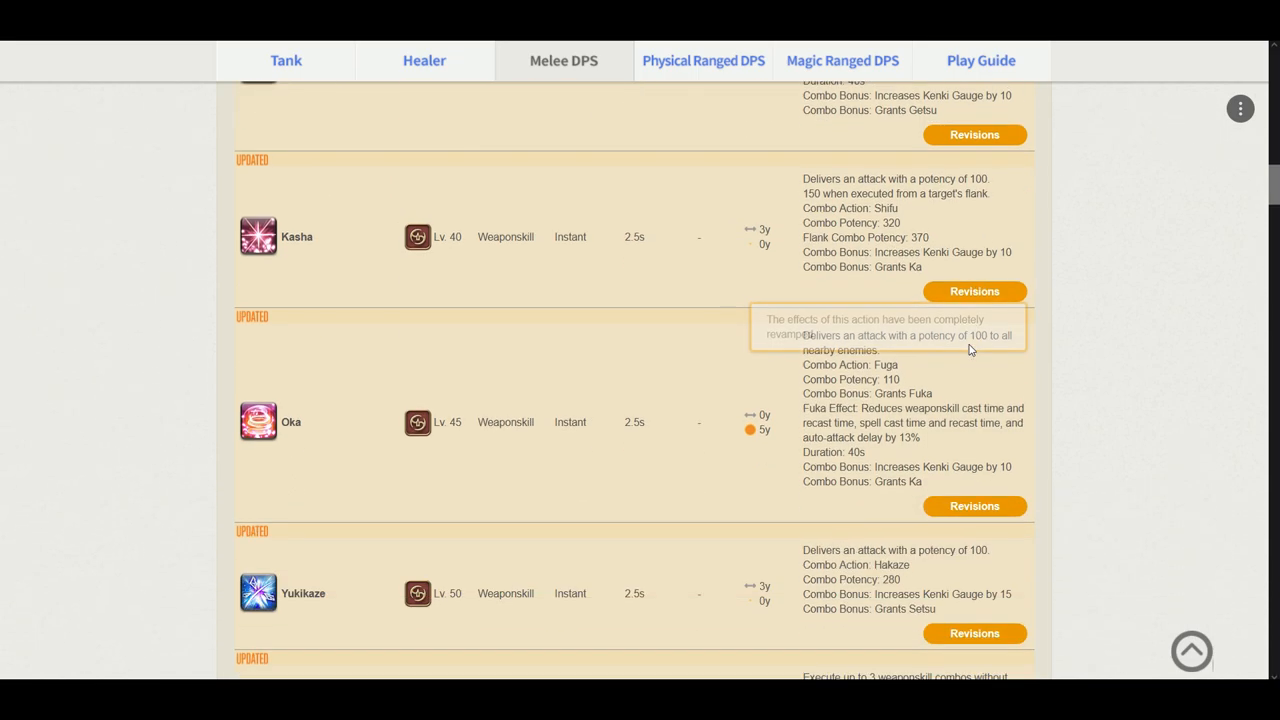
pyautogui.scroll(-3)
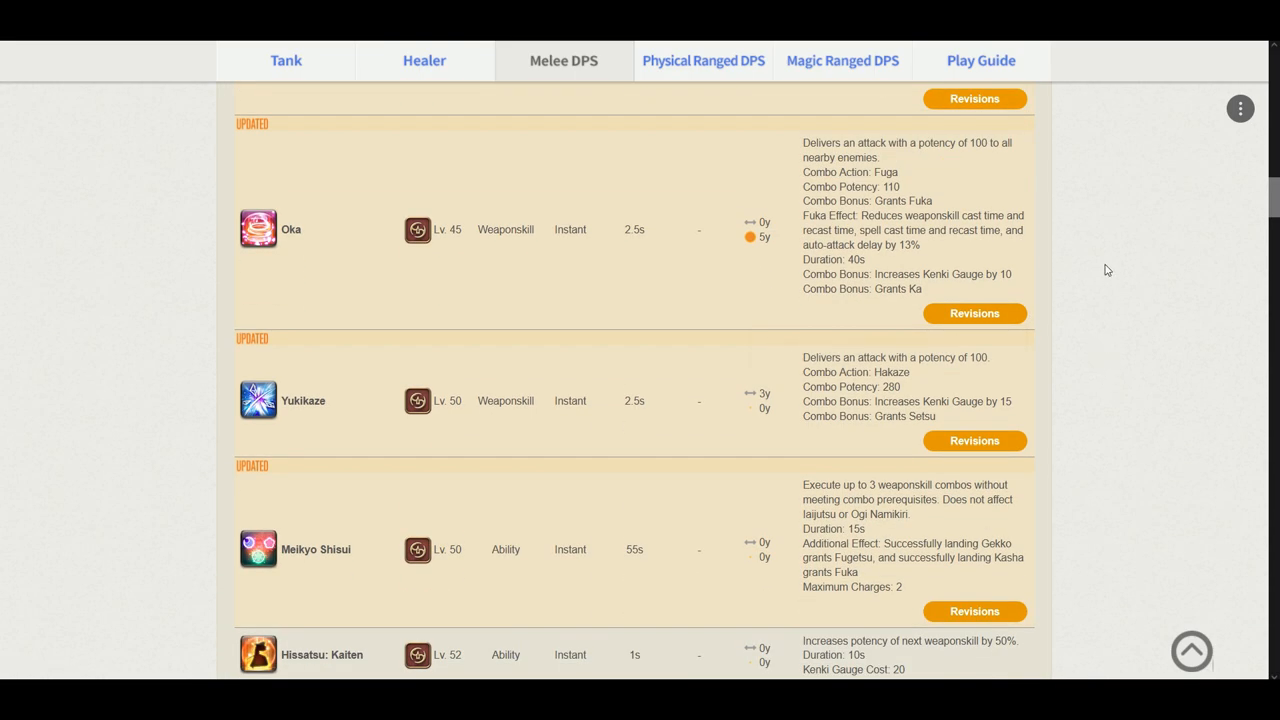
pyautogui.moveTo(960, 162)
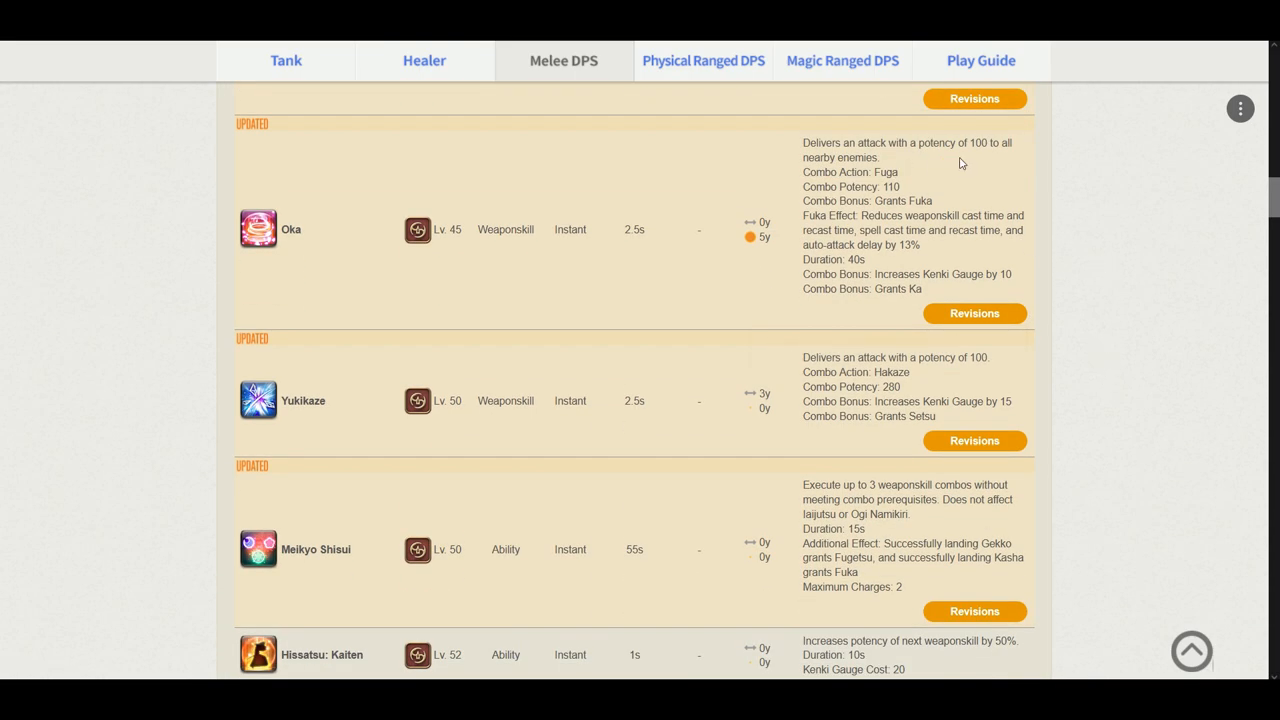
pyautogui.moveTo(1016, 158)
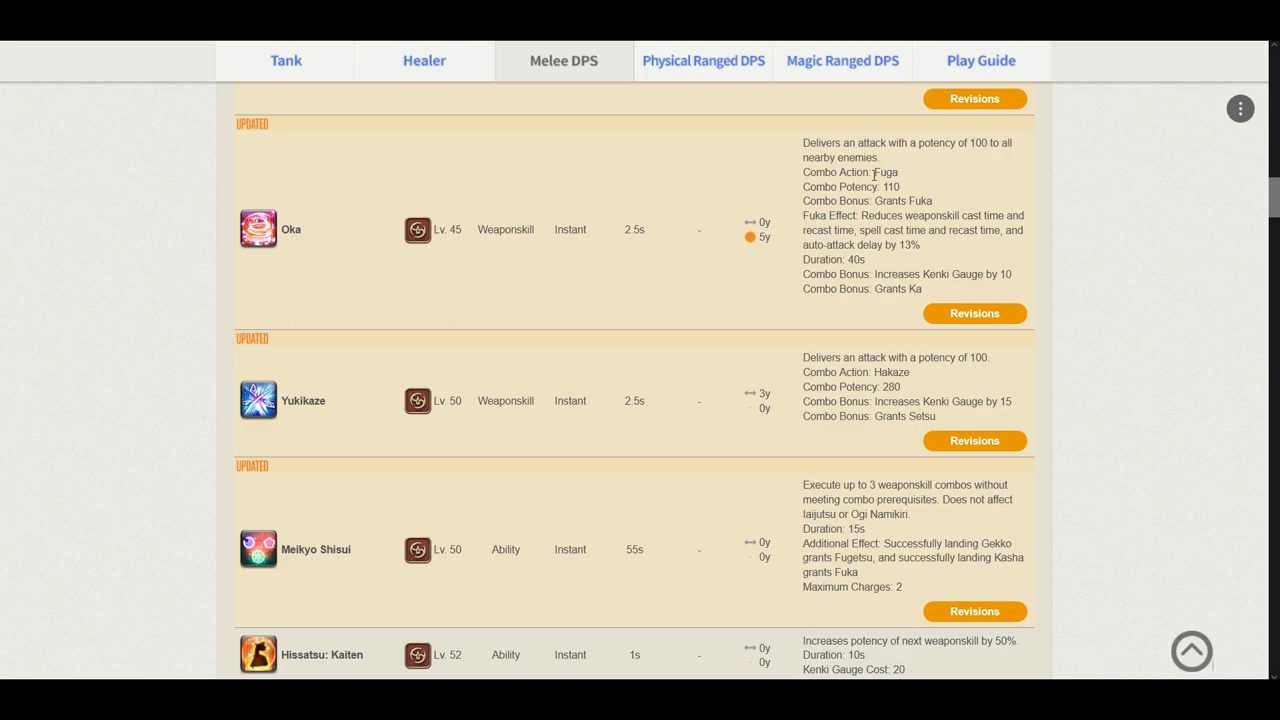
pyautogui.moveTo(926, 200)
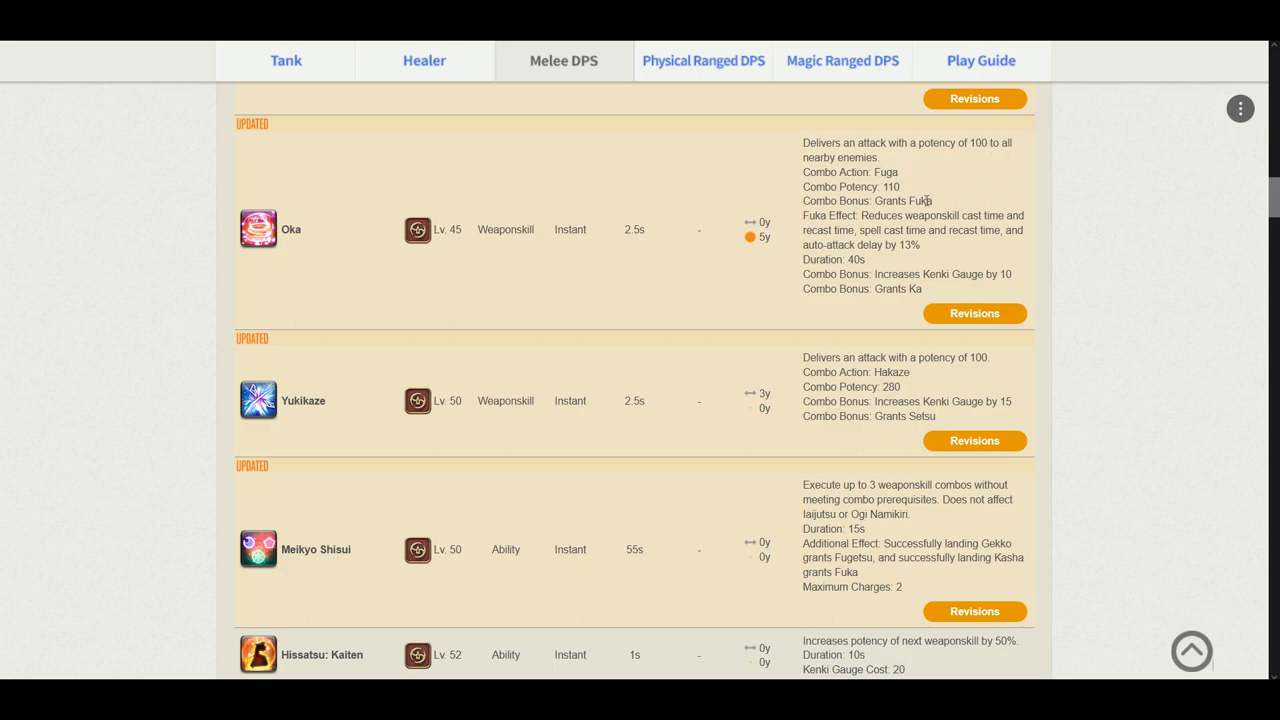
pyautogui.moveTo(900, 216)
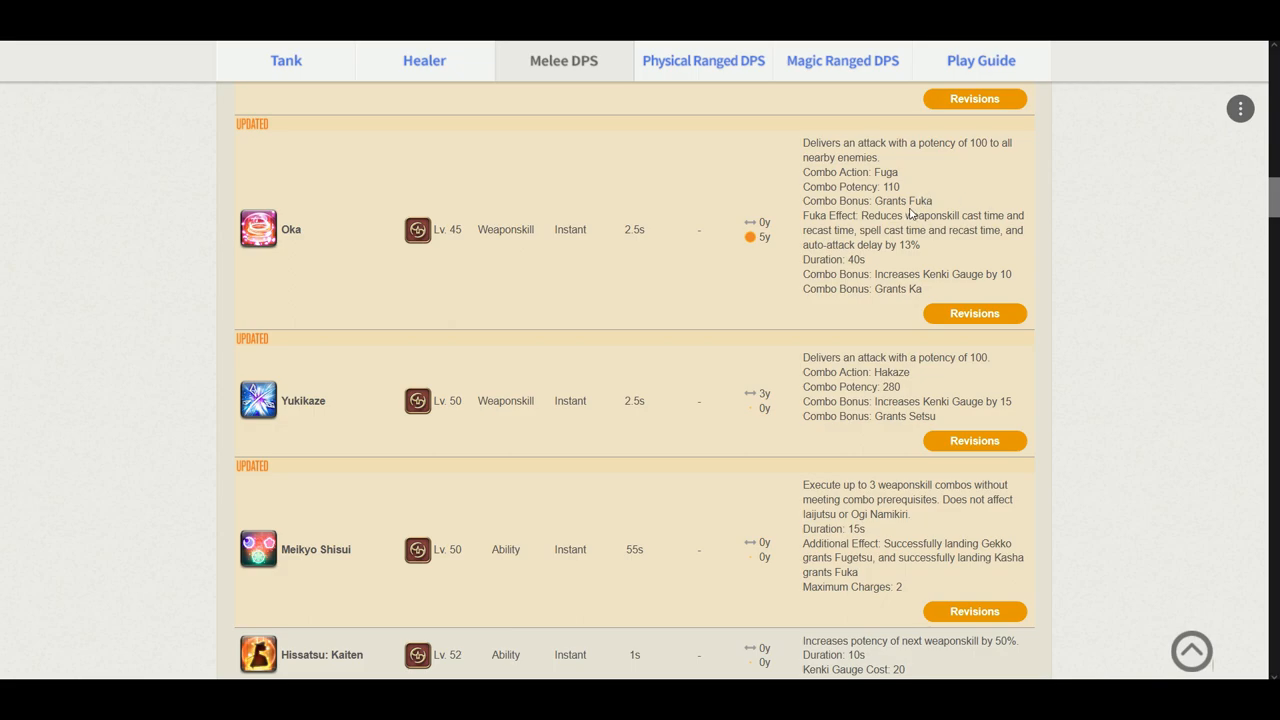
pyautogui.moveTo(964, 206)
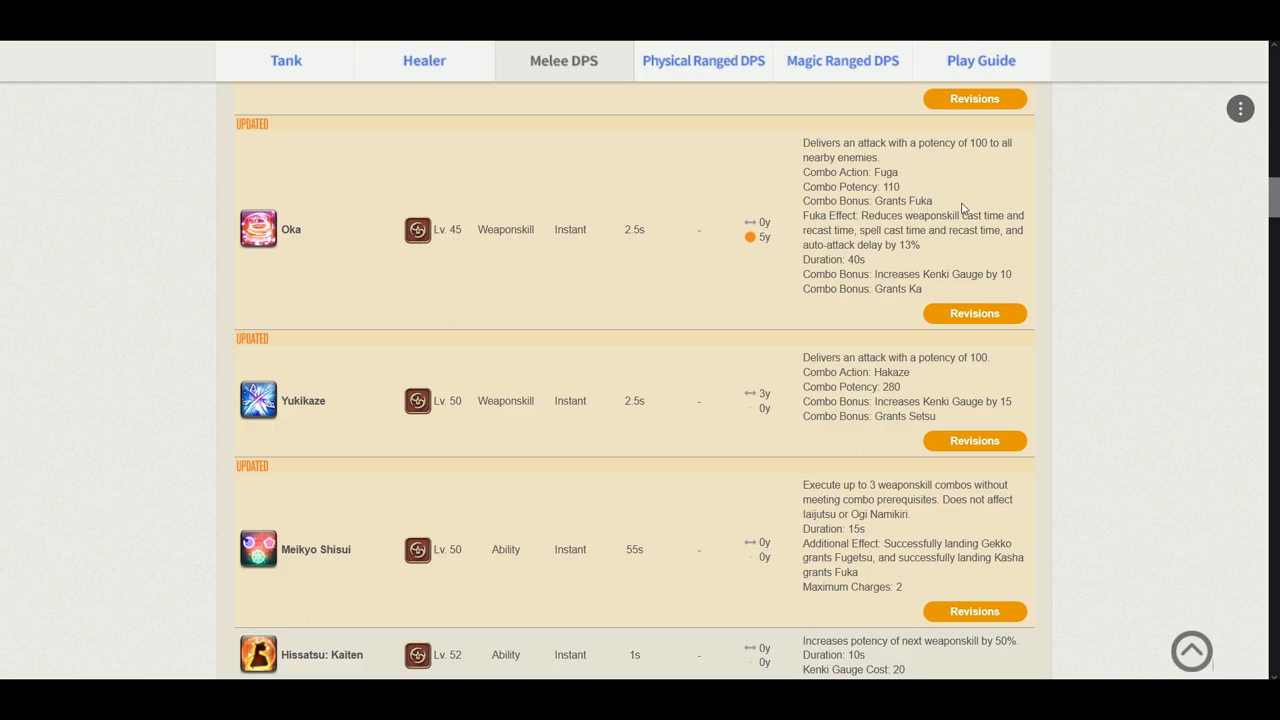
pyautogui.moveTo(910, 288)
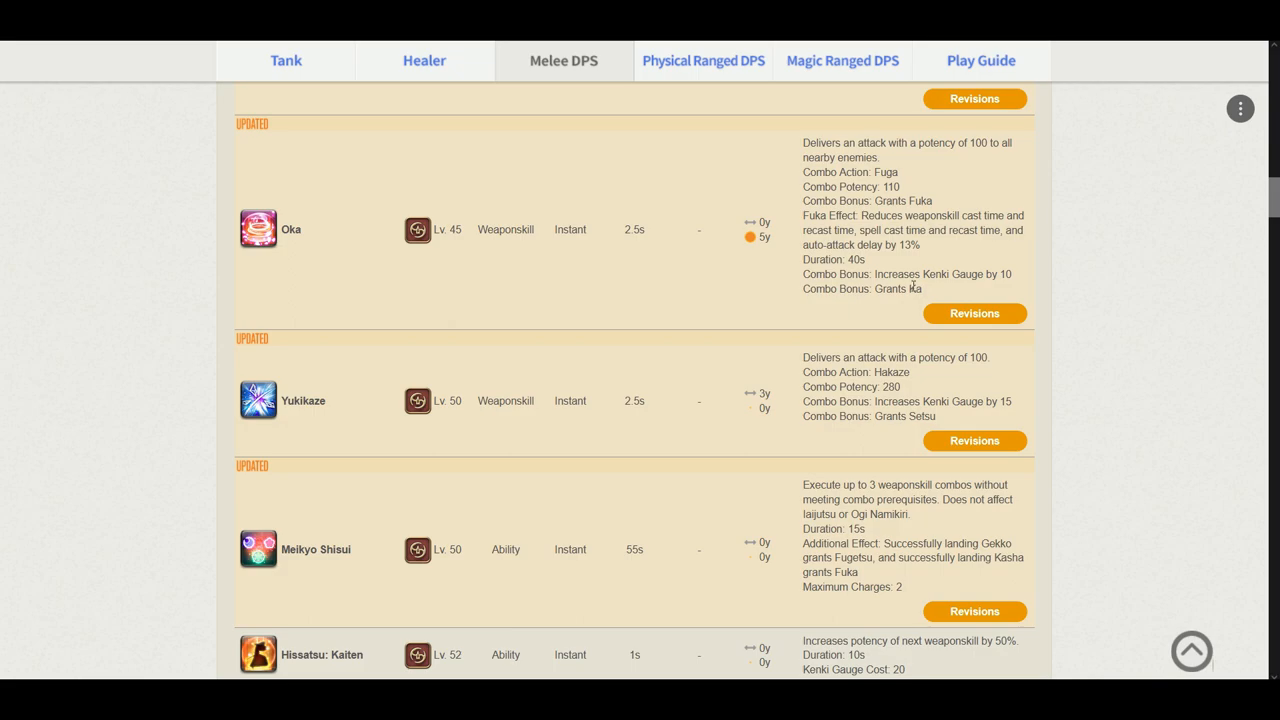
pyautogui.moveTo(964, 286)
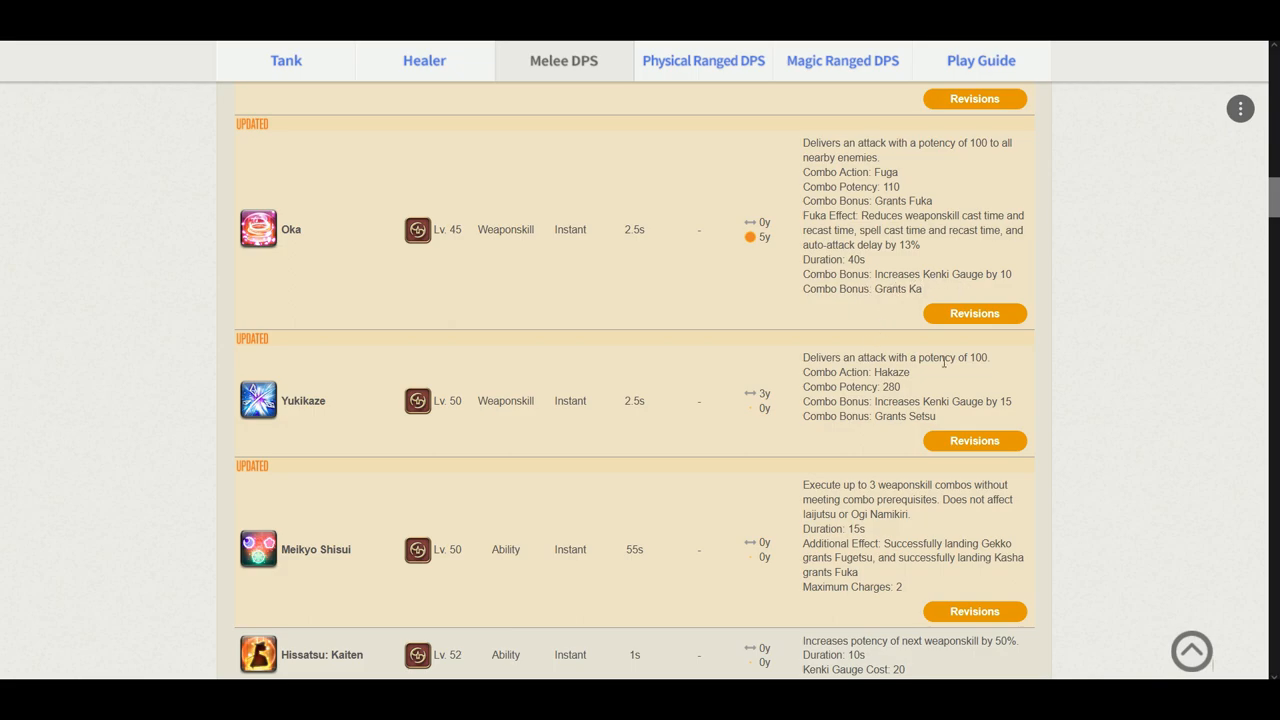
pyautogui.moveTo(820, 384)
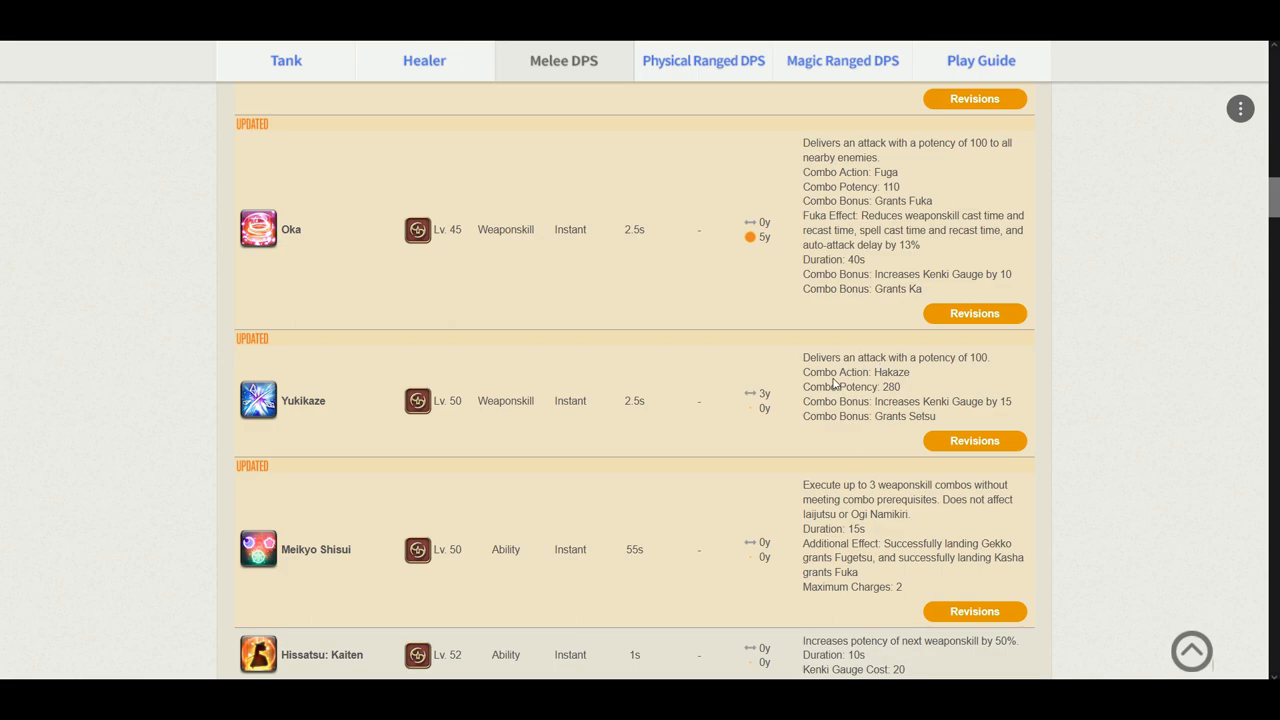
pyautogui.moveTo(964, 392)
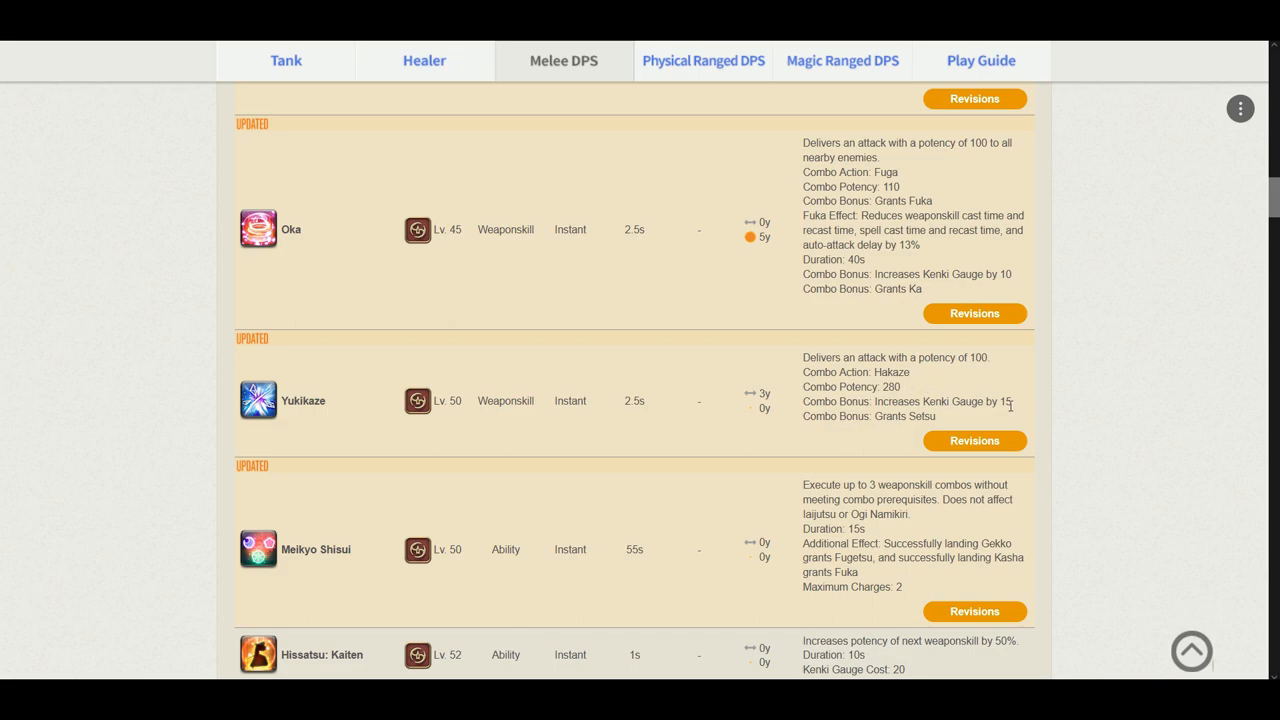
pyautogui.moveTo(1050, 394)
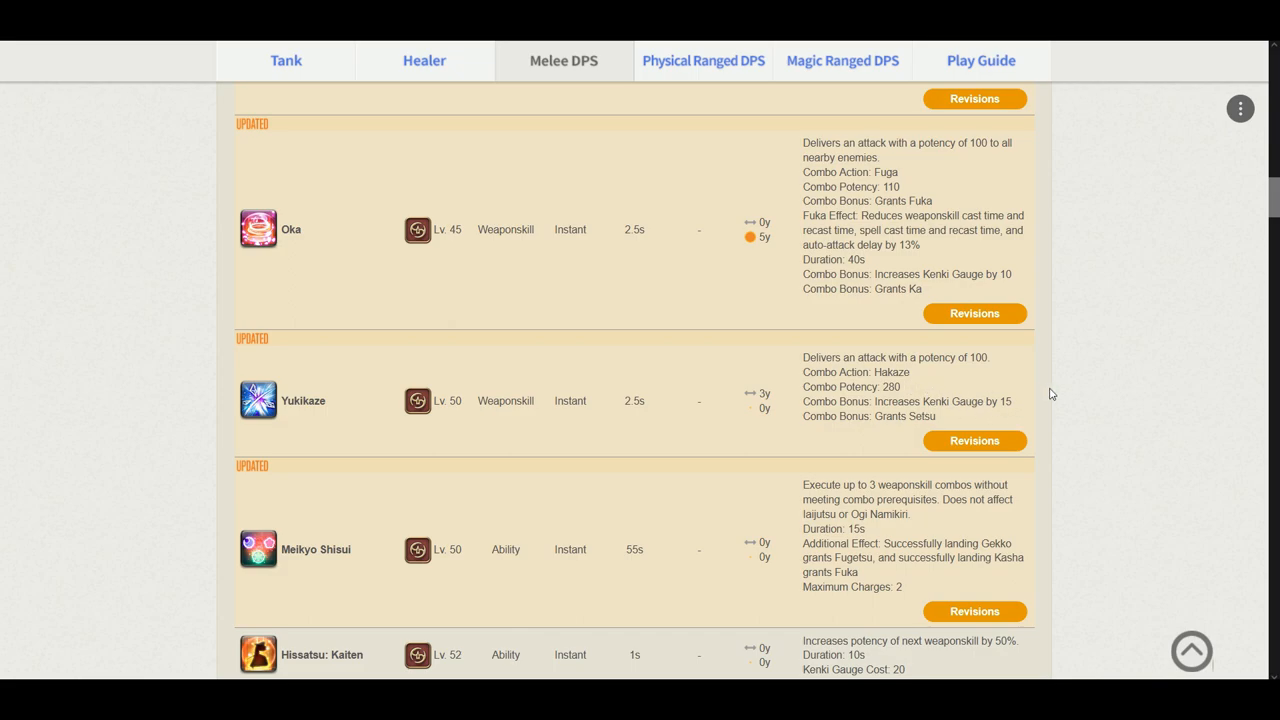
pyautogui.moveTo(1074, 390)
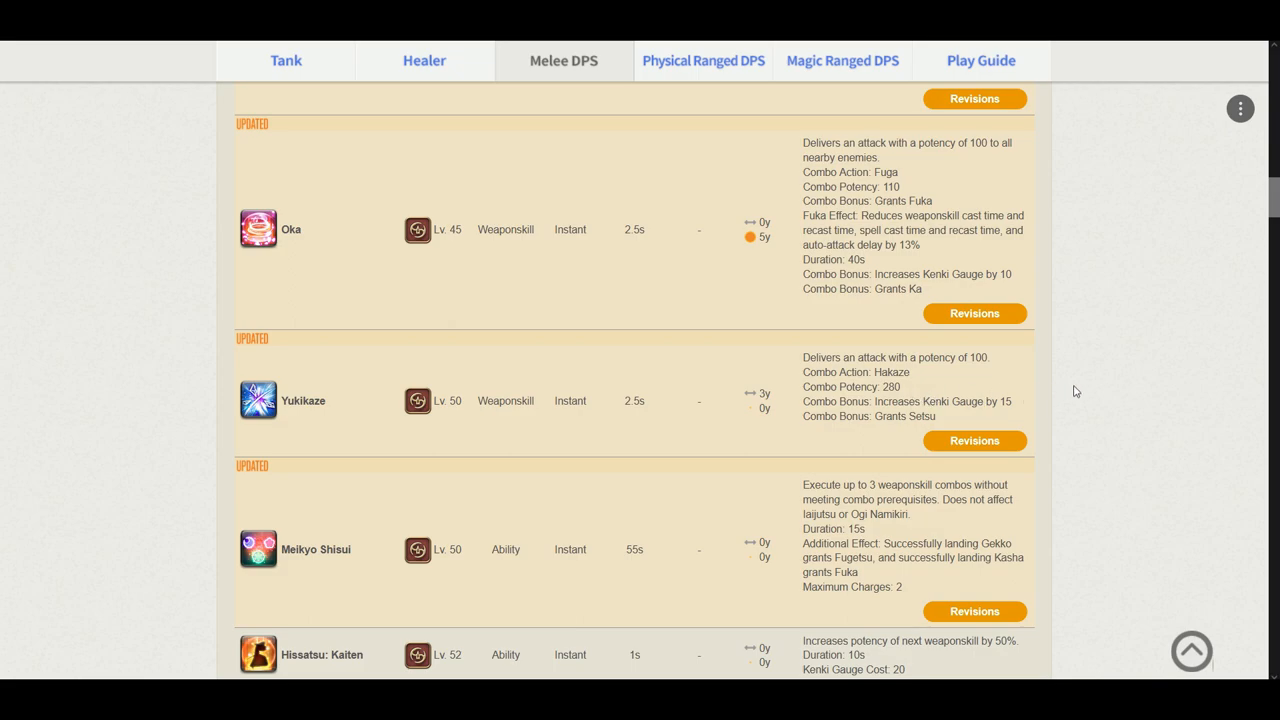
pyautogui.scroll(-3)
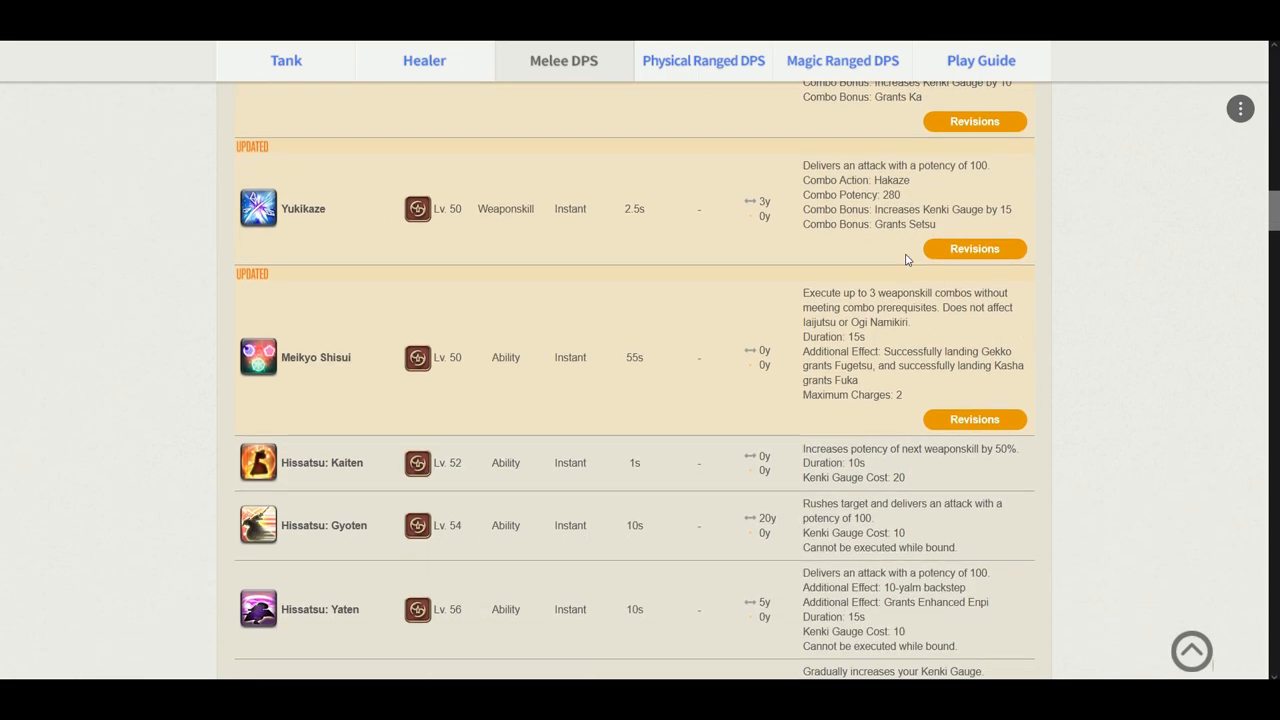
pyautogui.moveTo(930, 344)
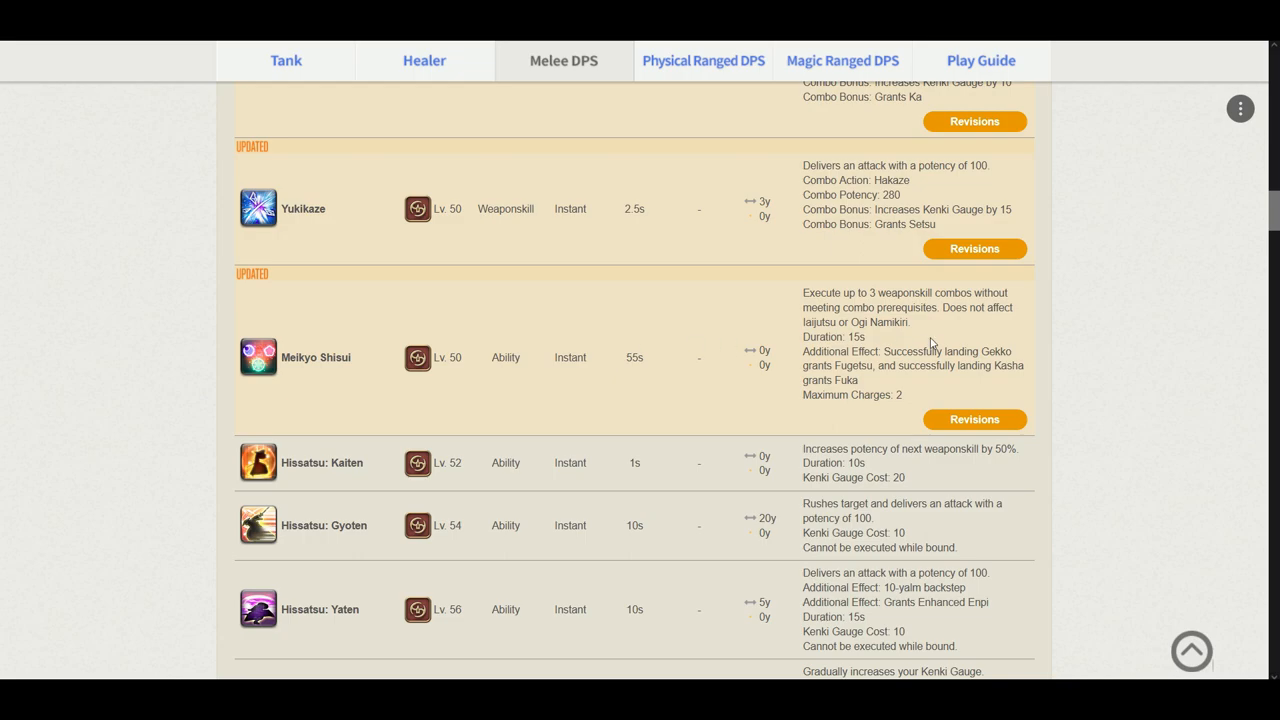
pyautogui.moveTo(802, 316)
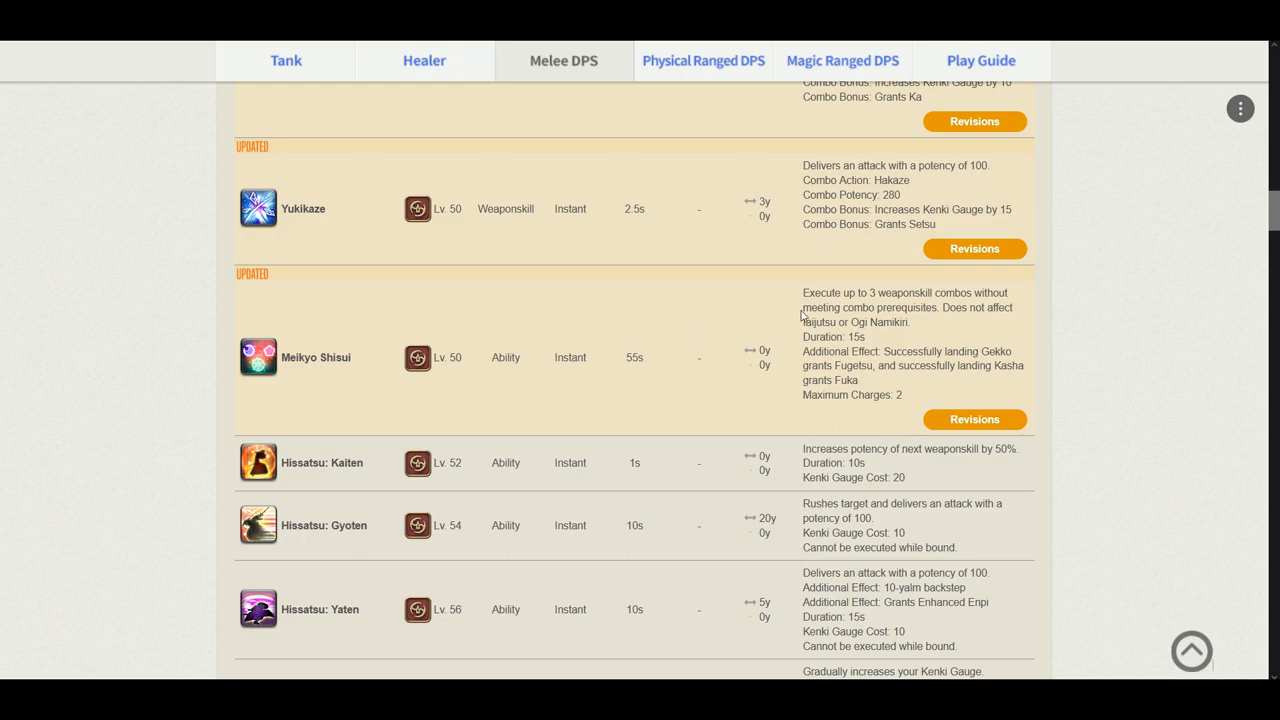
pyautogui.moveTo(984, 320)
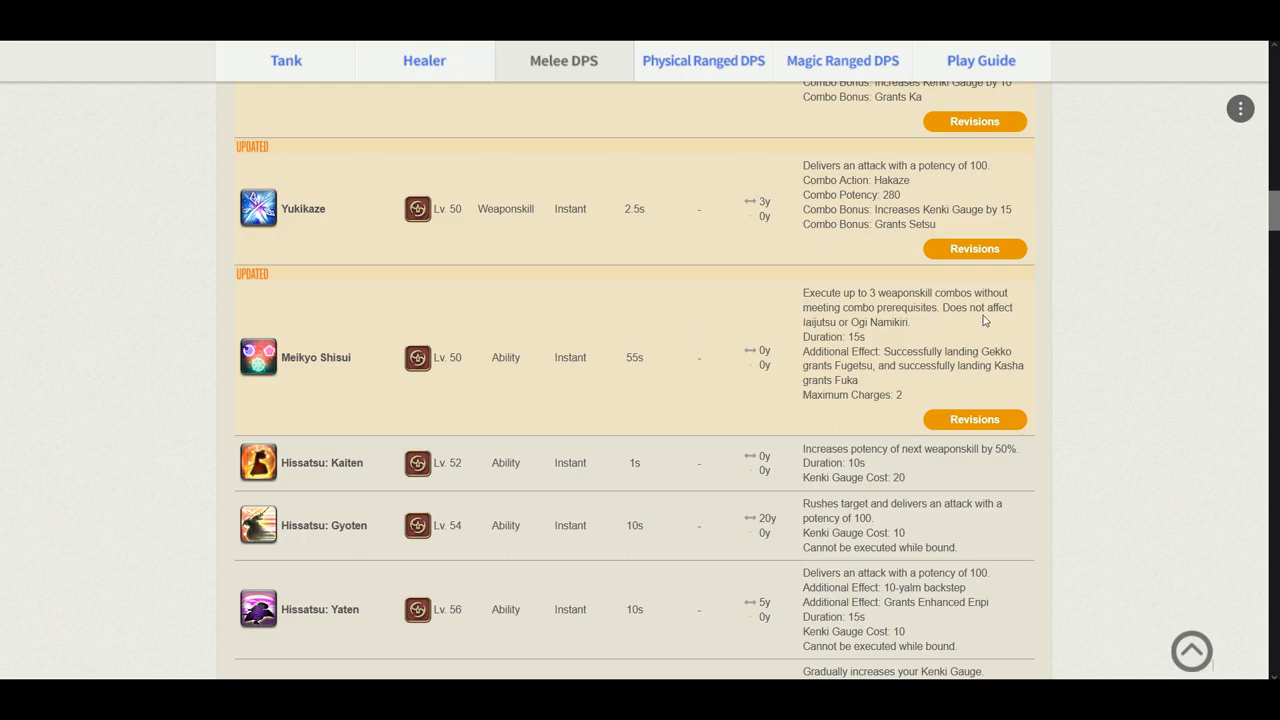
pyautogui.moveTo(936, 332)
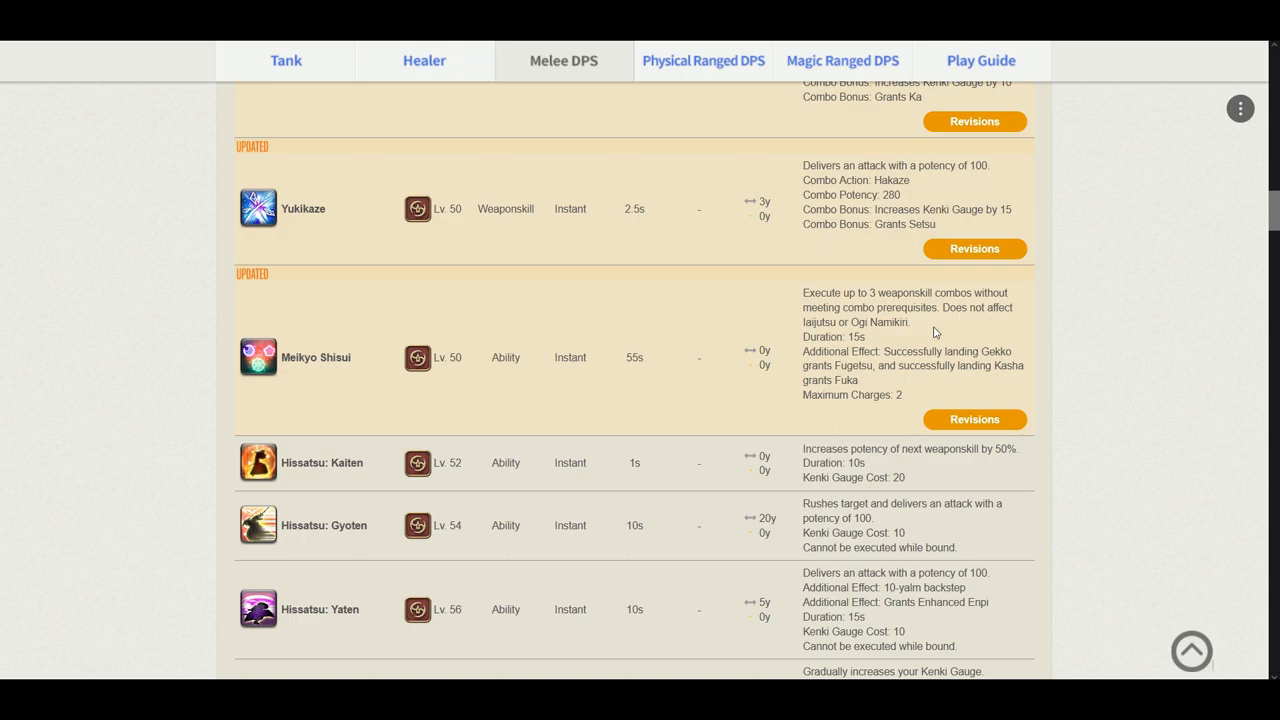
pyautogui.moveTo(892, 352)
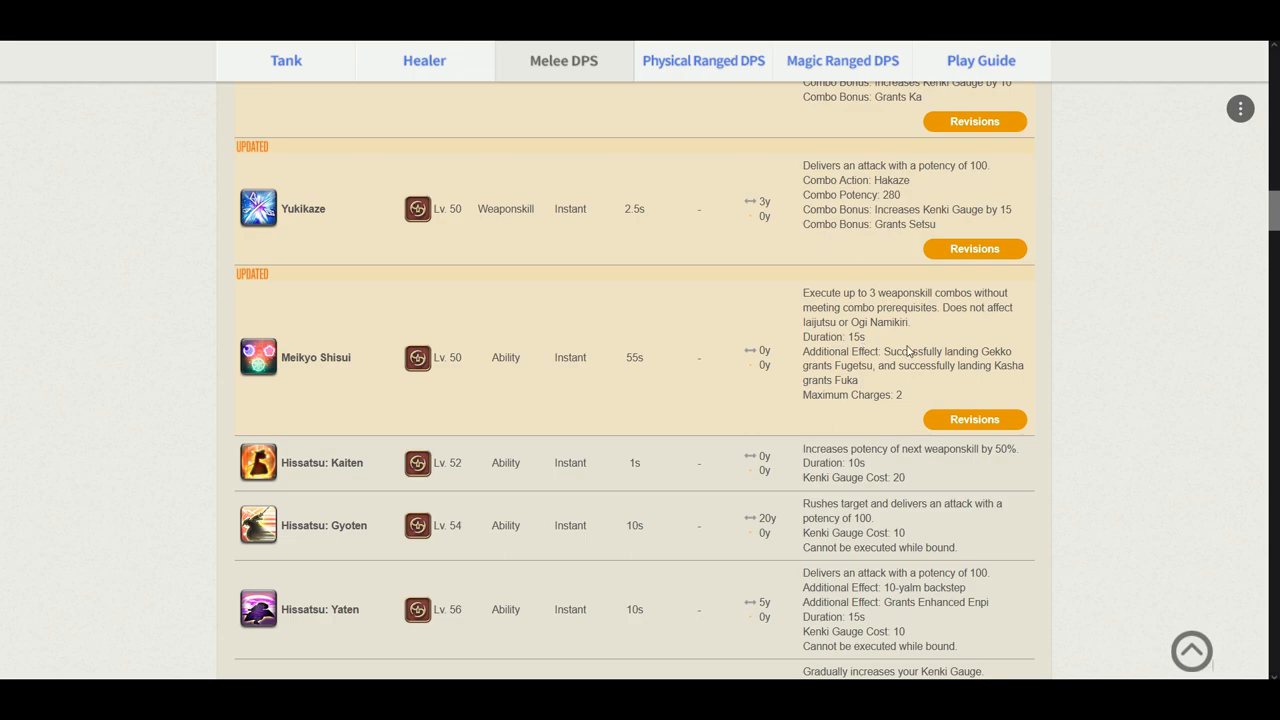
pyautogui.moveTo(972, 332)
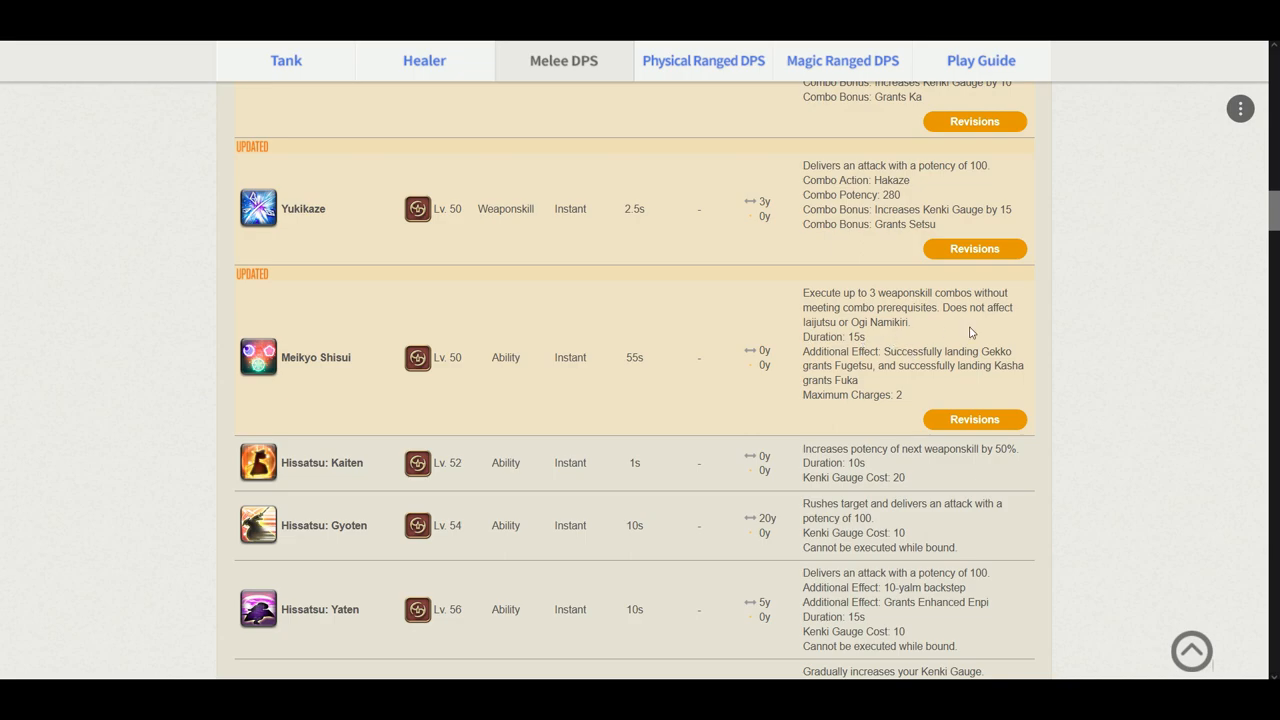
pyautogui.moveTo(744, 324)
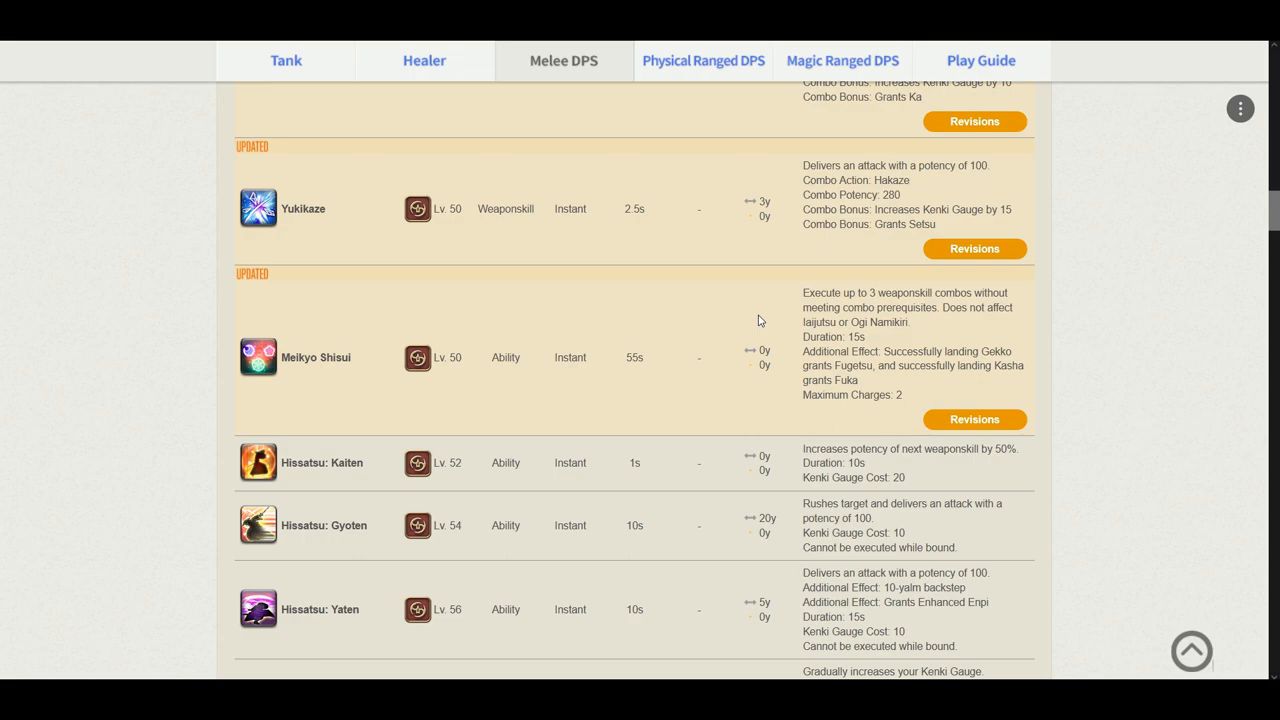
pyautogui.moveTo(916, 338)
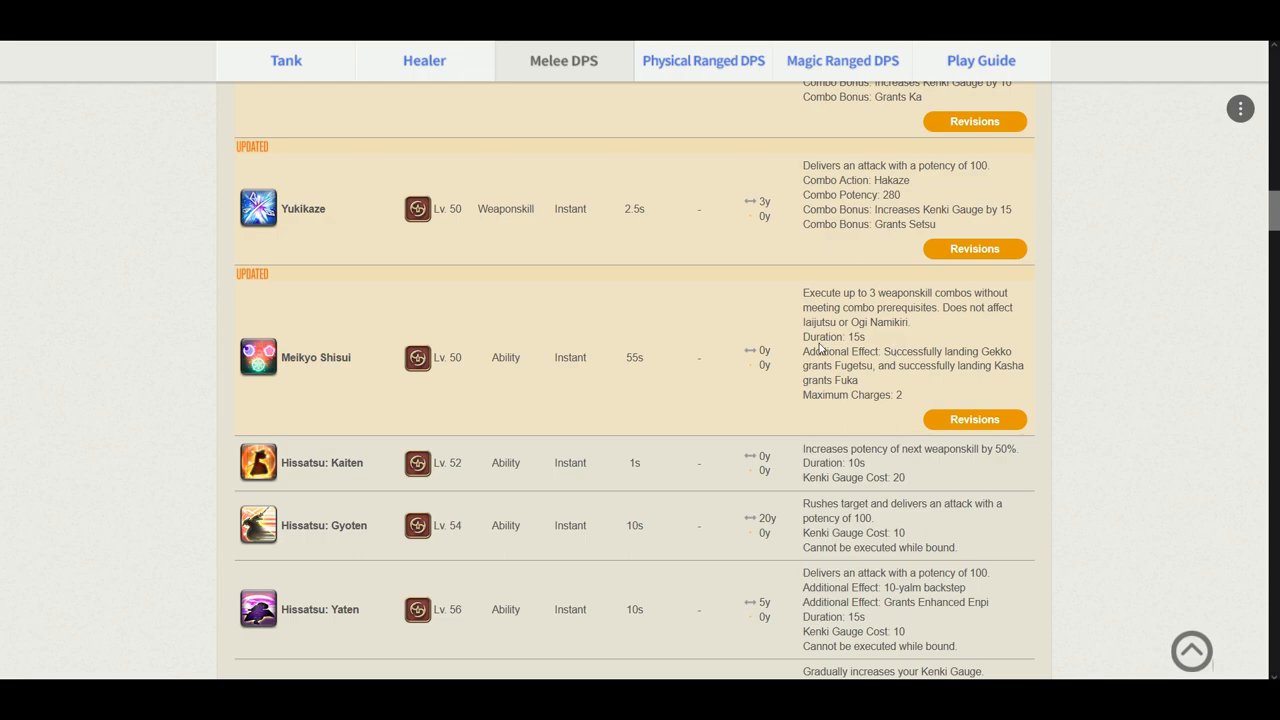
pyautogui.moveTo(892, 352)
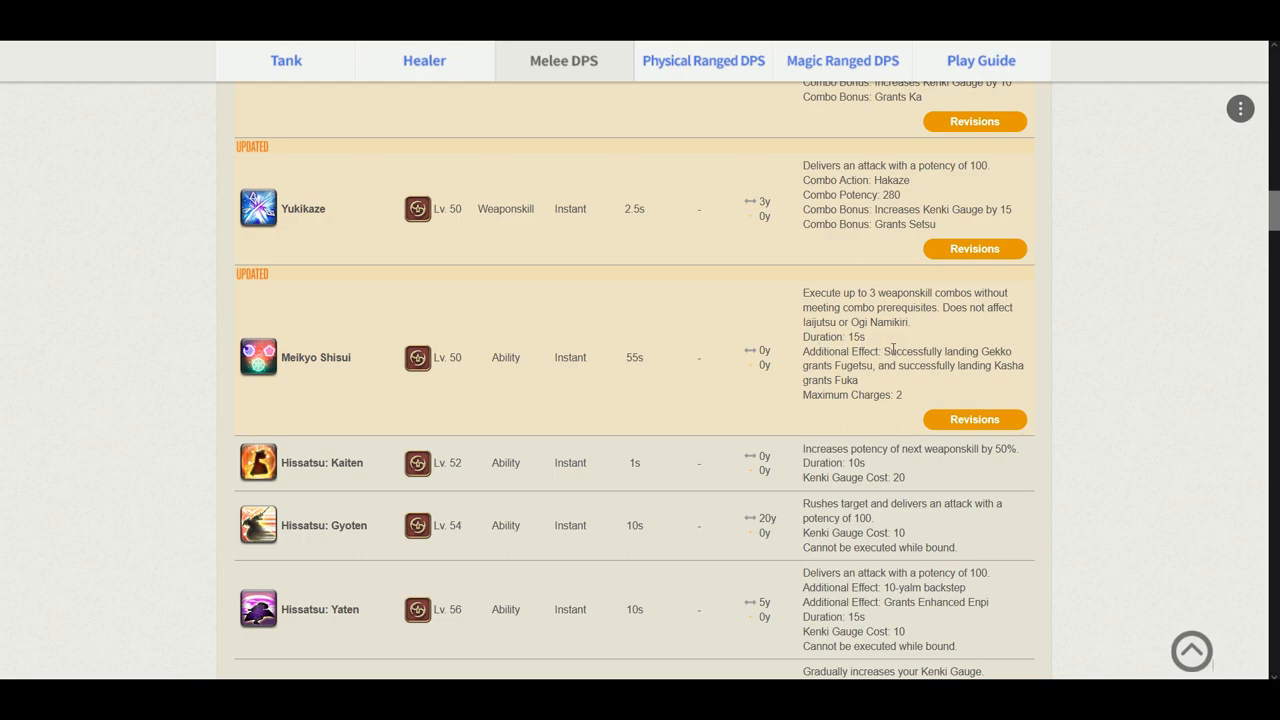
pyautogui.moveTo(1054, 316)
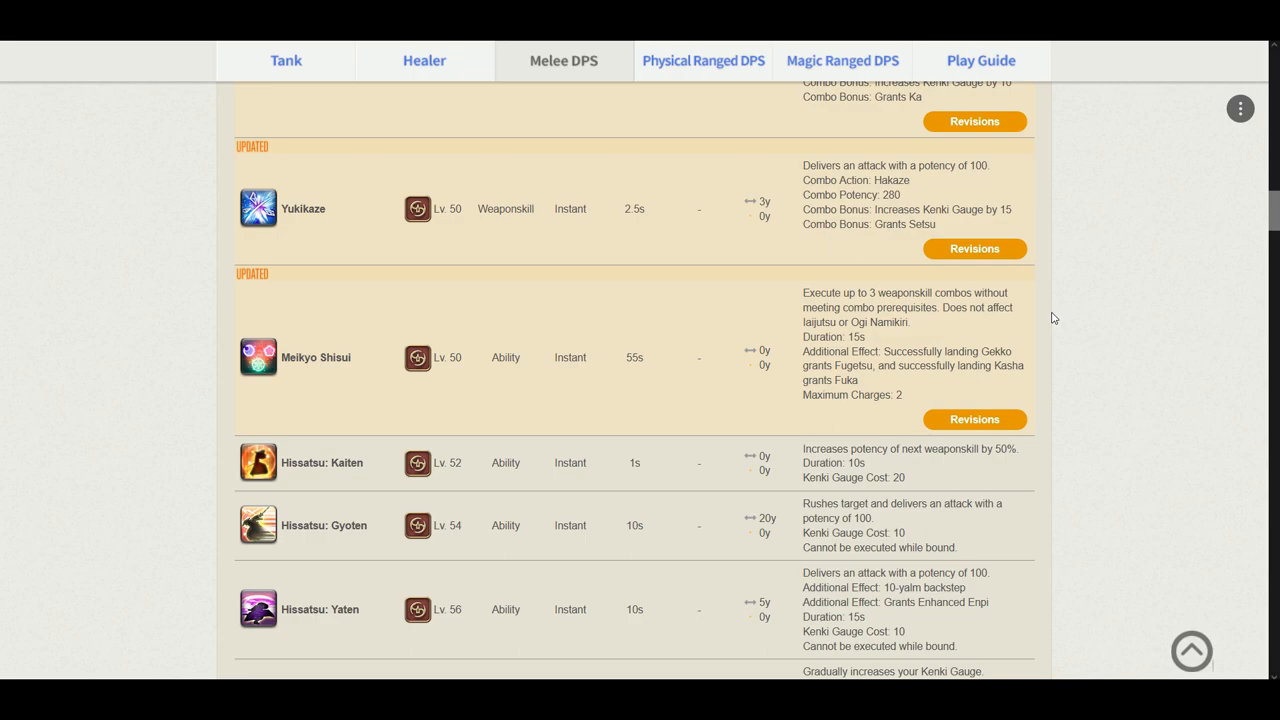
pyautogui.moveTo(676, 364)
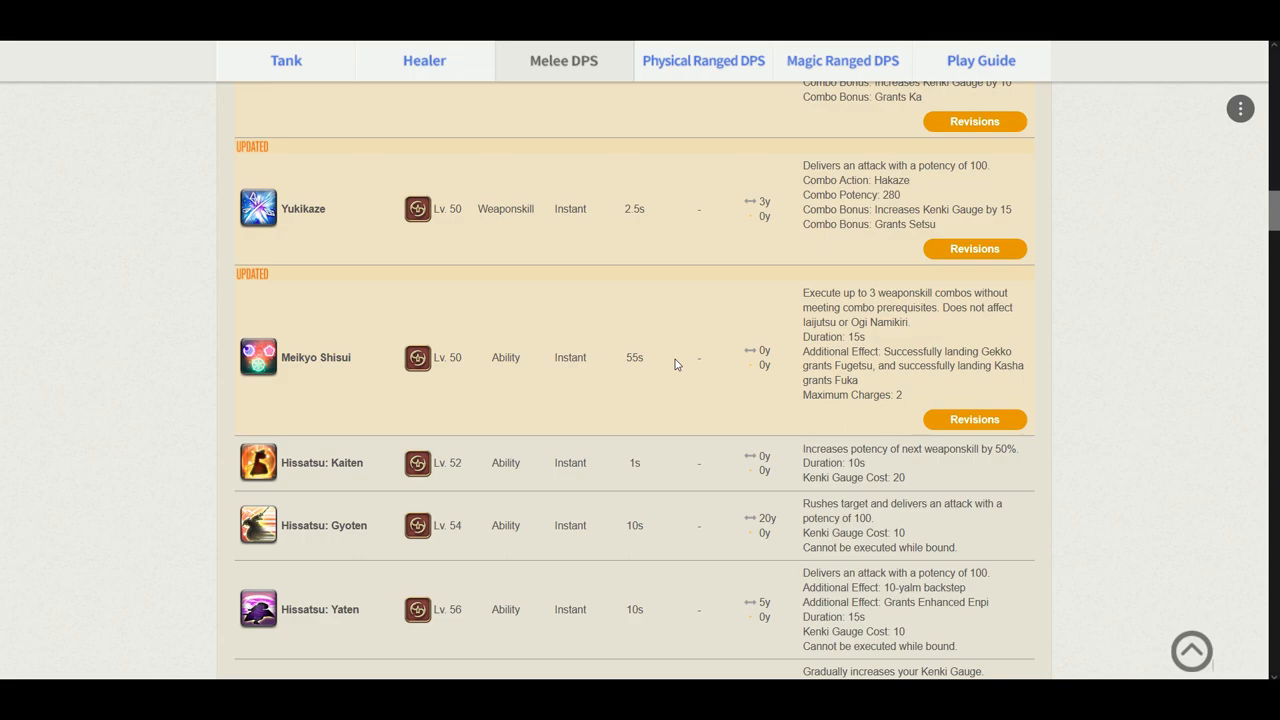
pyautogui.scroll(3)
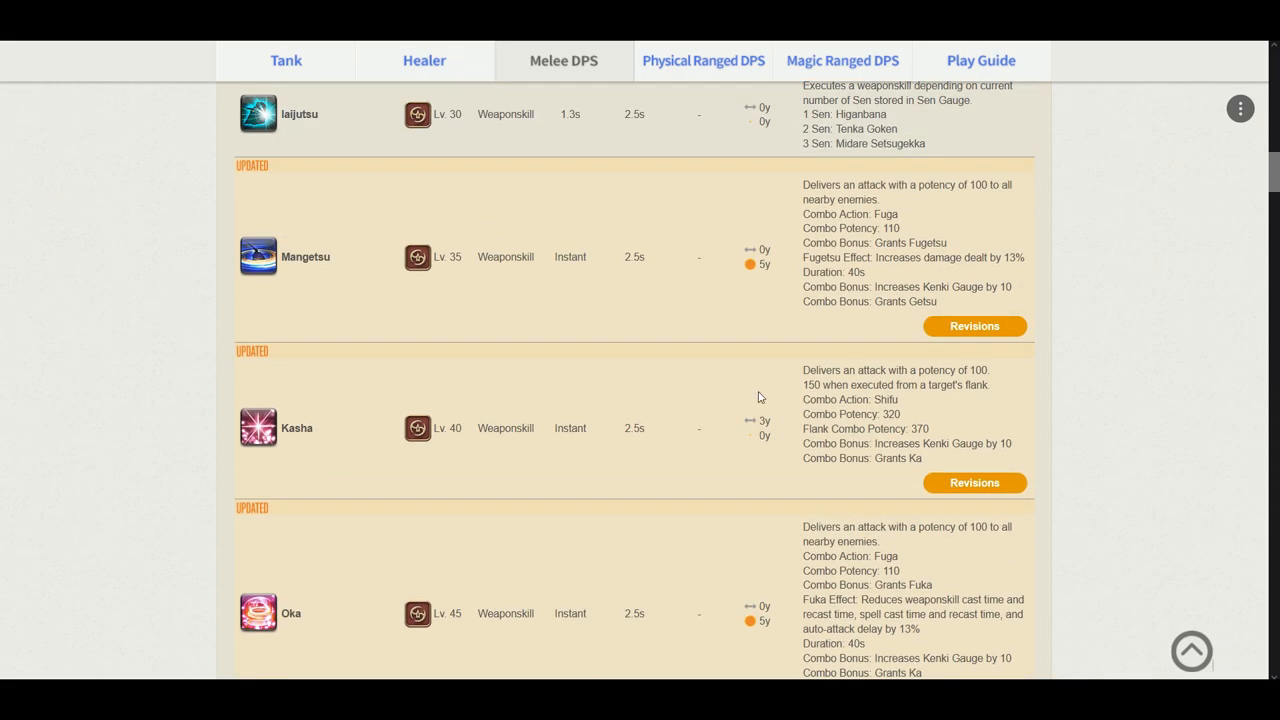
pyautogui.moveTo(280, 276)
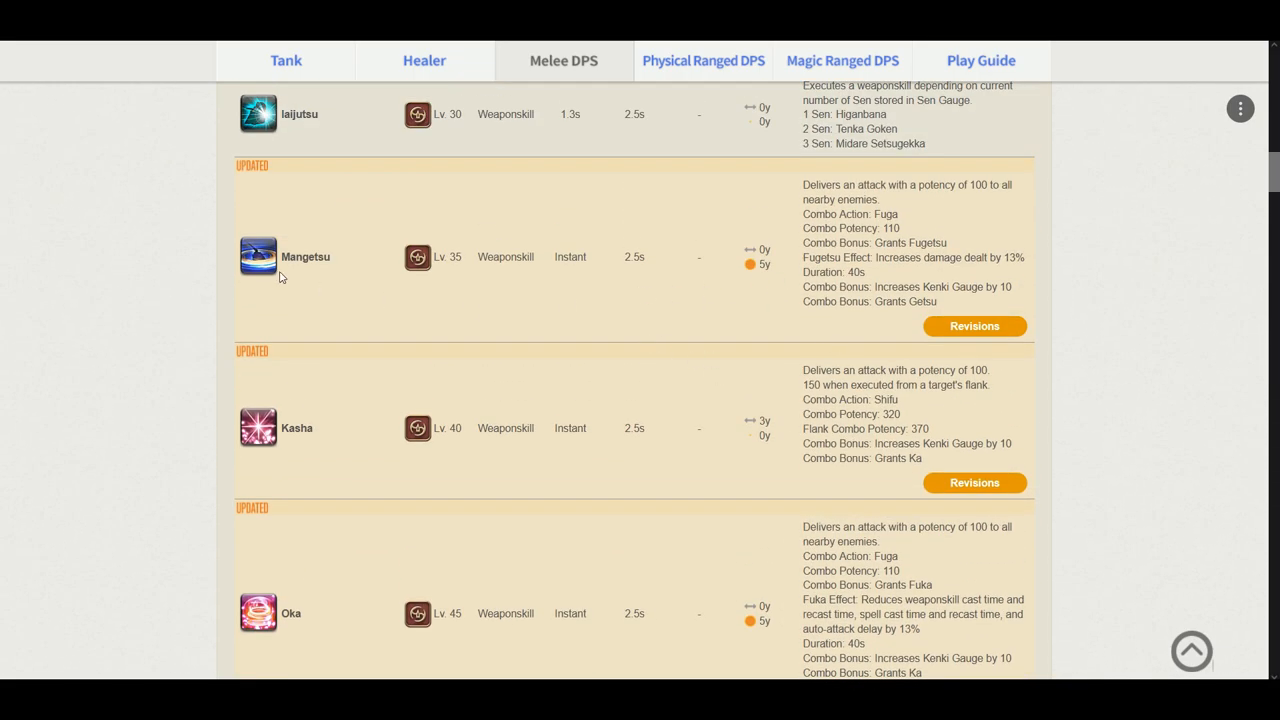
pyautogui.moveTo(670, 230)
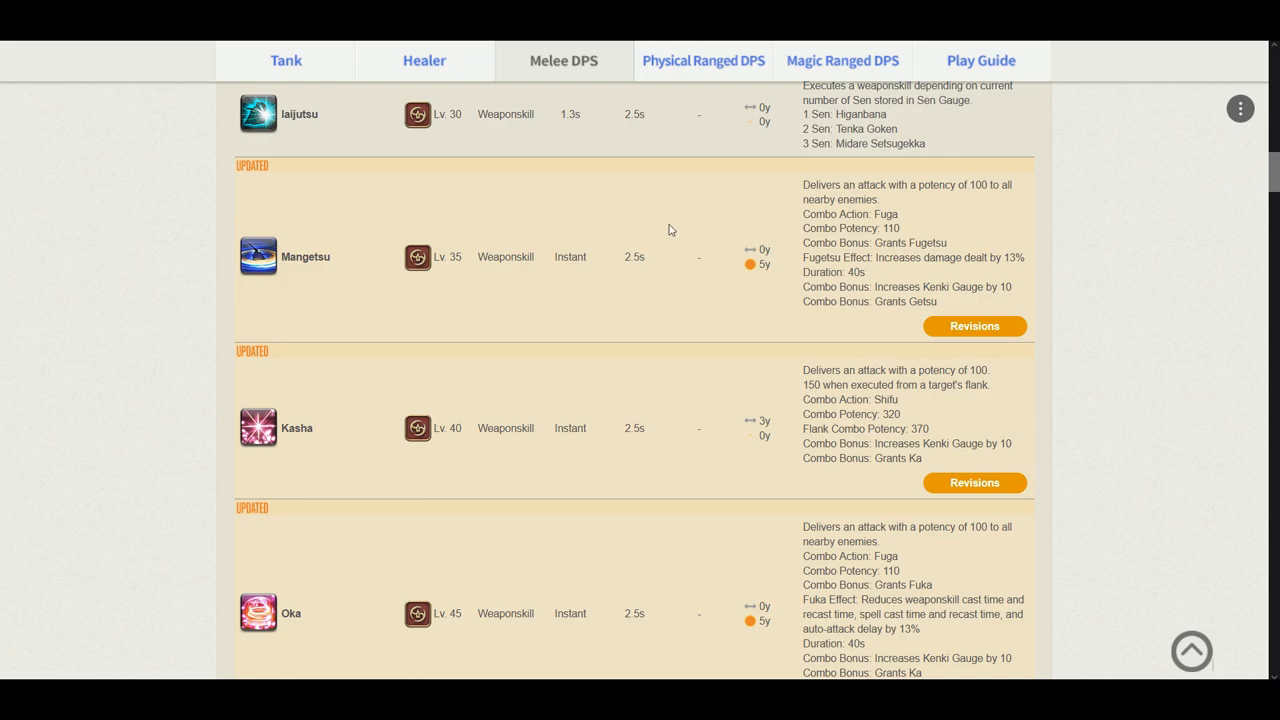
pyautogui.scroll(-3)
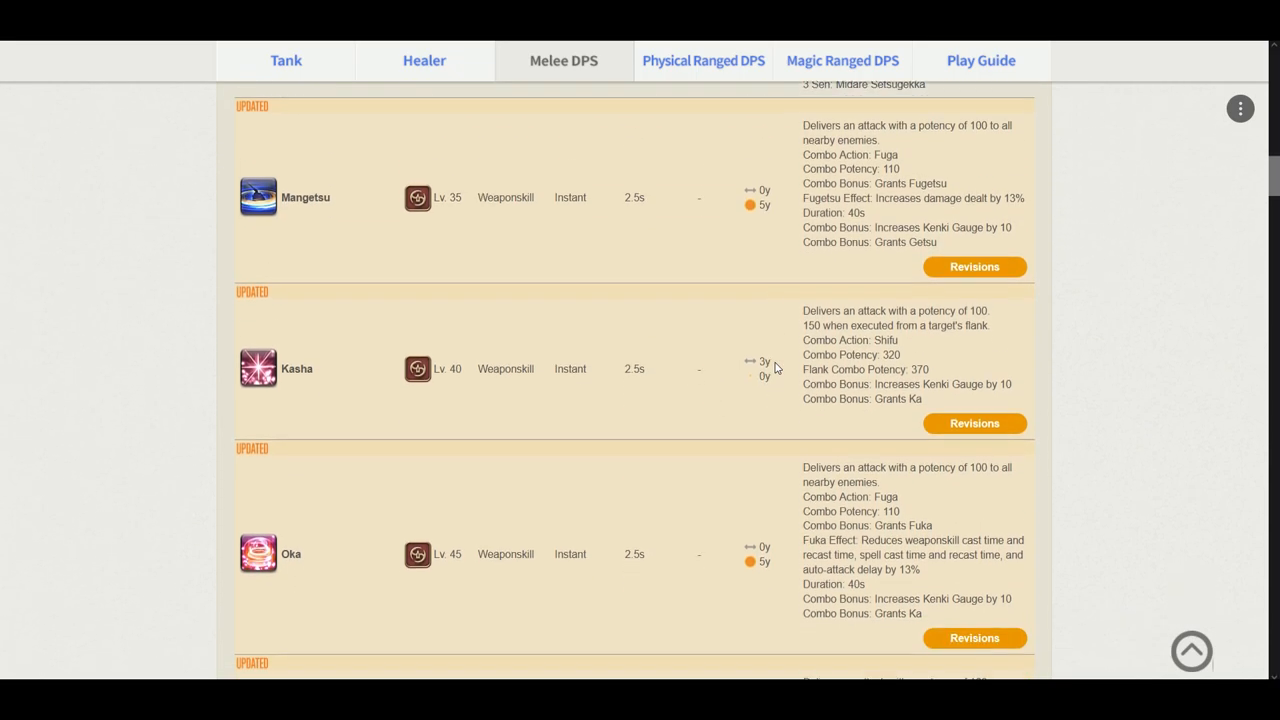
pyautogui.scroll(-3)
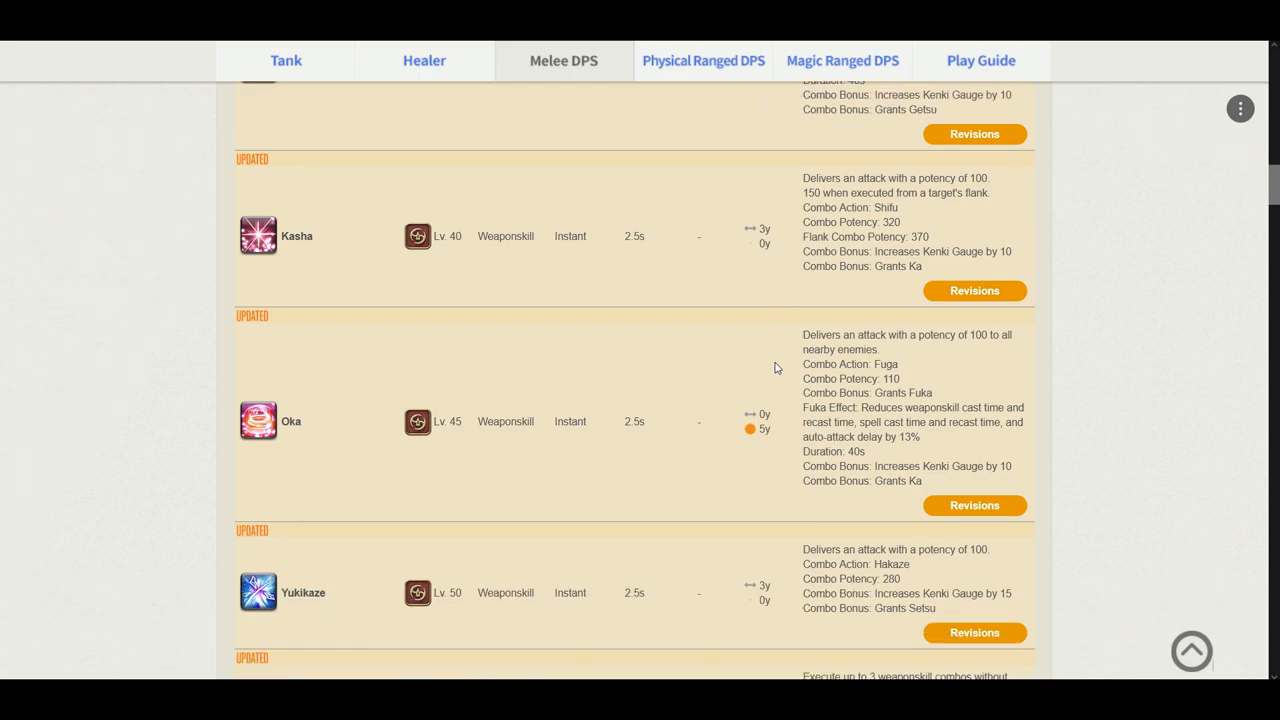
pyautogui.scroll(-3)
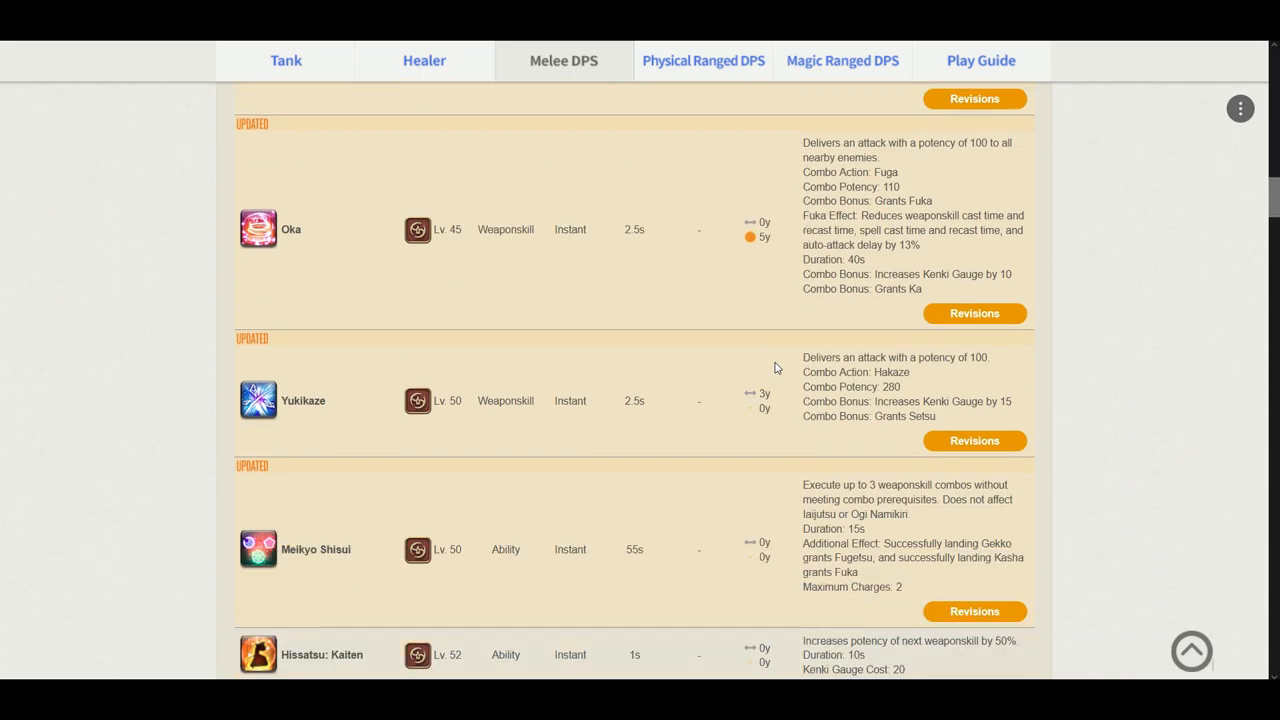
pyautogui.scroll(-3)
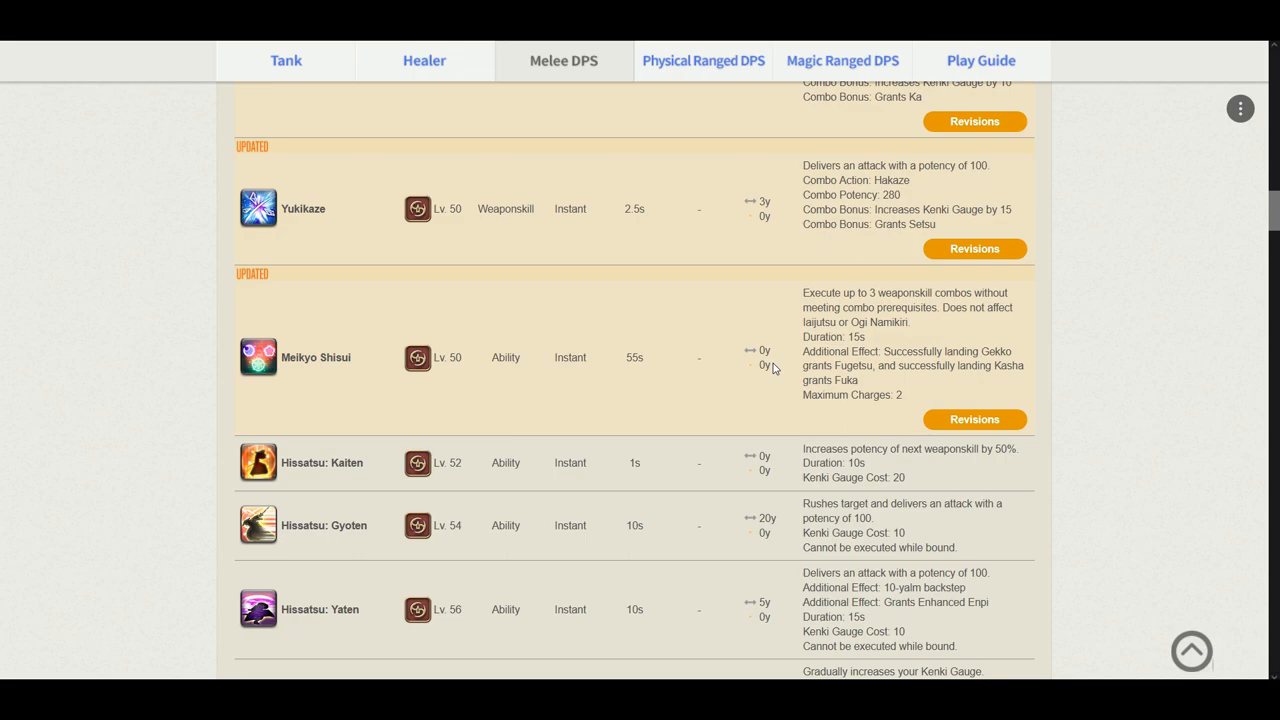
pyautogui.moveTo(828, 466)
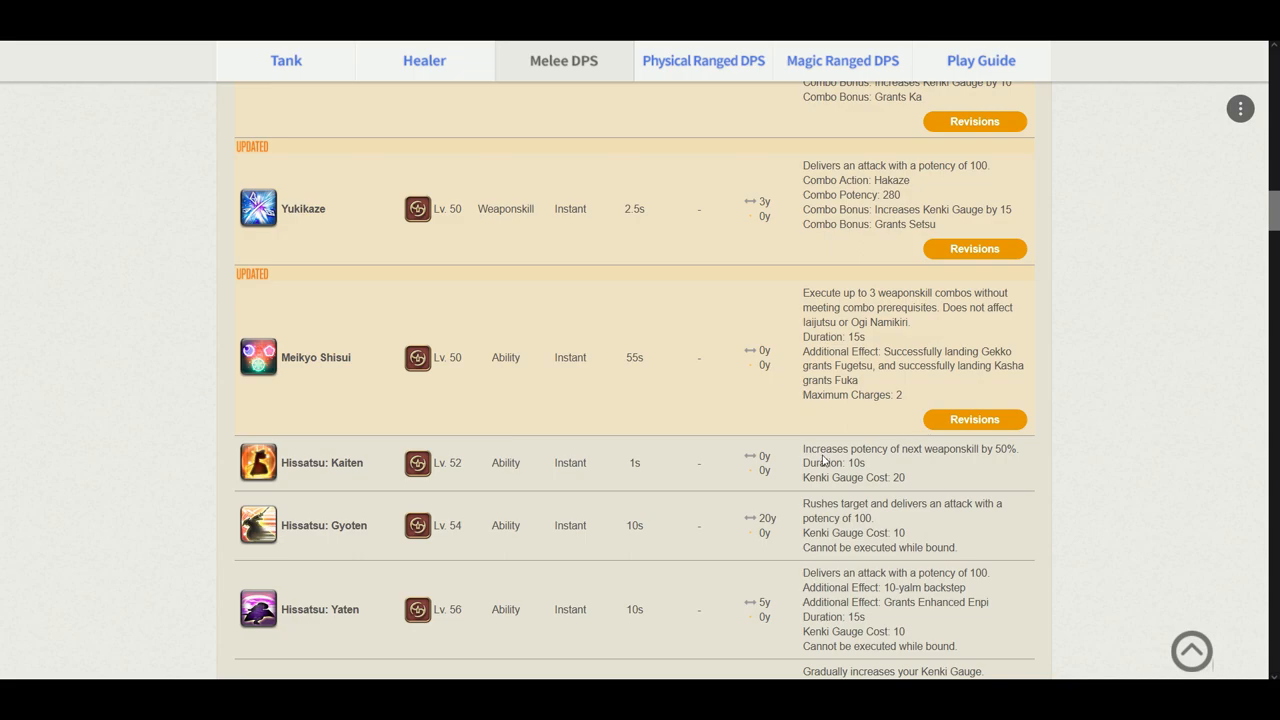
pyautogui.scroll(-3)
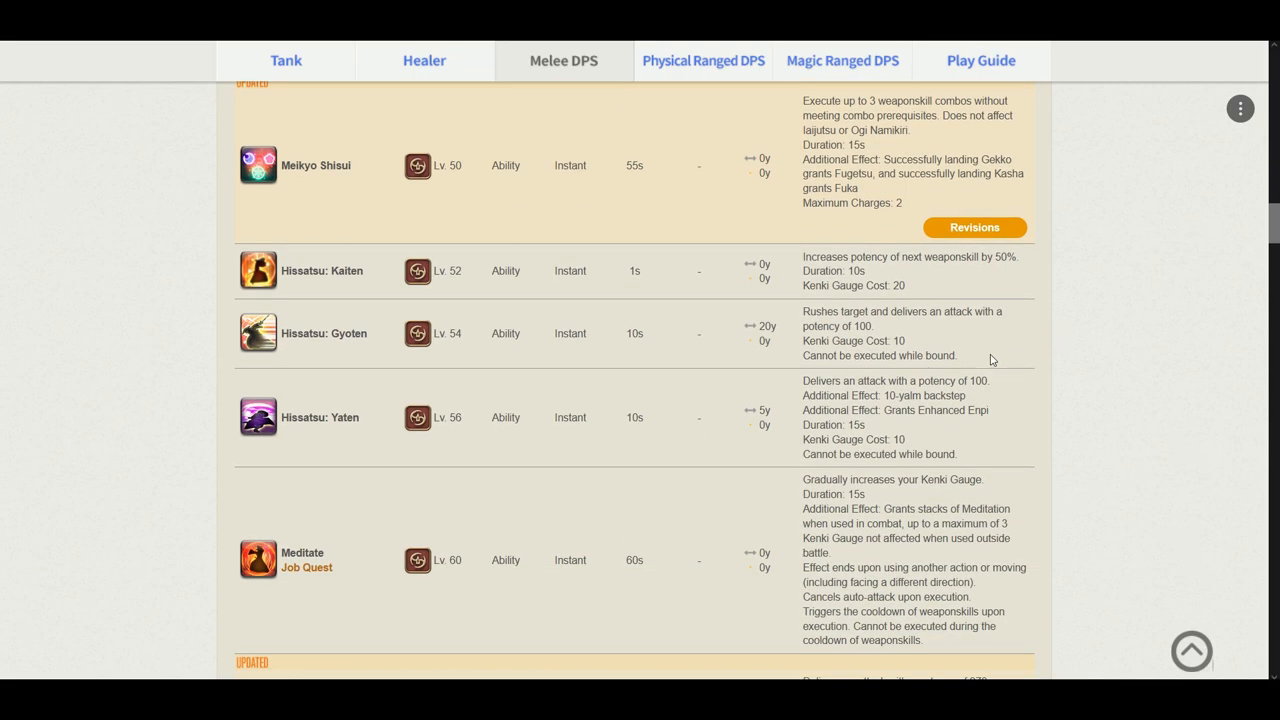
pyautogui.moveTo(980, 340)
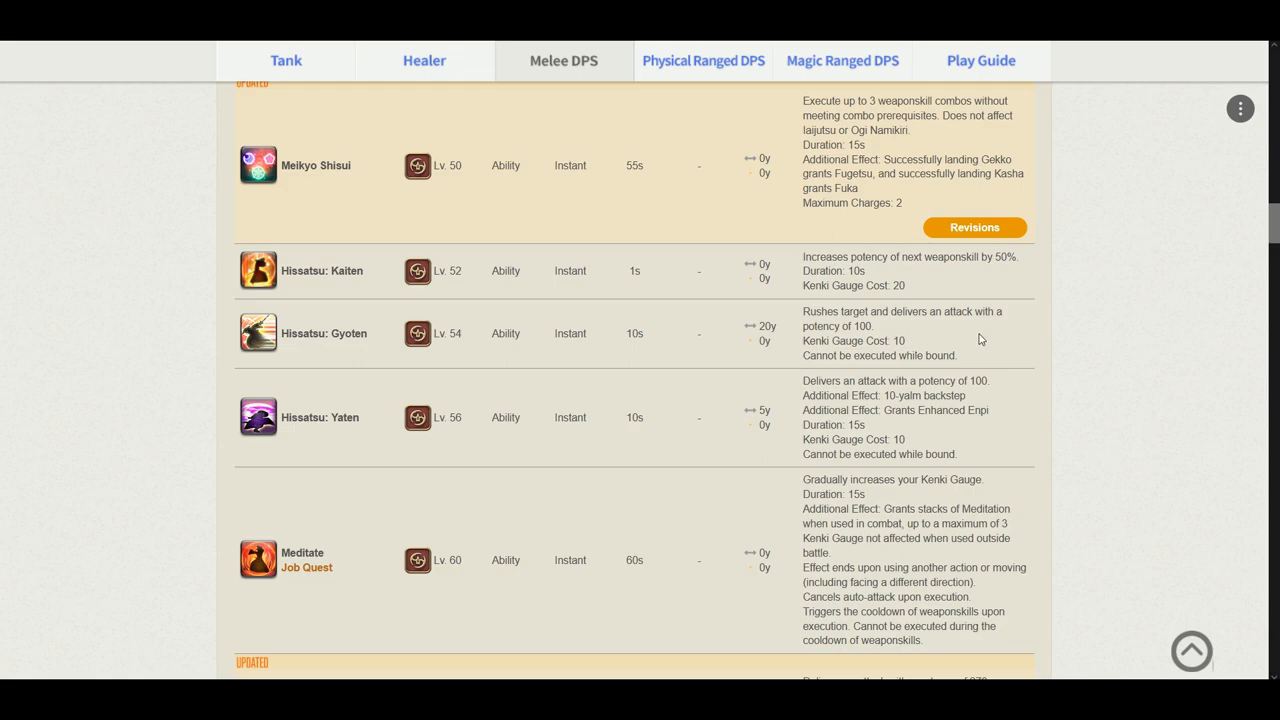
pyautogui.moveTo(928, 354)
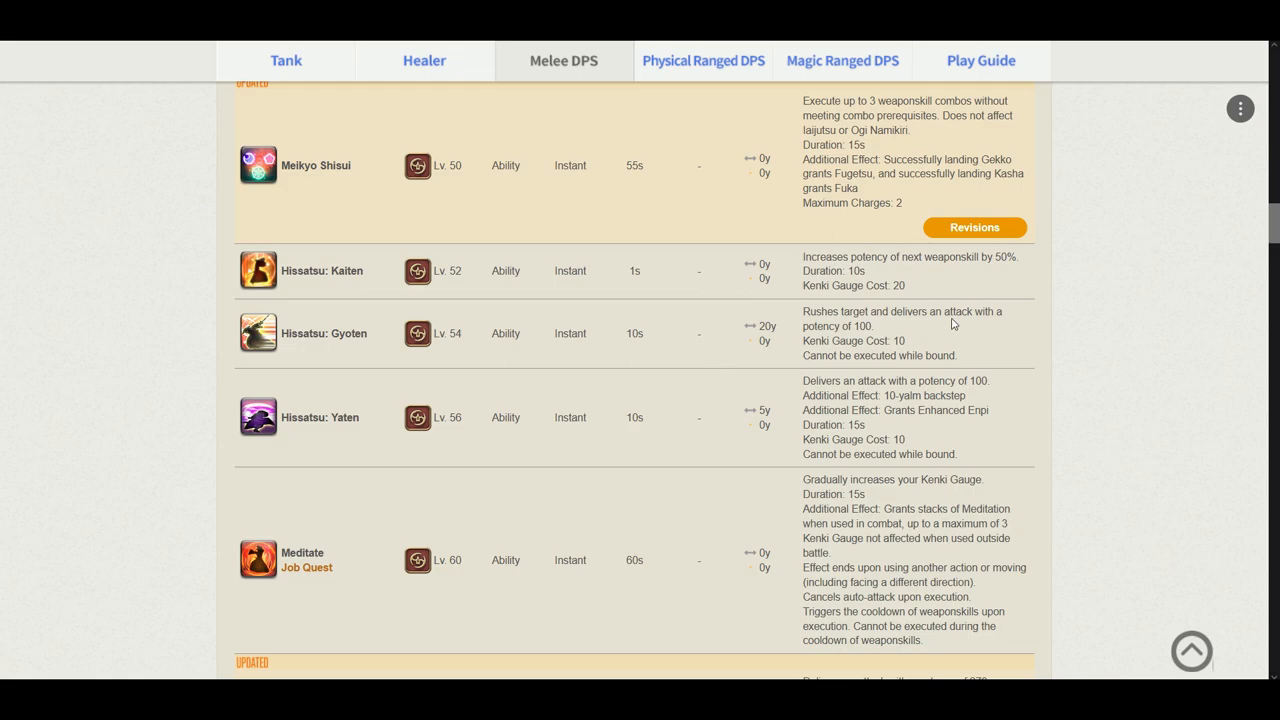
pyautogui.moveTo(1004, 416)
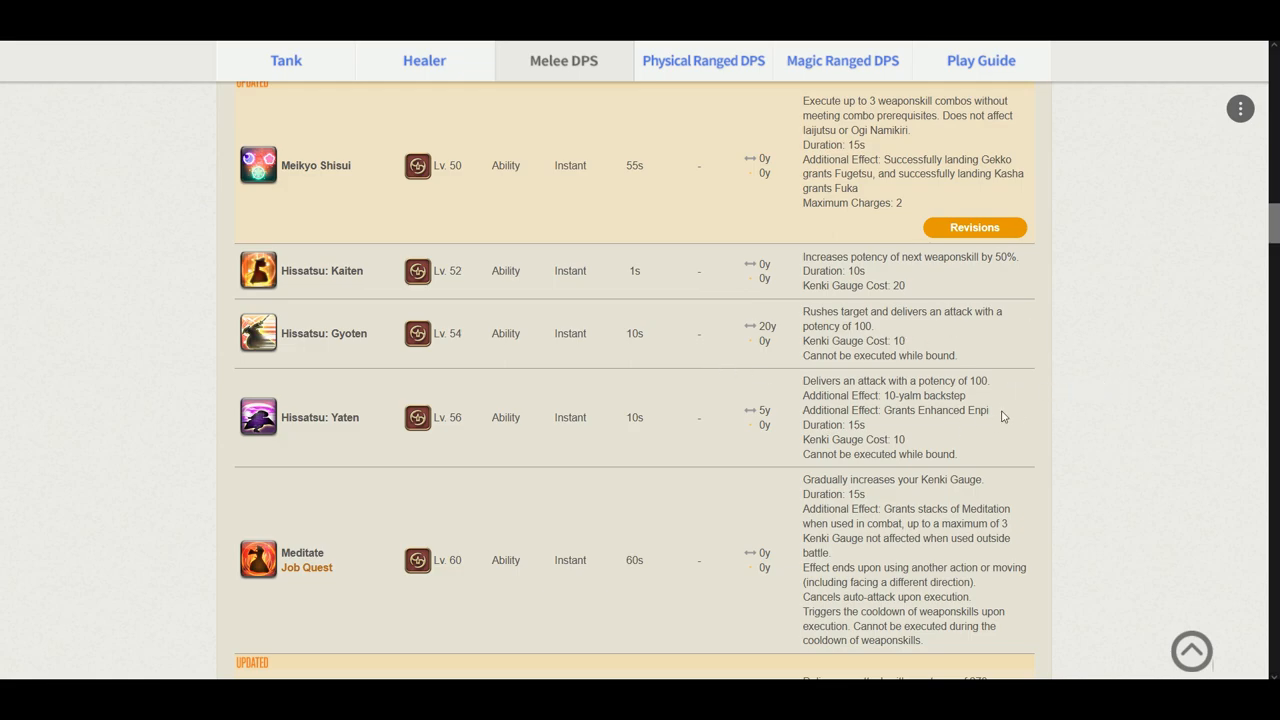
pyautogui.moveTo(1024, 396)
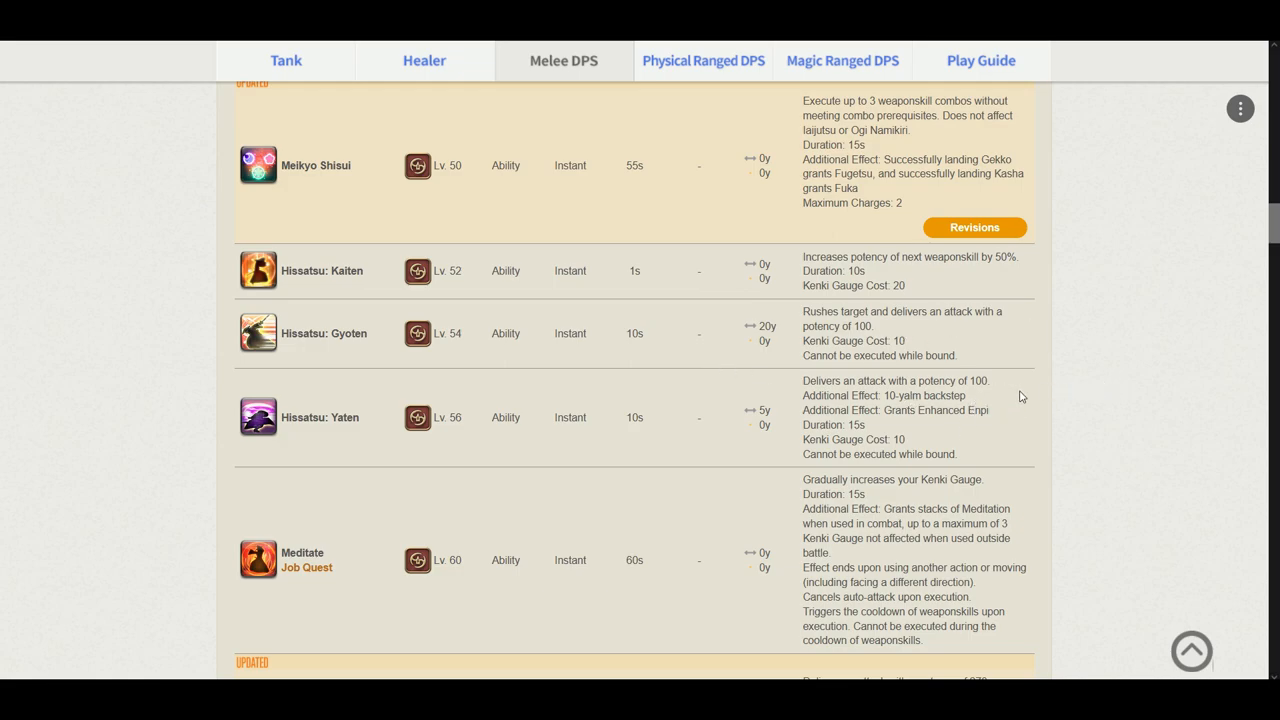
pyautogui.moveTo(996, 408)
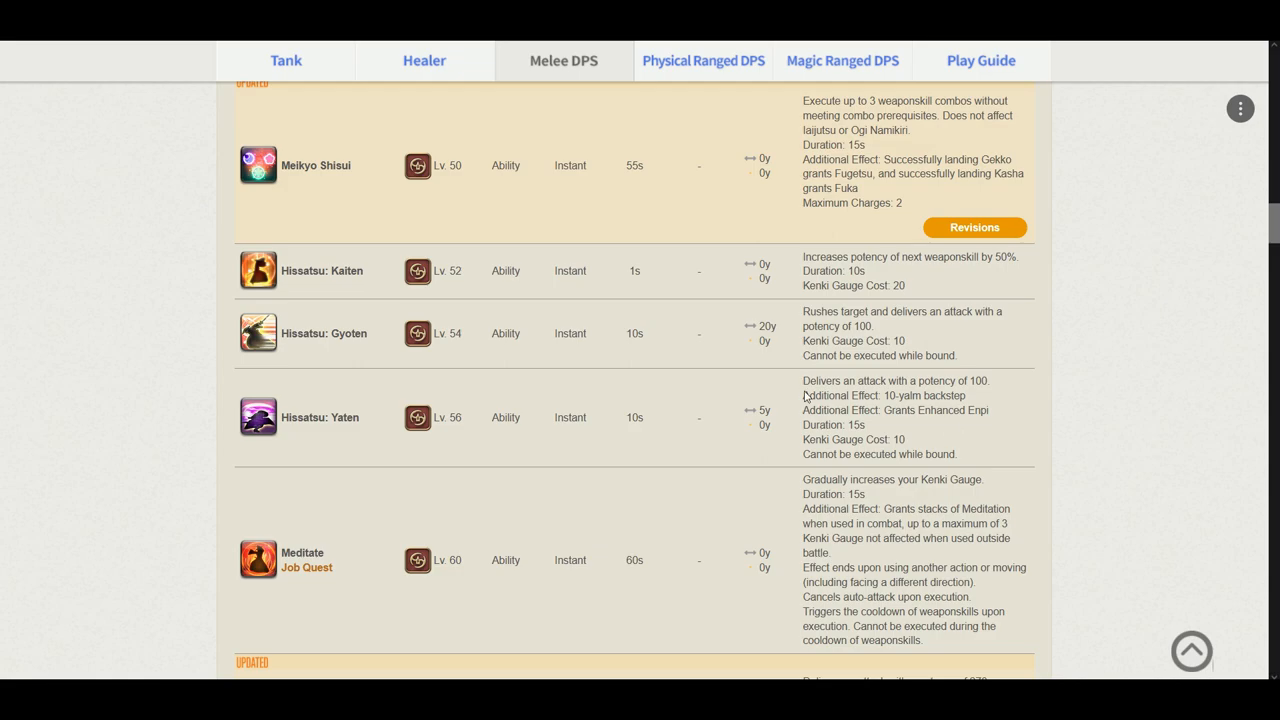
pyautogui.scroll(-3)
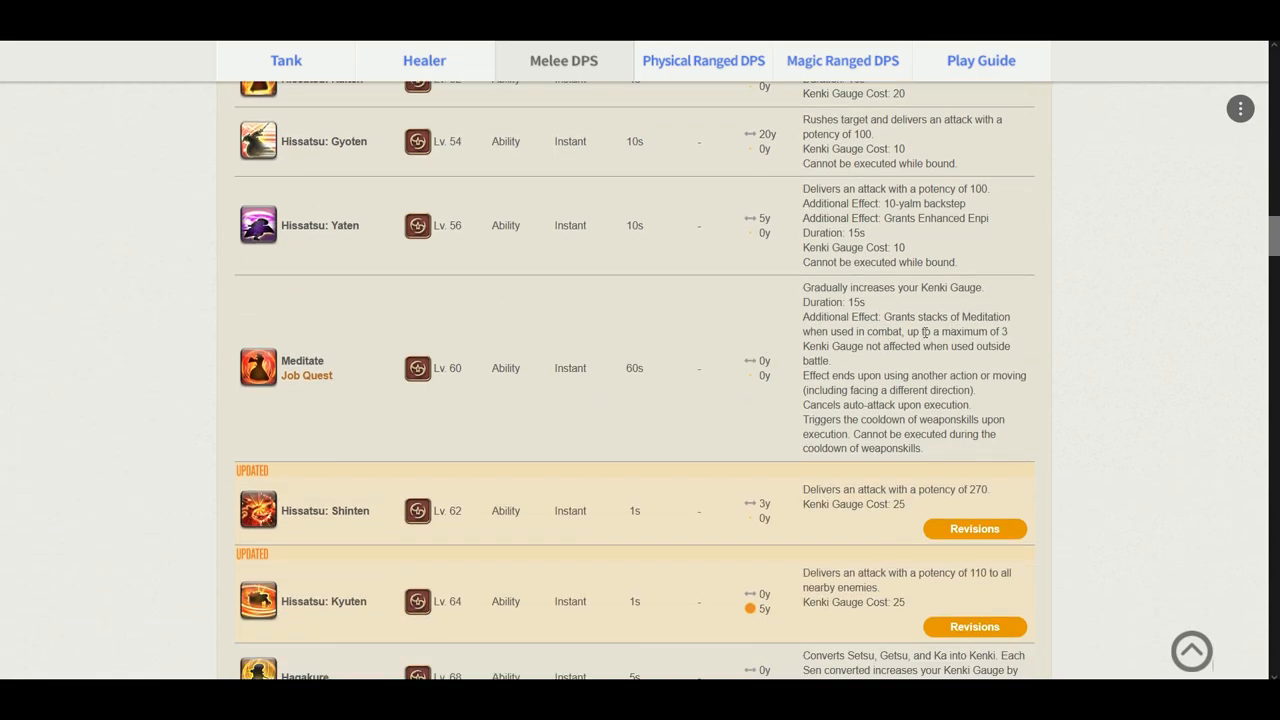
pyautogui.moveTo(1076, 396)
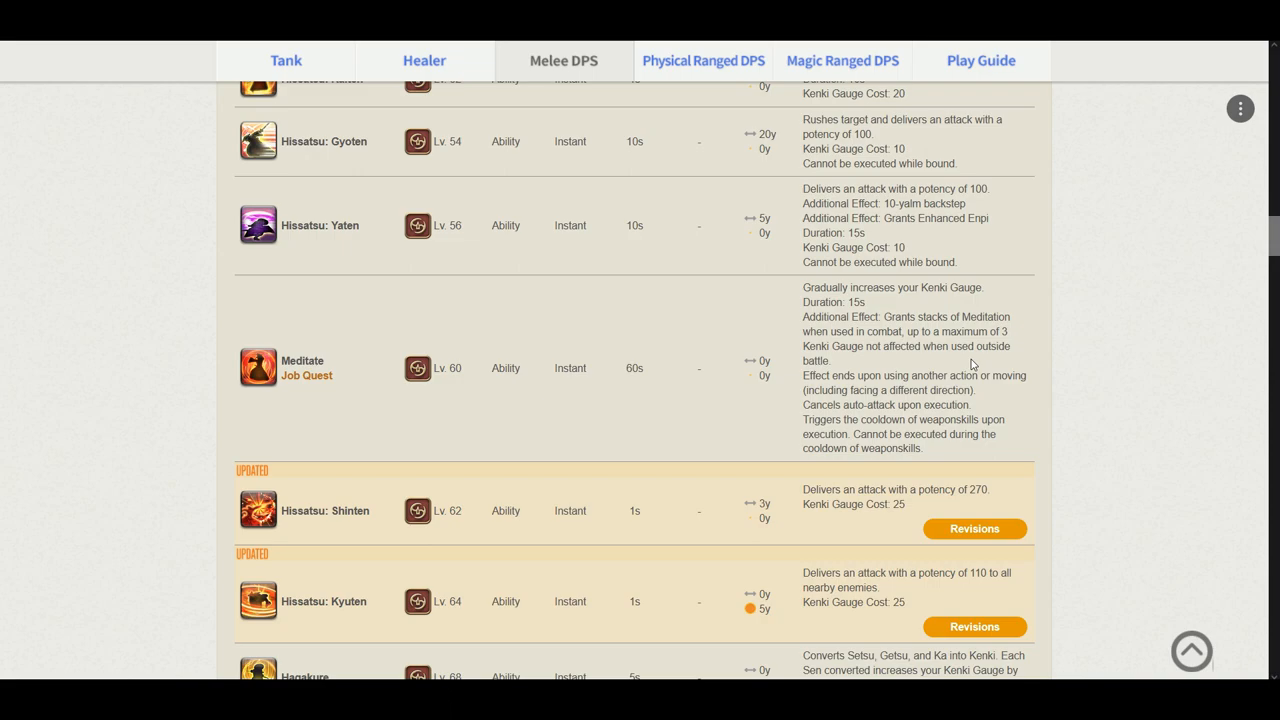
pyautogui.scroll(-3)
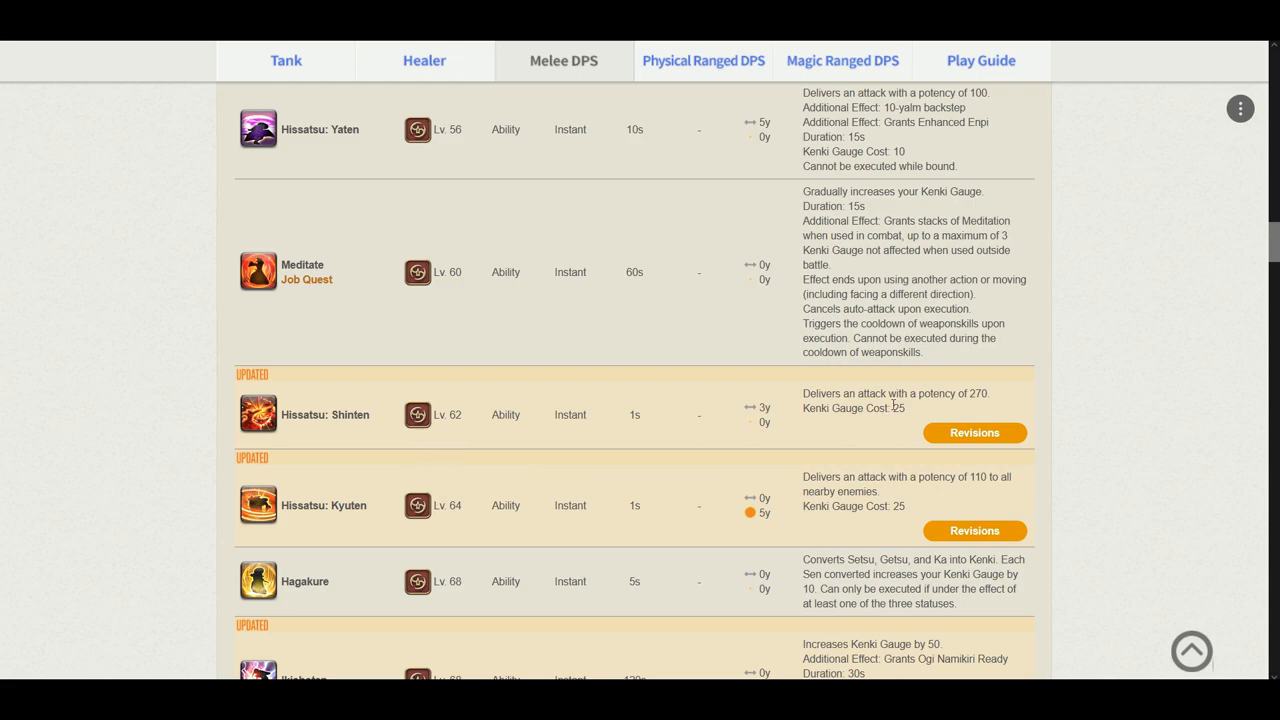
pyautogui.moveTo(868, 424)
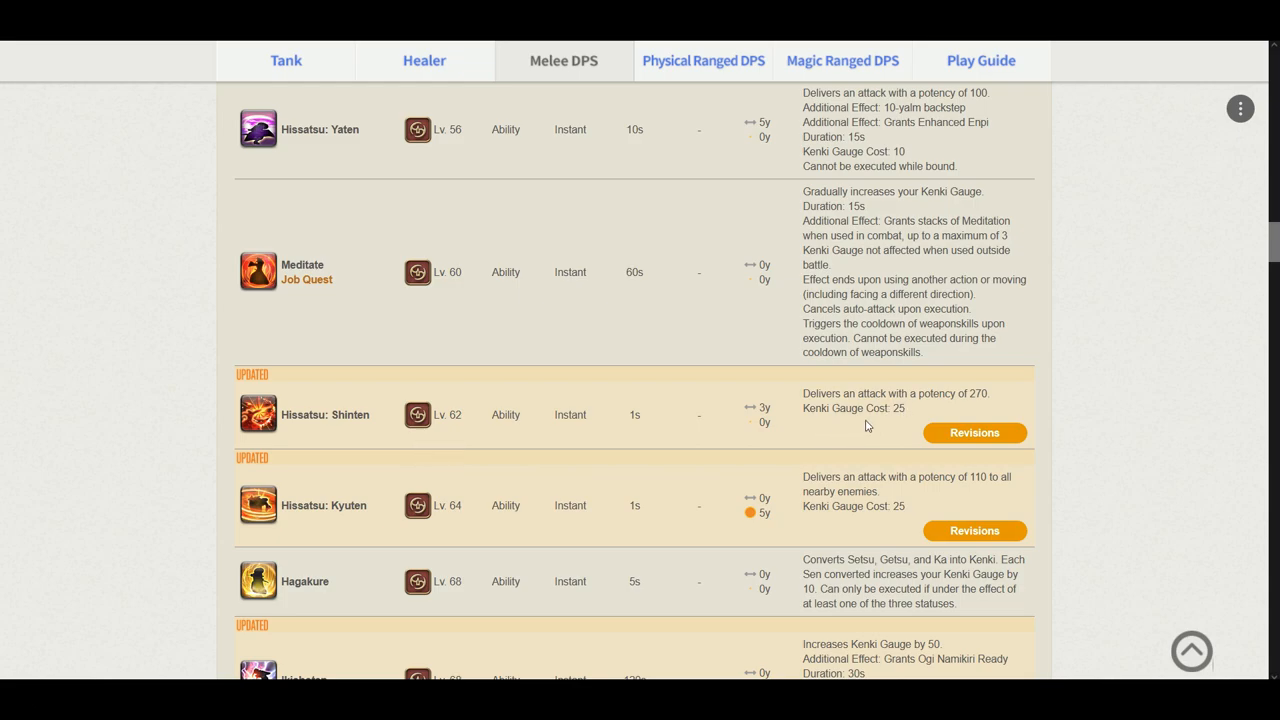
pyautogui.scroll(-3)
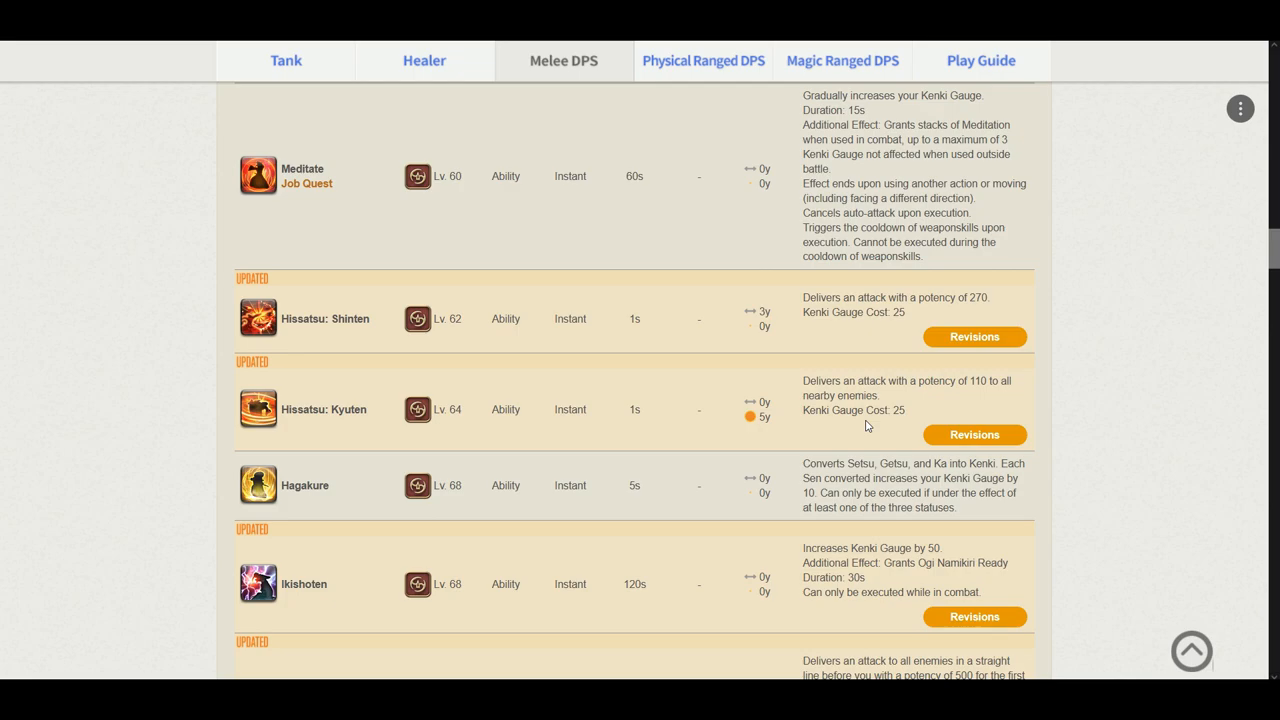
pyautogui.moveTo(822, 412)
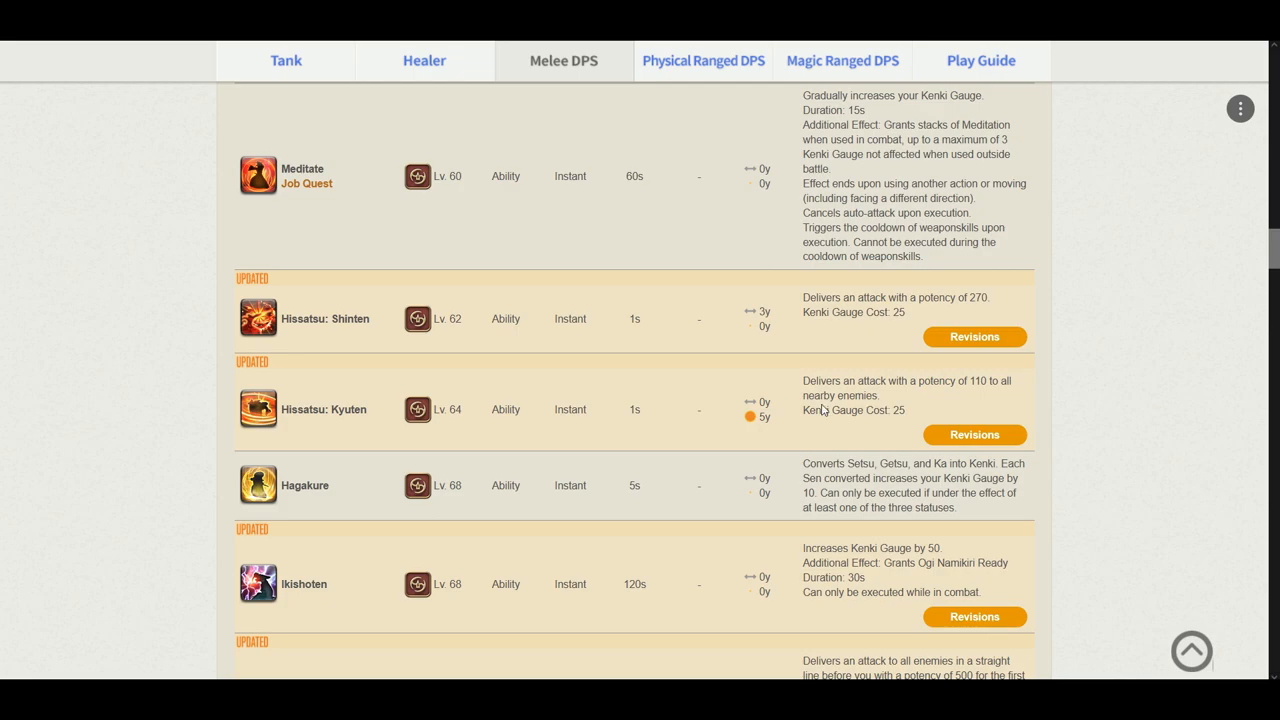
pyautogui.moveTo(834, 396)
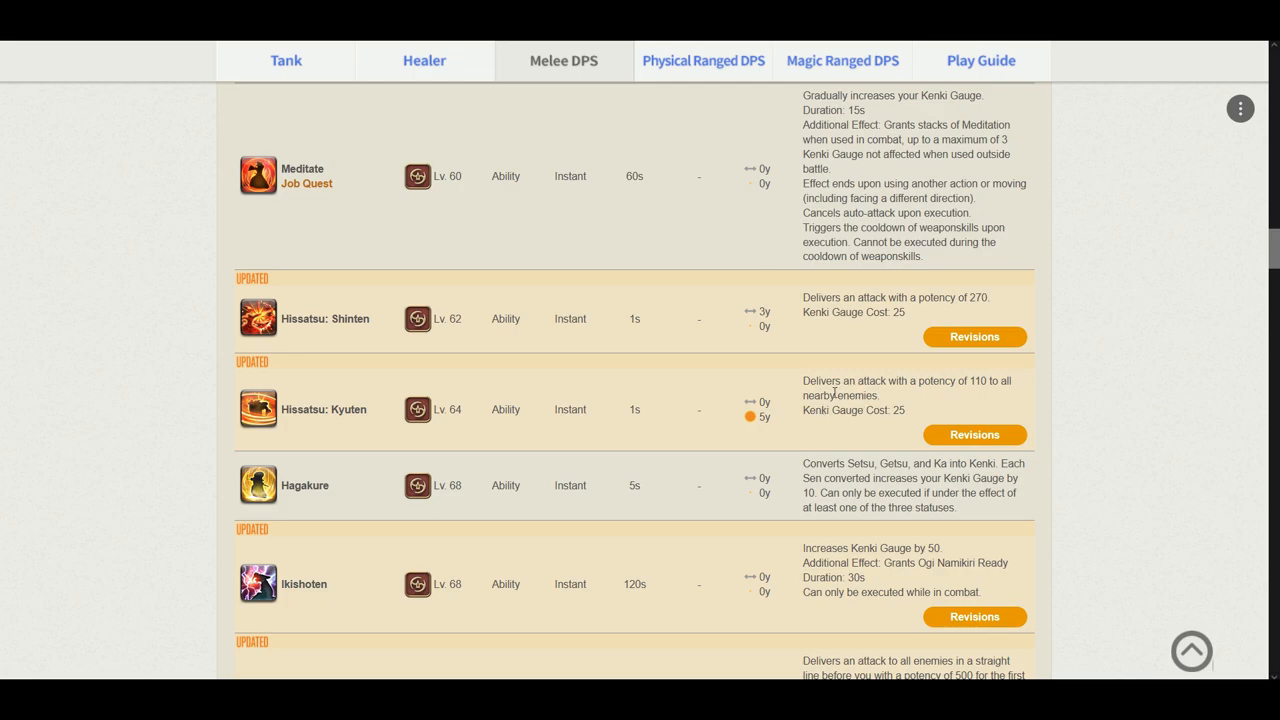
pyautogui.moveTo(900, 404)
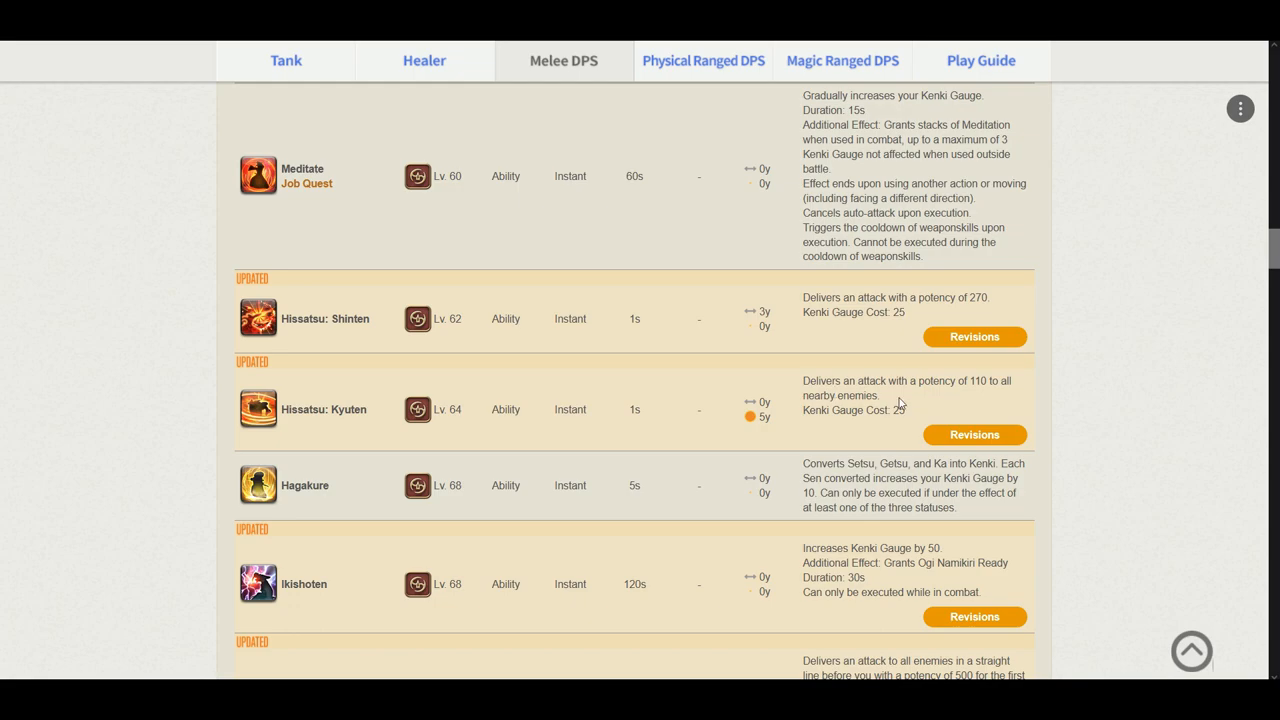
pyautogui.moveTo(984, 402)
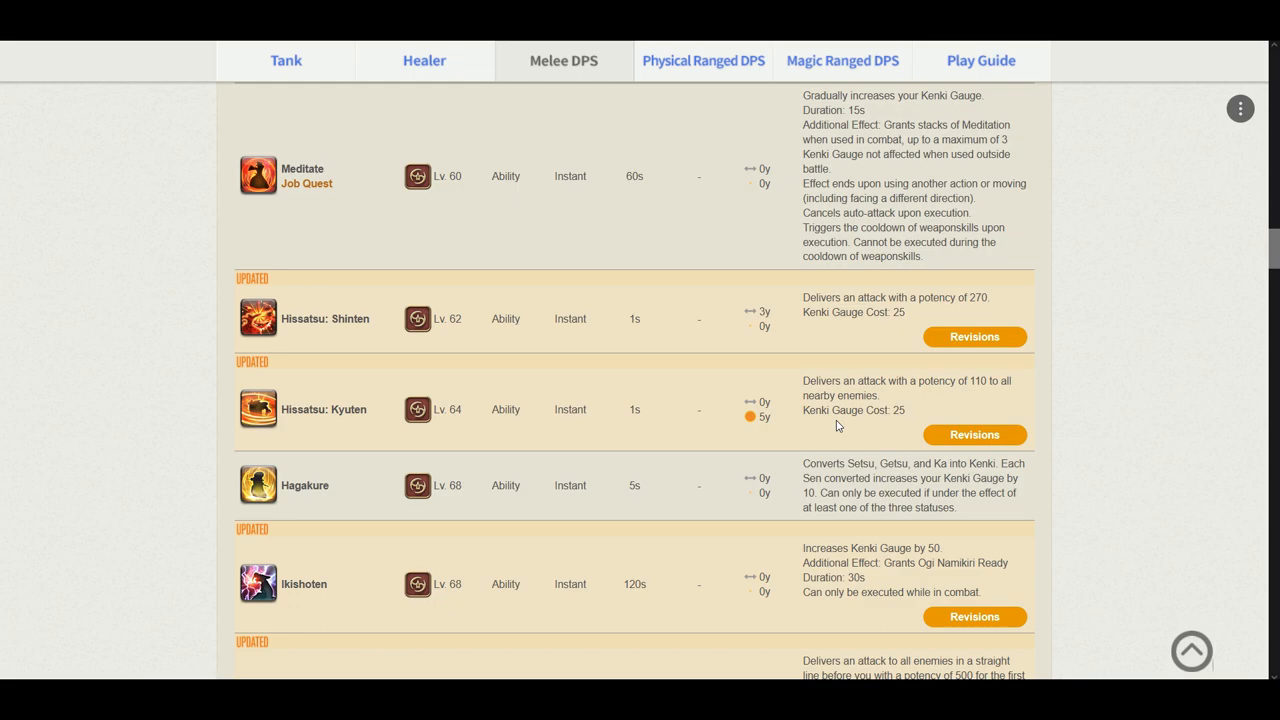
pyautogui.moveTo(420, 408)
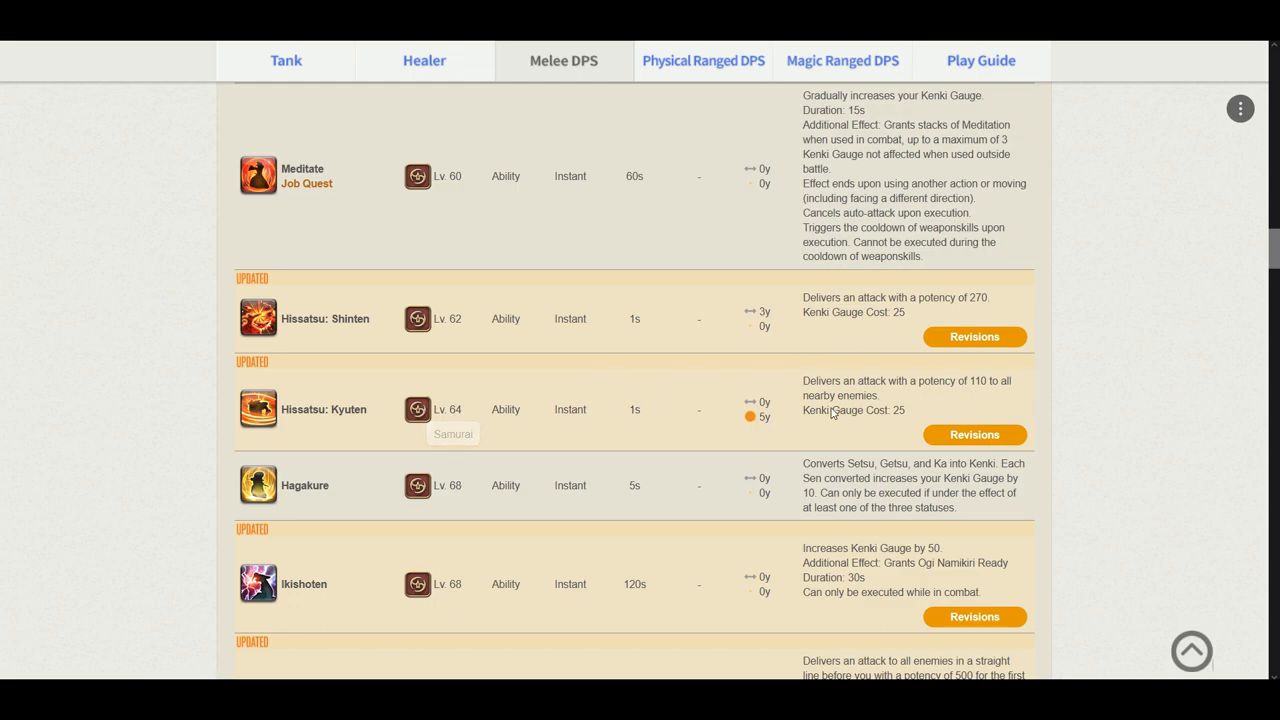
pyautogui.scroll(-3)
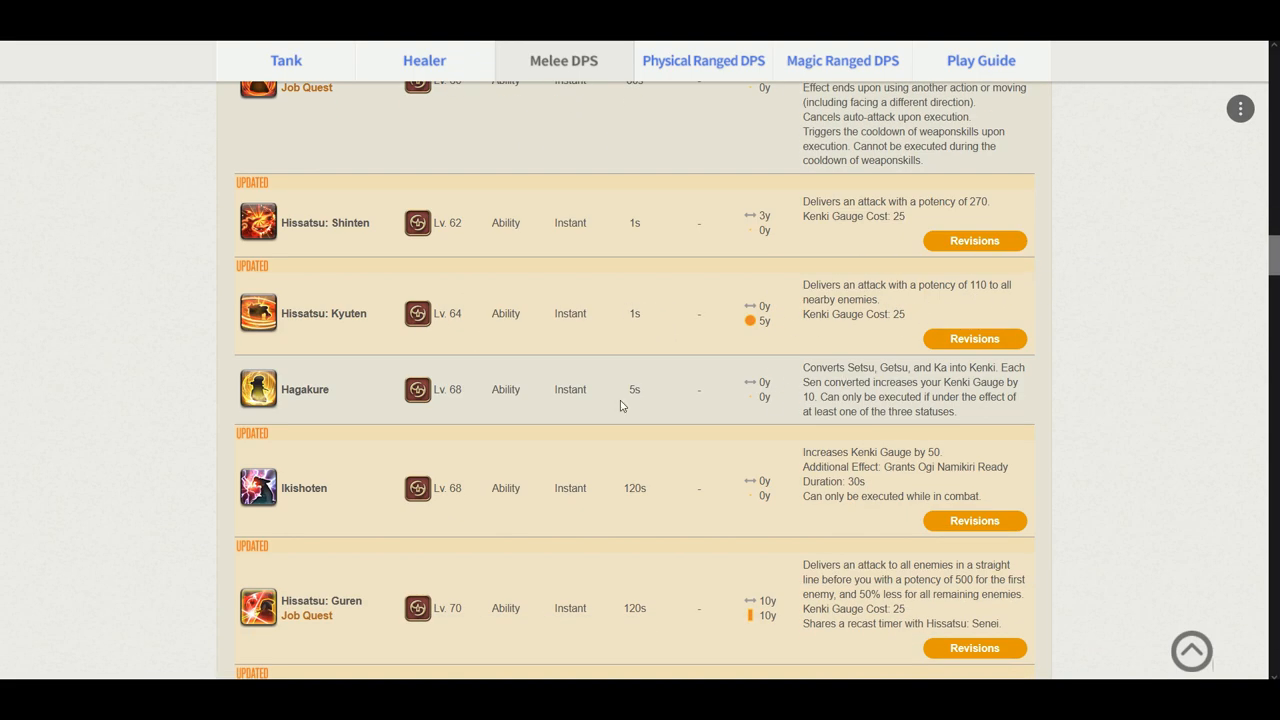
pyautogui.moveTo(1078, 364)
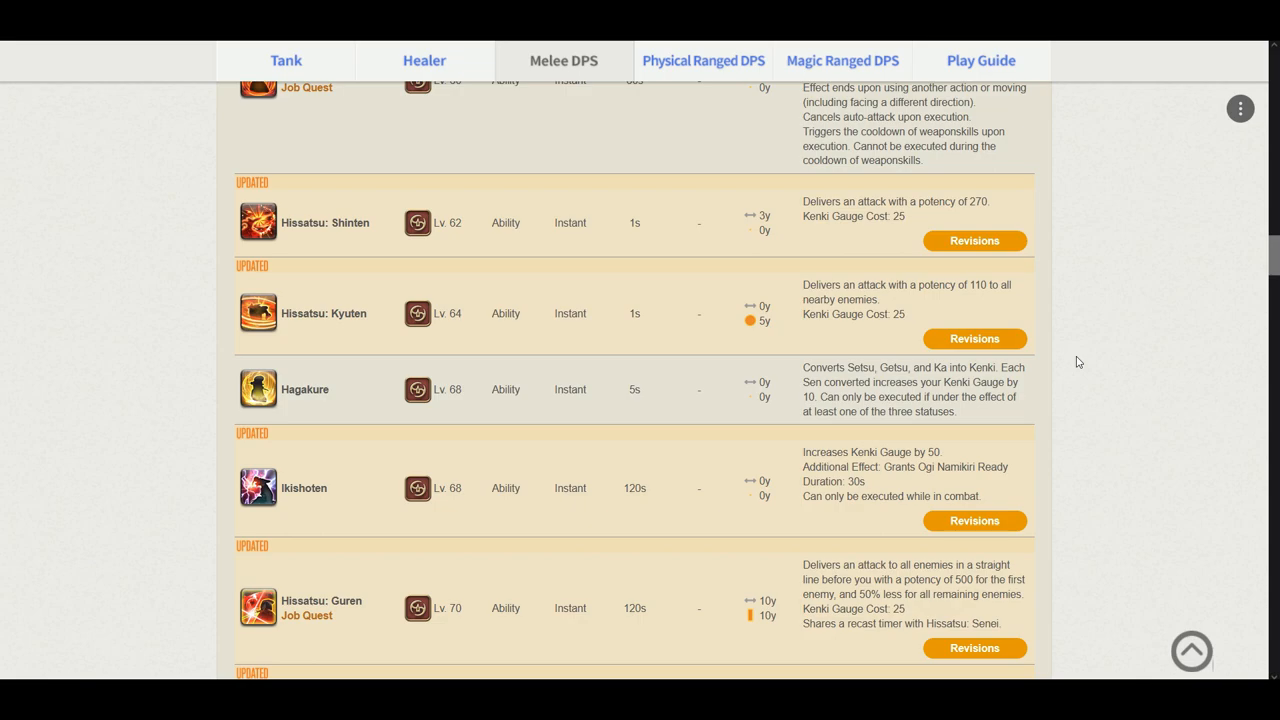
pyautogui.scroll(-3)
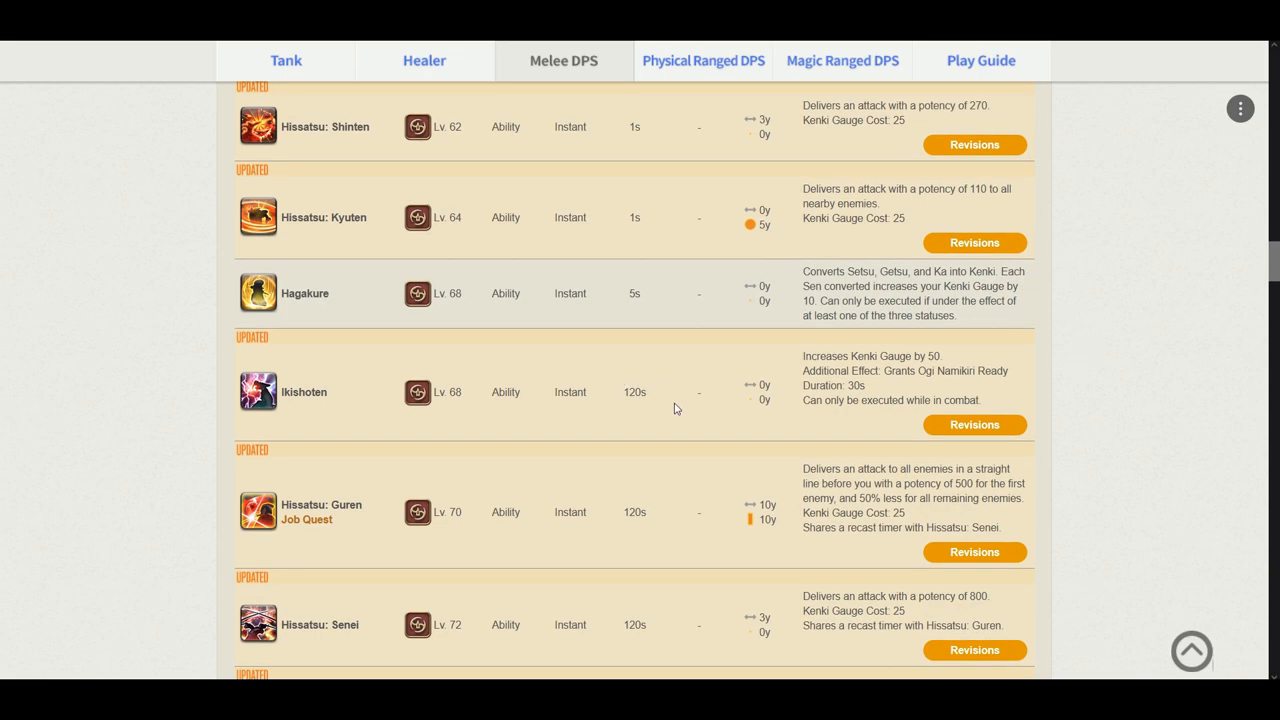
pyautogui.moveTo(728, 376)
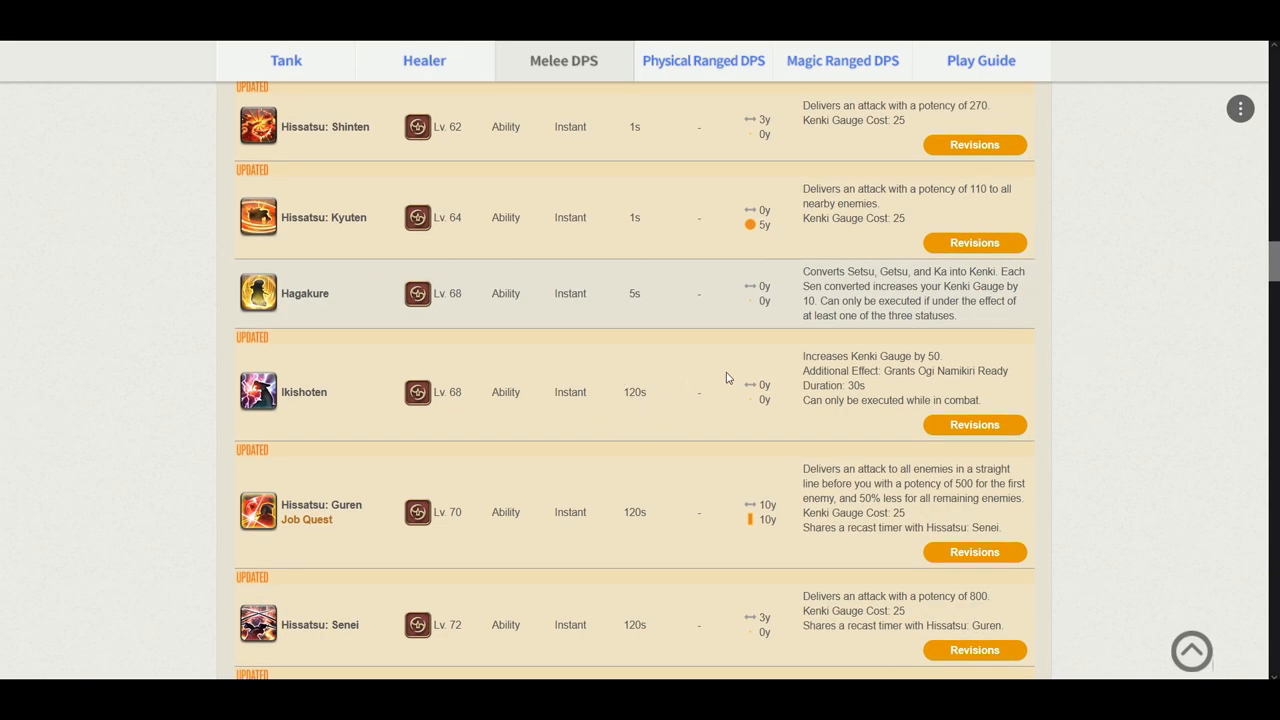
pyautogui.moveTo(912, 388)
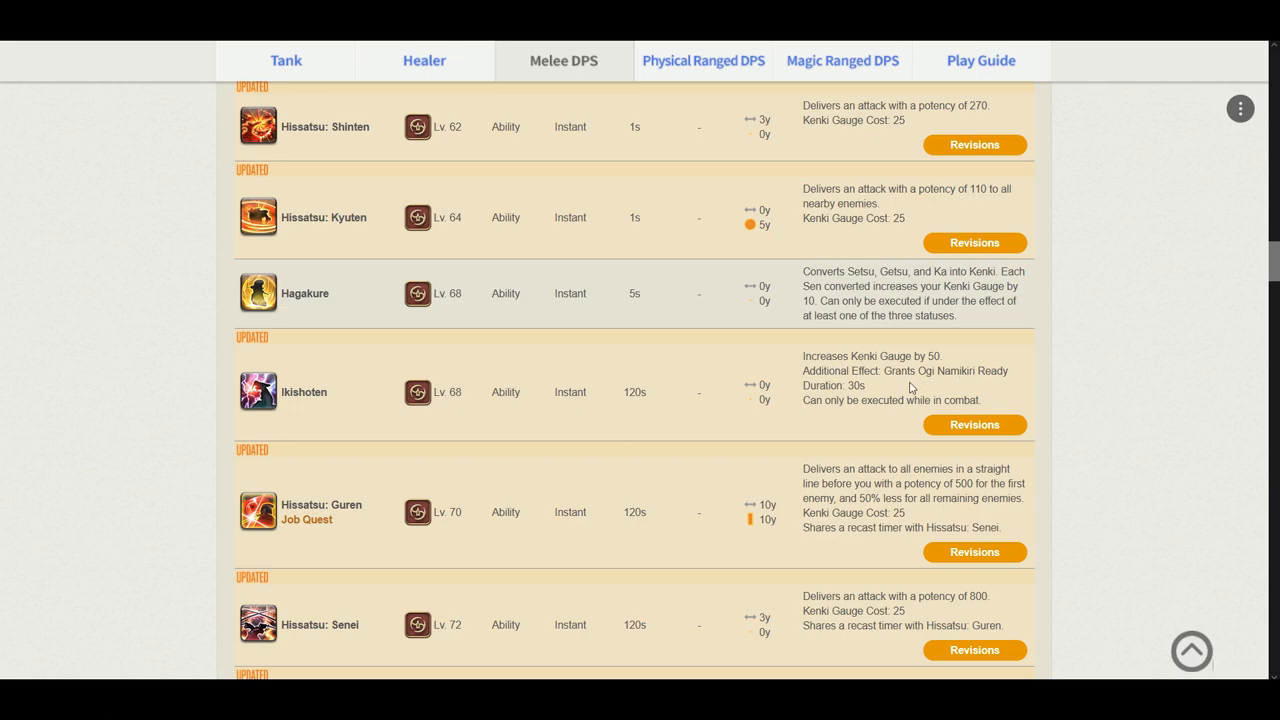
pyautogui.moveTo(1004, 376)
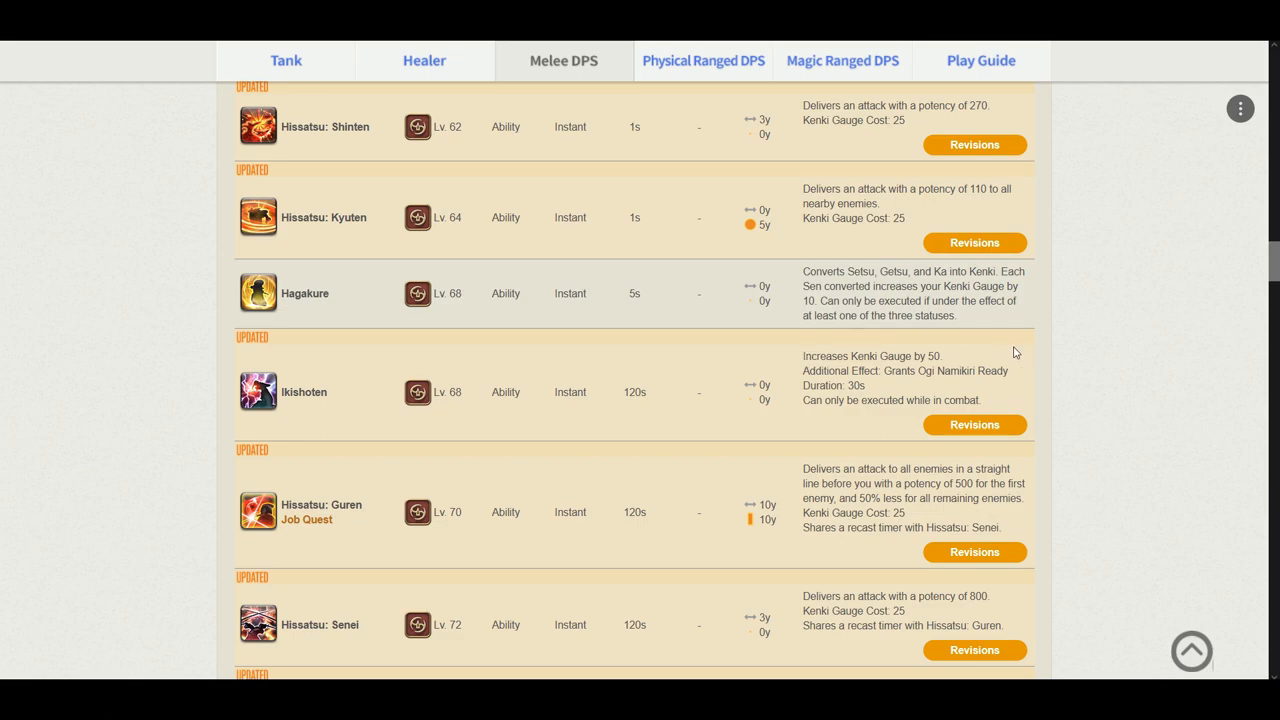
pyautogui.moveTo(992, 344)
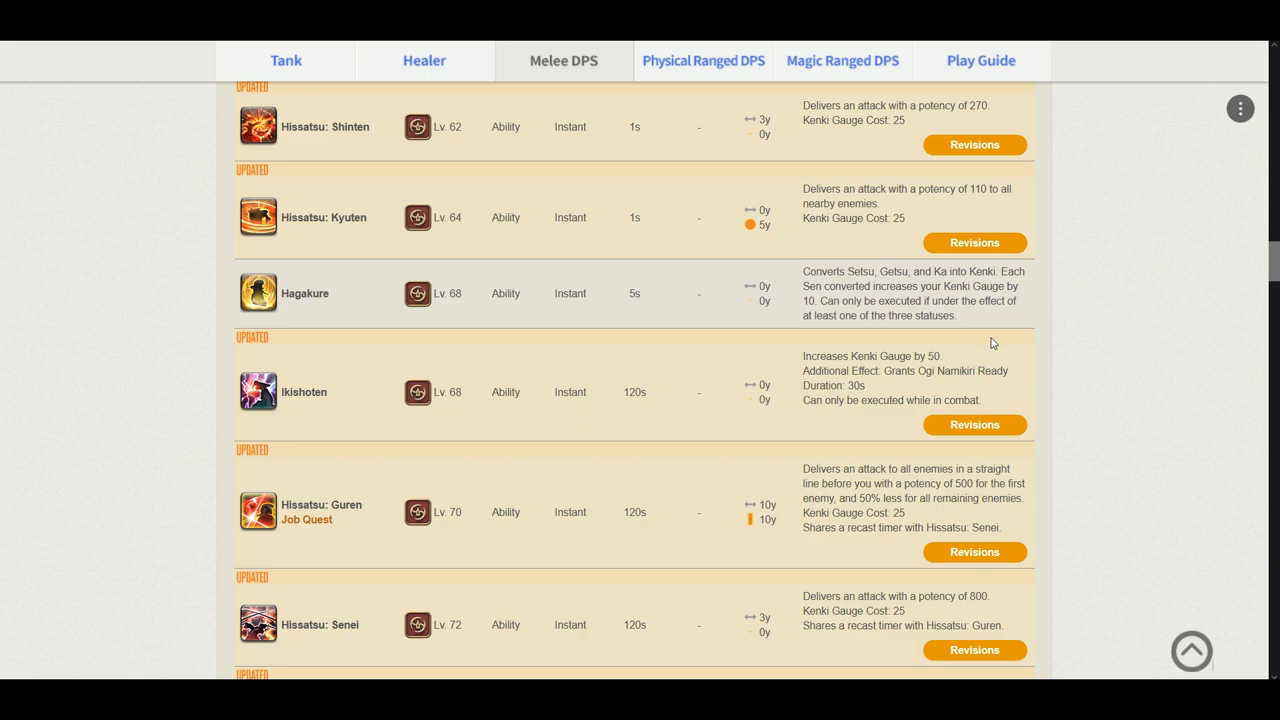
pyautogui.moveTo(830, 400)
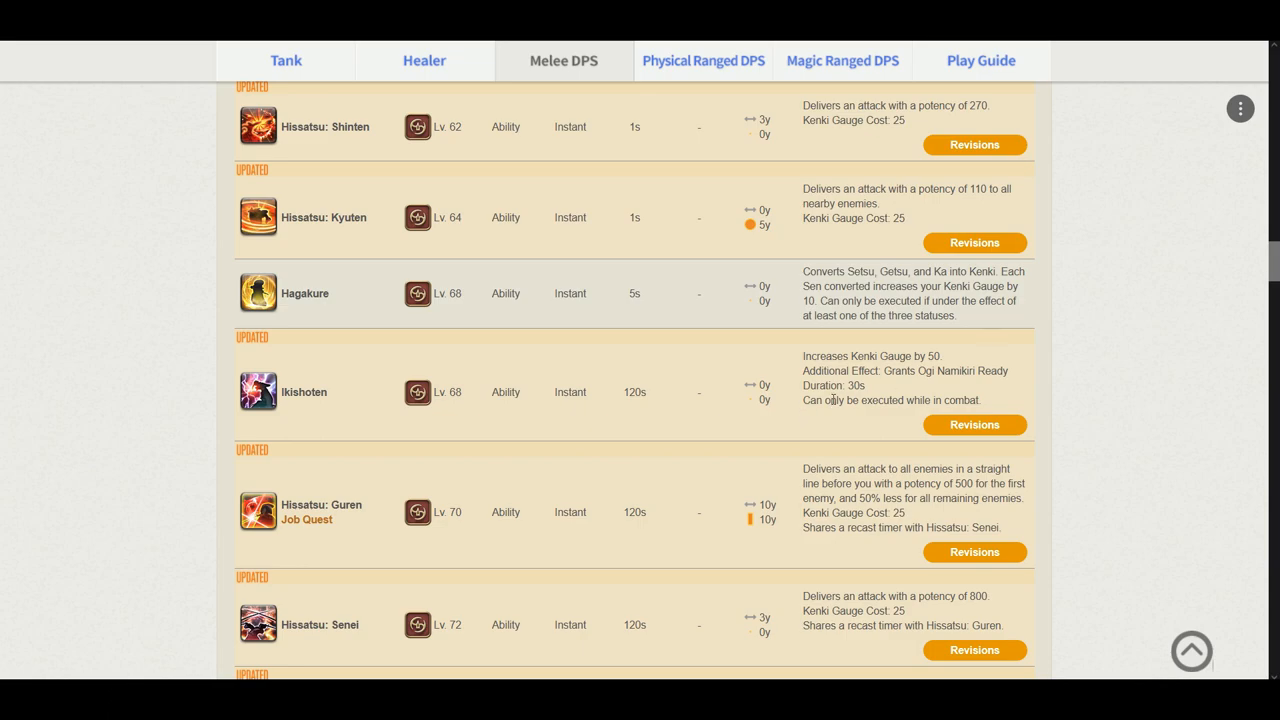
pyautogui.moveTo(1024, 478)
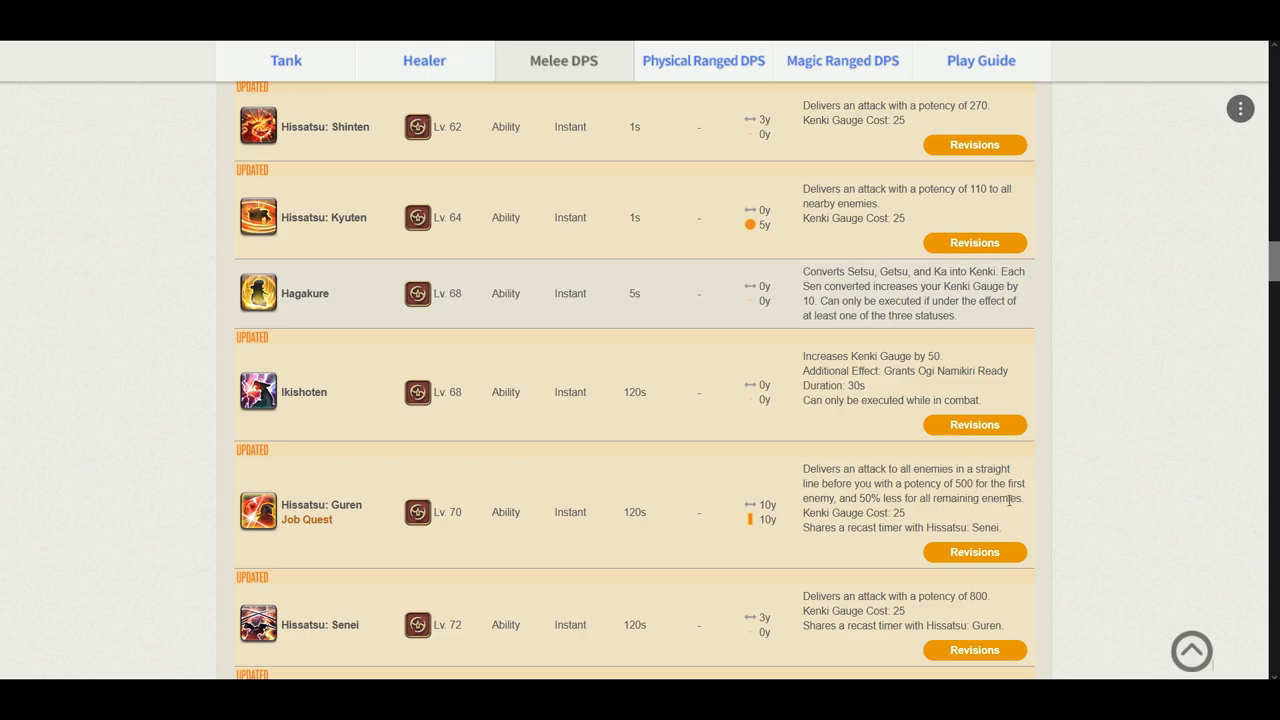
pyautogui.moveTo(930, 510)
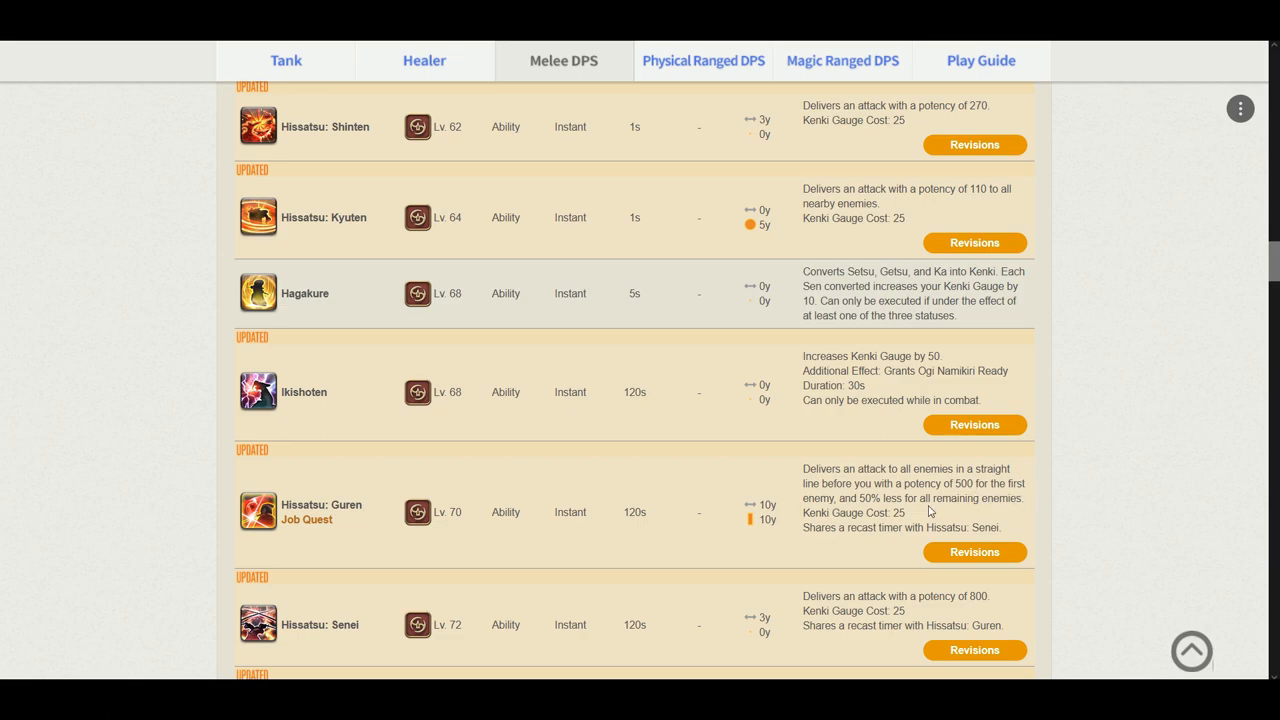
pyautogui.moveTo(944, 512)
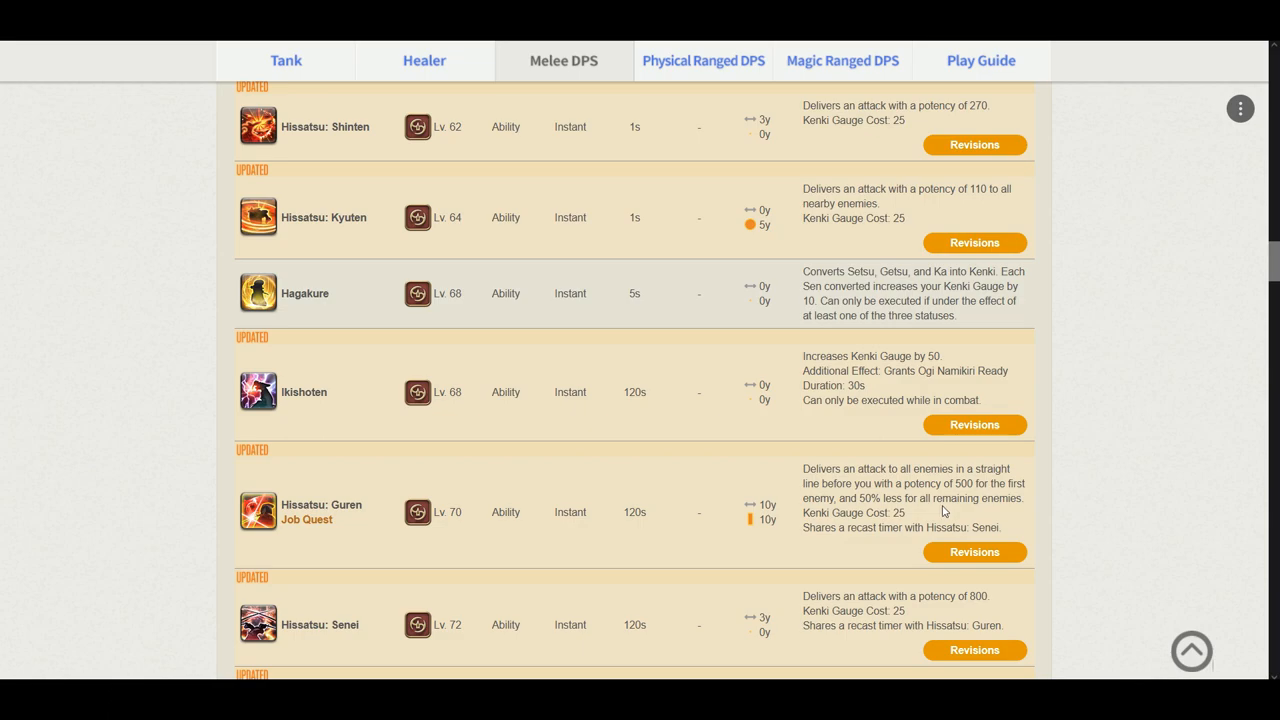
pyautogui.moveTo(908, 524)
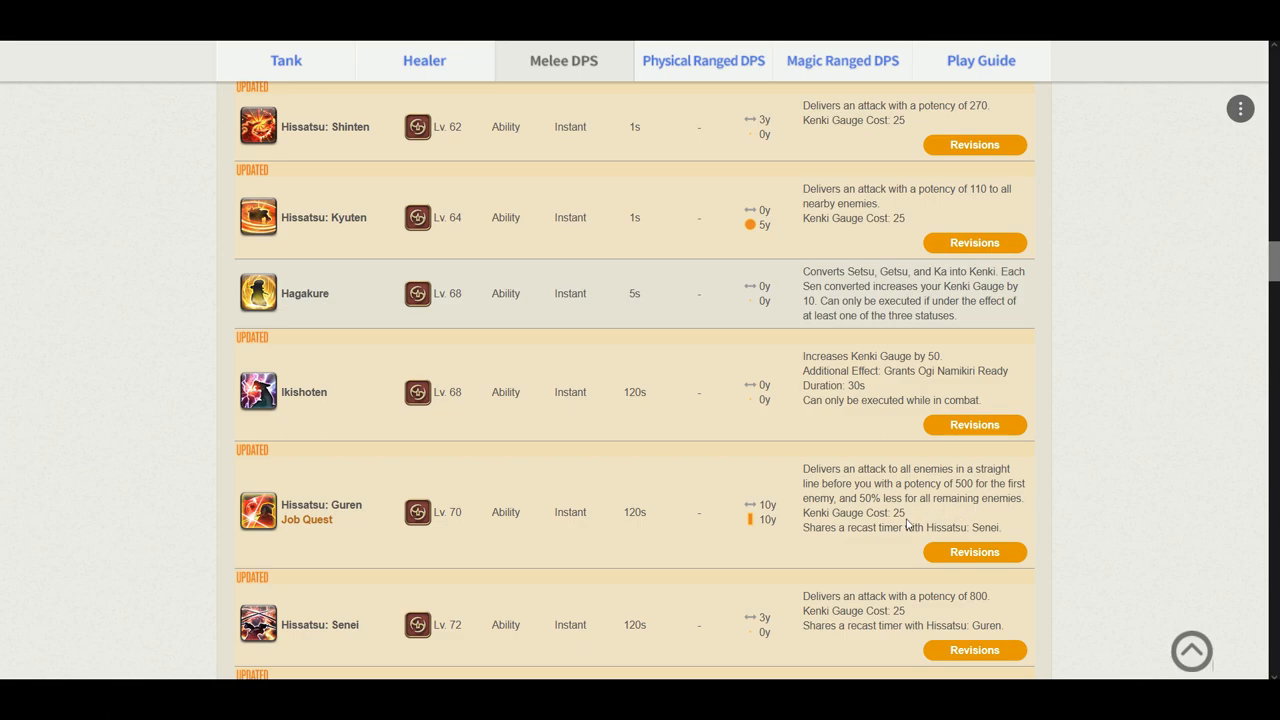
pyautogui.moveTo(896, 516)
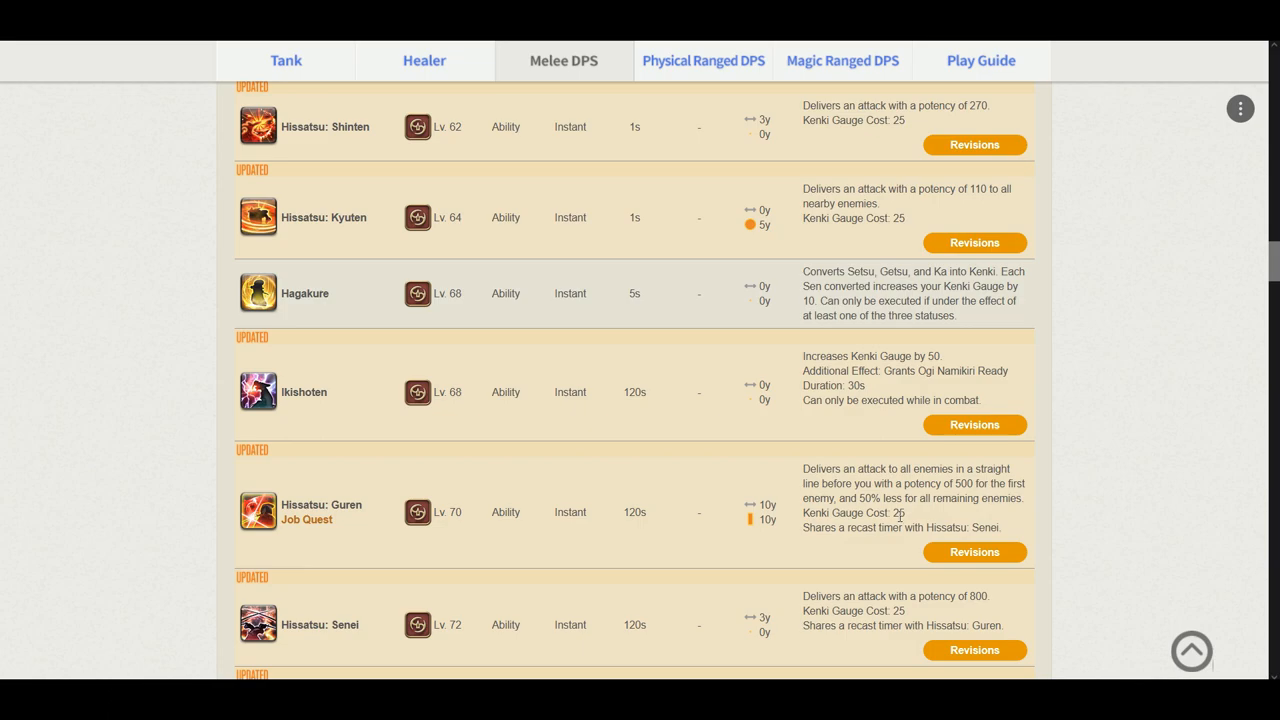
pyautogui.moveTo(920, 524)
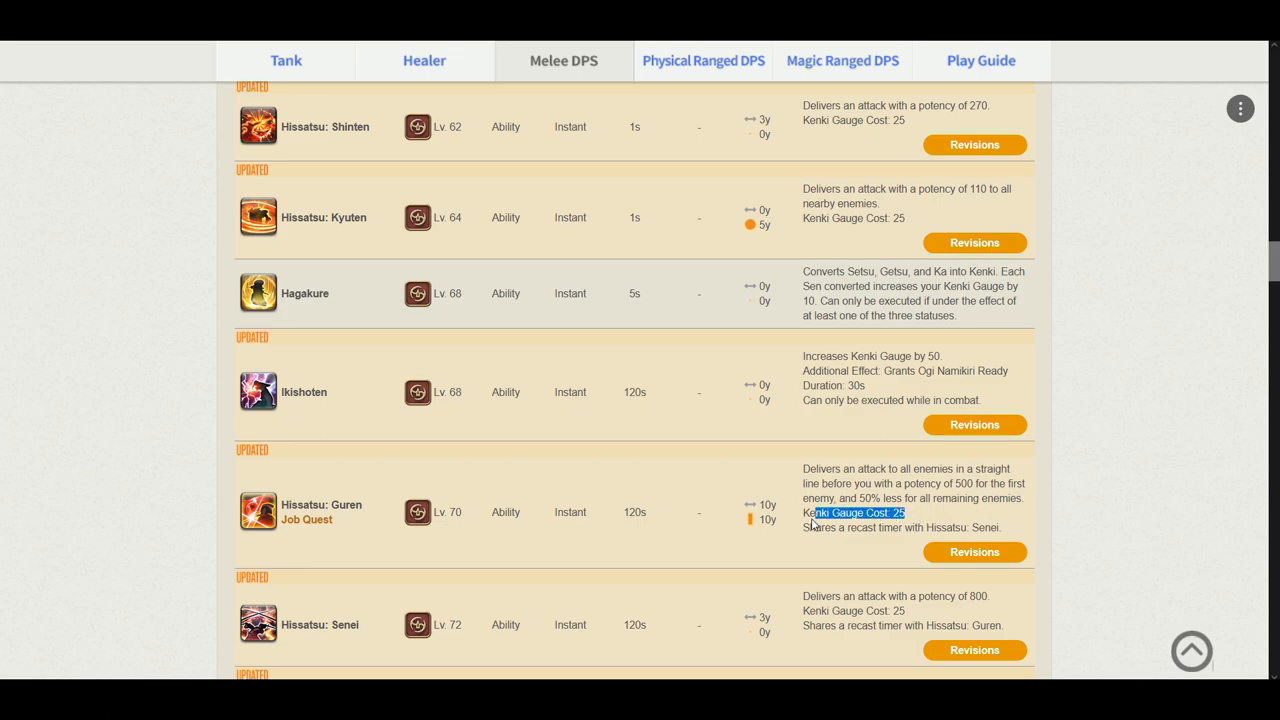
pyautogui.moveTo(924, 524)
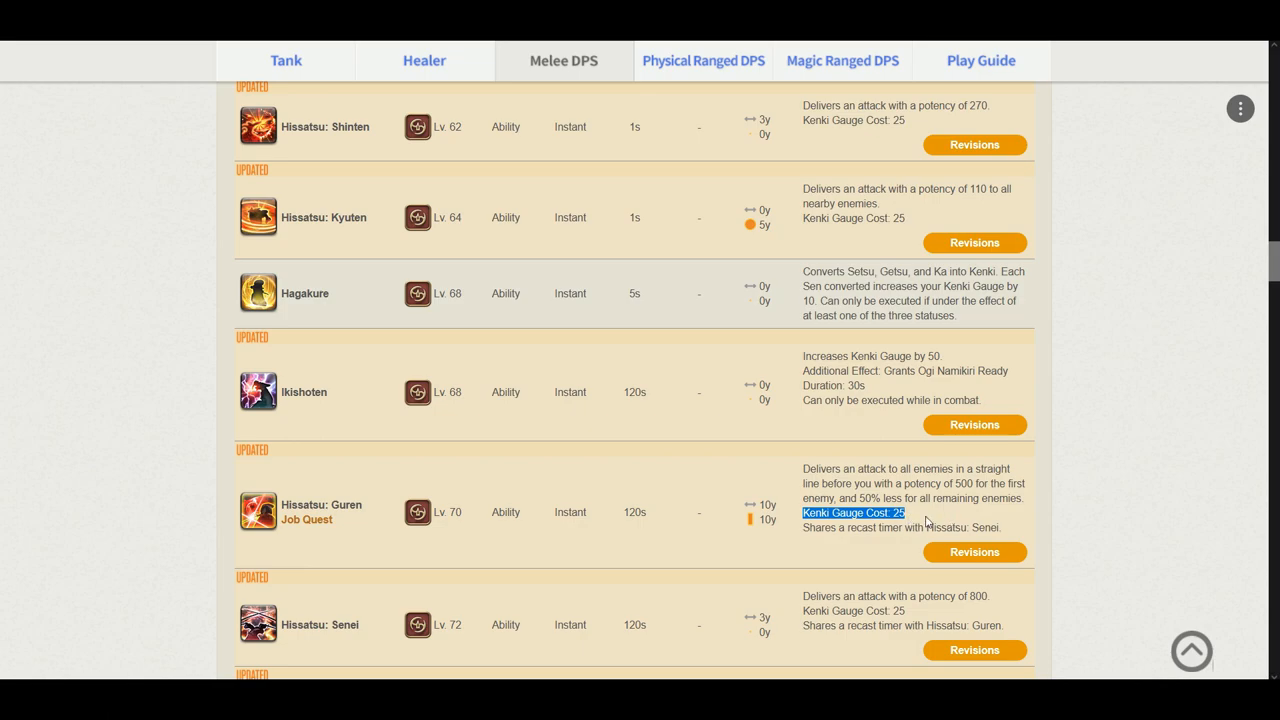
pyautogui.moveTo(956, 520)
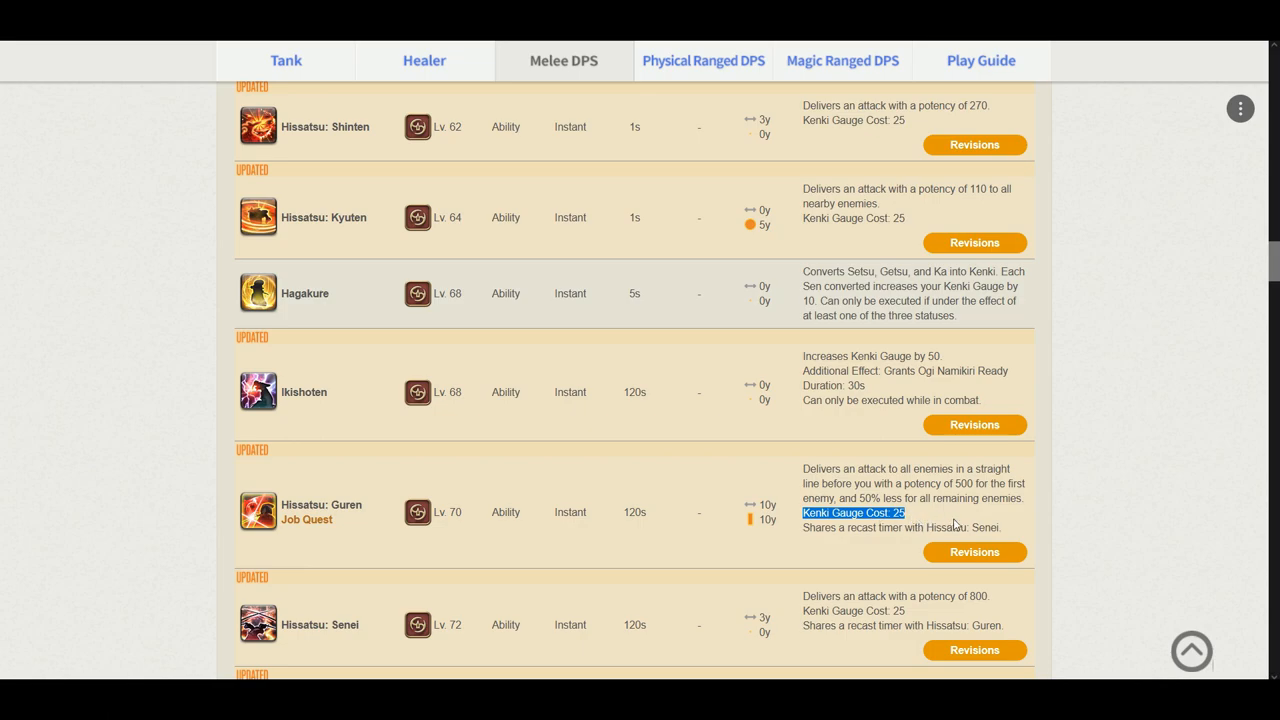
pyautogui.scroll(-3)
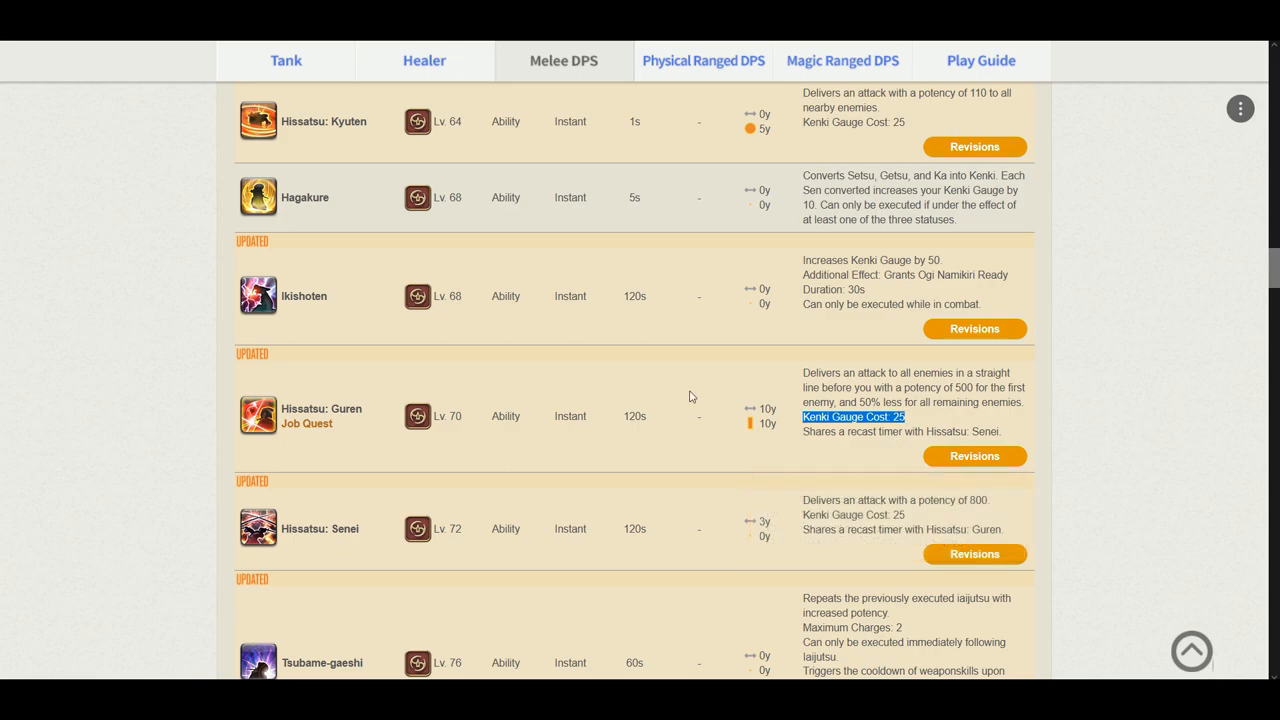
pyautogui.moveTo(818, 390)
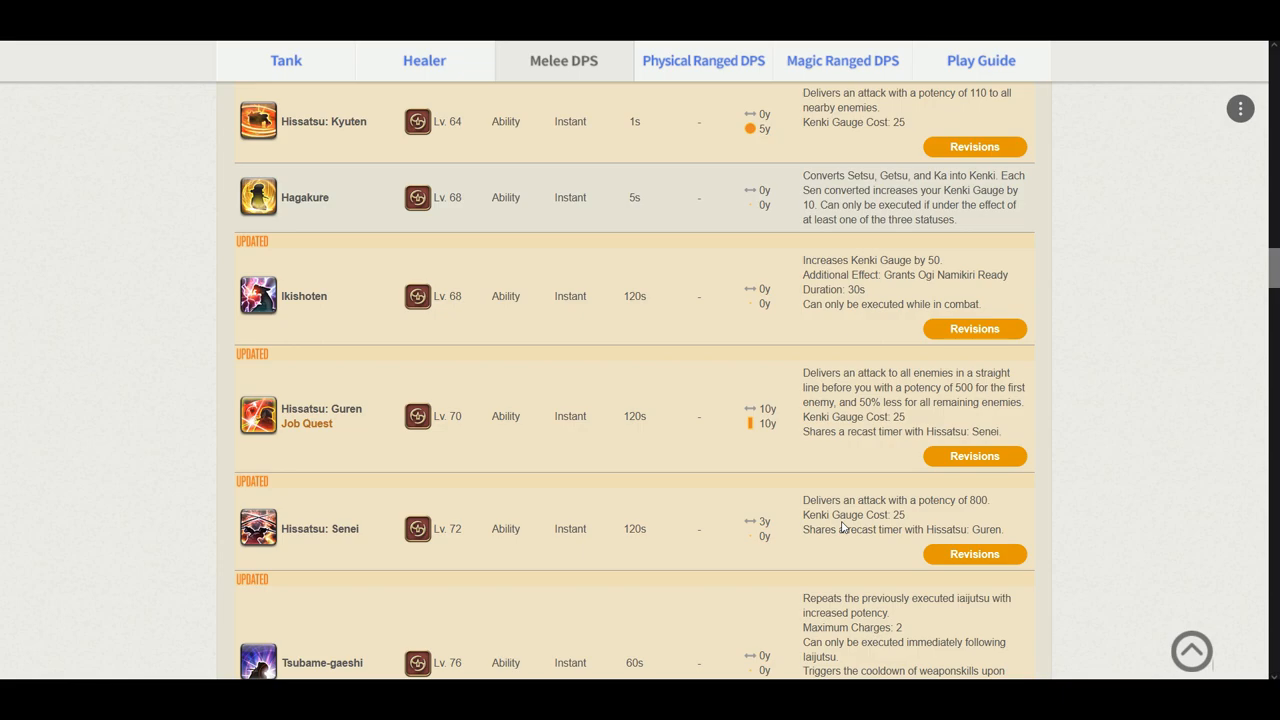
pyautogui.moveTo(1088, 512)
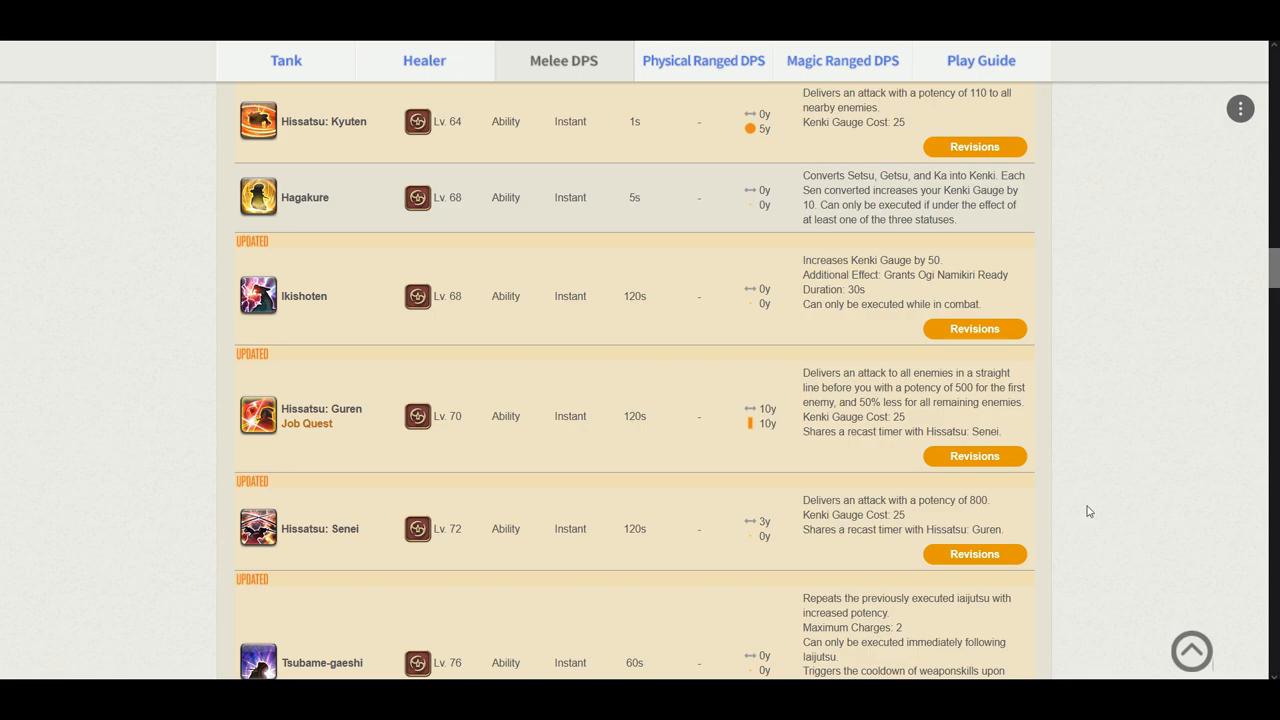
pyautogui.moveTo(932, 530)
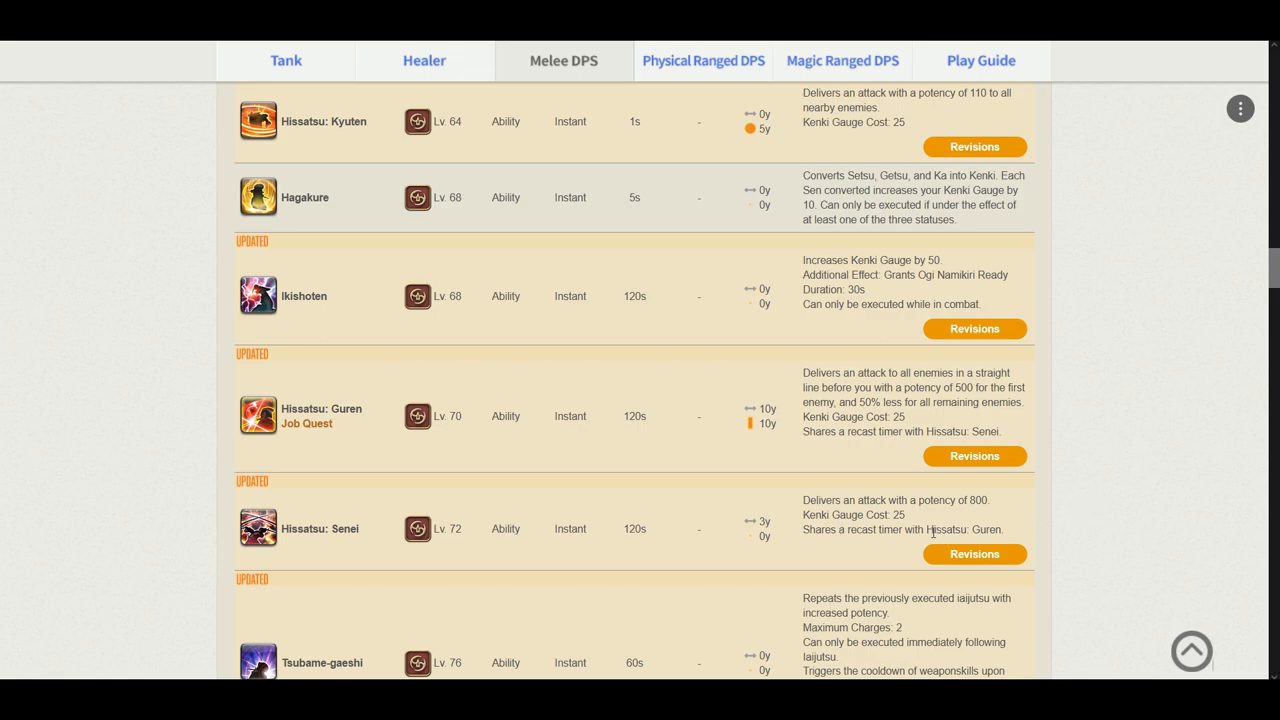
pyautogui.moveTo(724, 516)
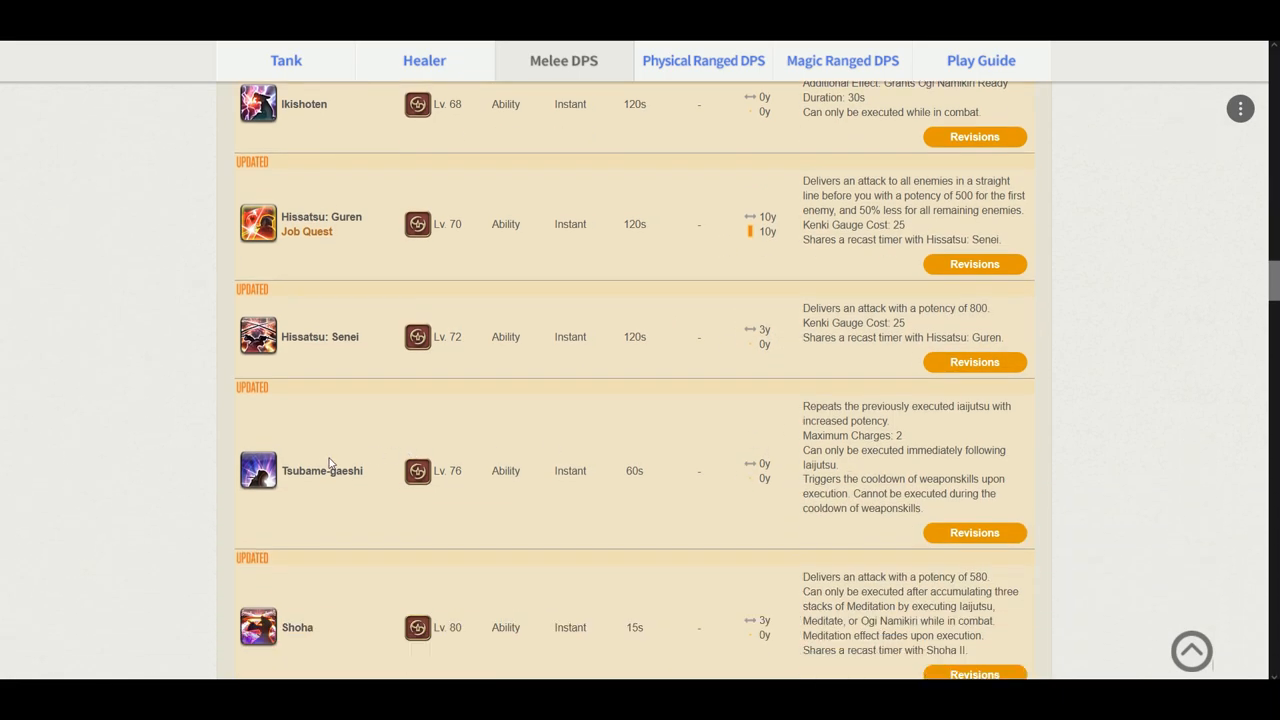
pyautogui.moveTo(840, 450)
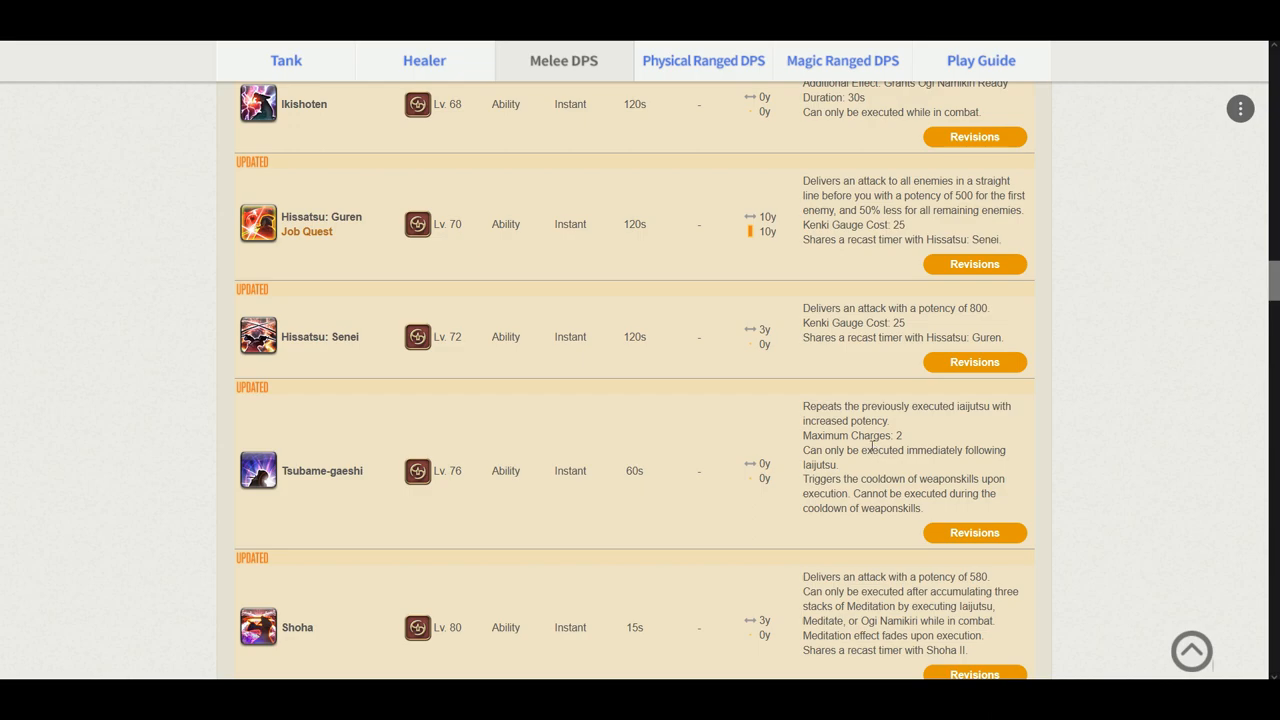
pyautogui.moveTo(994, 442)
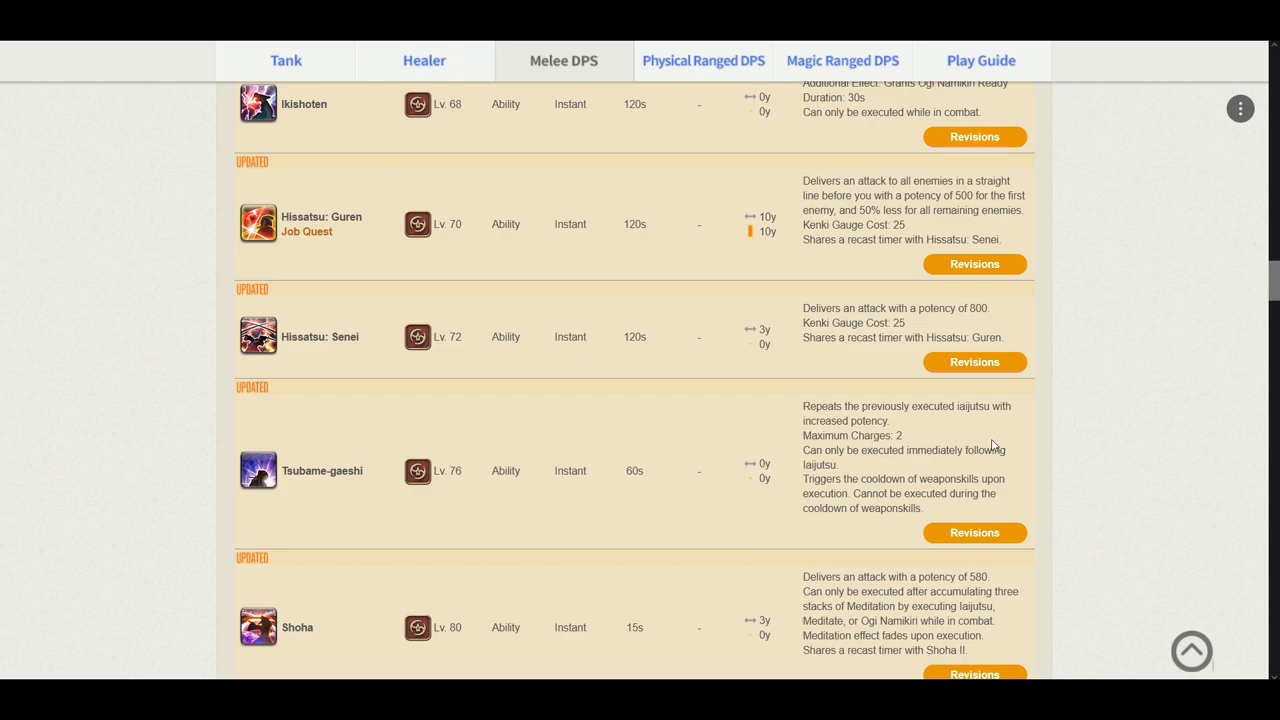
pyautogui.moveTo(920, 448)
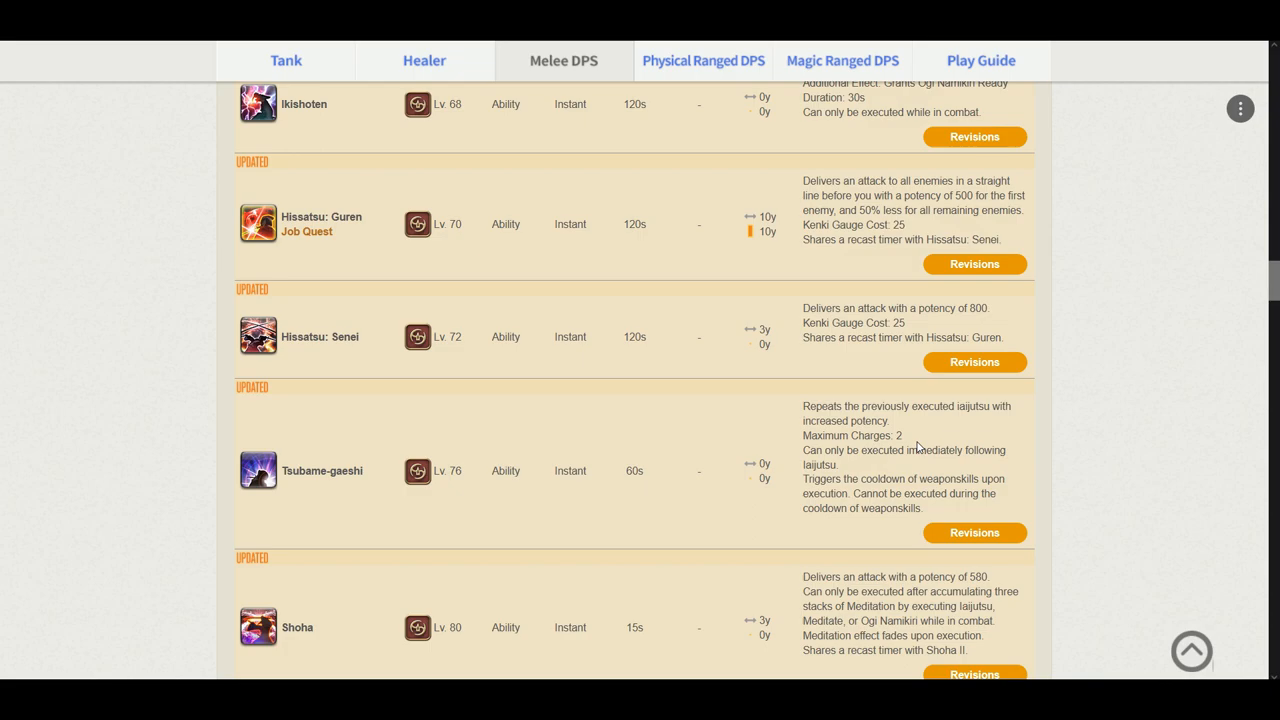
pyautogui.moveTo(1062, 472)
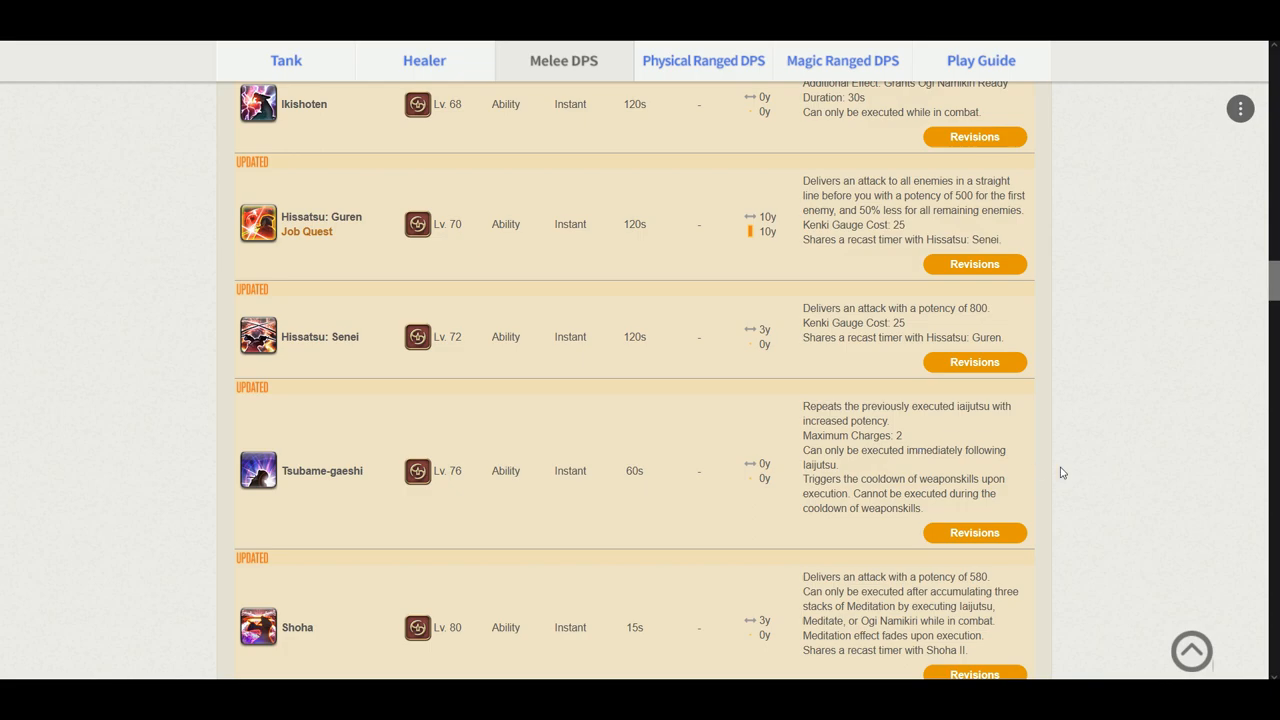
pyautogui.moveTo(1034, 510)
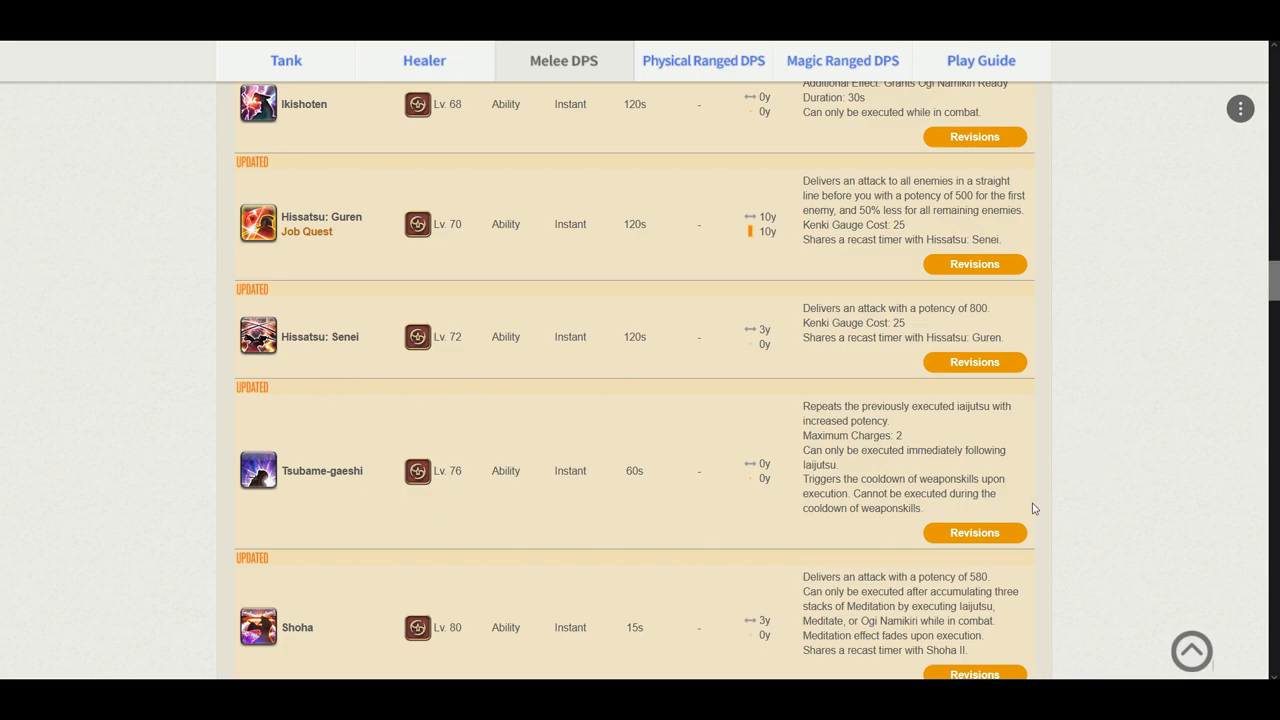
pyautogui.moveTo(948, 444)
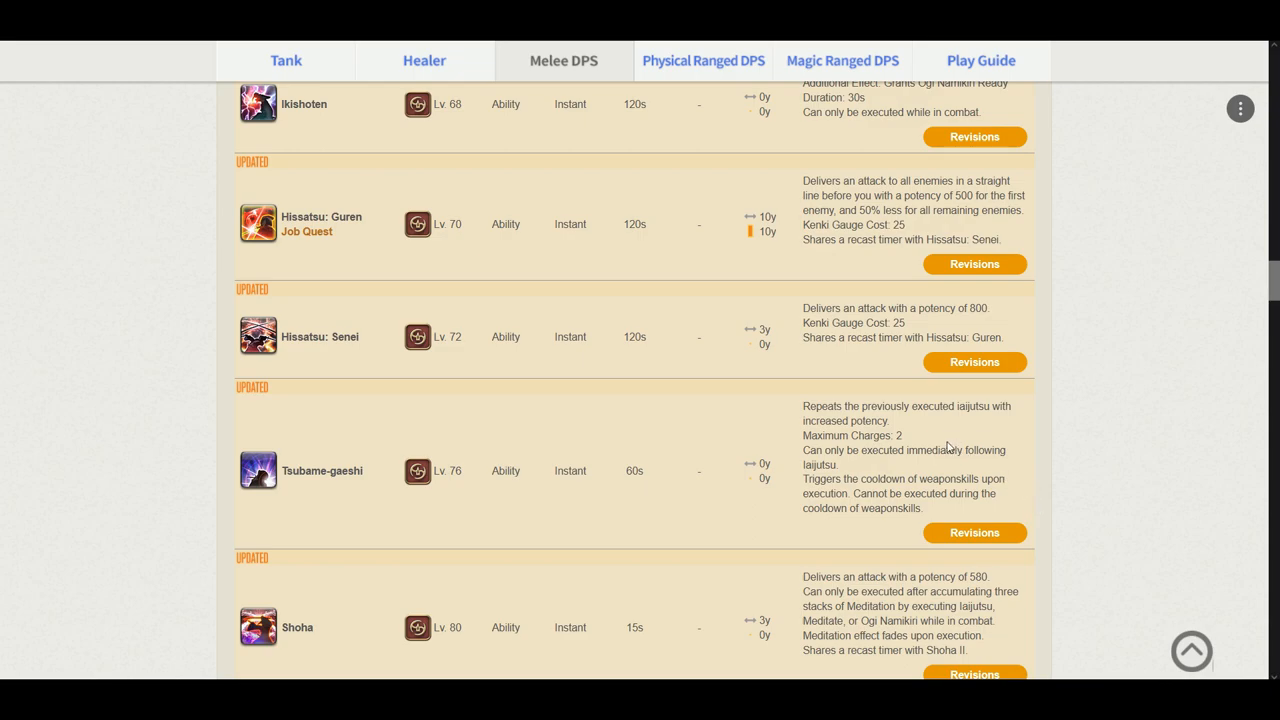
pyautogui.scroll(-3)
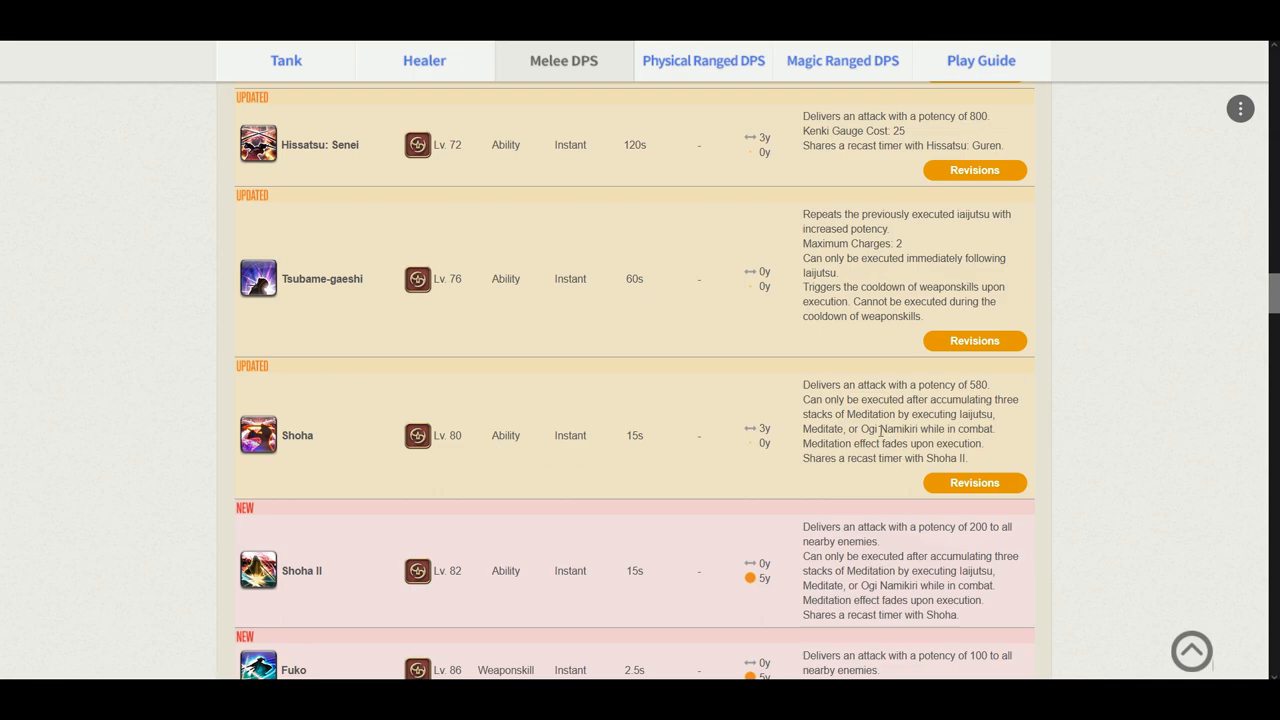
pyautogui.moveTo(1016, 396)
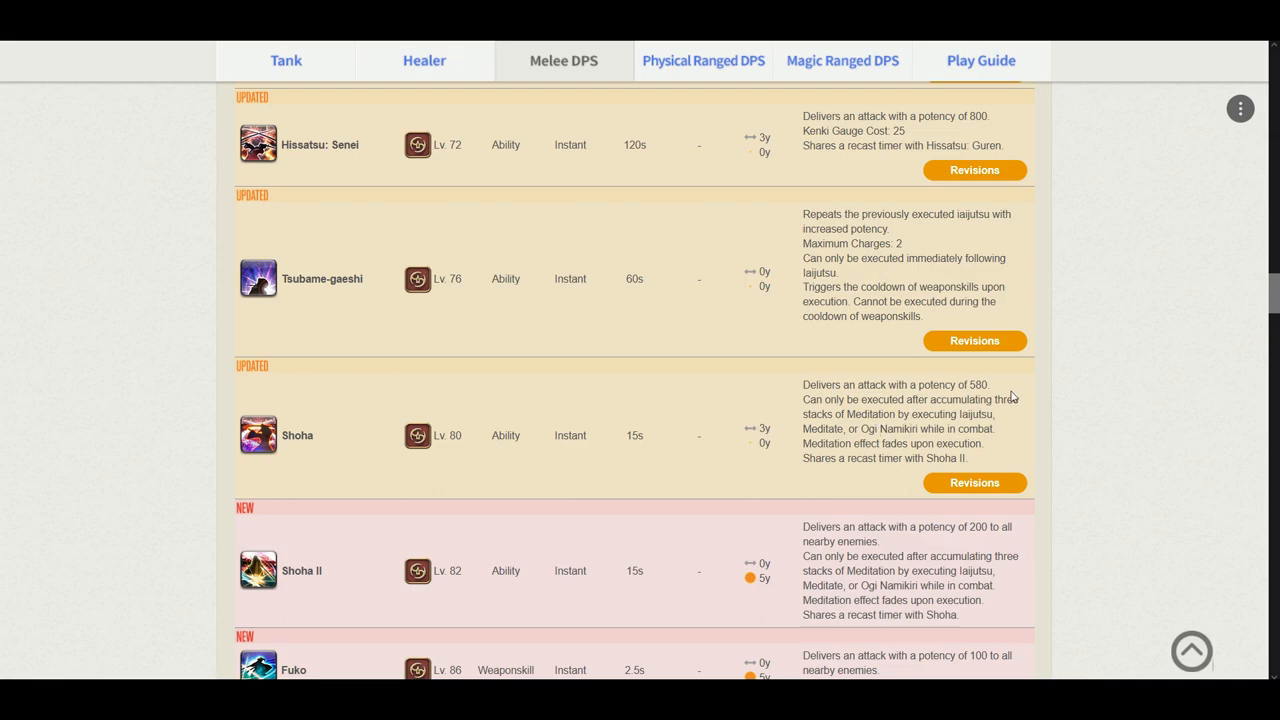
pyautogui.moveTo(748, 440)
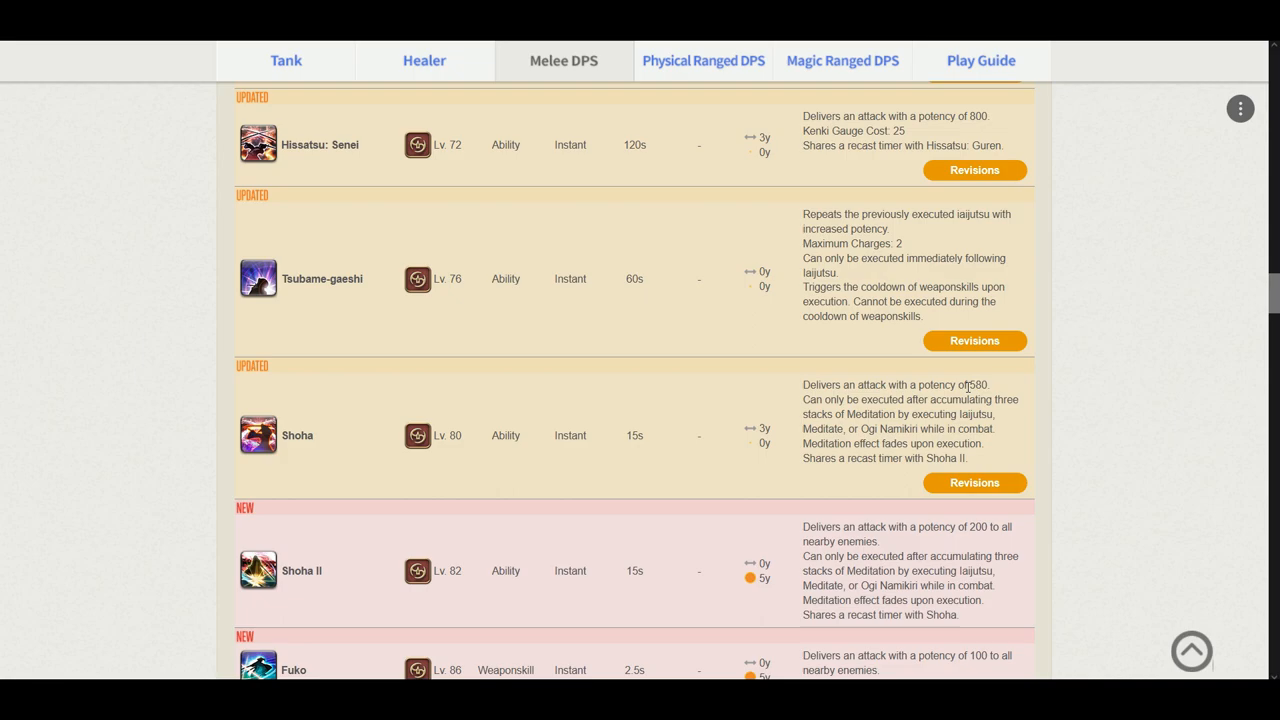
pyautogui.scroll(-3)
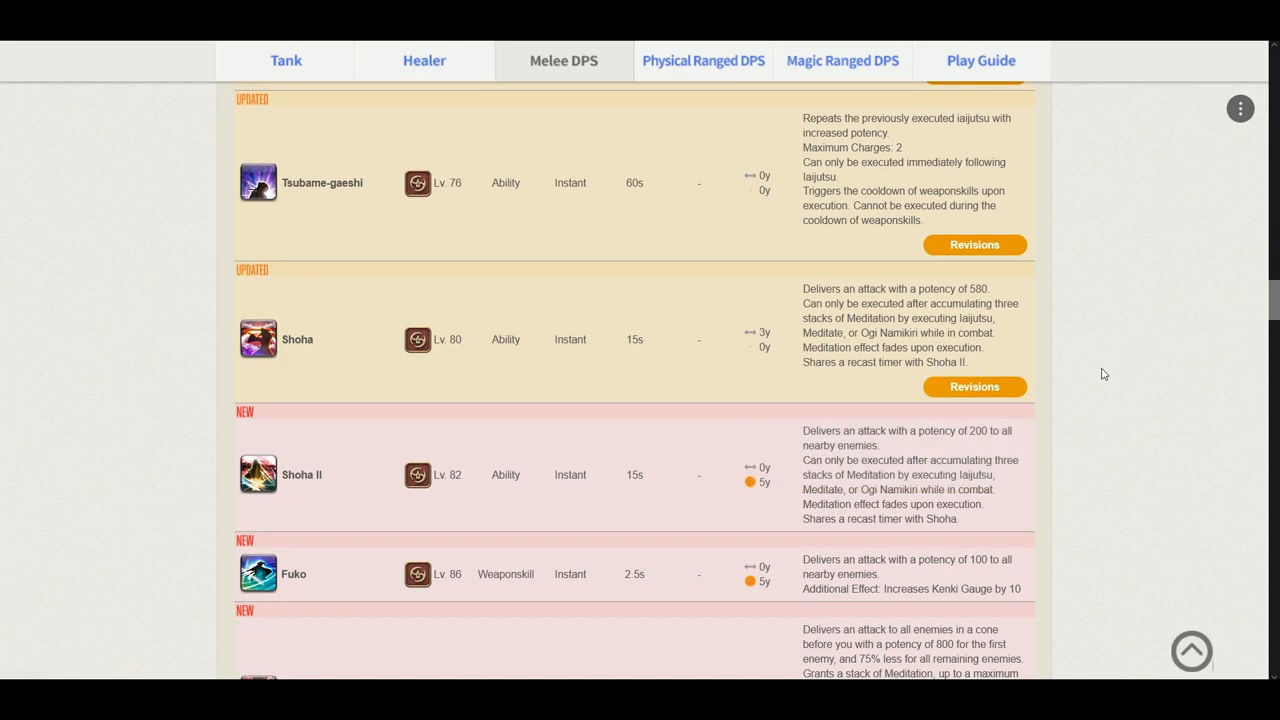
pyautogui.moveTo(924, 464)
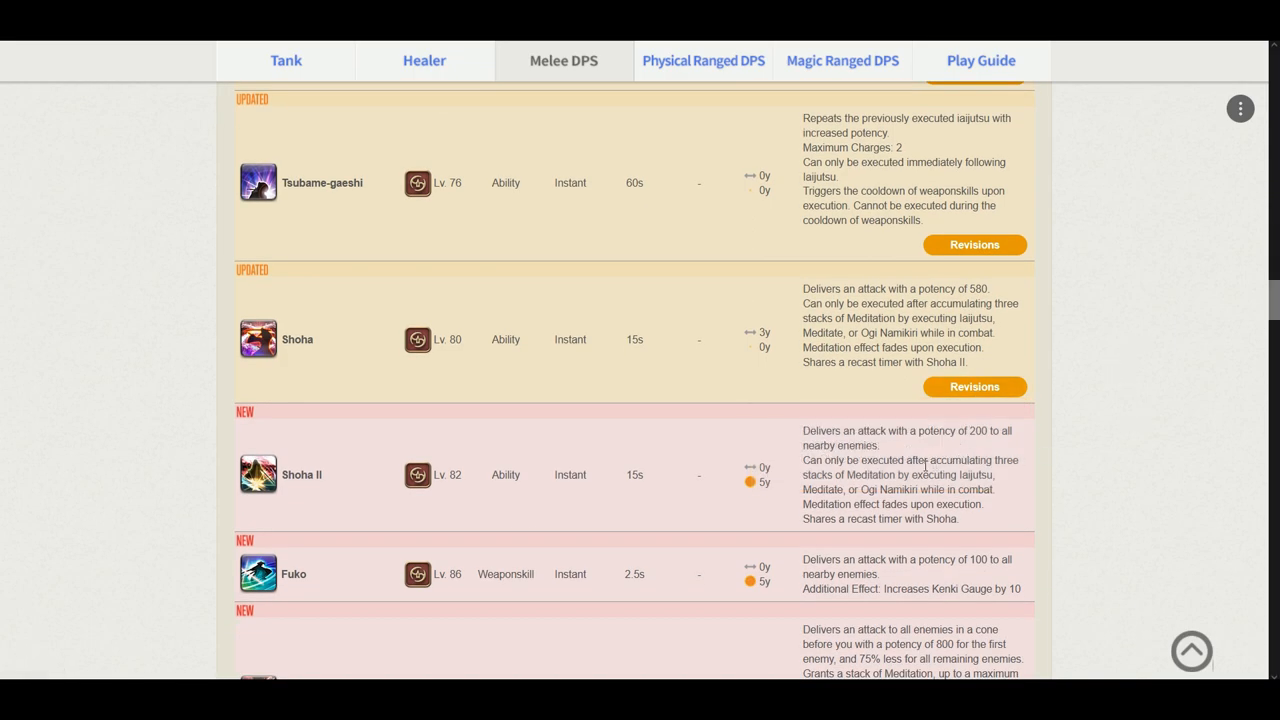
pyautogui.moveTo(1010, 444)
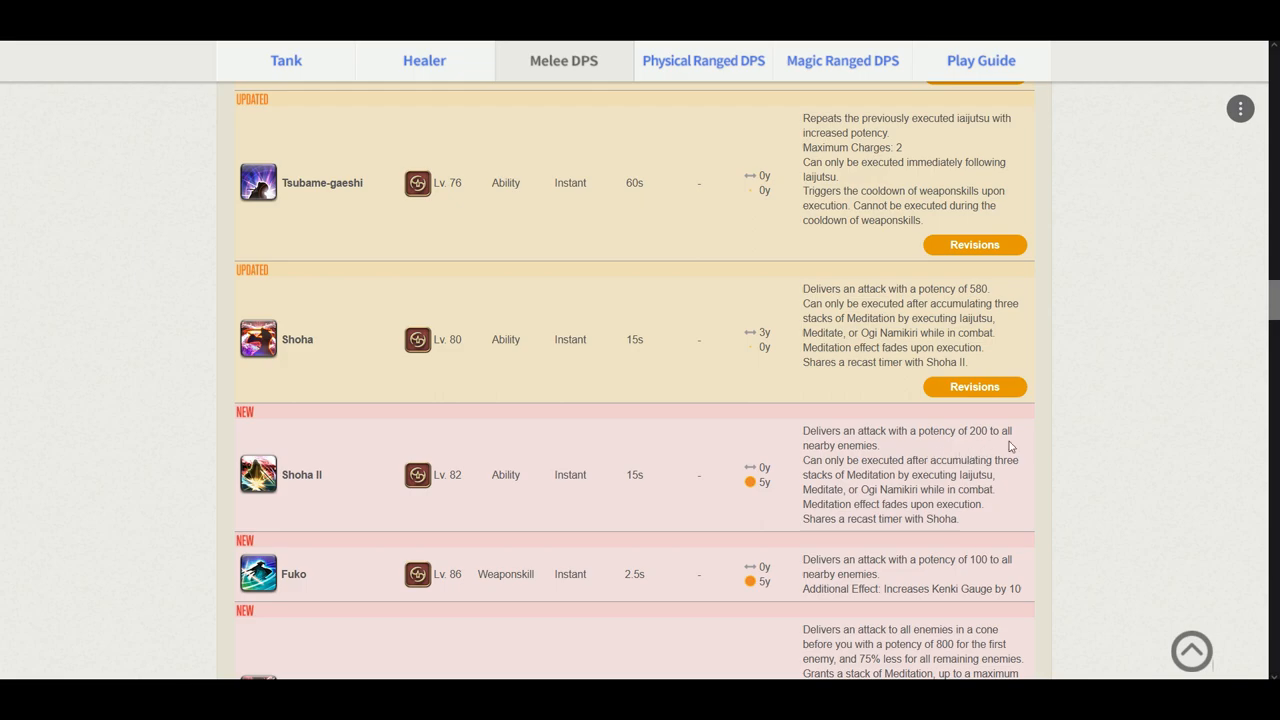
pyautogui.moveTo(1048, 468)
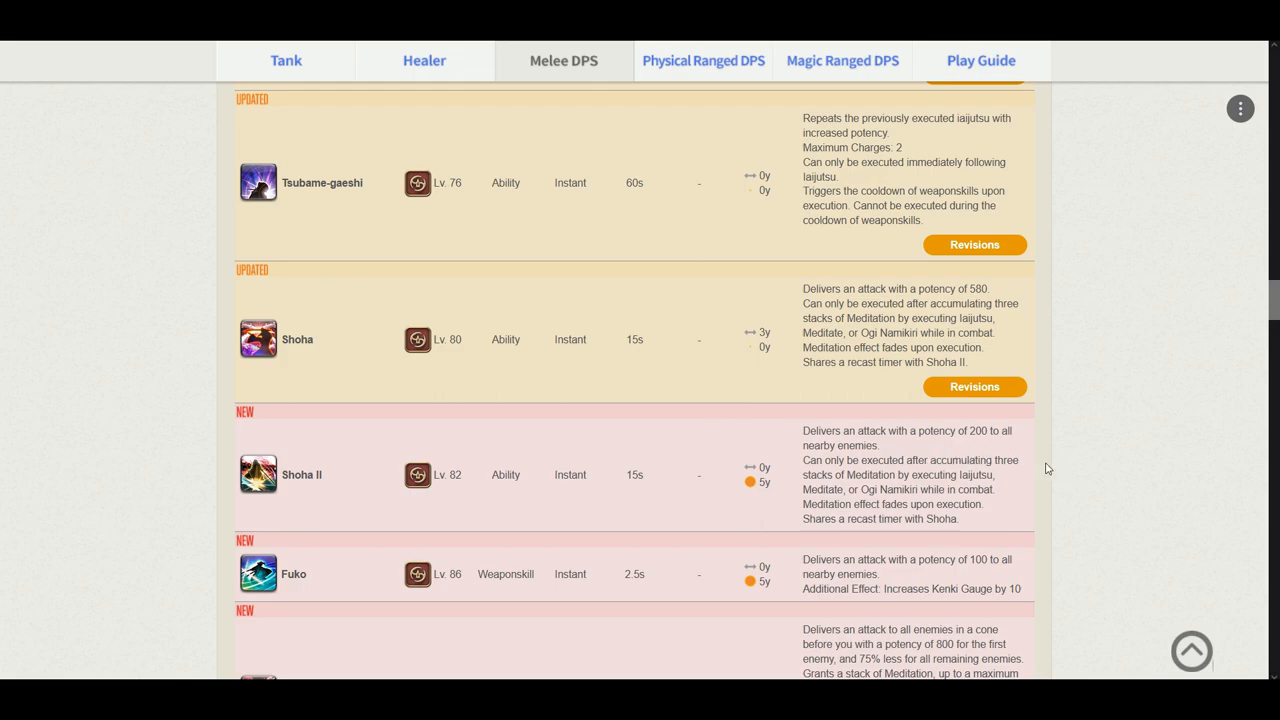
pyautogui.moveTo(750, 400)
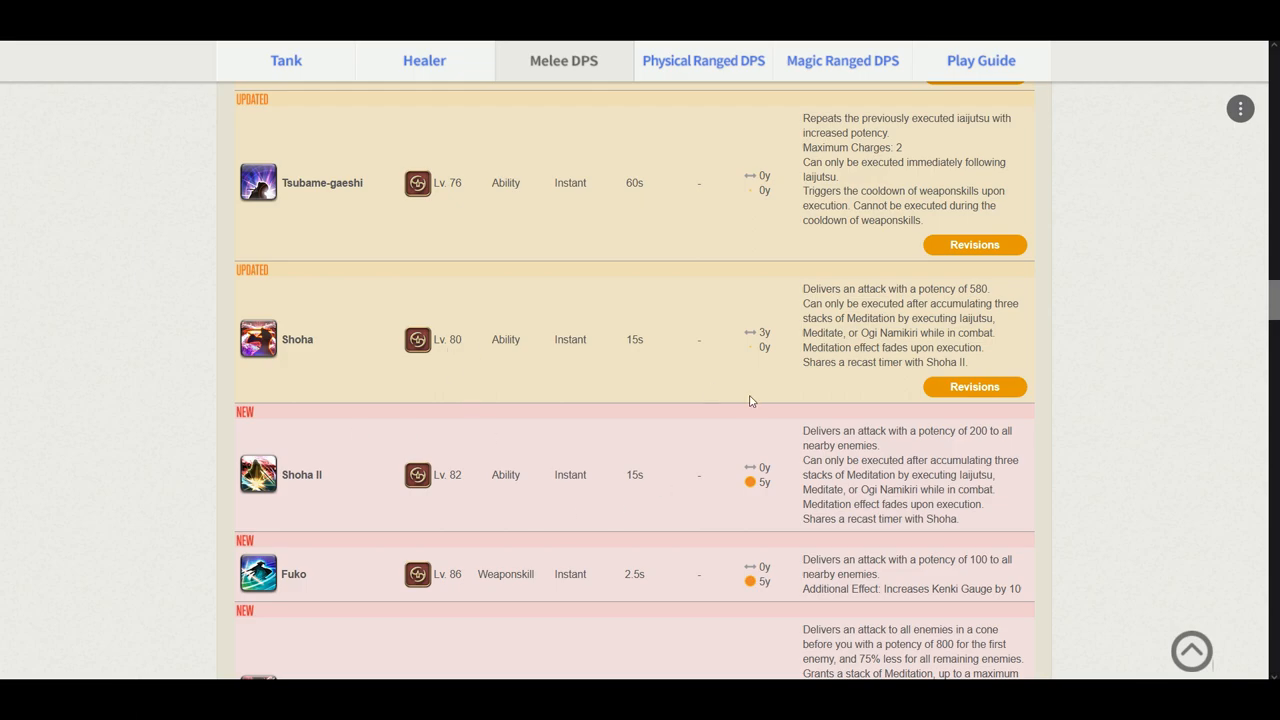
pyautogui.scroll(-3)
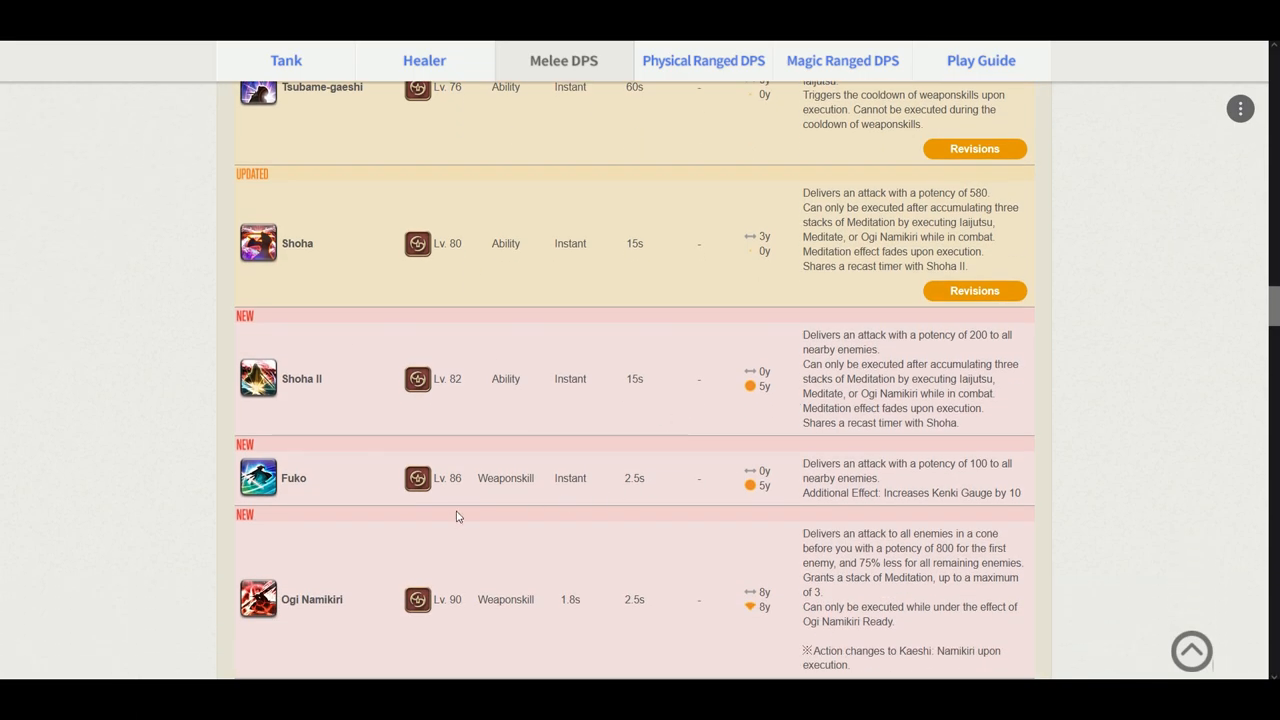
pyautogui.moveTo(856, 492)
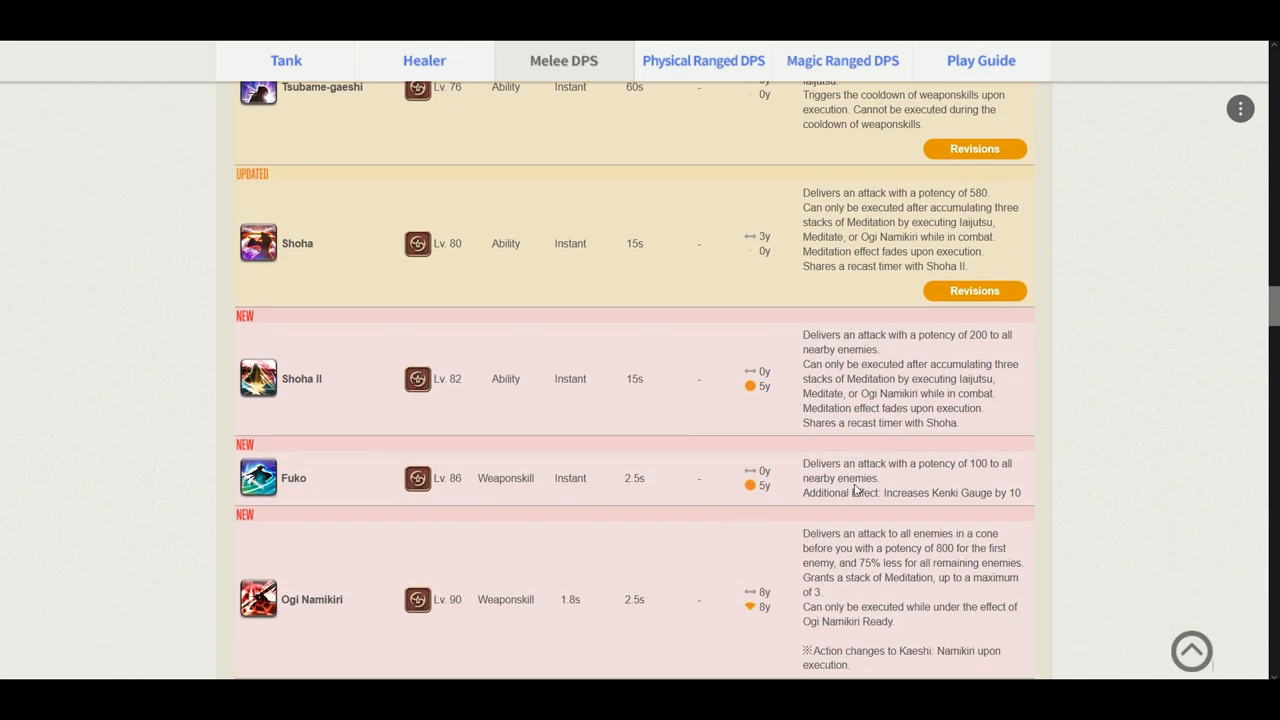
pyautogui.moveTo(996, 486)
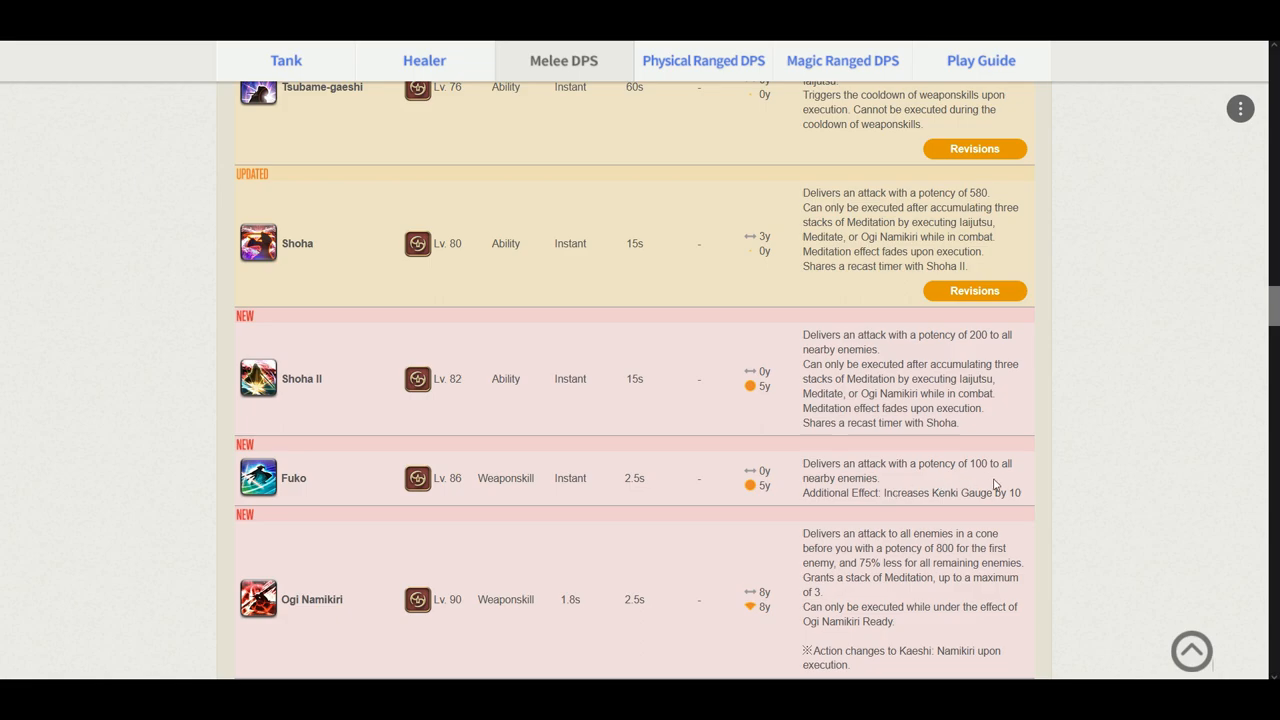
pyautogui.moveTo(956, 506)
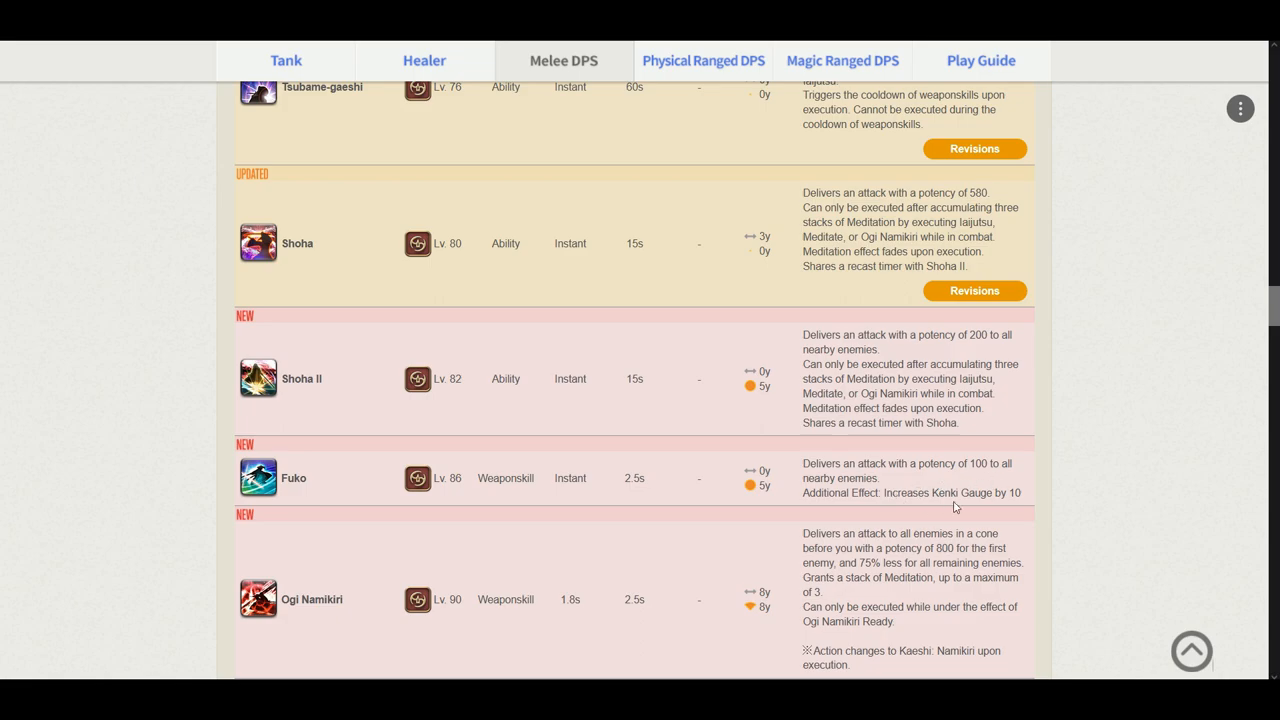
pyautogui.moveTo(984, 504)
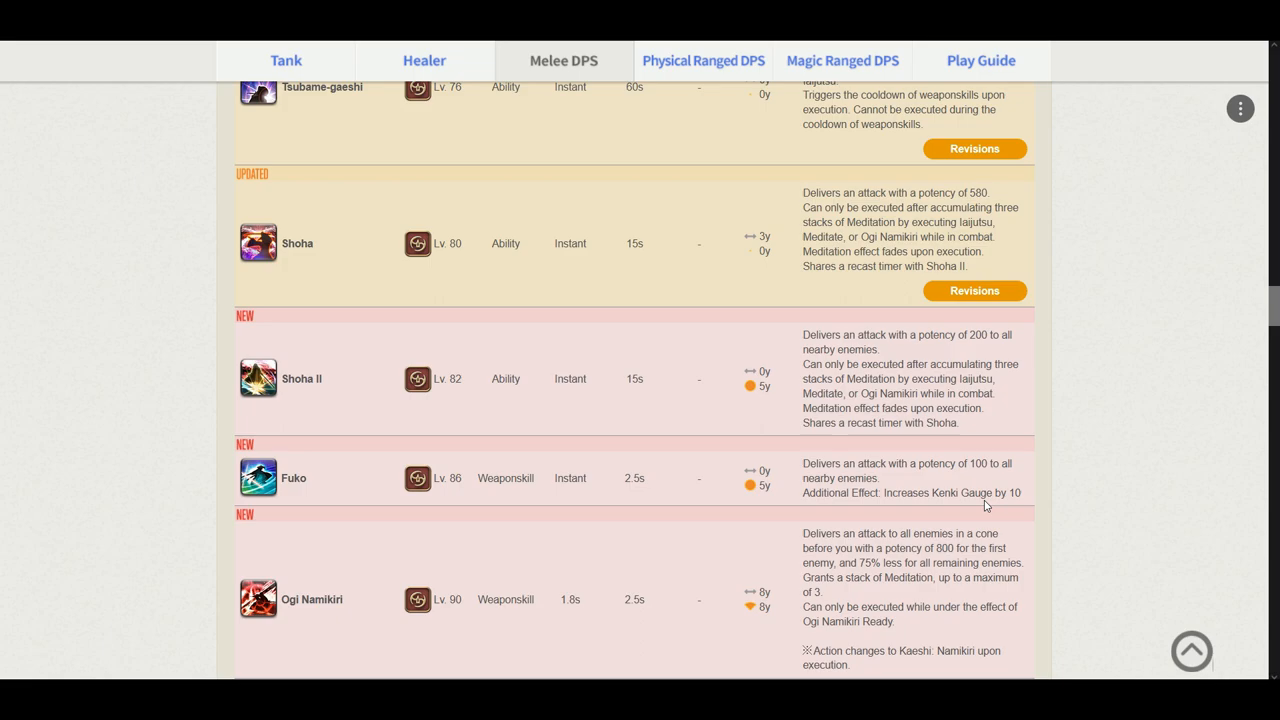
pyautogui.moveTo(254, 446)
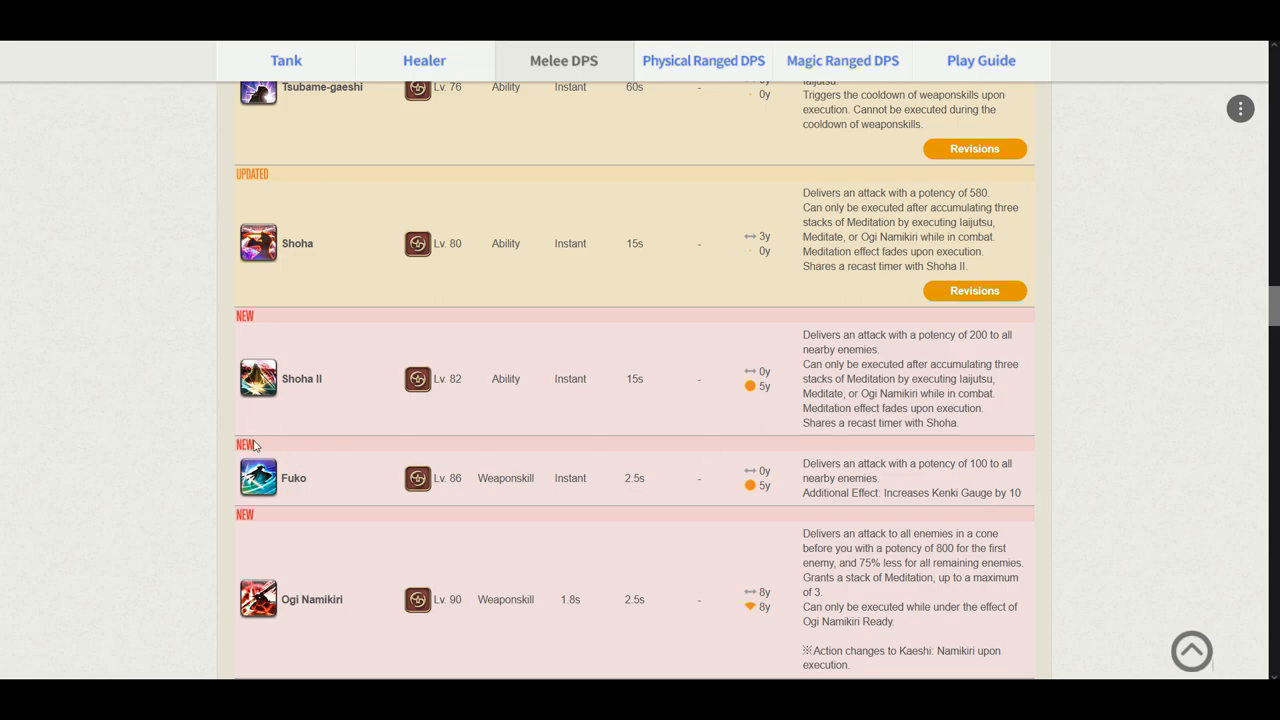
pyautogui.moveTo(732, 506)
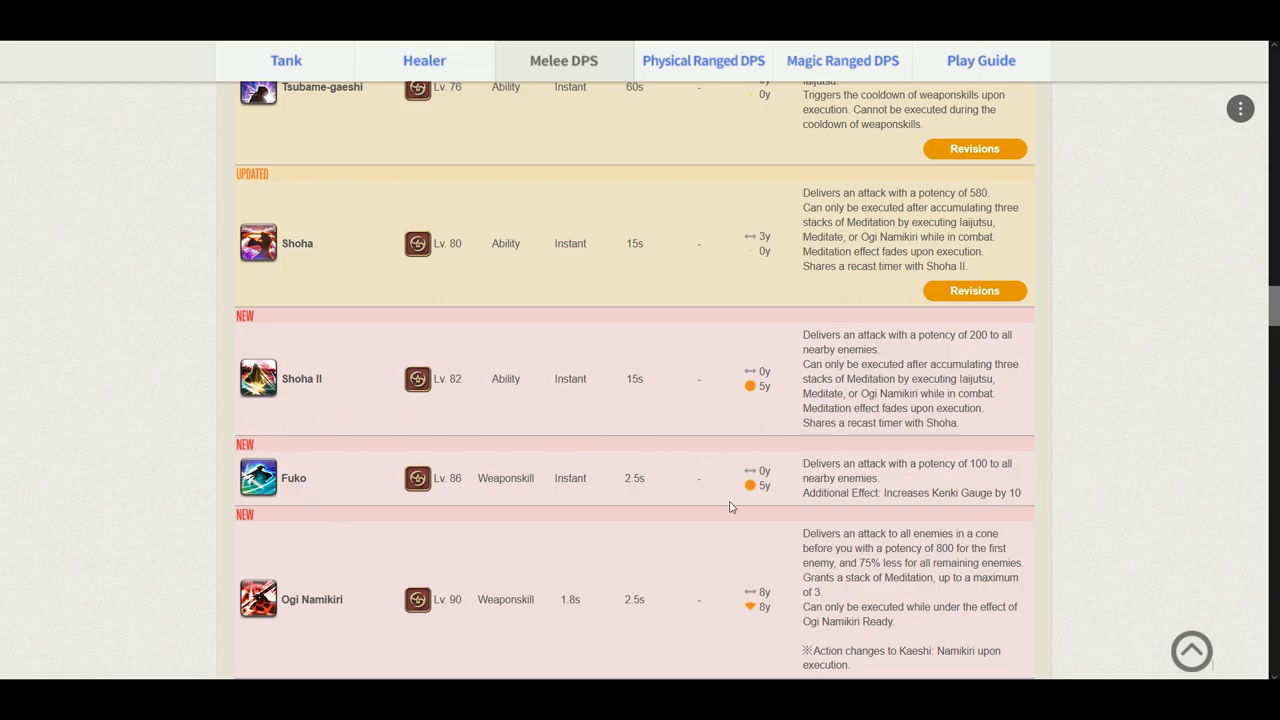
pyautogui.moveTo(652, 502)
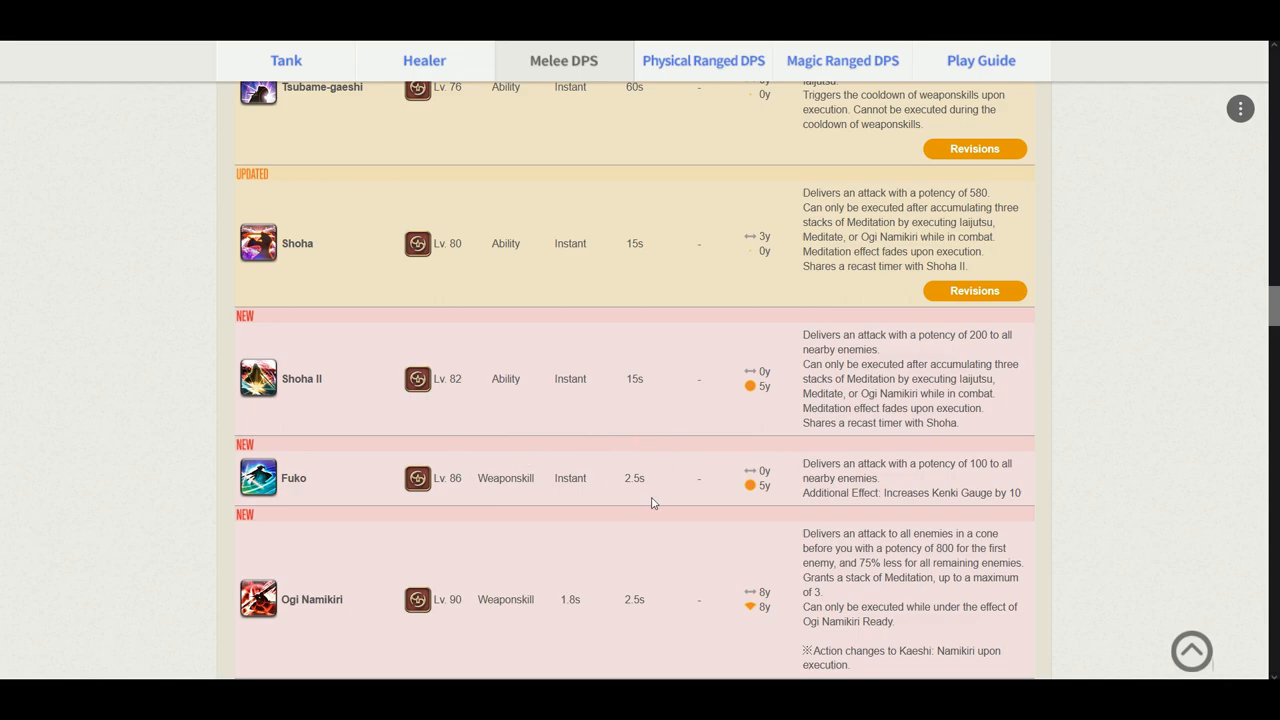
pyautogui.scroll(-3)
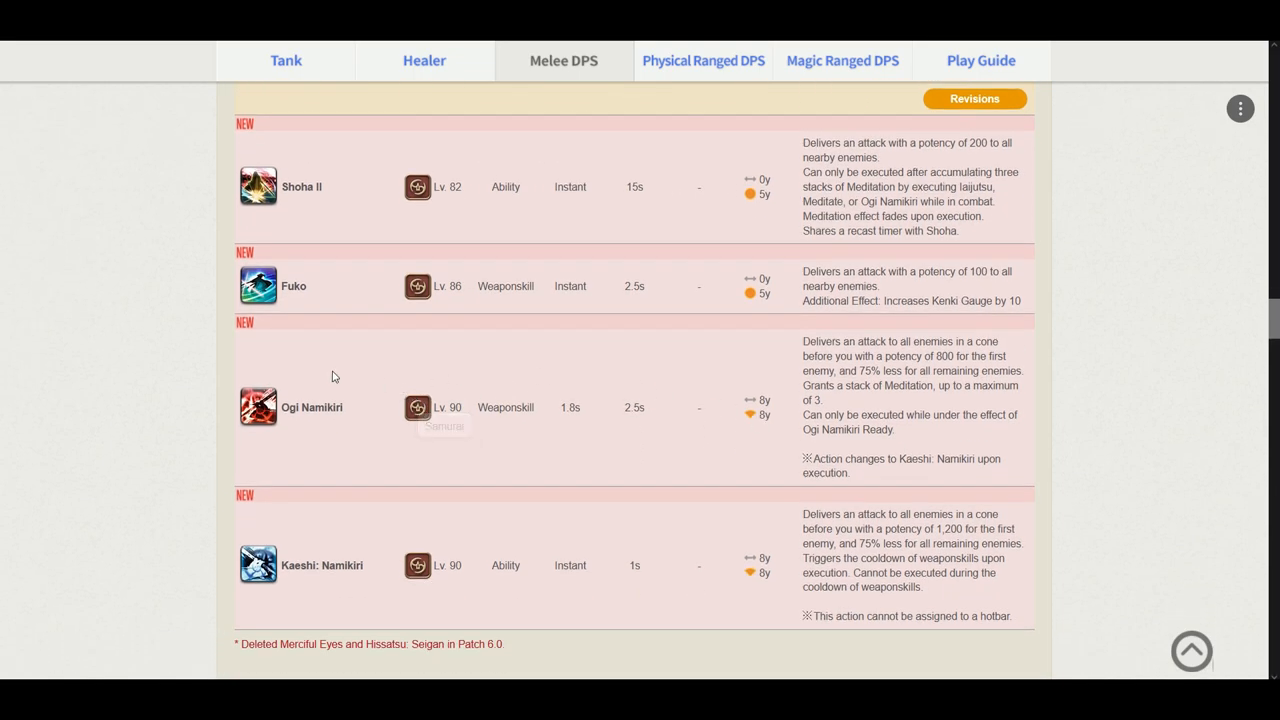
pyautogui.moveTo(896, 370)
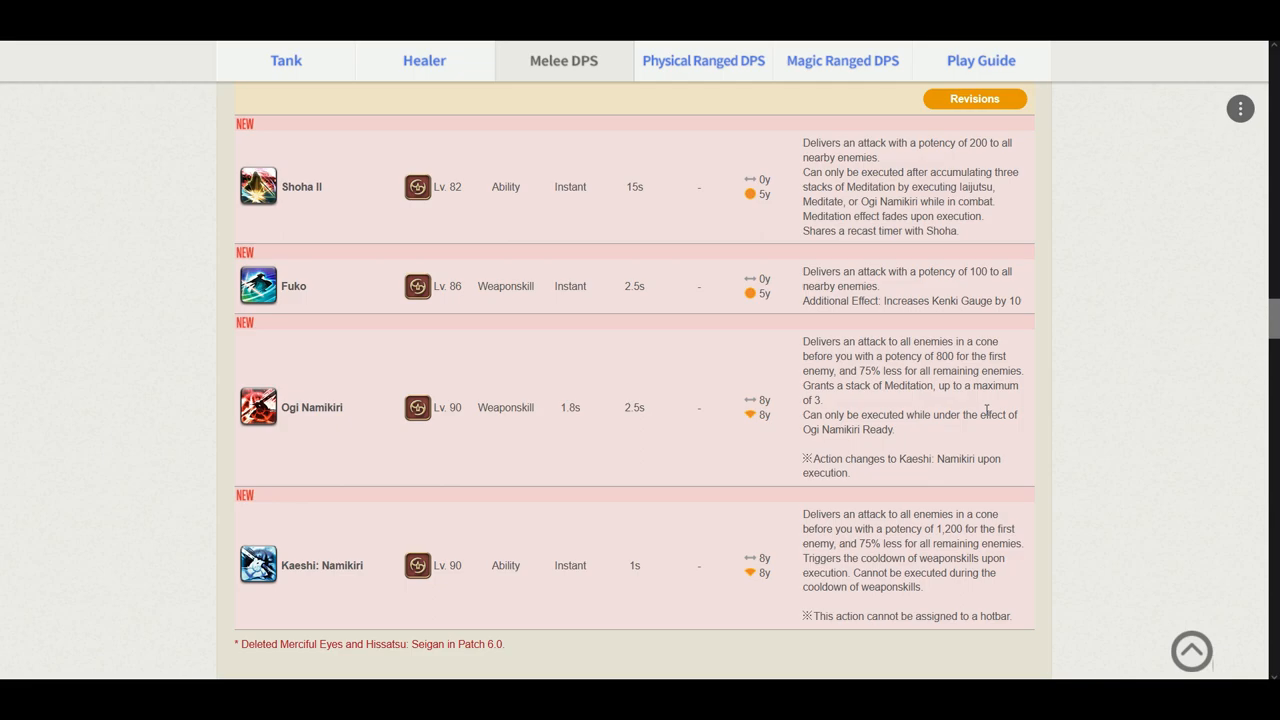
pyautogui.moveTo(952, 532)
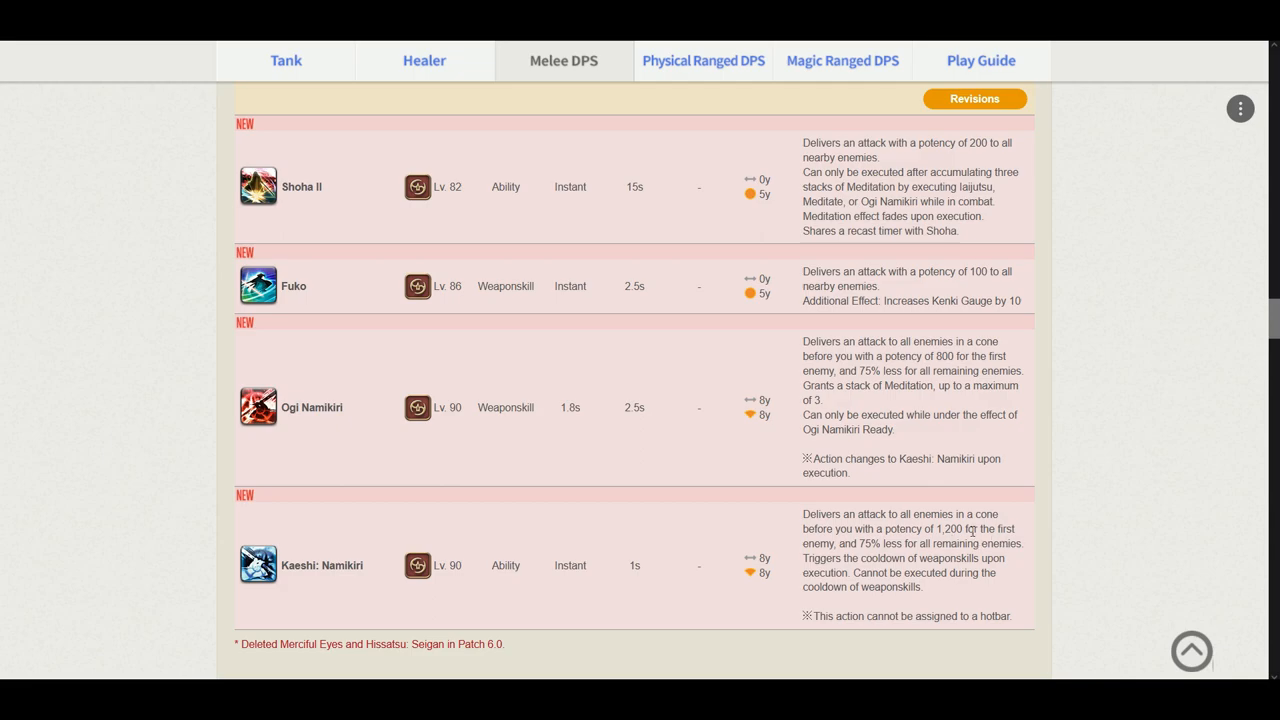
pyautogui.moveTo(1000, 528)
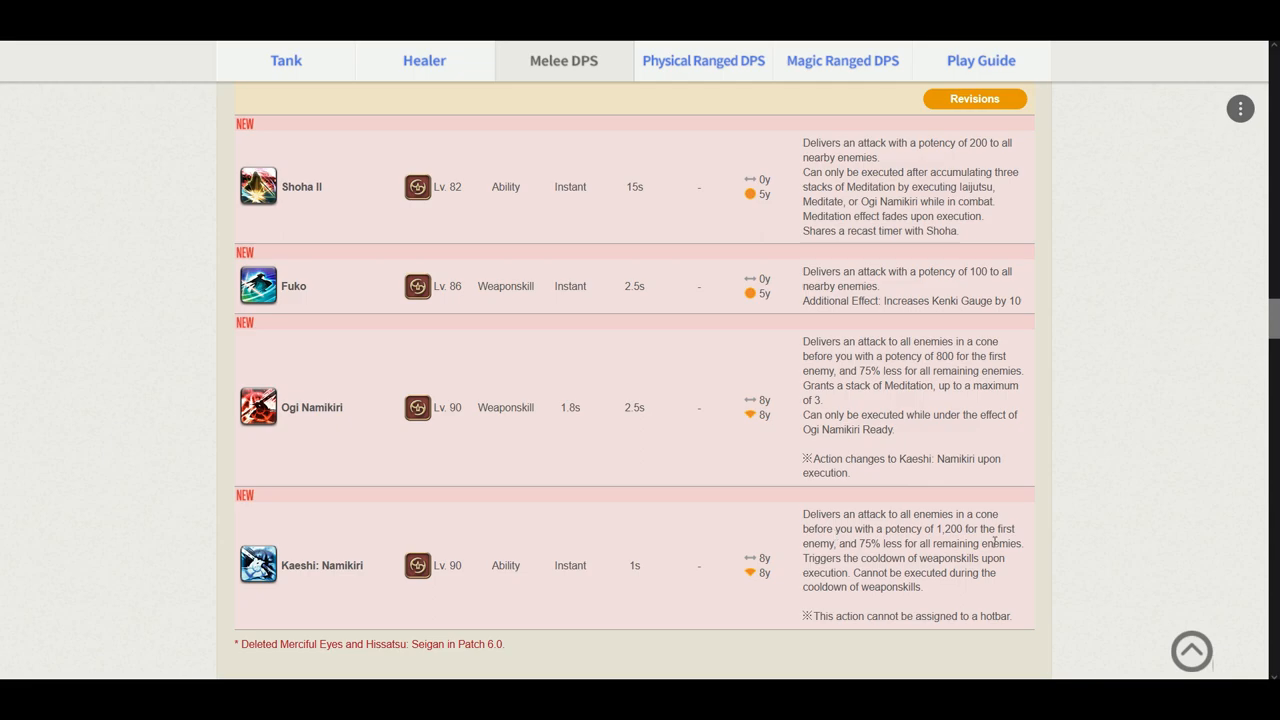
pyautogui.moveTo(858, 400)
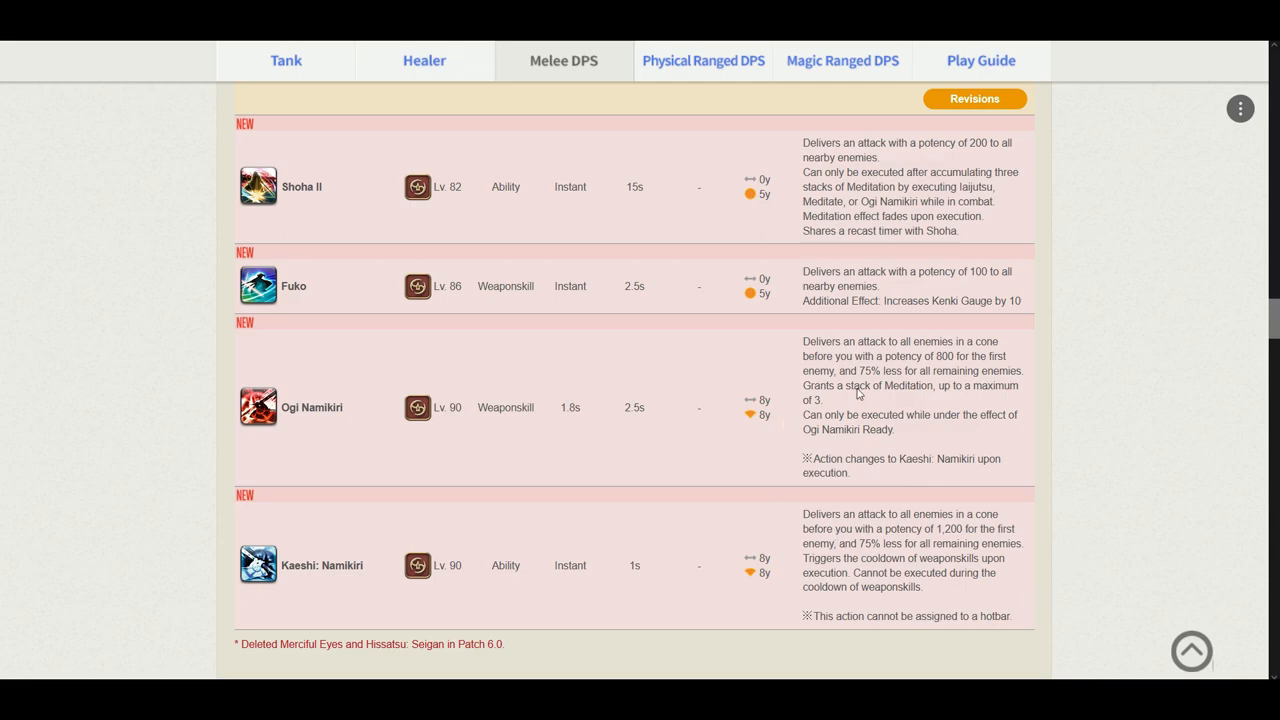
pyautogui.moveTo(984, 408)
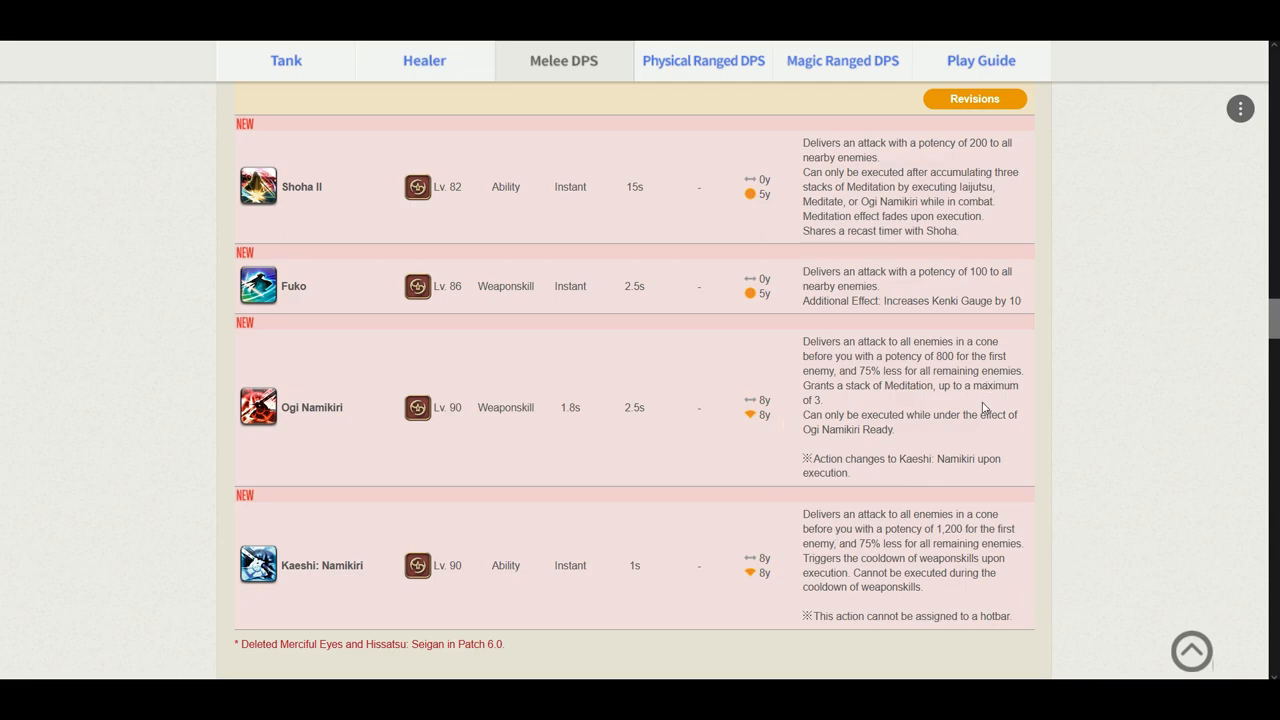
pyautogui.moveTo(424, 454)
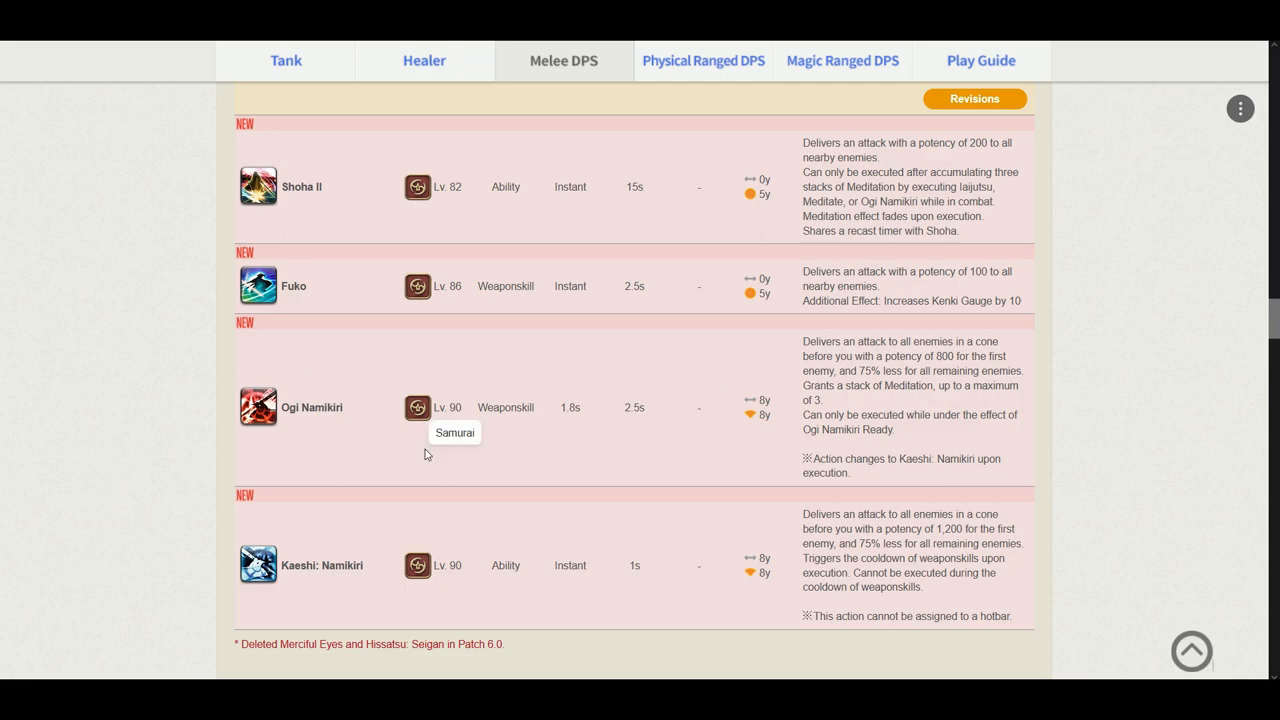
pyautogui.scroll(-3)
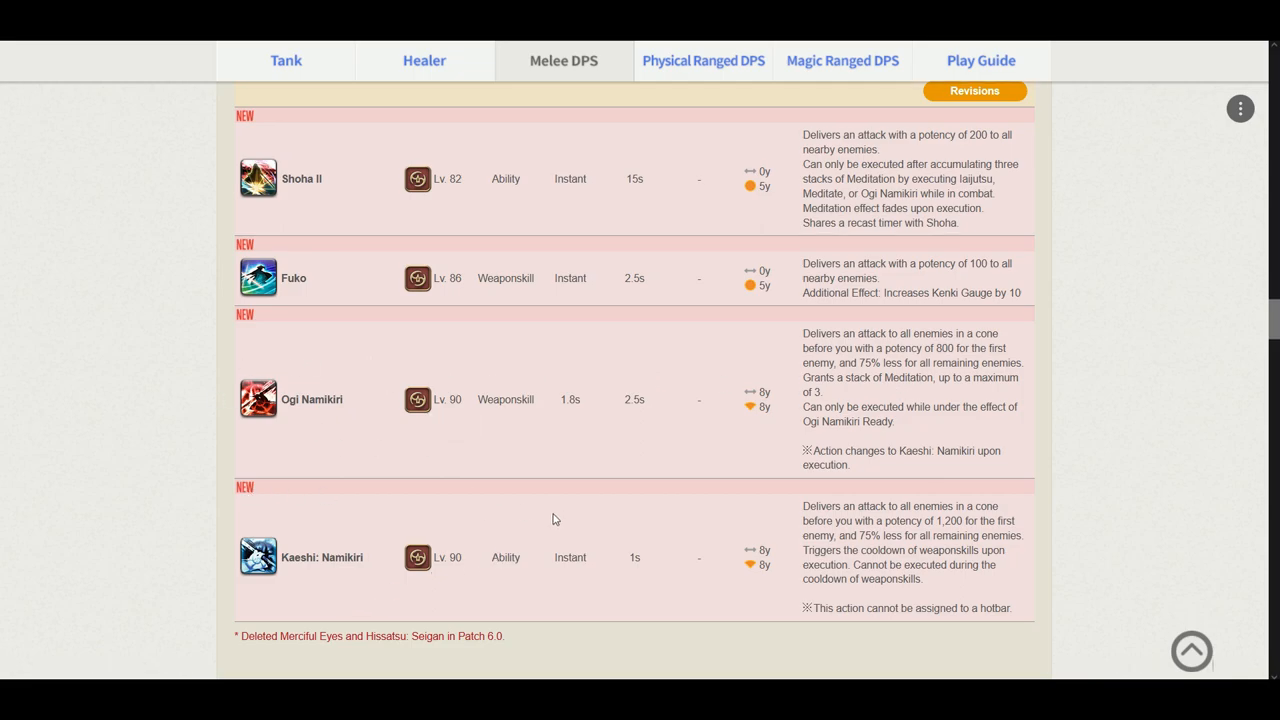
pyautogui.scroll(-3)
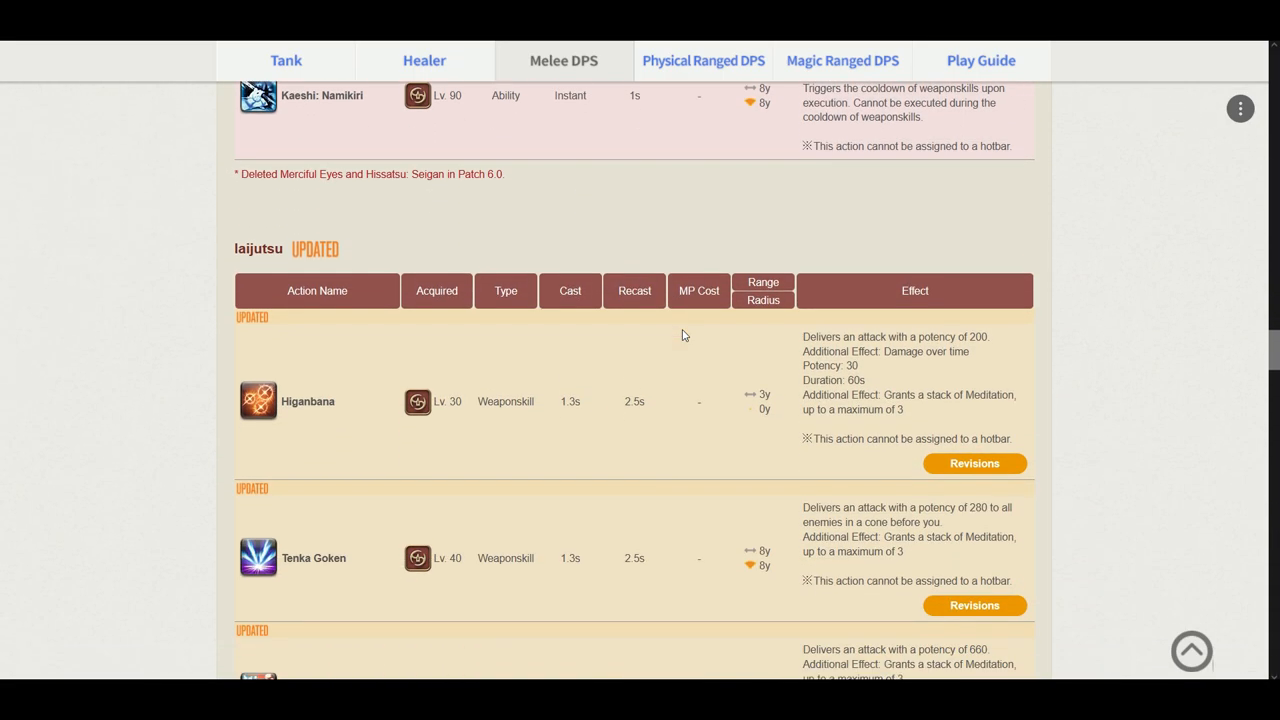
pyautogui.scroll(-3)
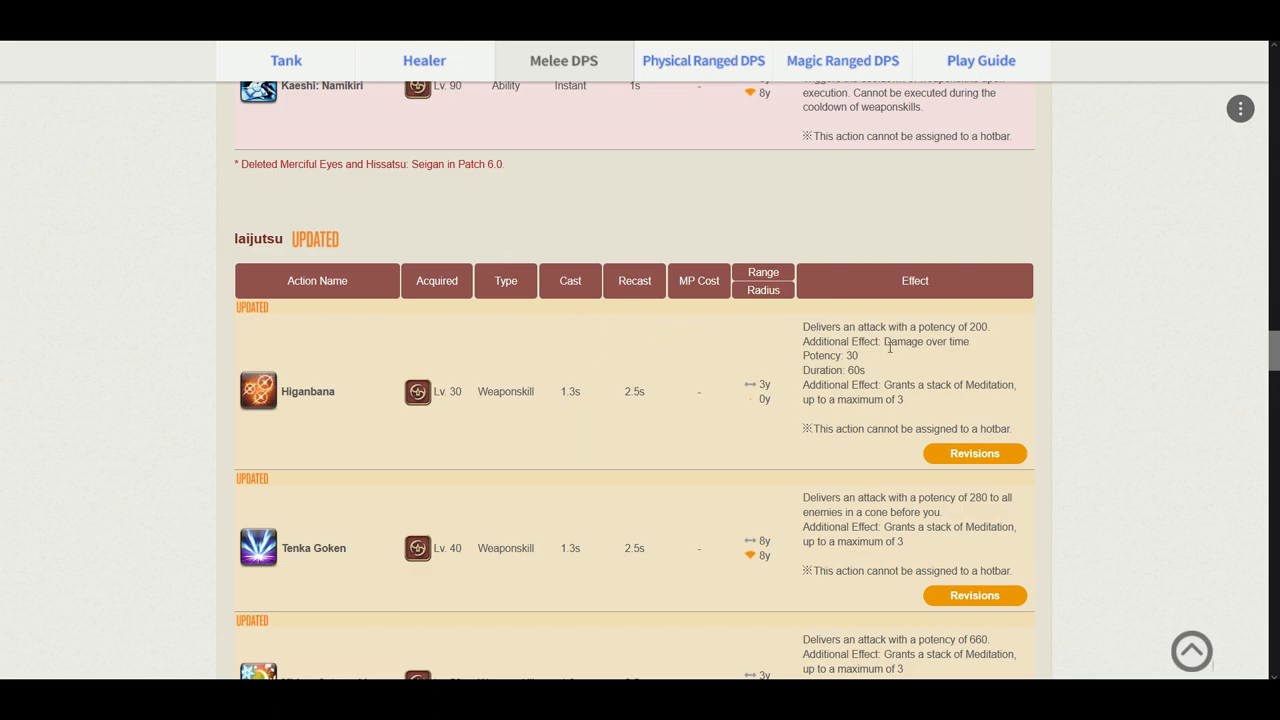
pyautogui.moveTo(856, 356)
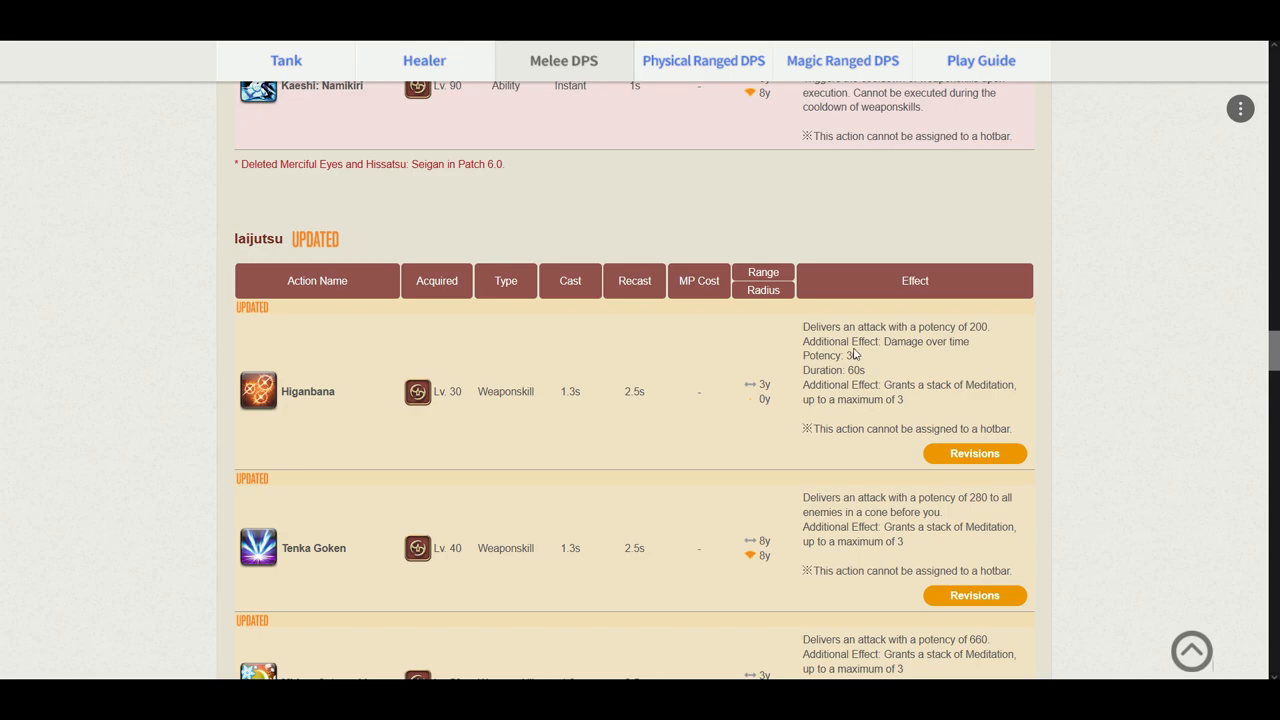
pyautogui.moveTo(884, 356)
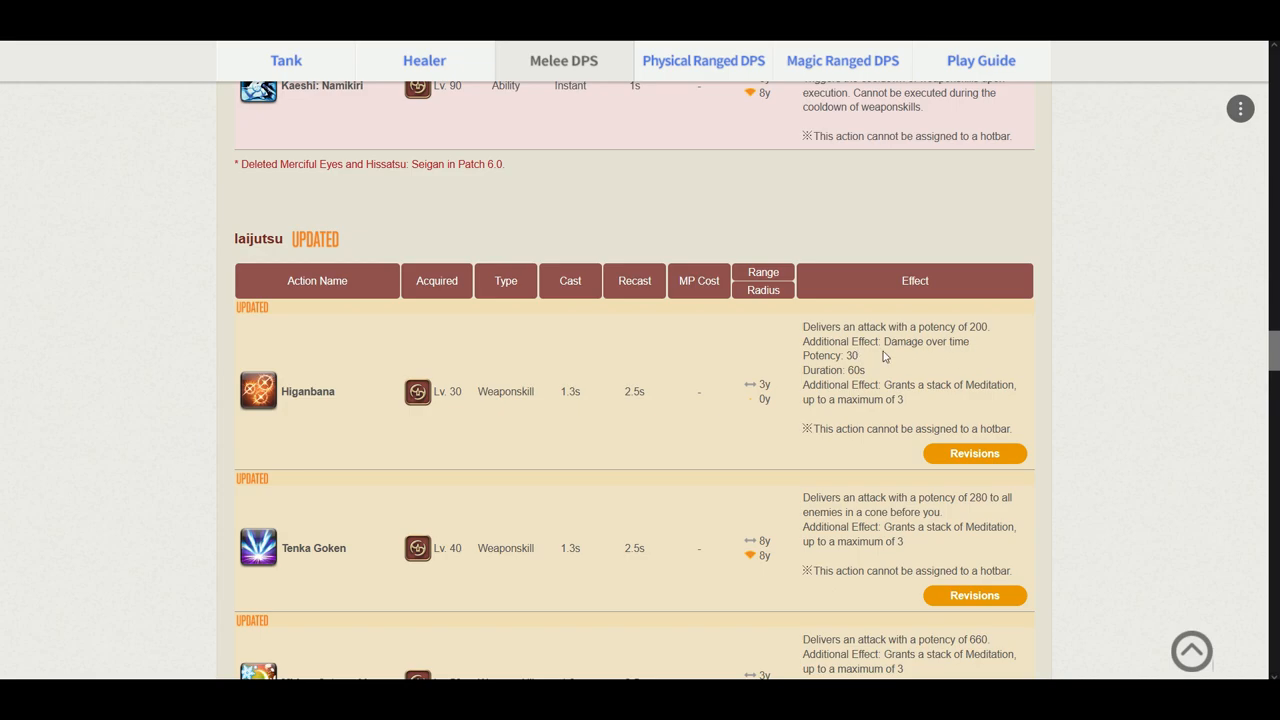
pyautogui.moveTo(876, 376)
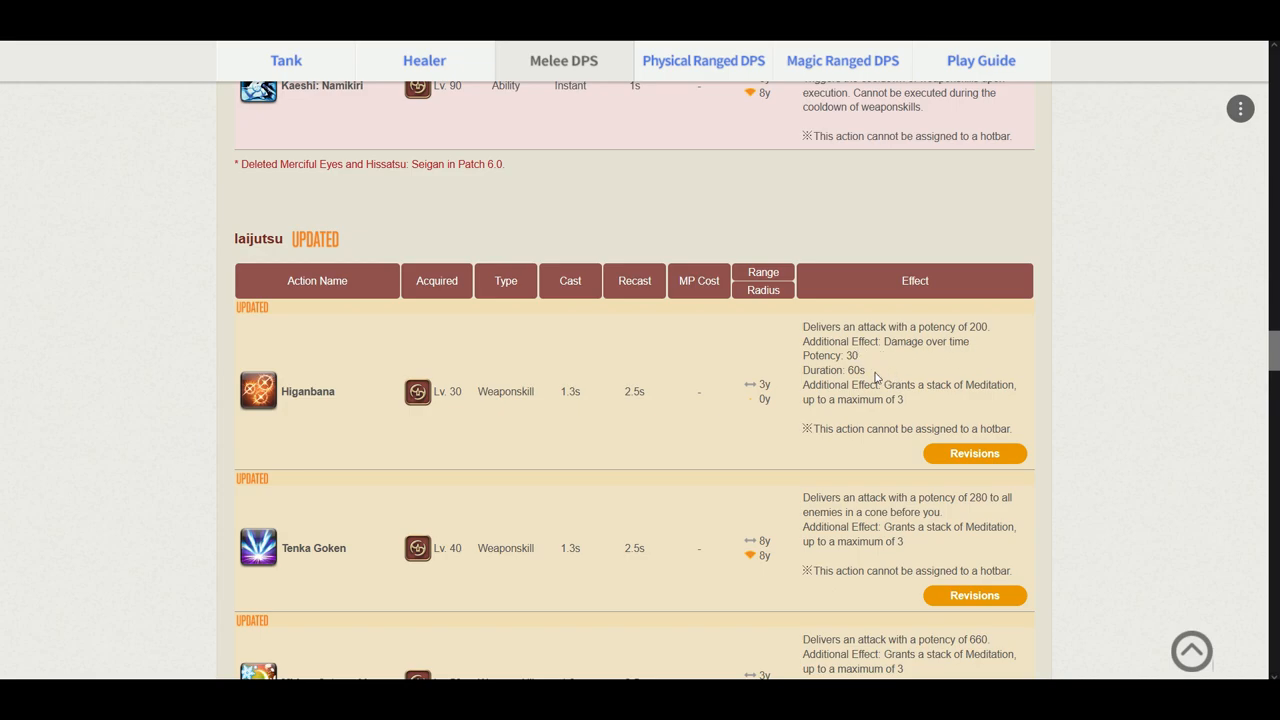
pyautogui.moveTo(976, 366)
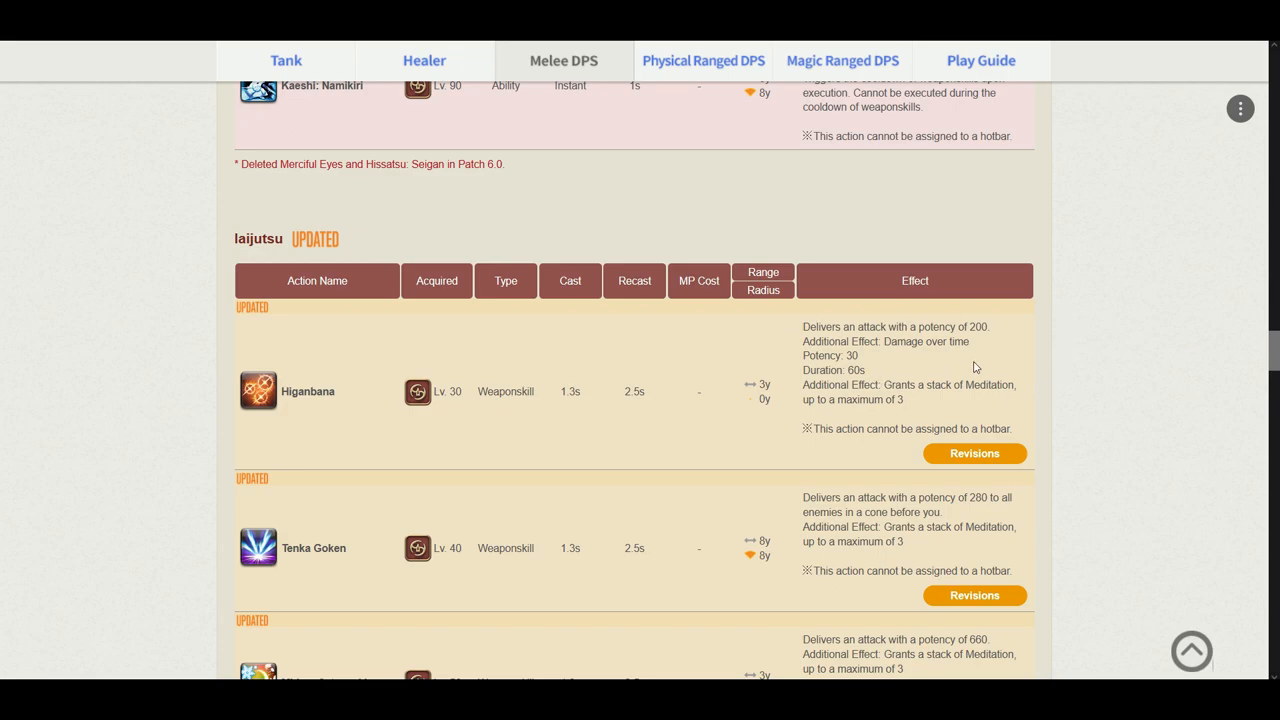
pyautogui.moveTo(938, 364)
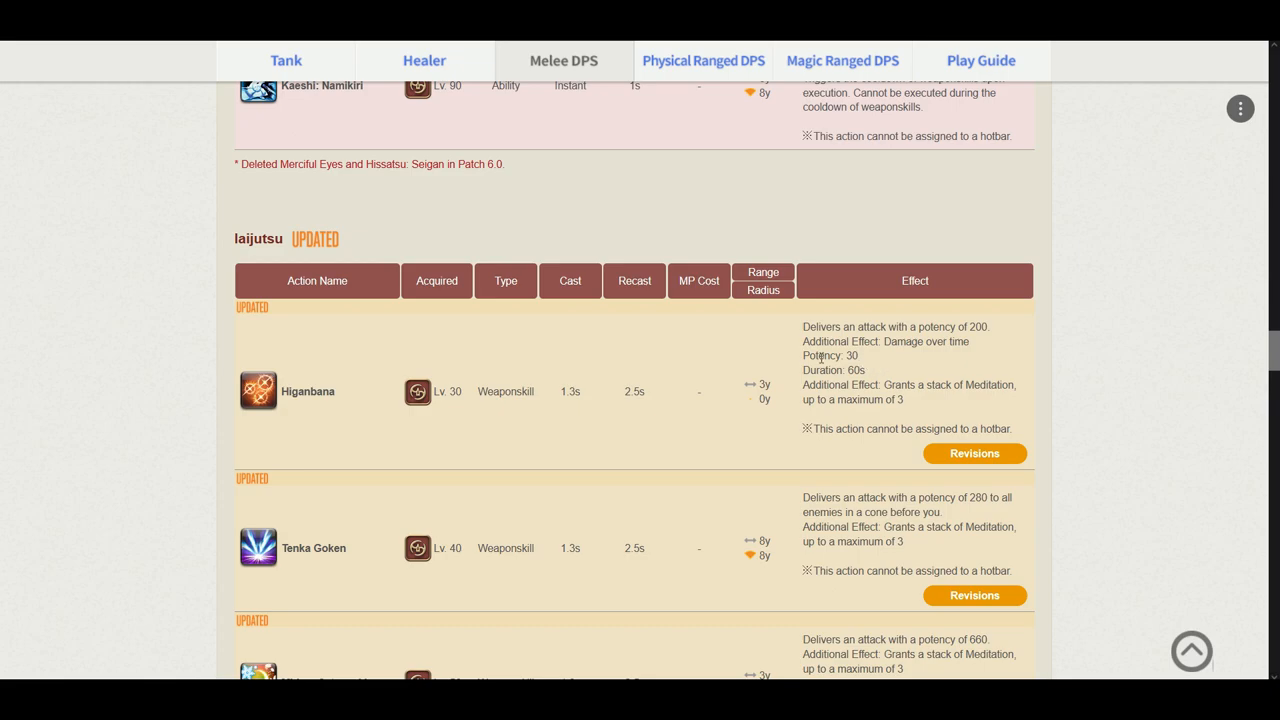
pyautogui.scroll(-3)
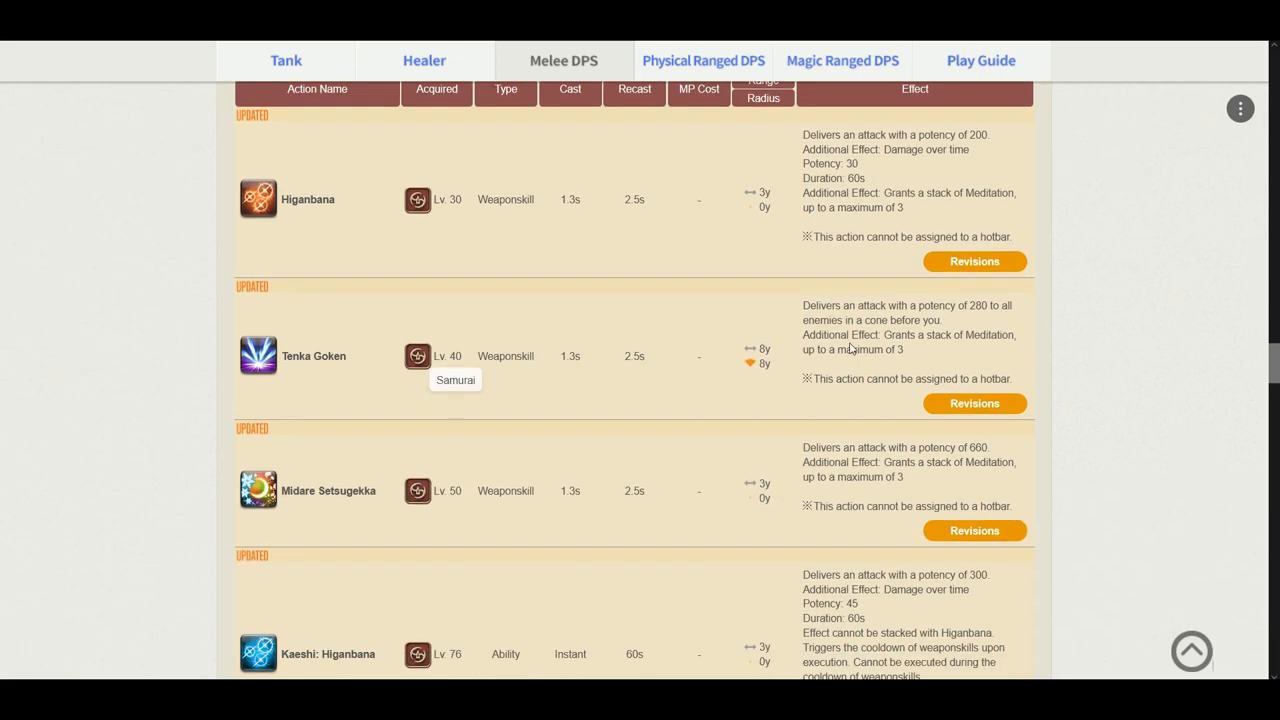
pyautogui.moveTo(1020, 480)
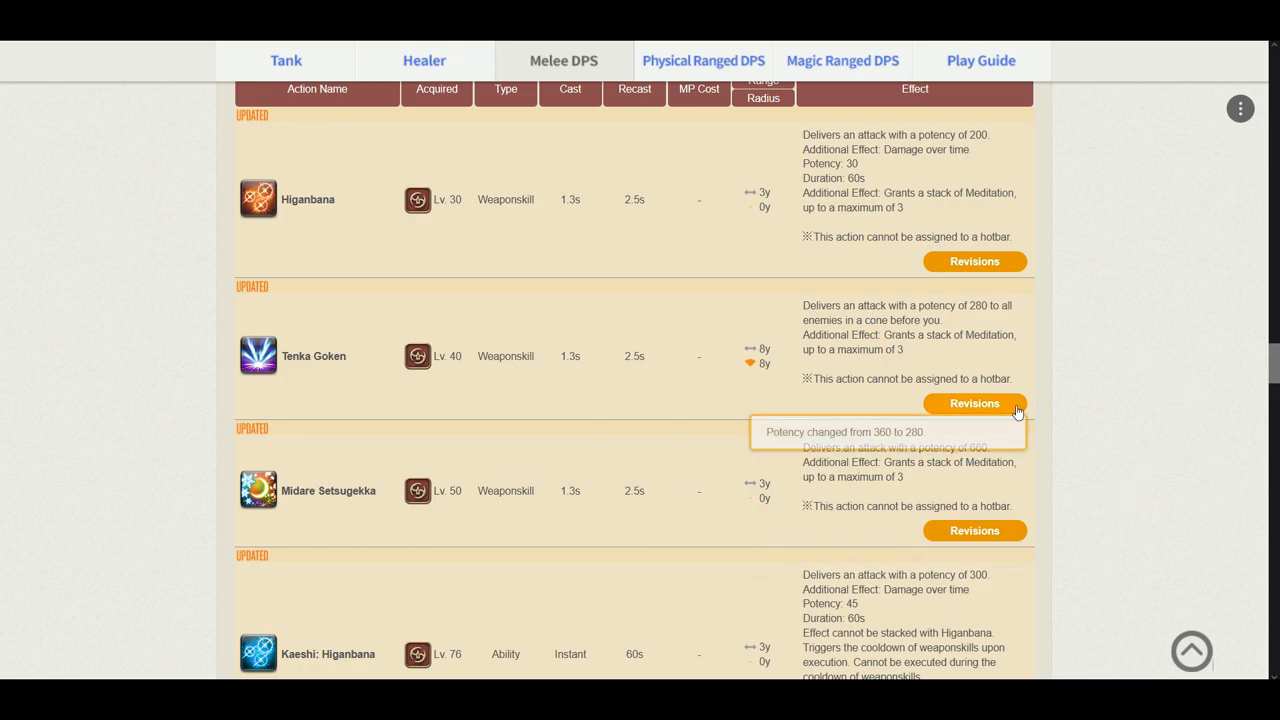
pyautogui.scroll(-3)
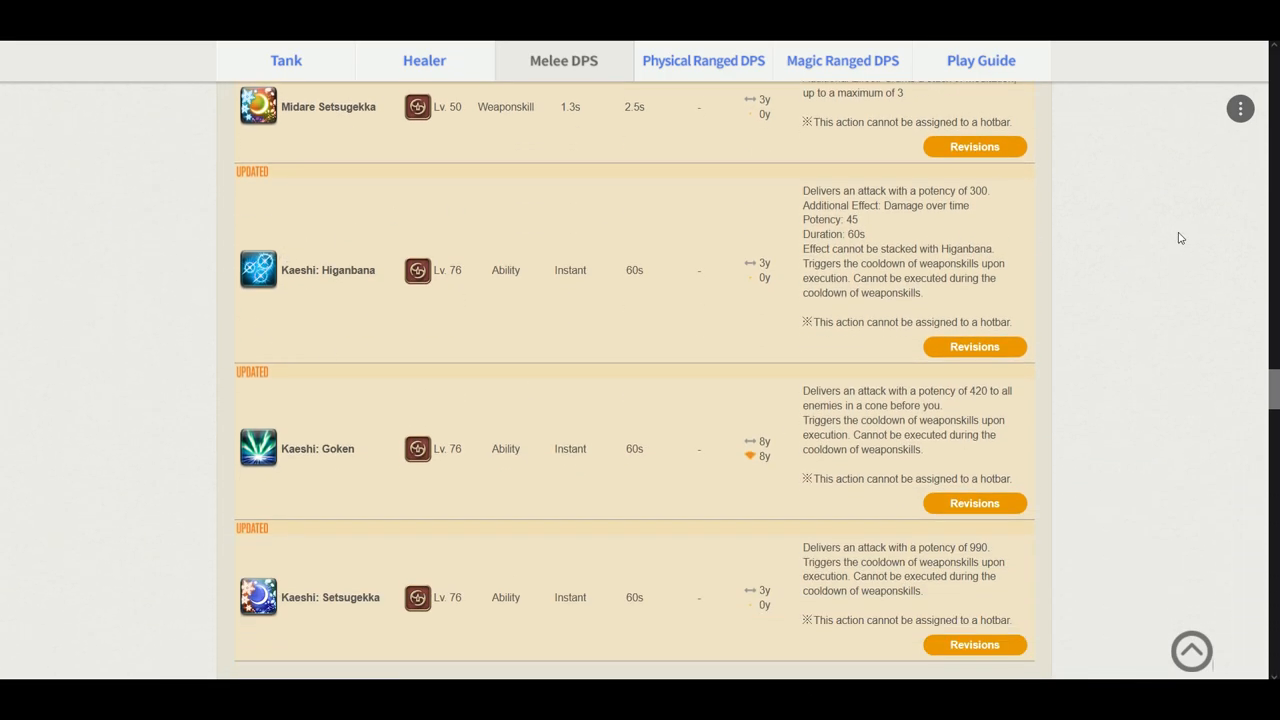
pyautogui.moveTo(904, 260)
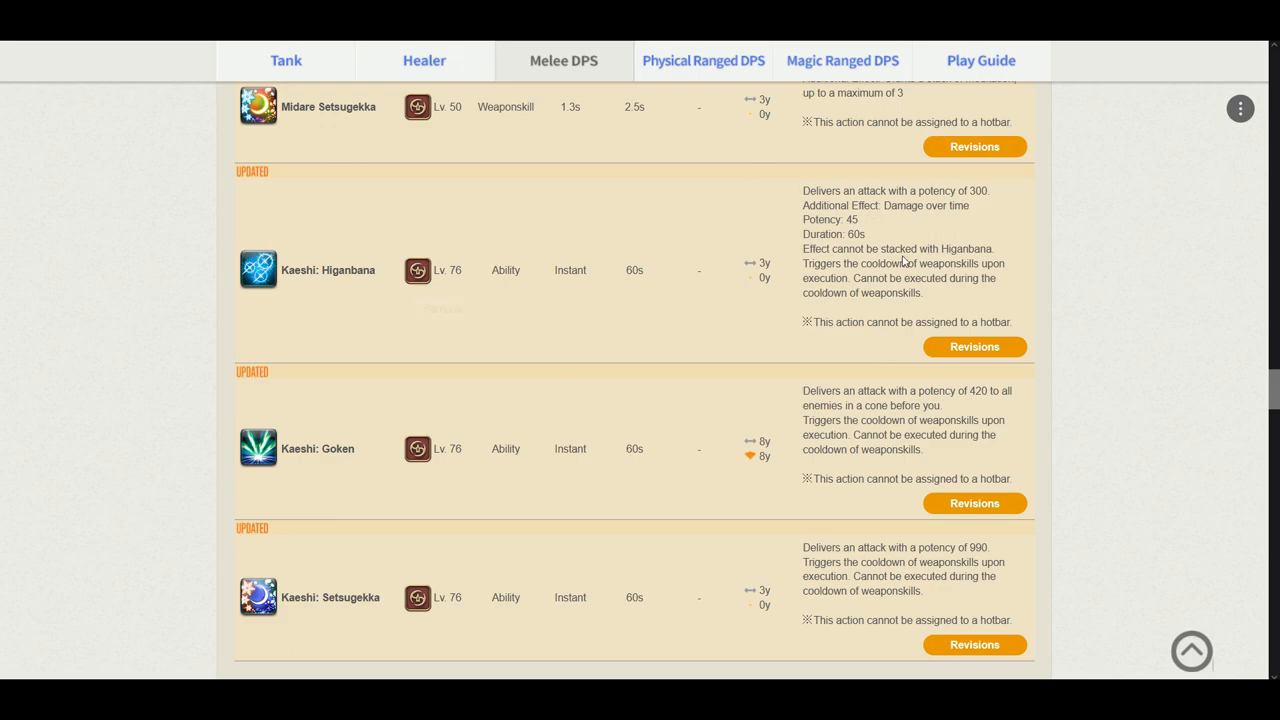
pyautogui.moveTo(1002, 366)
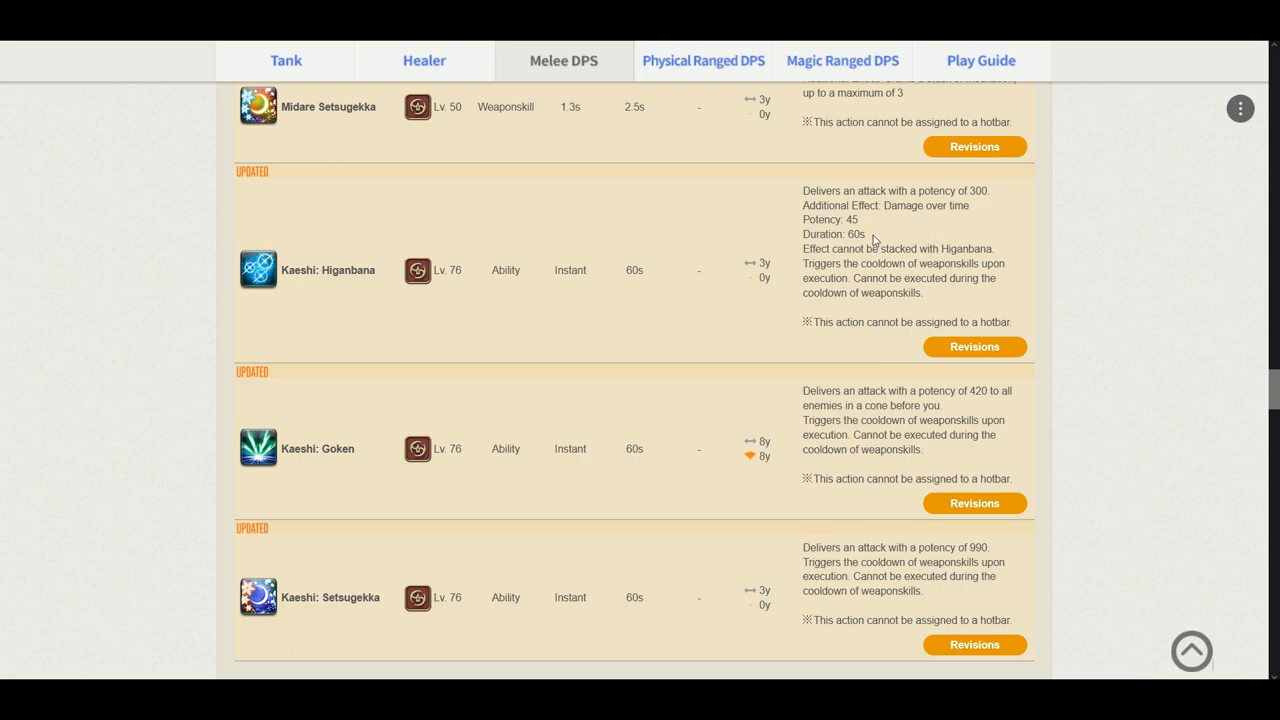
pyautogui.moveTo(886, 244)
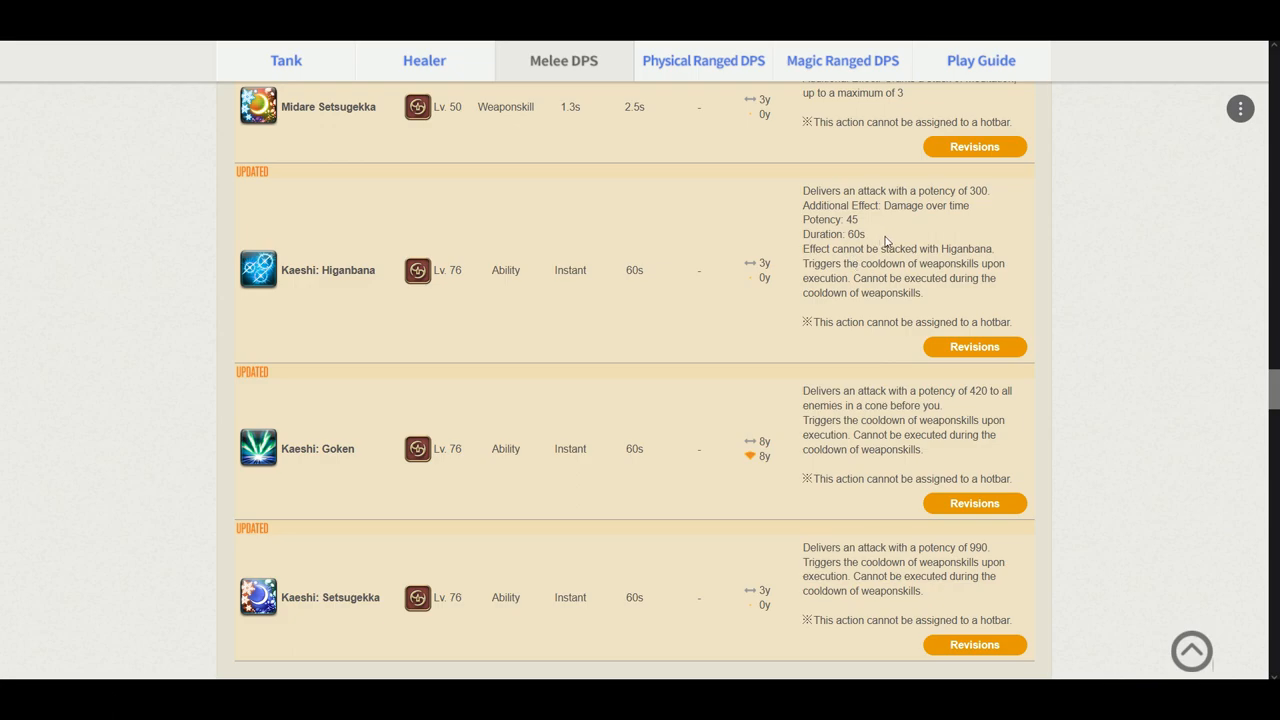
pyautogui.scroll(-3)
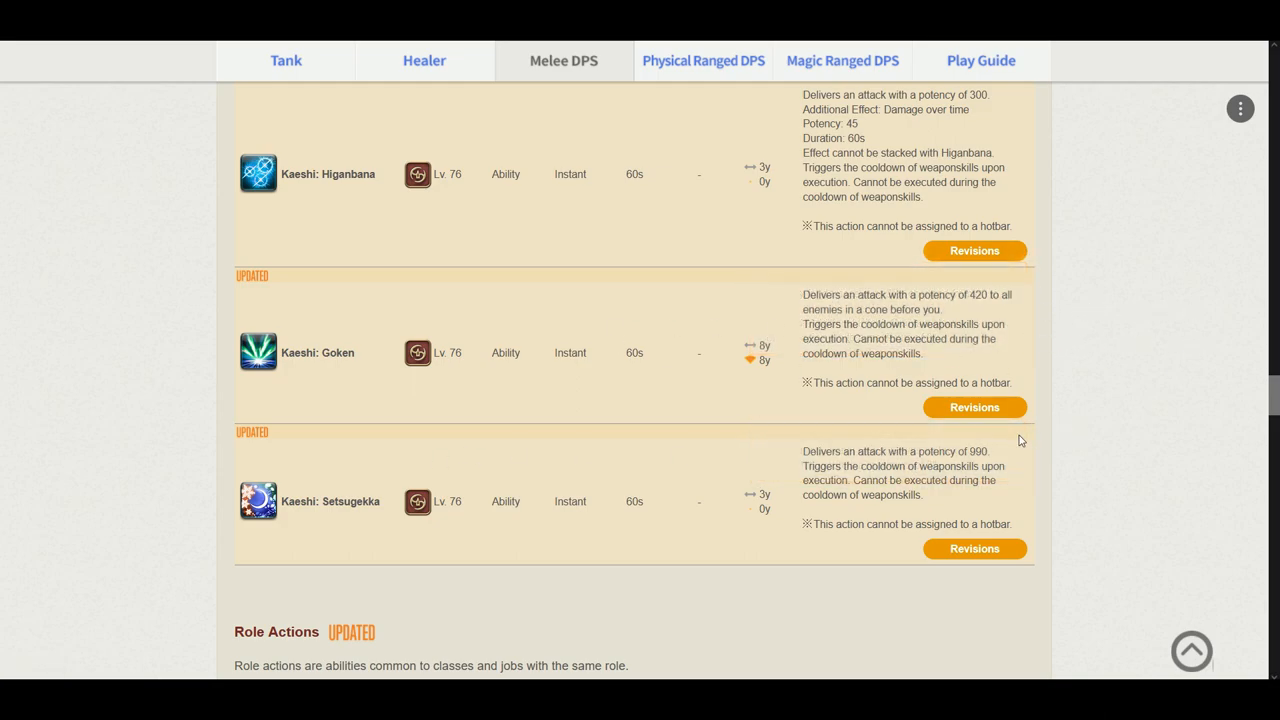
pyautogui.moveTo(1036, 452)
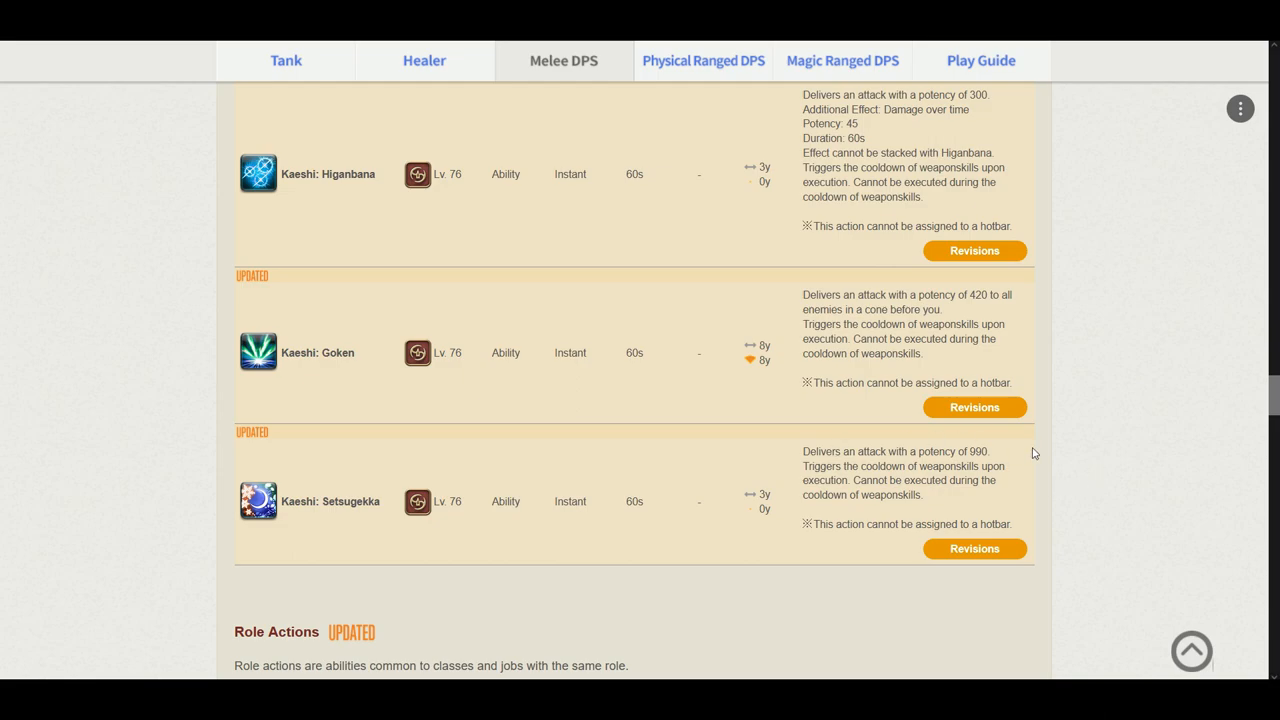
pyautogui.scroll(-3)
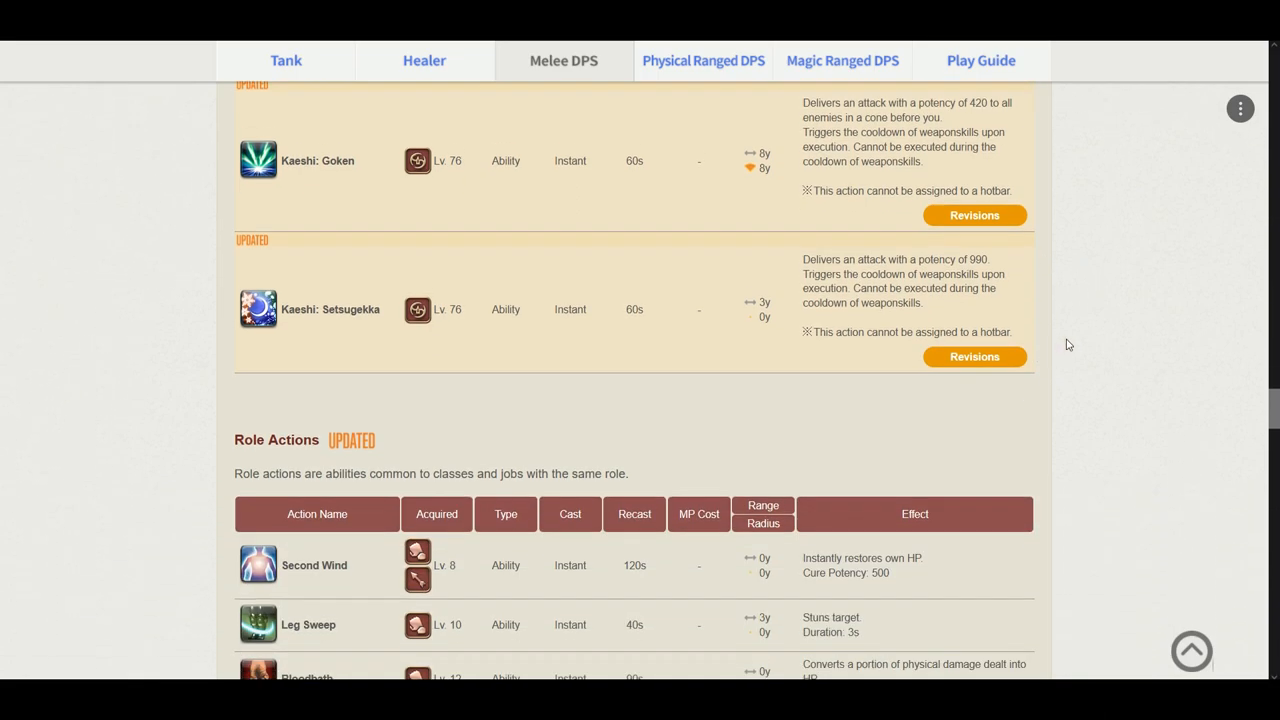
pyautogui.scroll(-3)
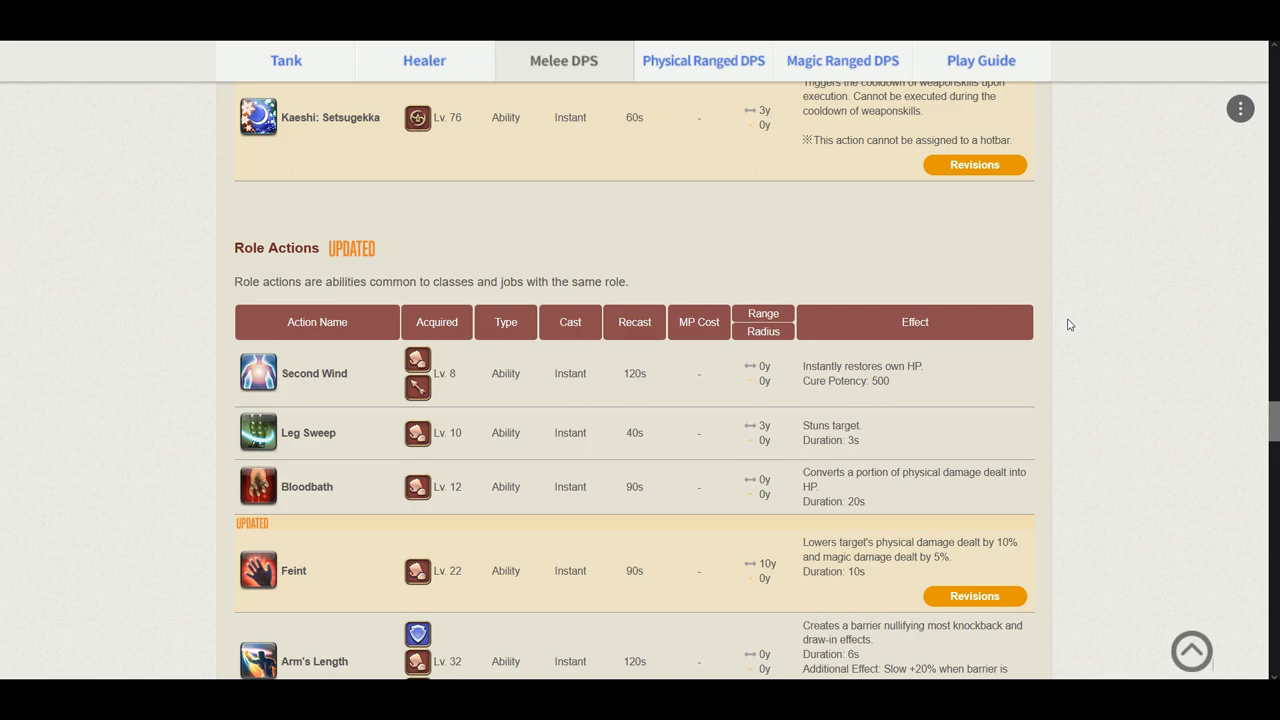
pyautogui.scroll(-3)
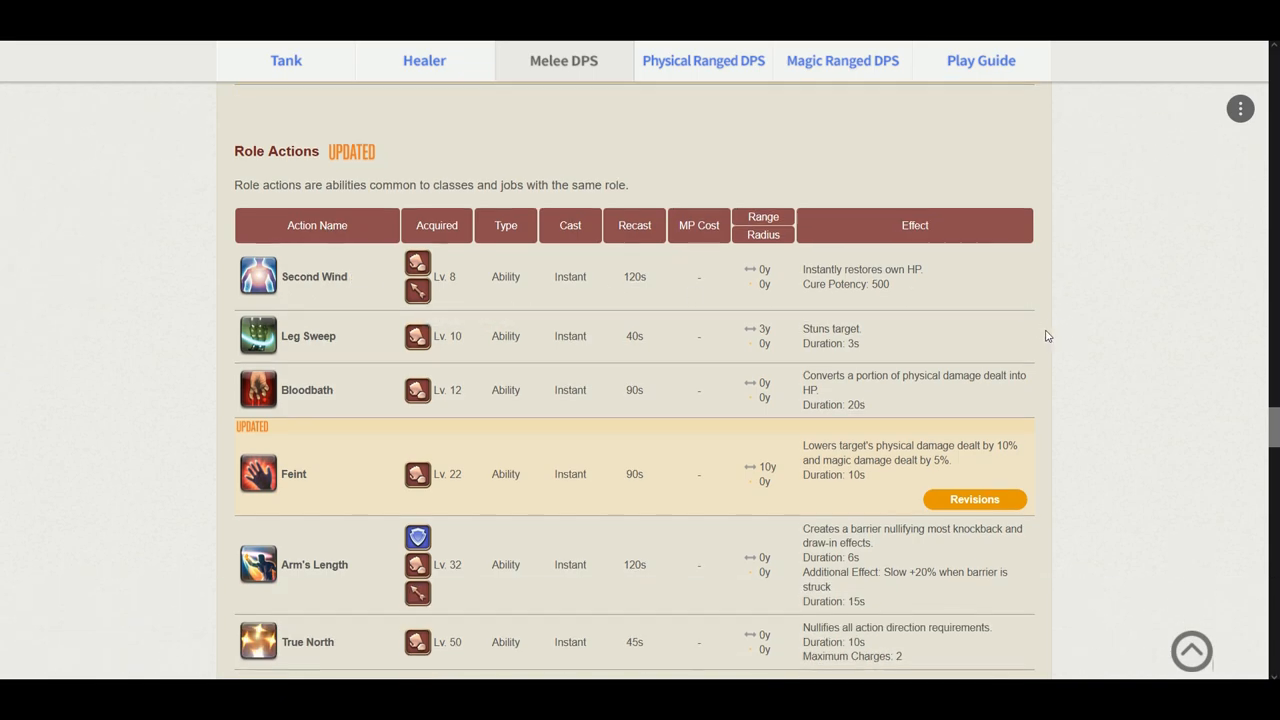
pyautogui.scroll(-3)
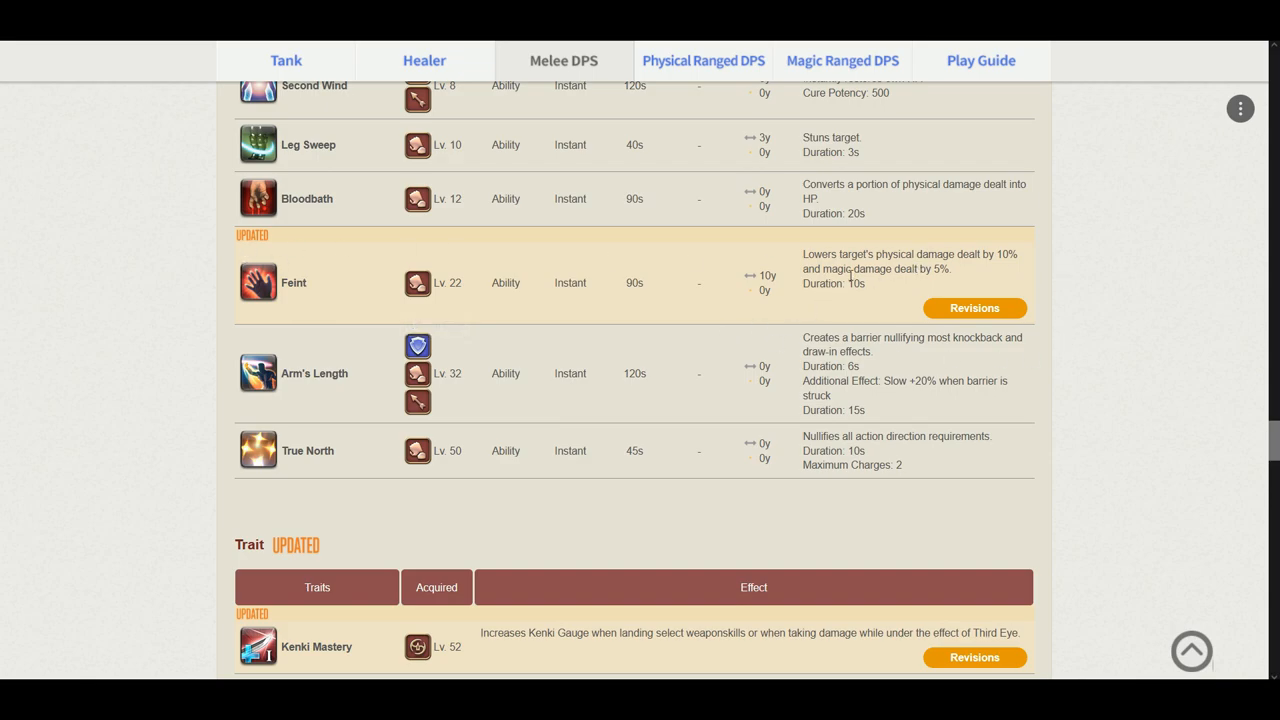
pyautogui.moveTo(992, 272)
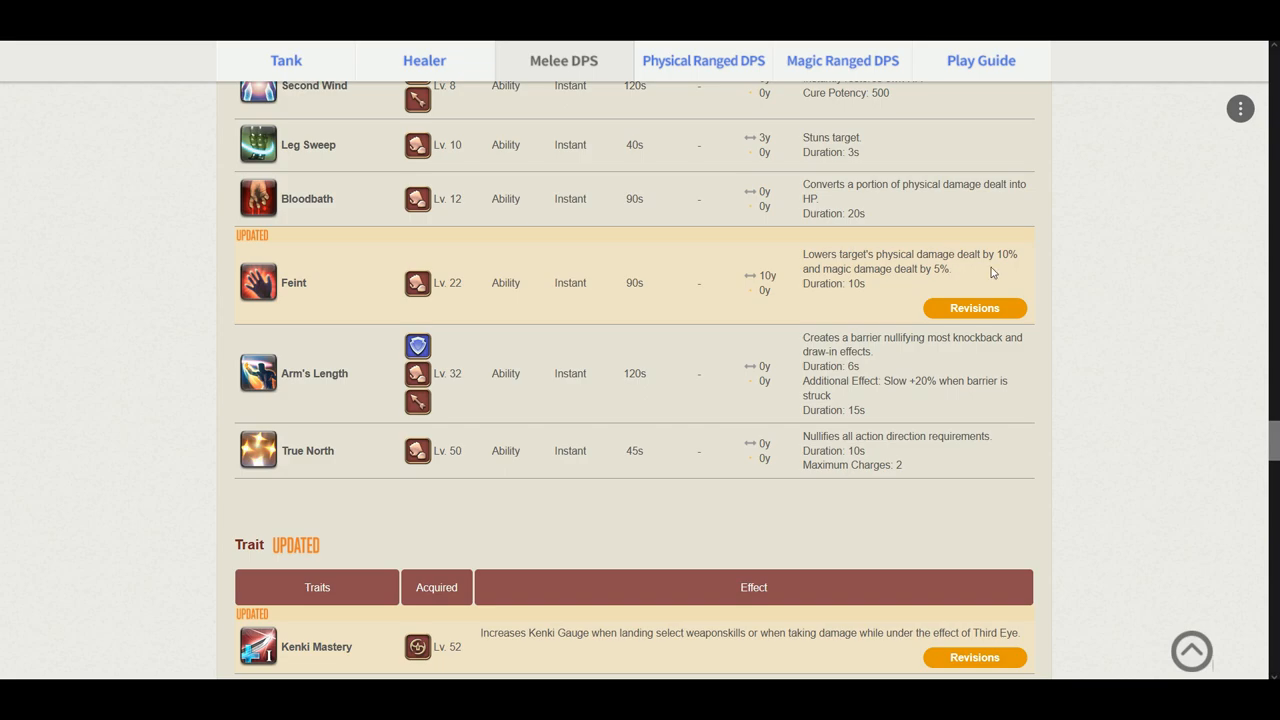
pyautogui.moveTo(902, 284)
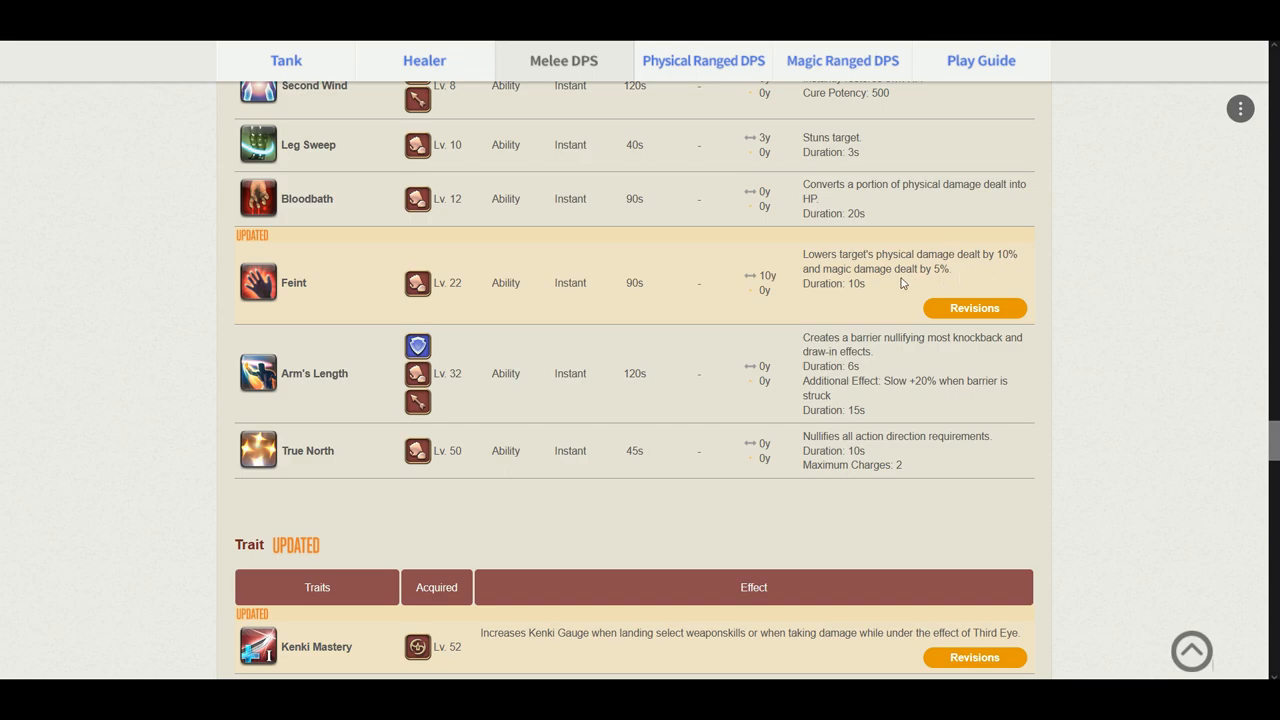
pyautogui.moveTo(952, 288)
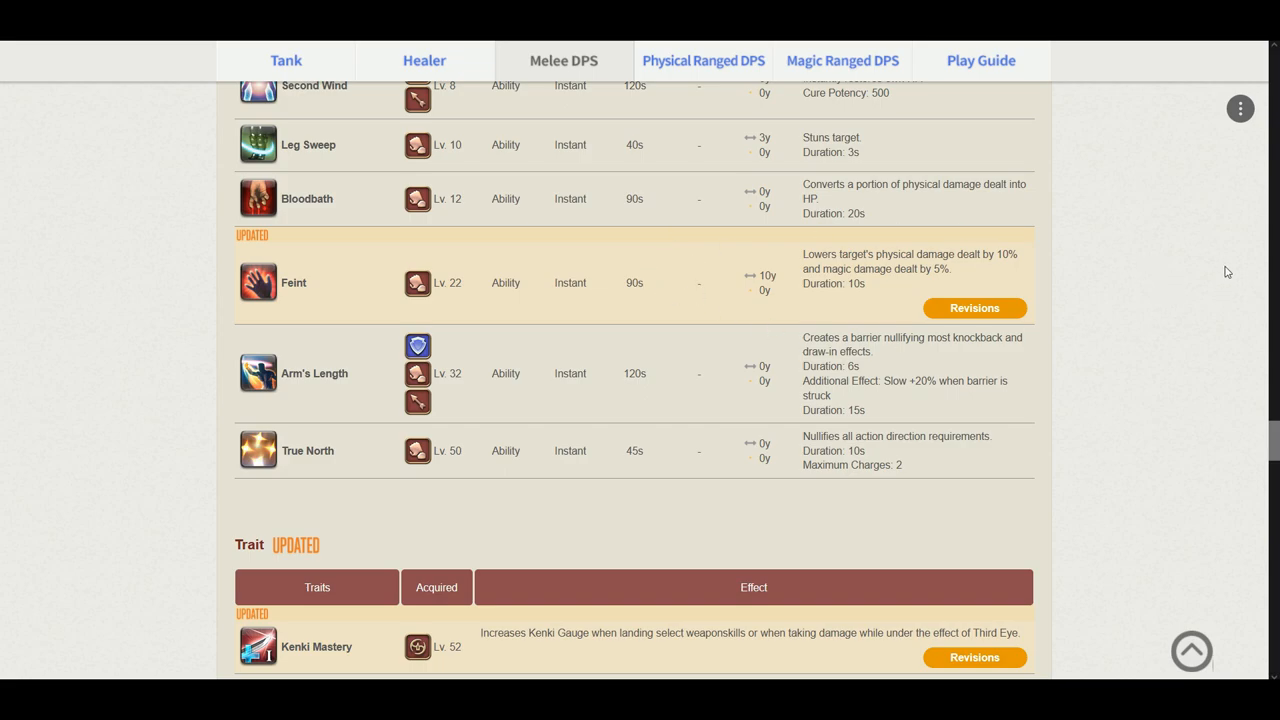
pyautogui.moveTo(1028, 230)
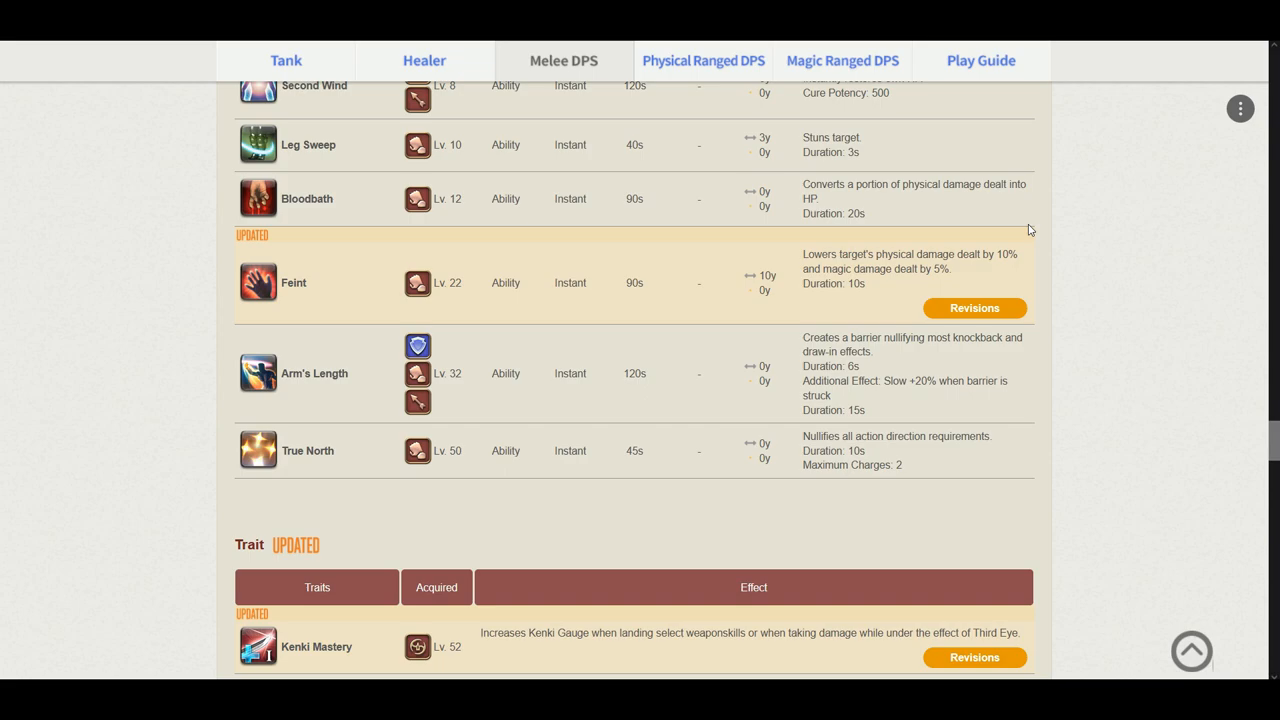
pyautogui.scroll(-3)
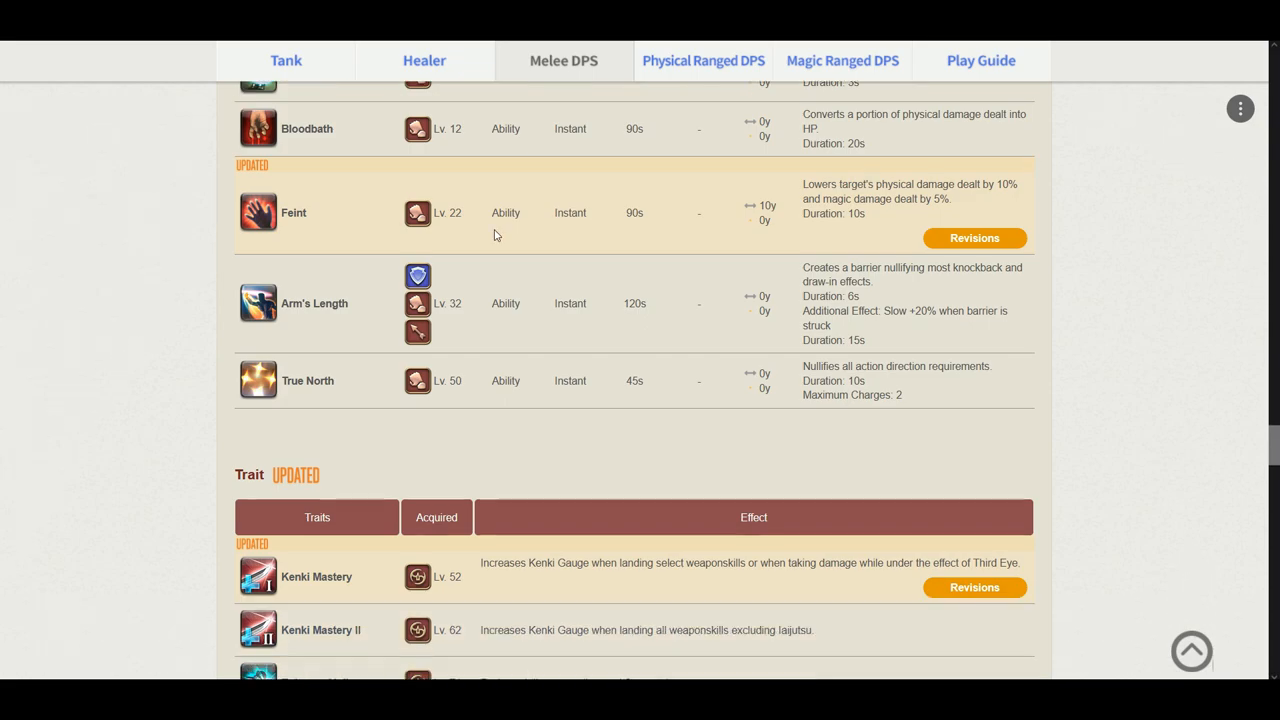
pyautogui.scroll(-3)
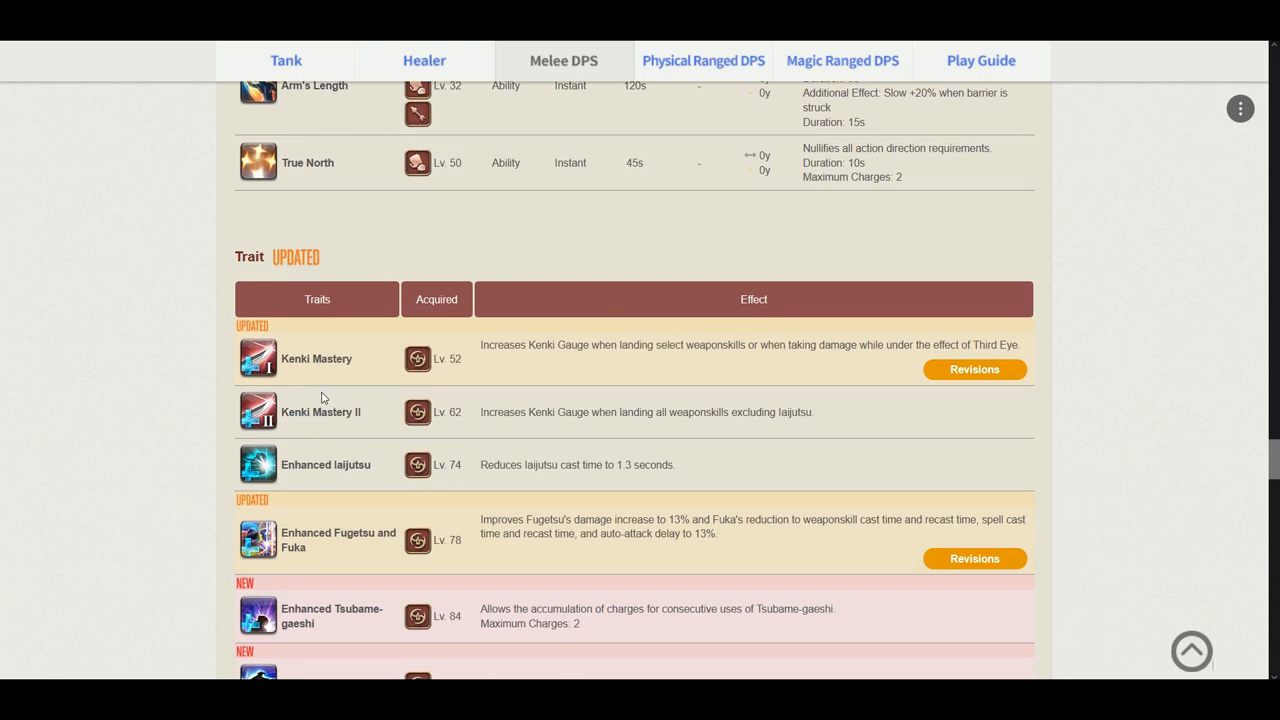
pyautogui.moveTo(416, 358)
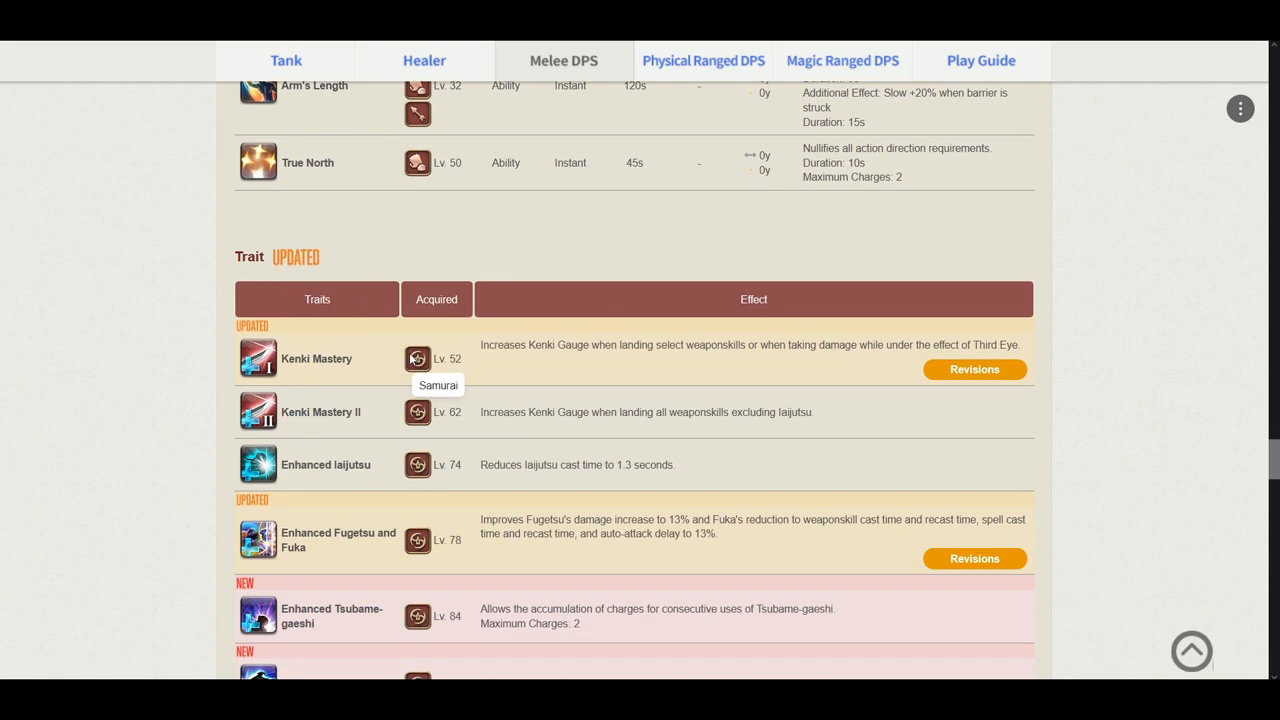
pyautogui.moveTo(632, 356)
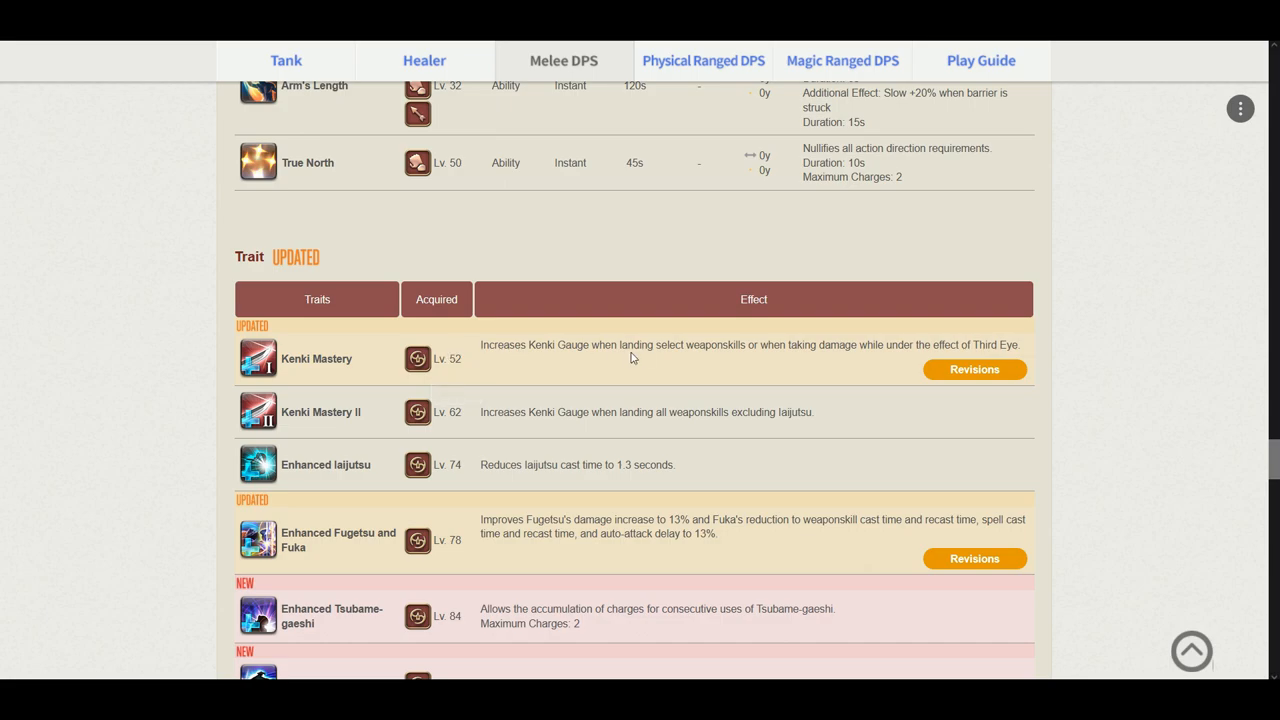
pyautogui.moveTo(788, 368)
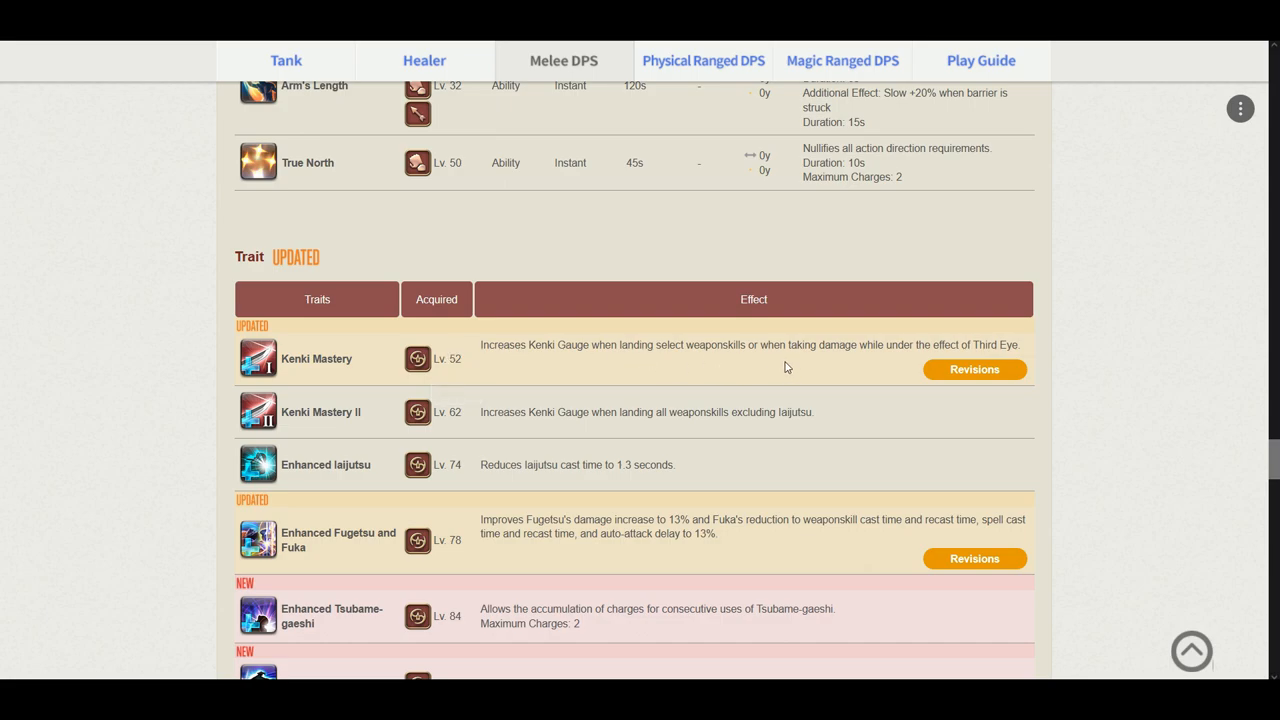
pyautogui.moveTo(884, 364)
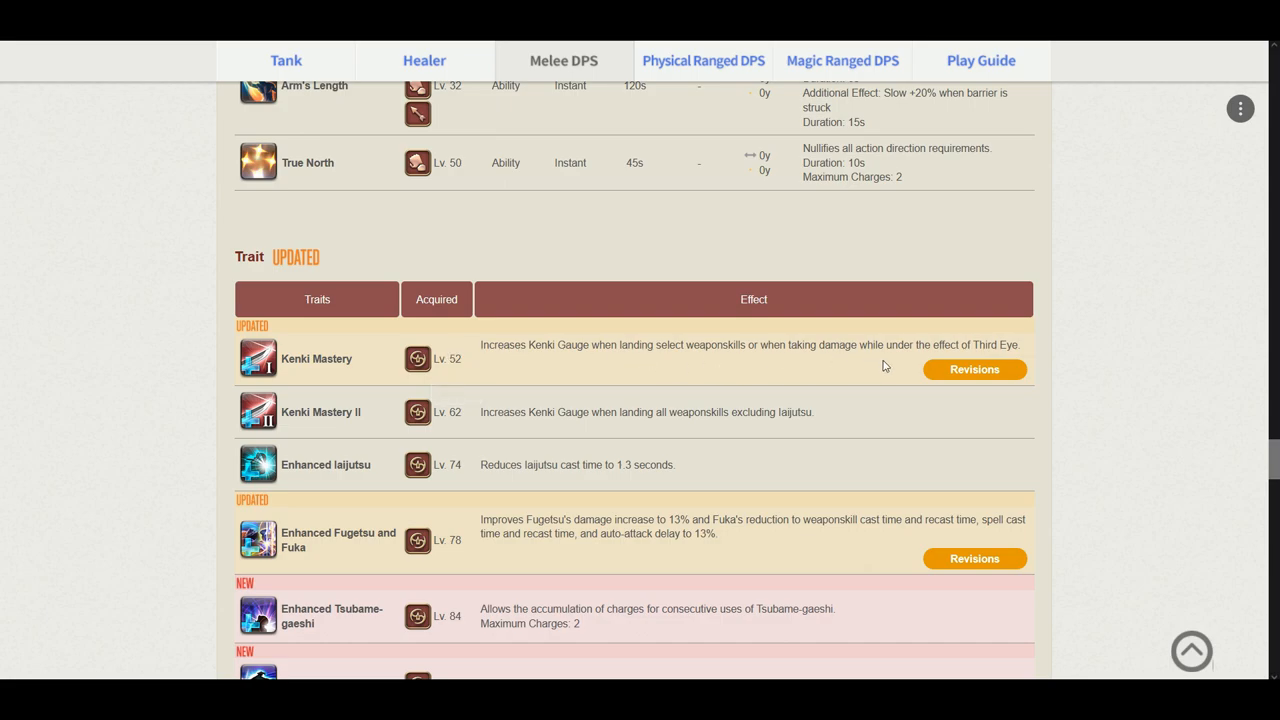
pyautogui.moveTo(776, 348)
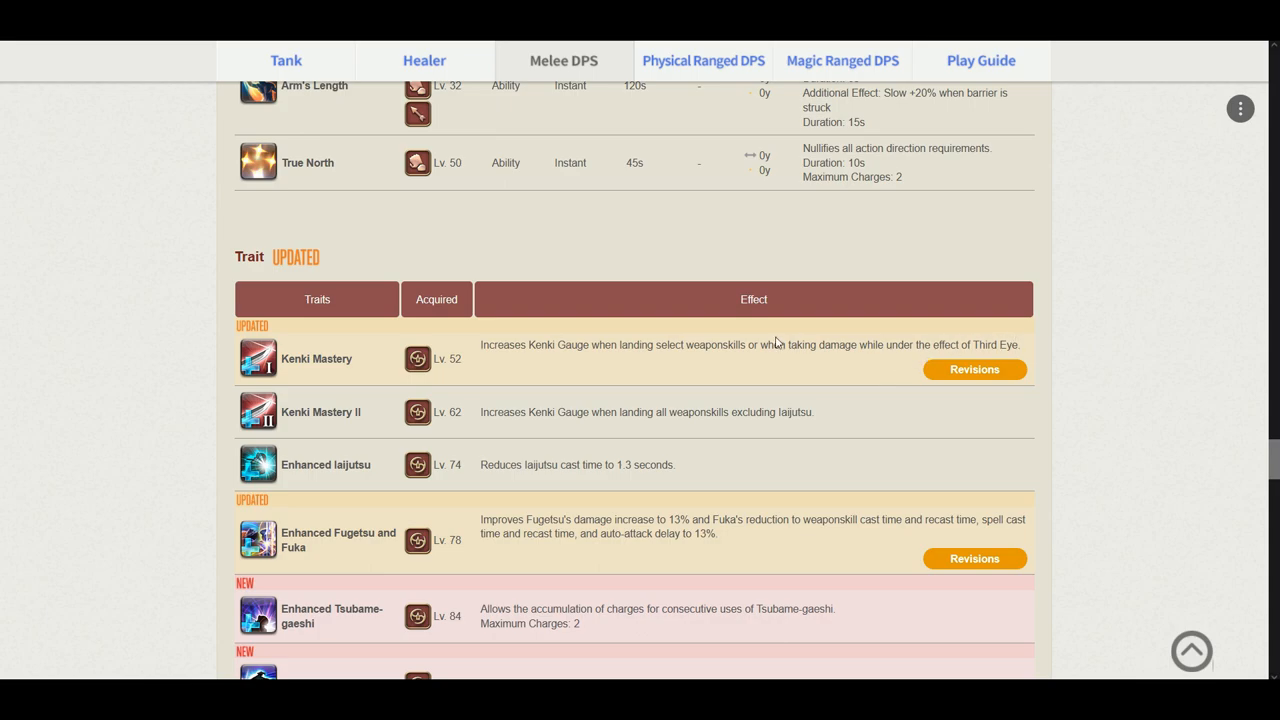
pyautogui.scroll(-3)
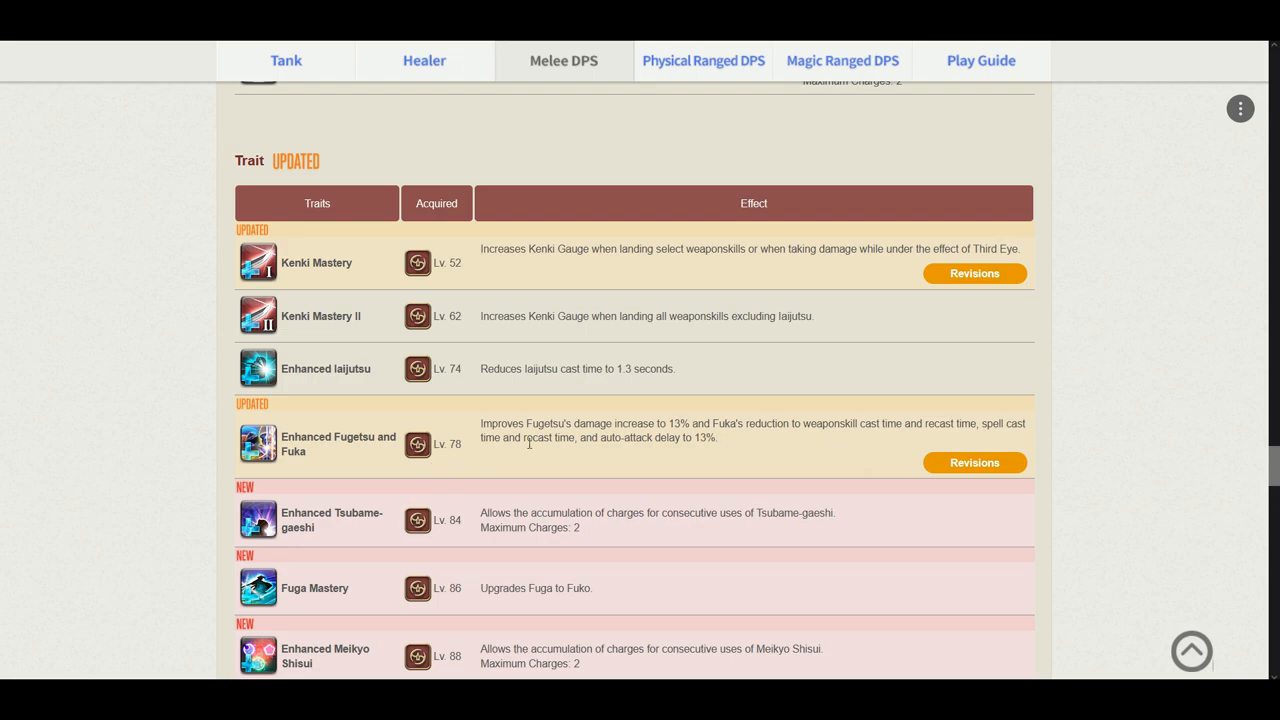
pyautogui.moveTo(664, 450)
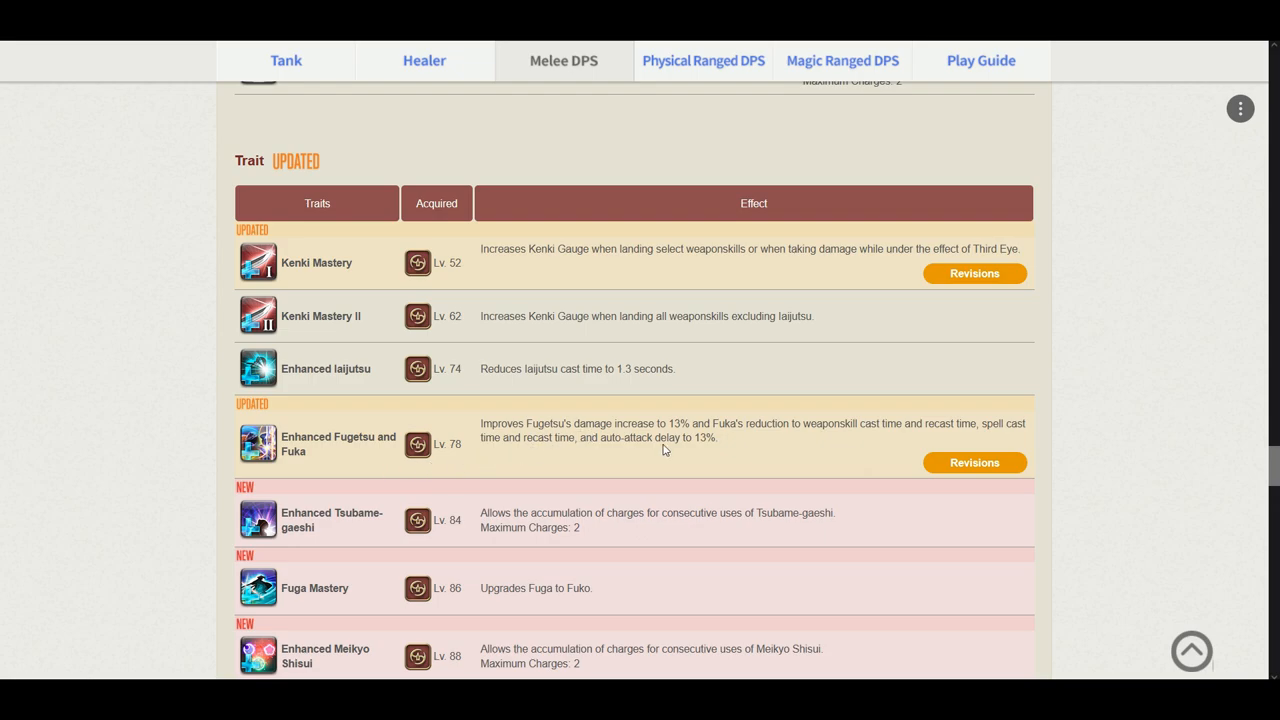
pyautogui.moveTo(892, 438)
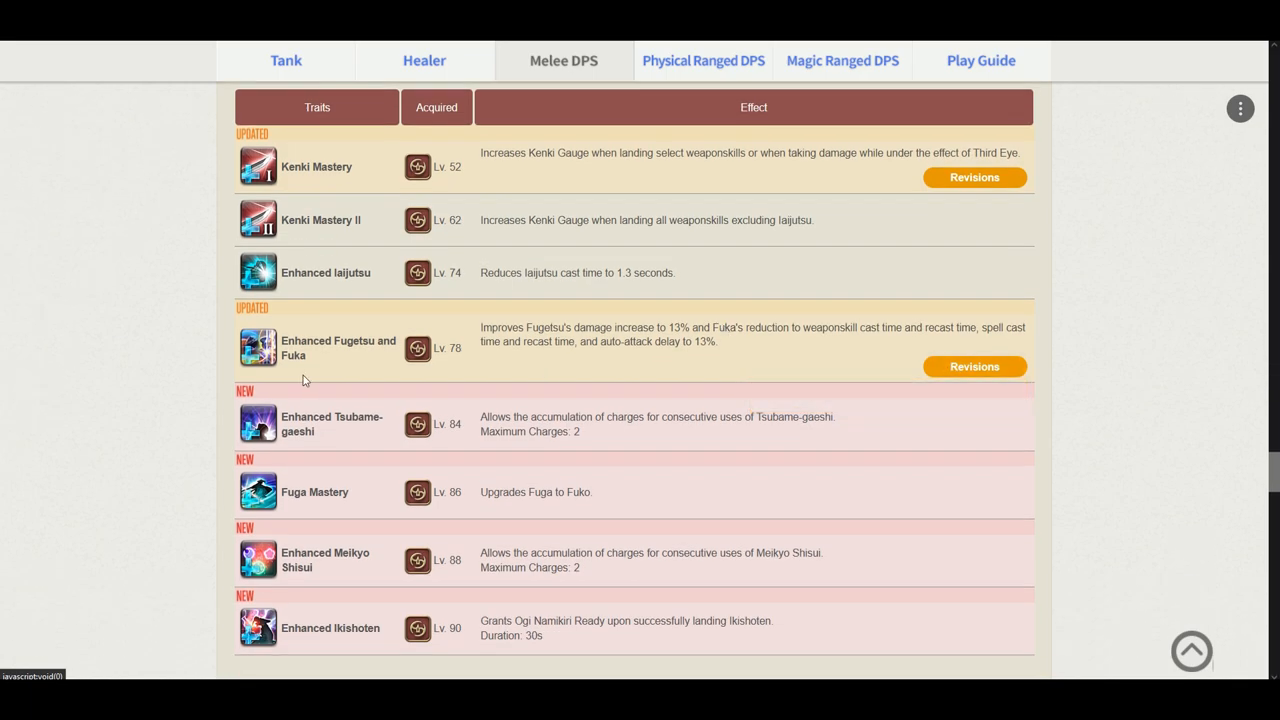
pyautogui.moveTo(684, 444)
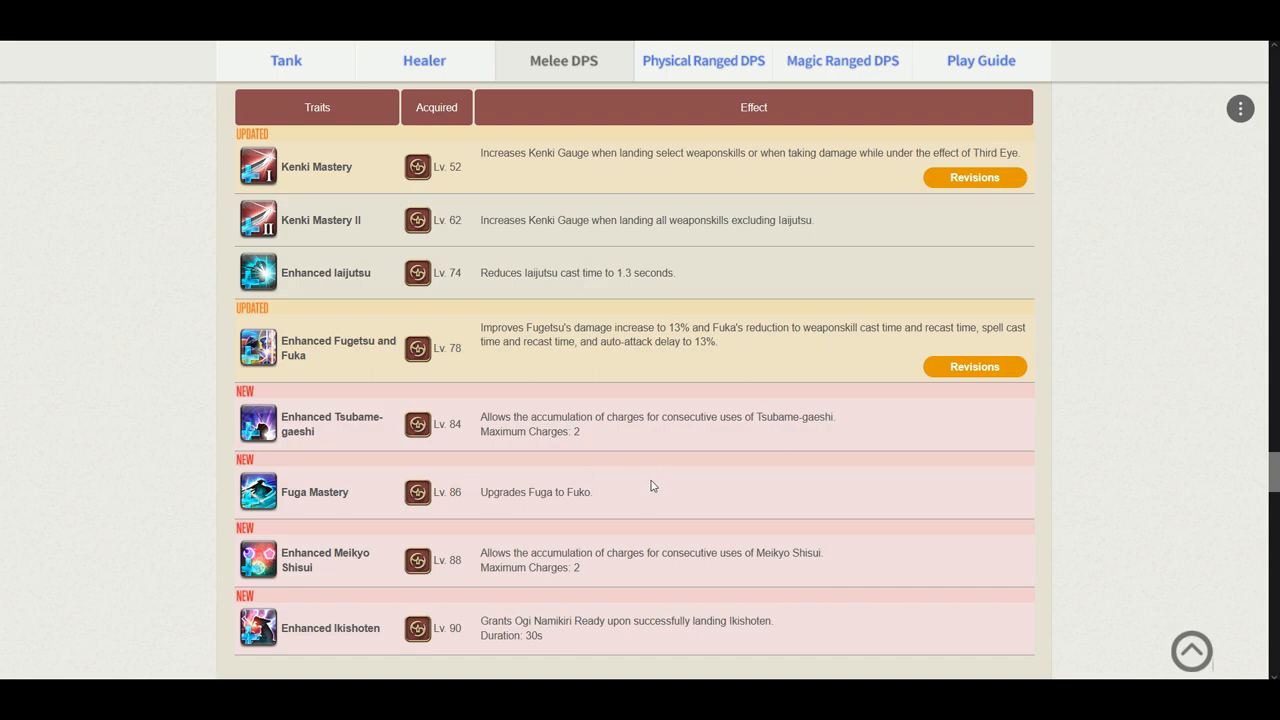
pyautogui.moveTo(634, 476)
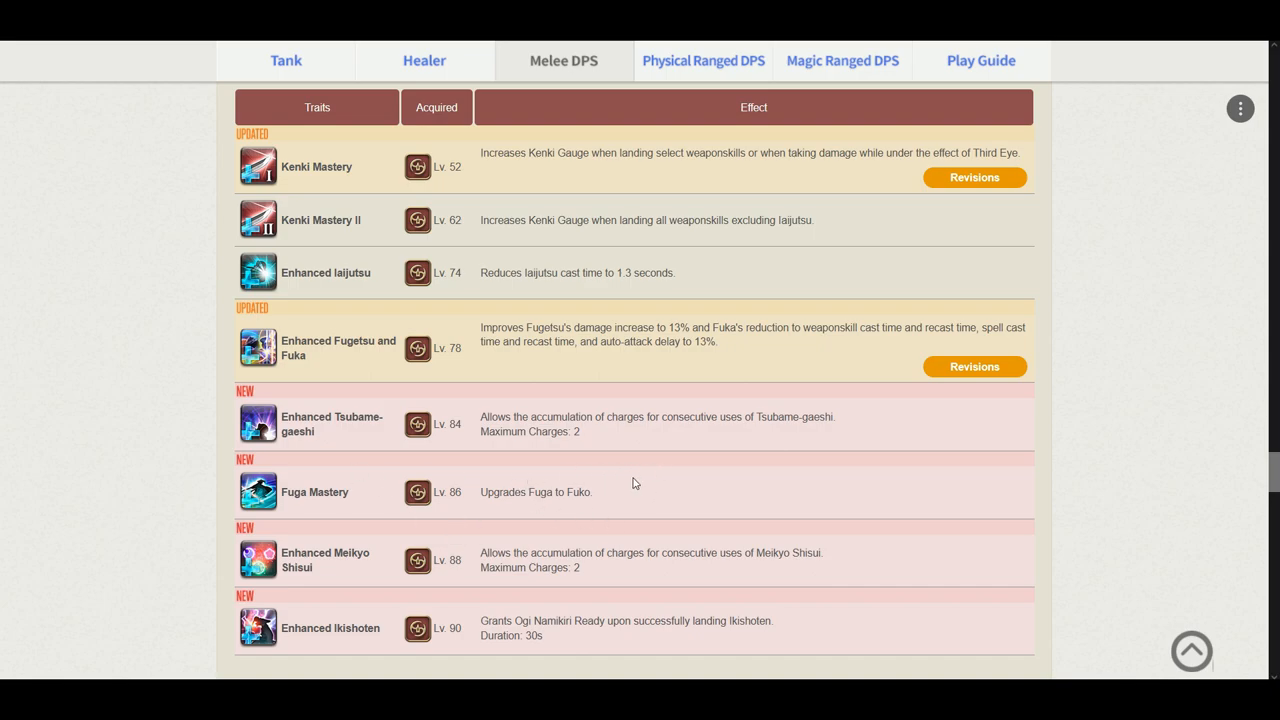
pyautogui.scroll(-3)
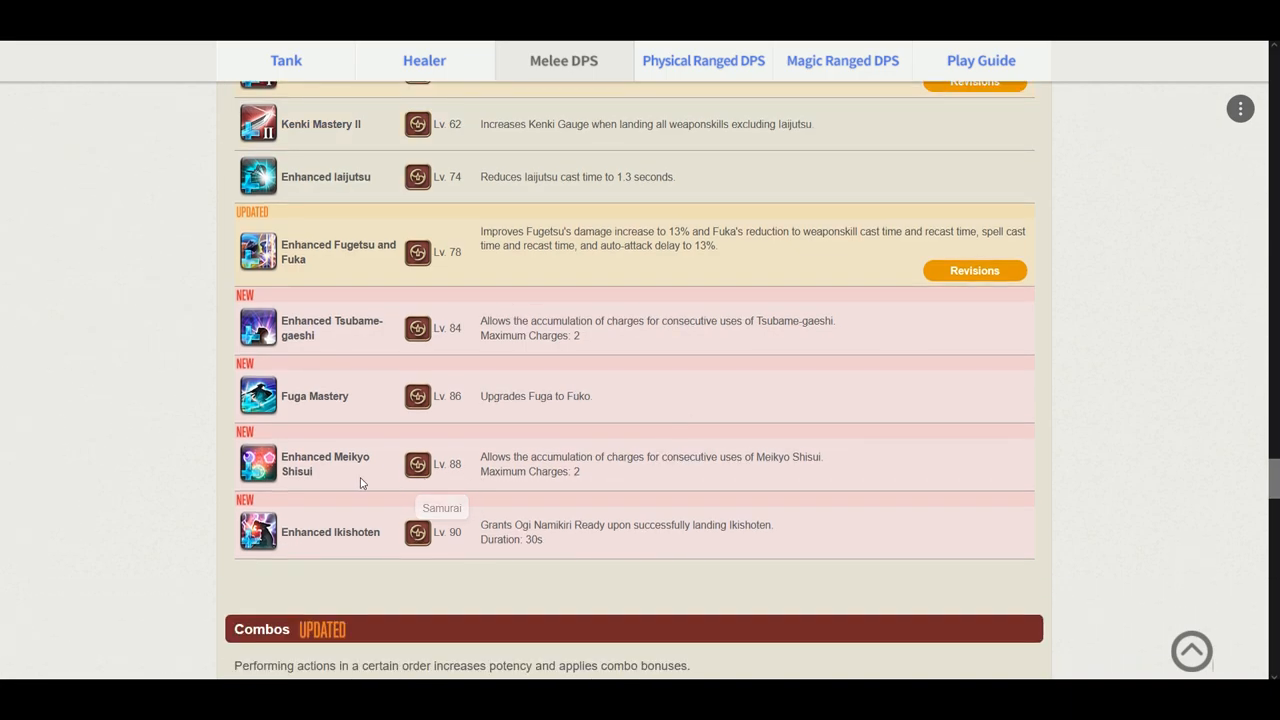
pyautogui.moveTo(552, 488)
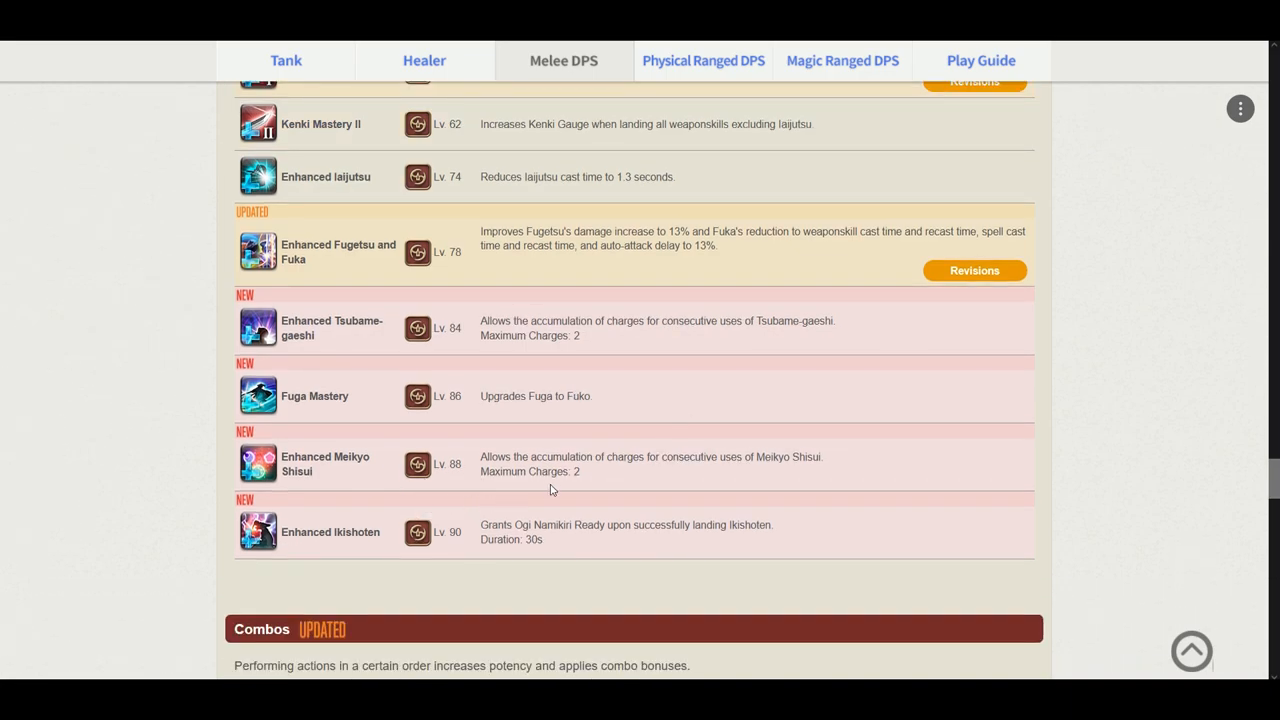
pyautogui.moveTo(670, 456)
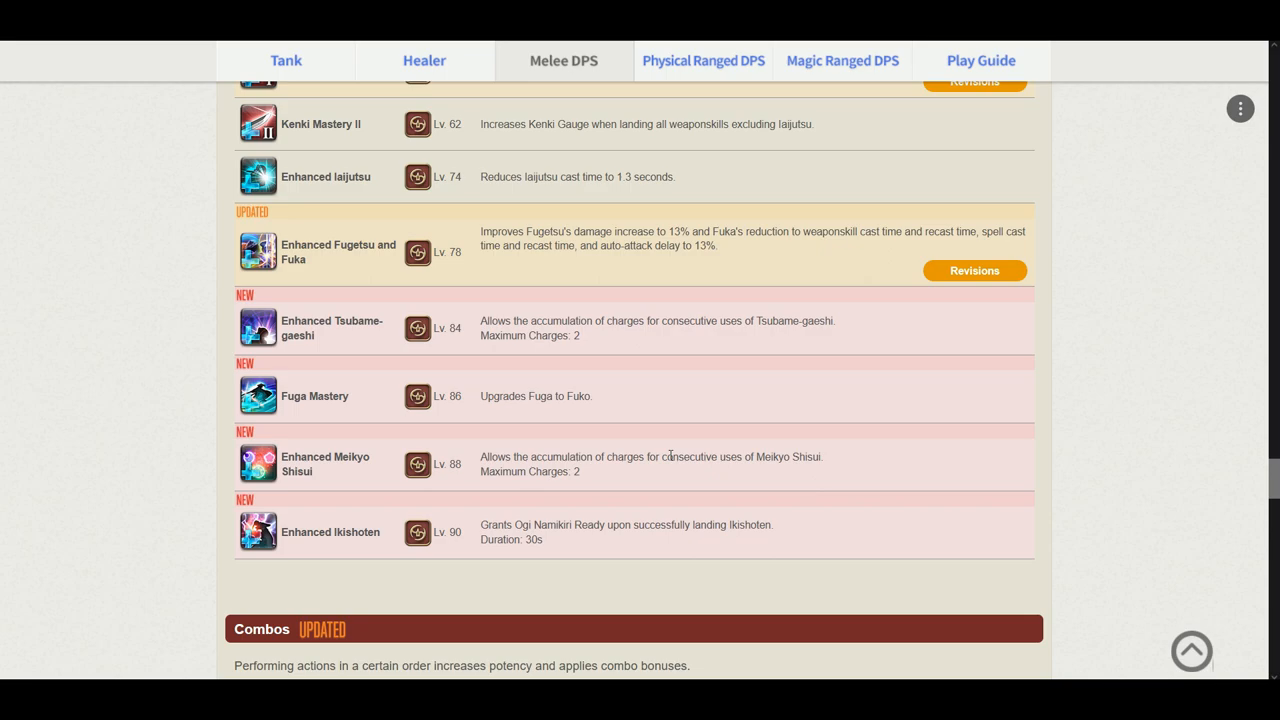
pyautogui.moveTo(376, 562)
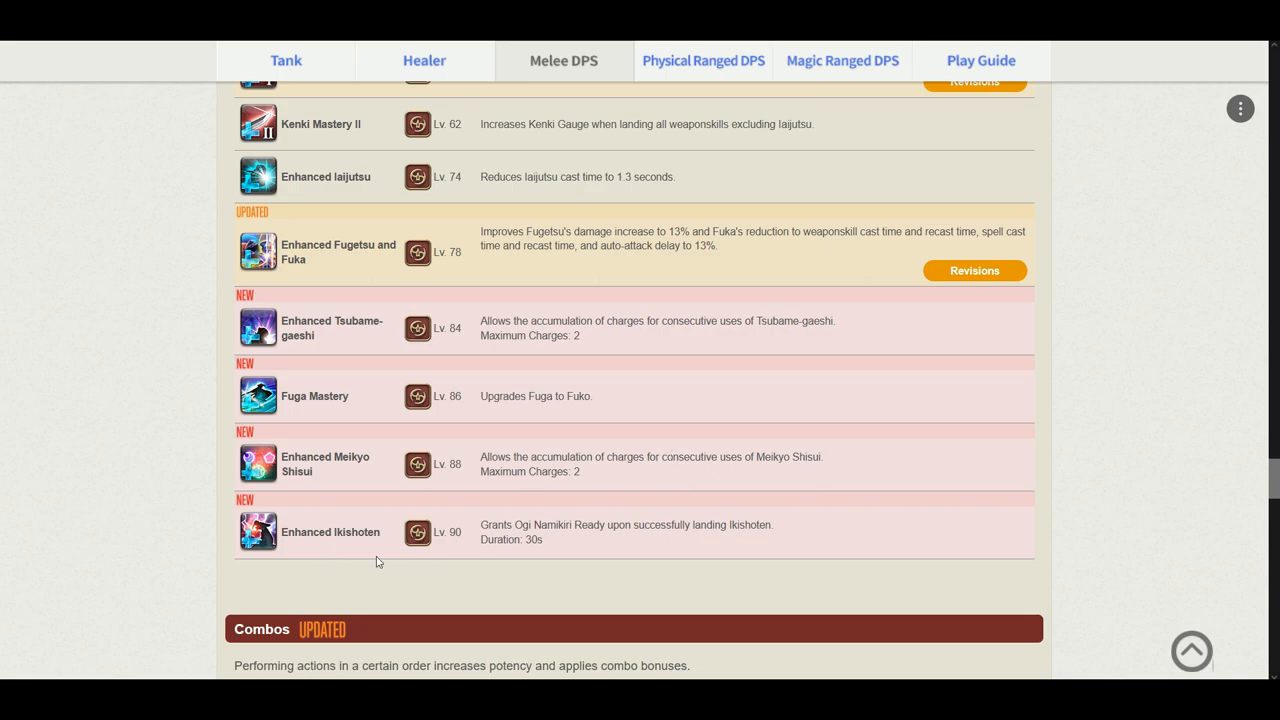
pyautogui.moveTo(498, 532)
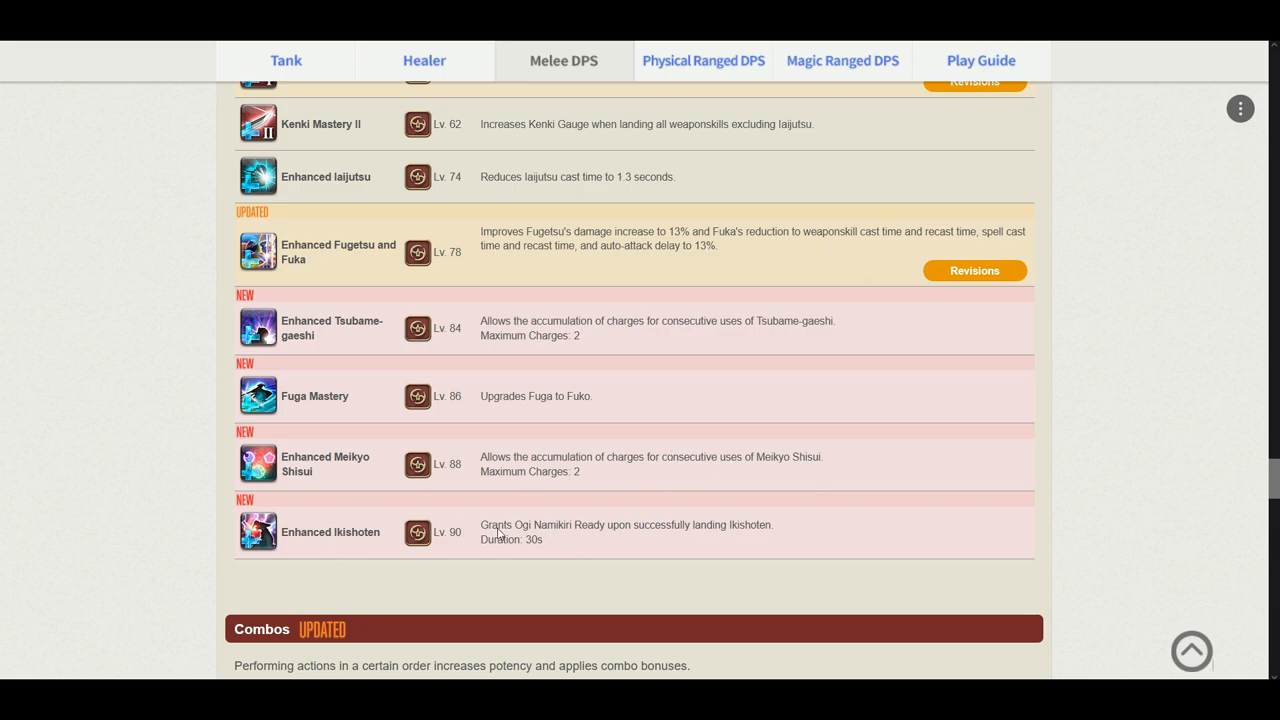
pyautogui.scroll(-3)
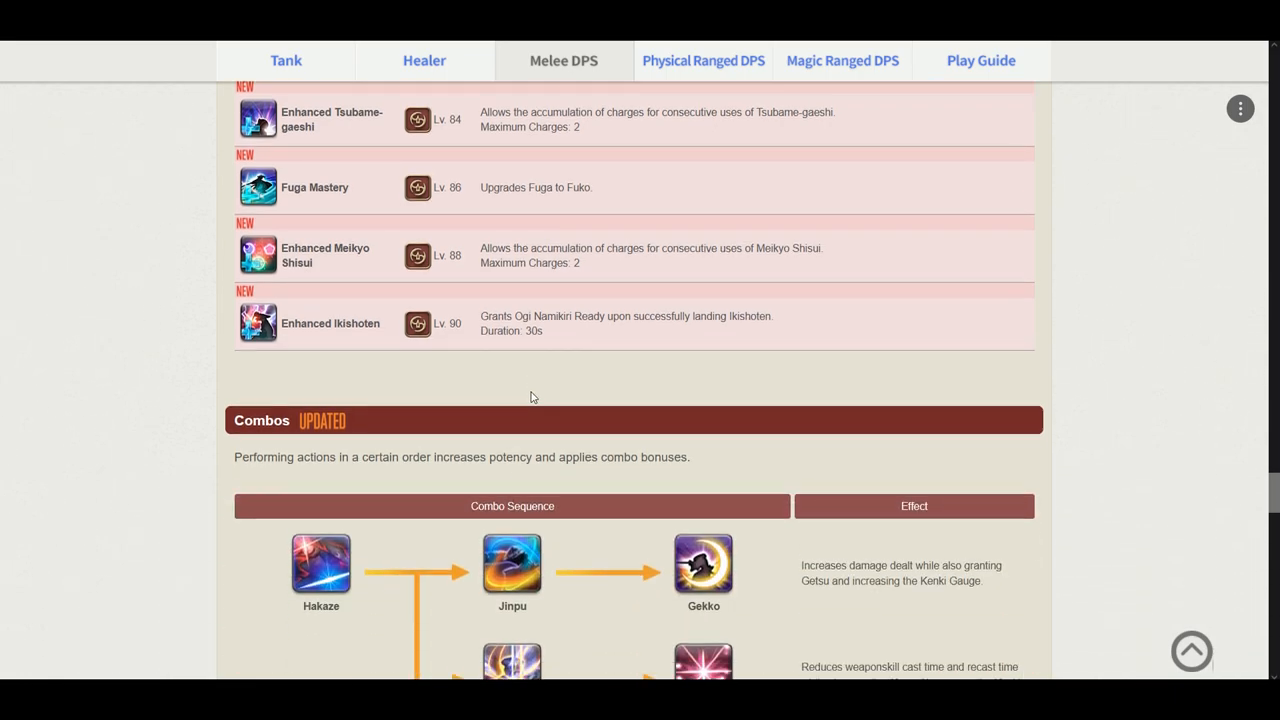
pyautogui.scroll(3)
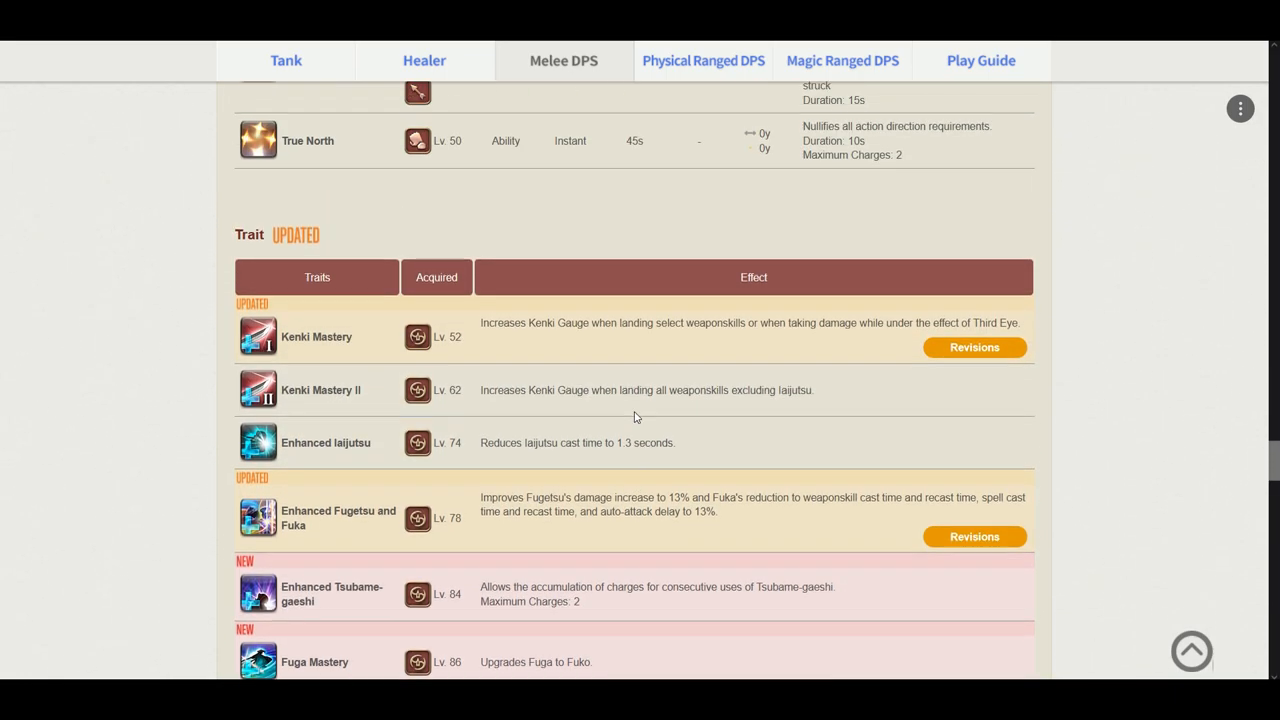
pyautogui.scroll(-3)
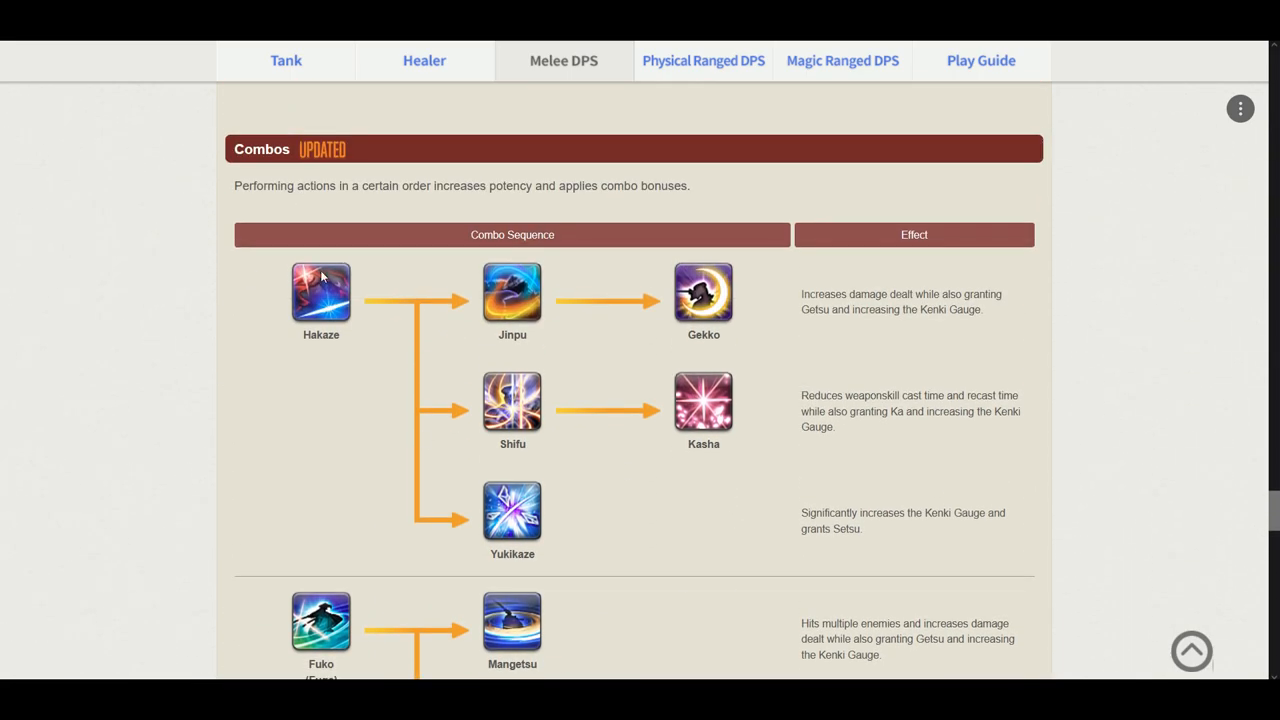
pyautogui.scroll(-3)
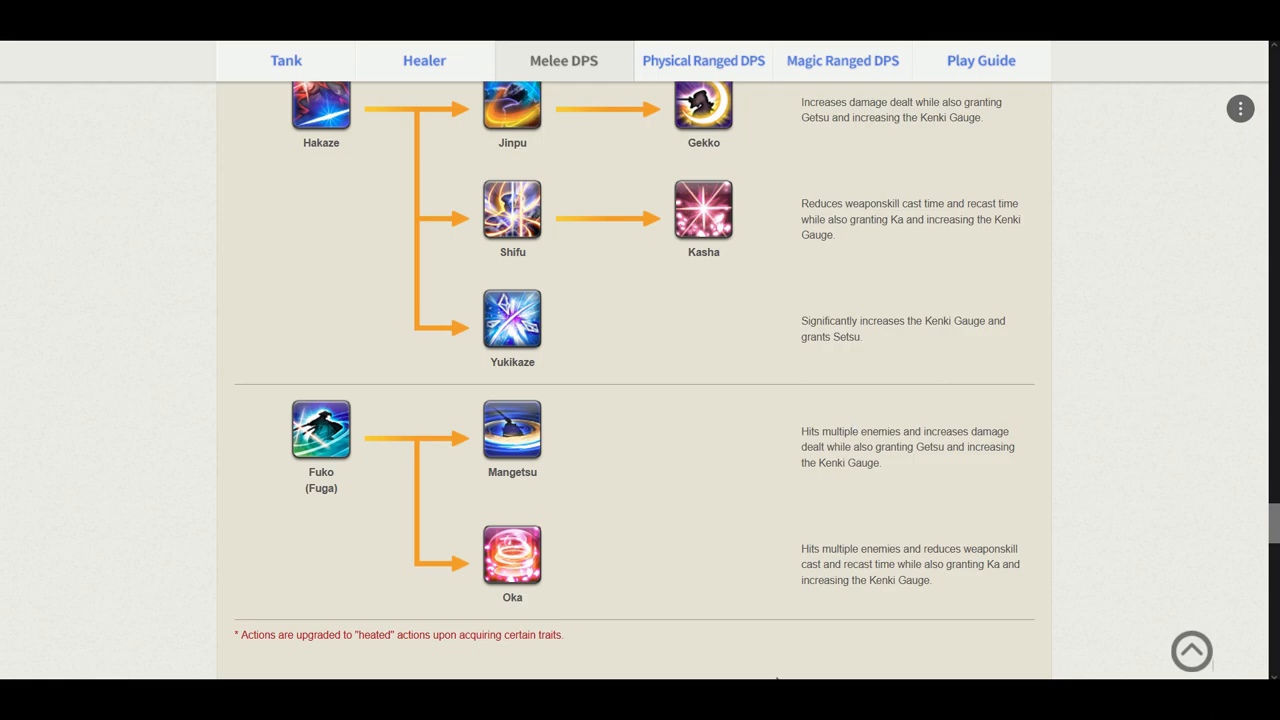
pyautogui.scroll(-3)
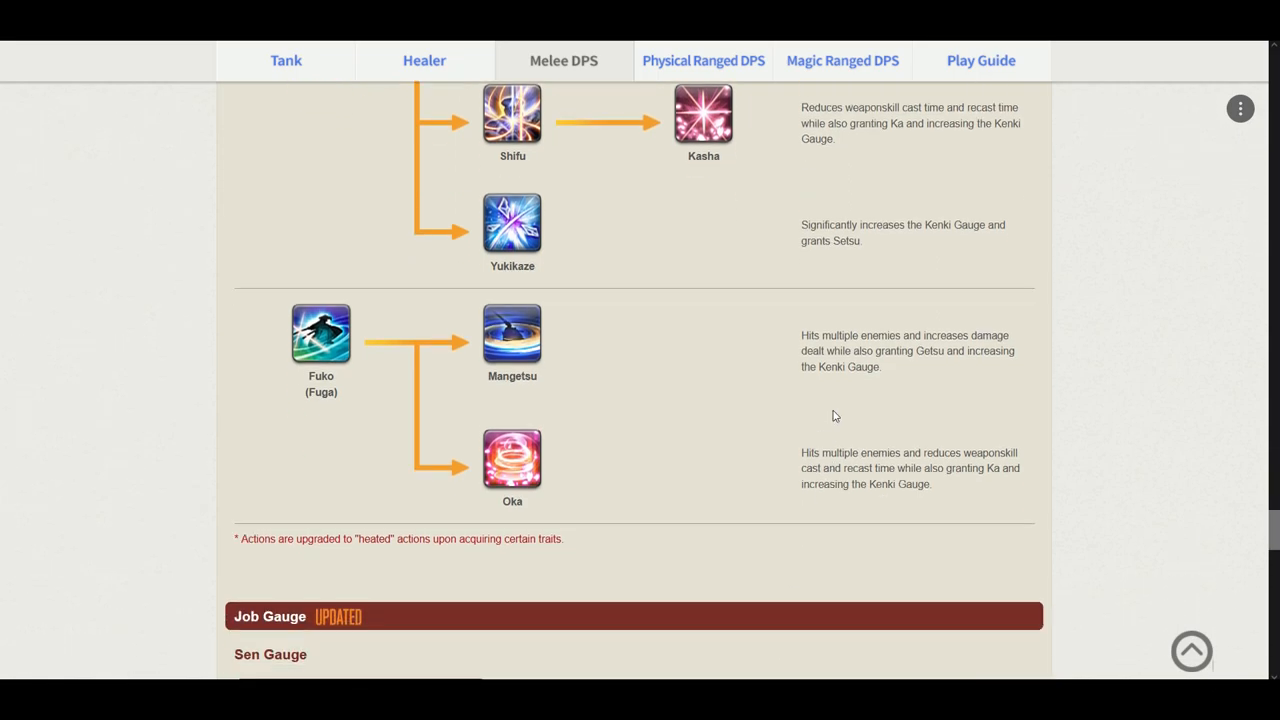